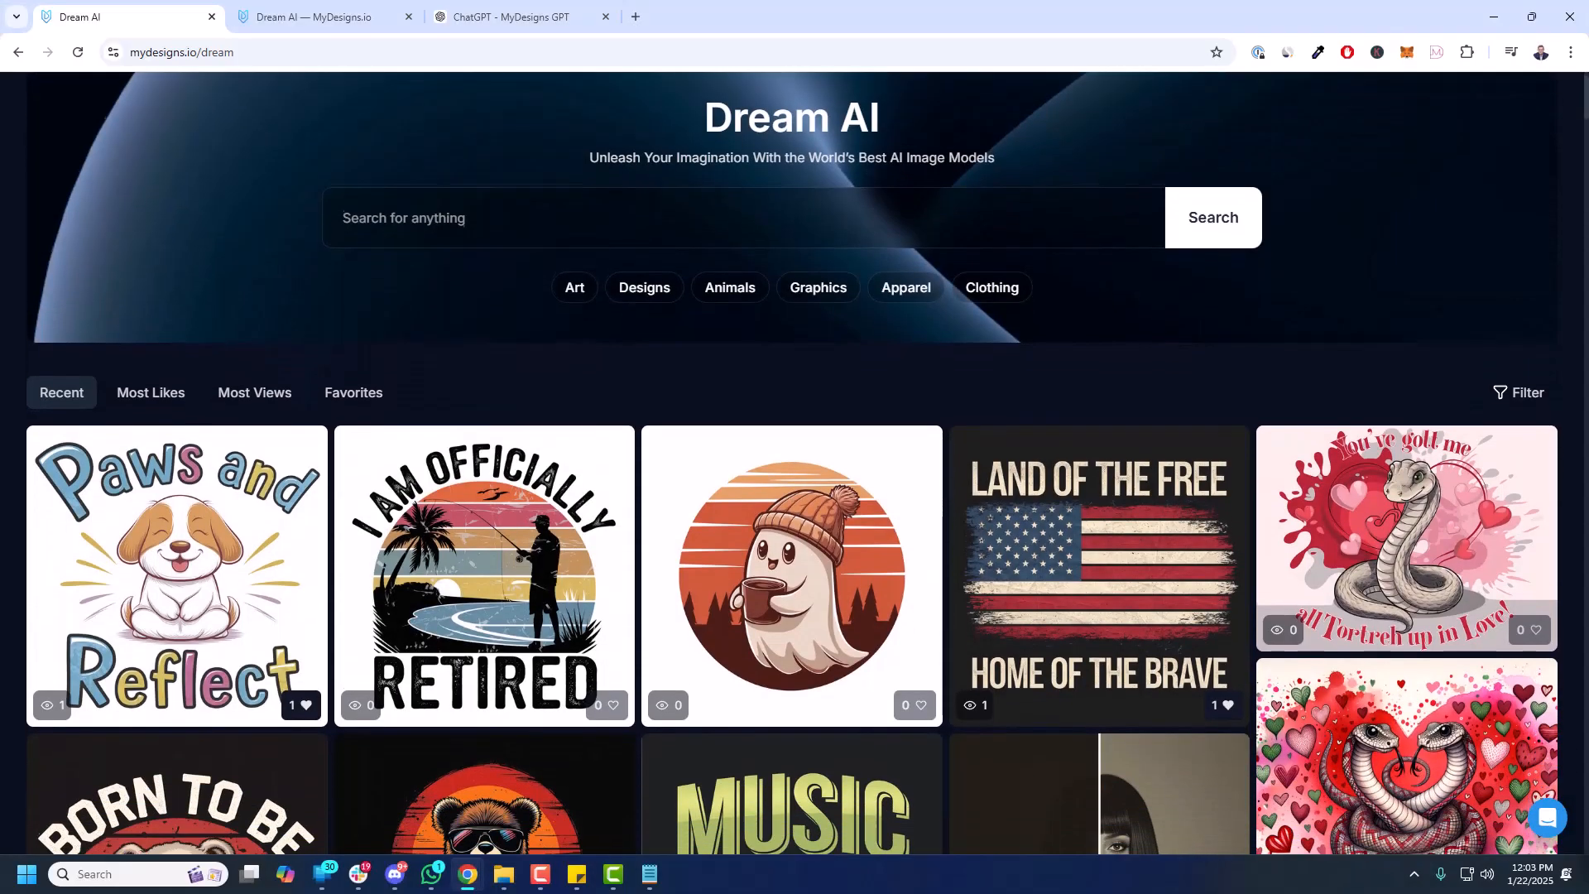
# - Browse down the public gallery until the Daylight for Golf card is in view
pyautogui.scroll(-3)
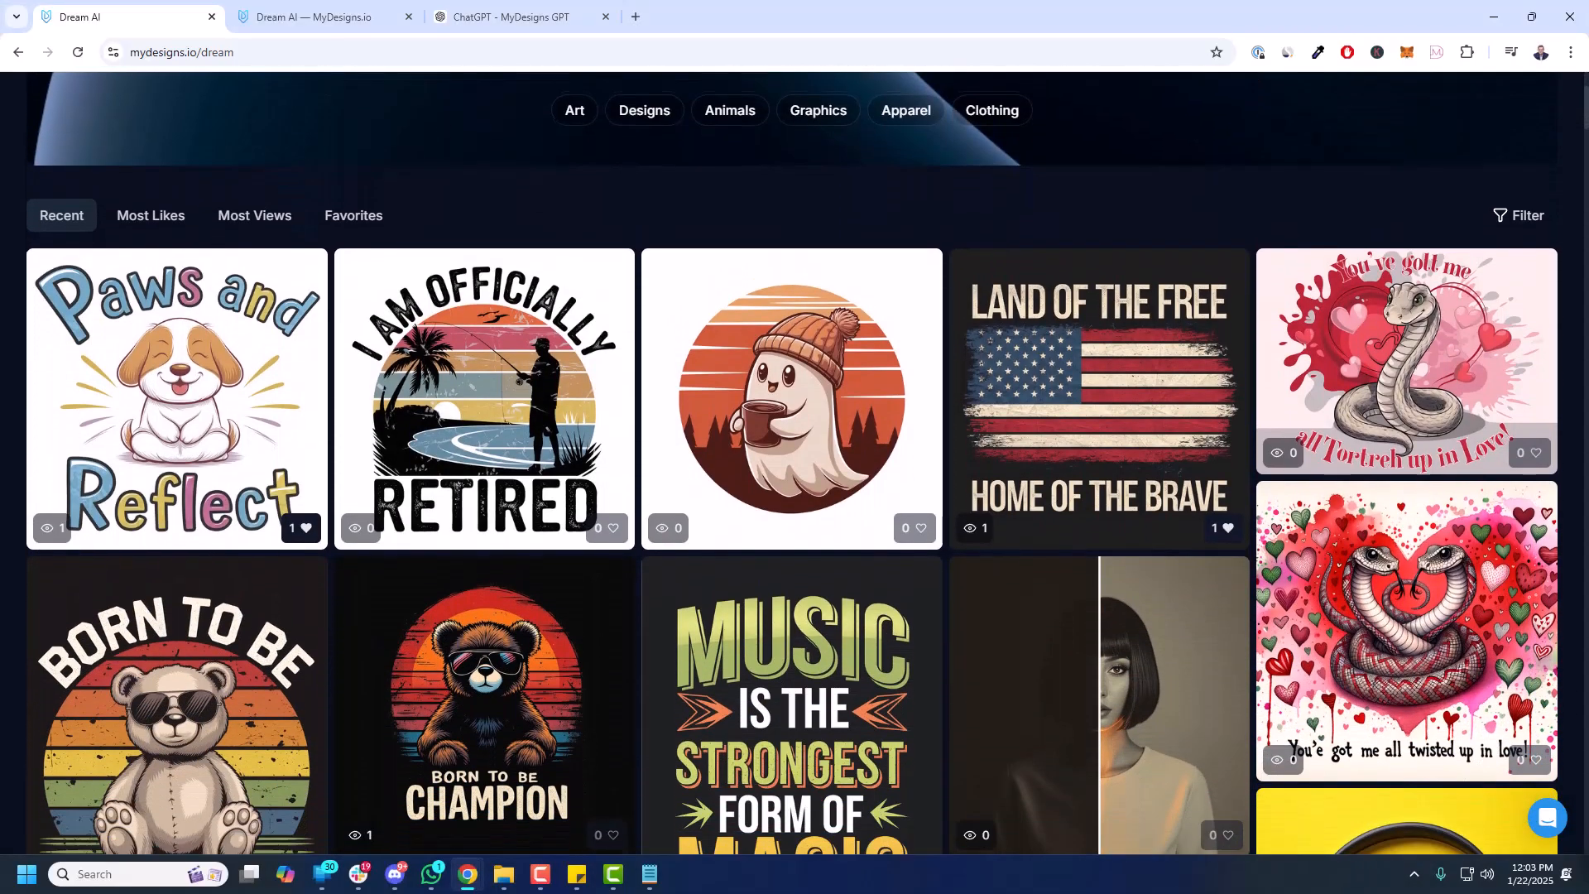
pyautogui.scroll(-3)
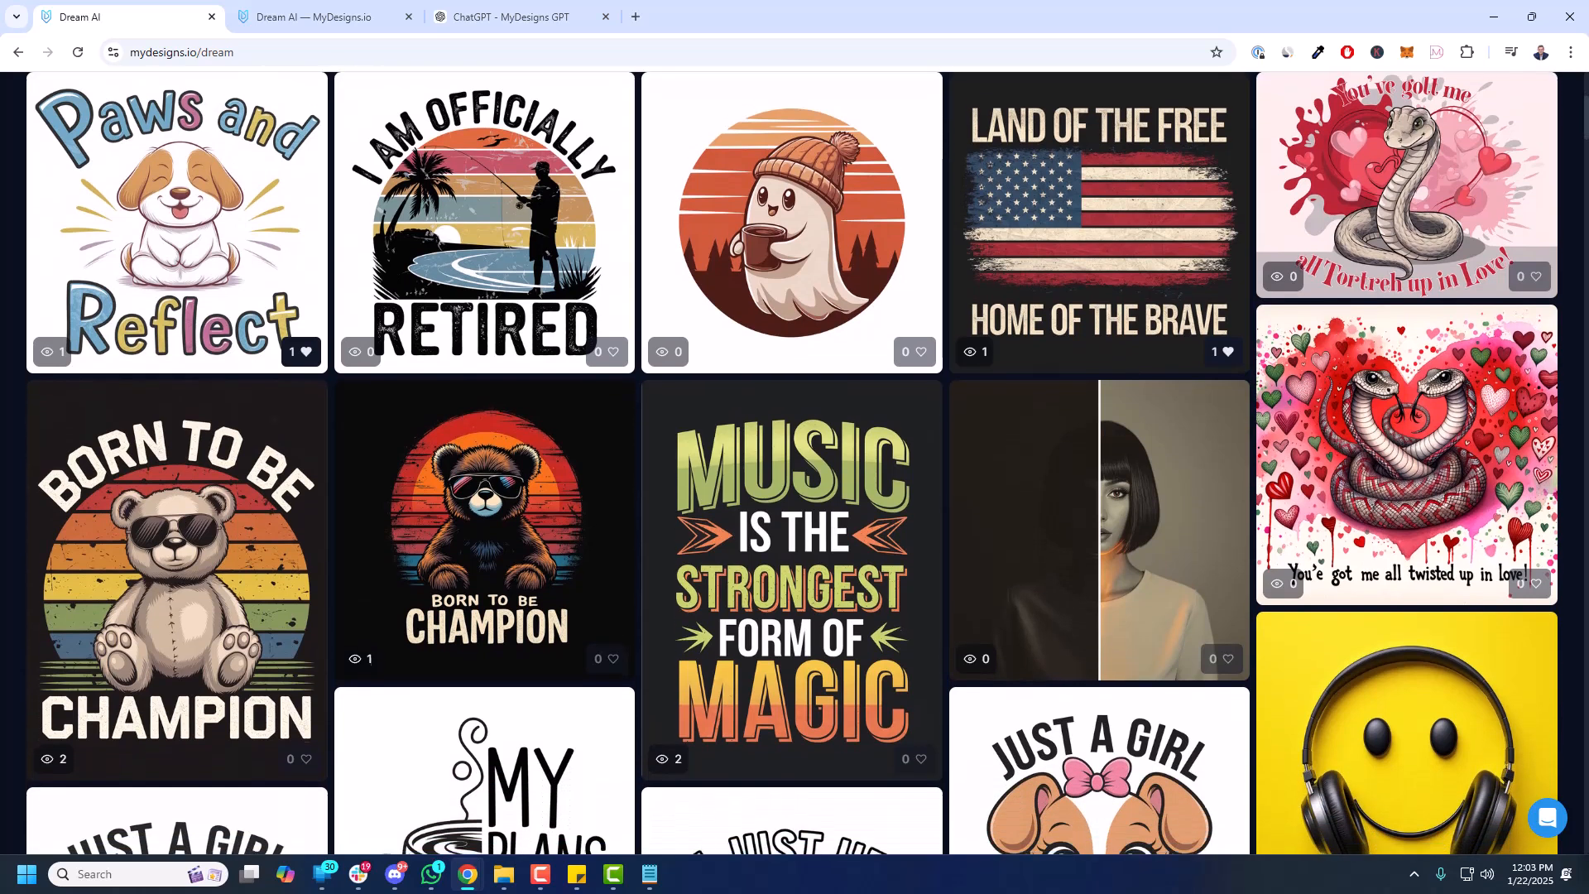
pyautogui.scroll(-3)
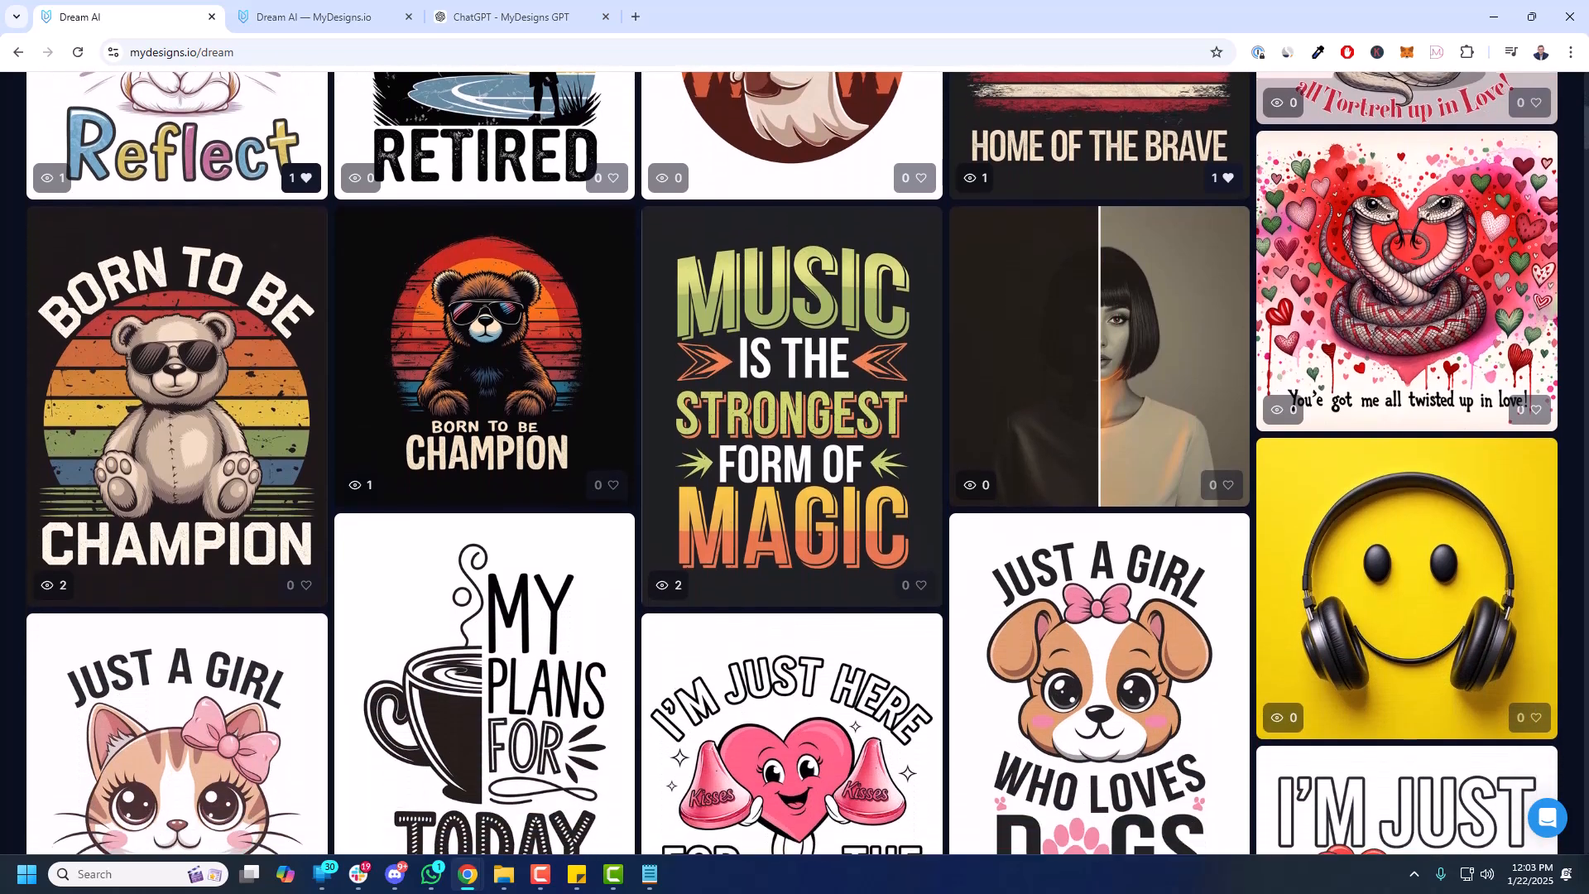
pyautogui.scroll(-3)
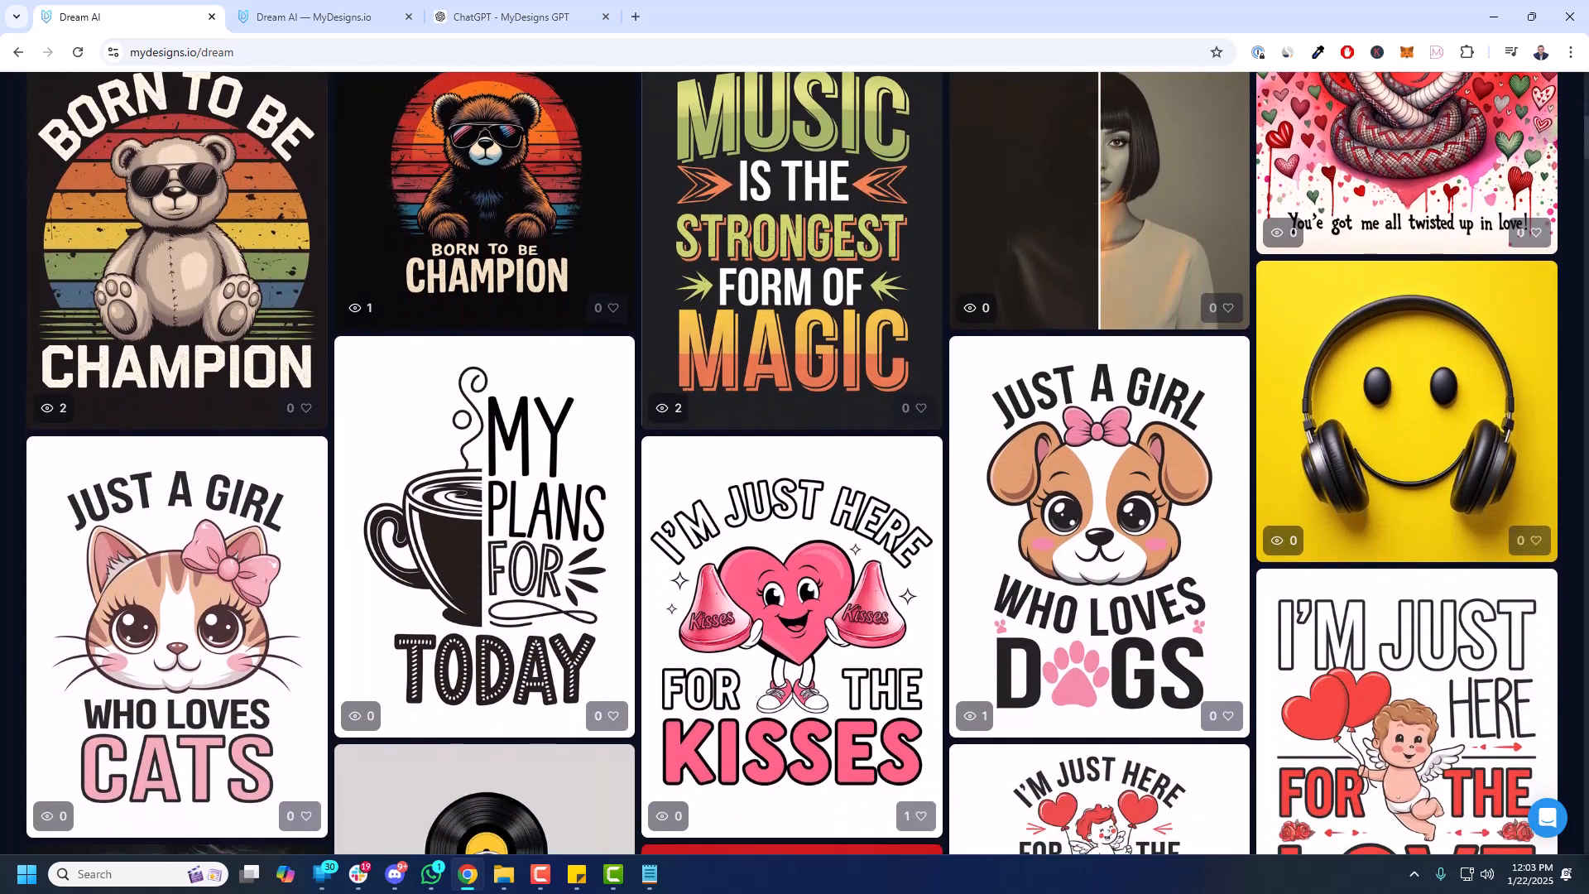
pyautogui.scroll(-3)
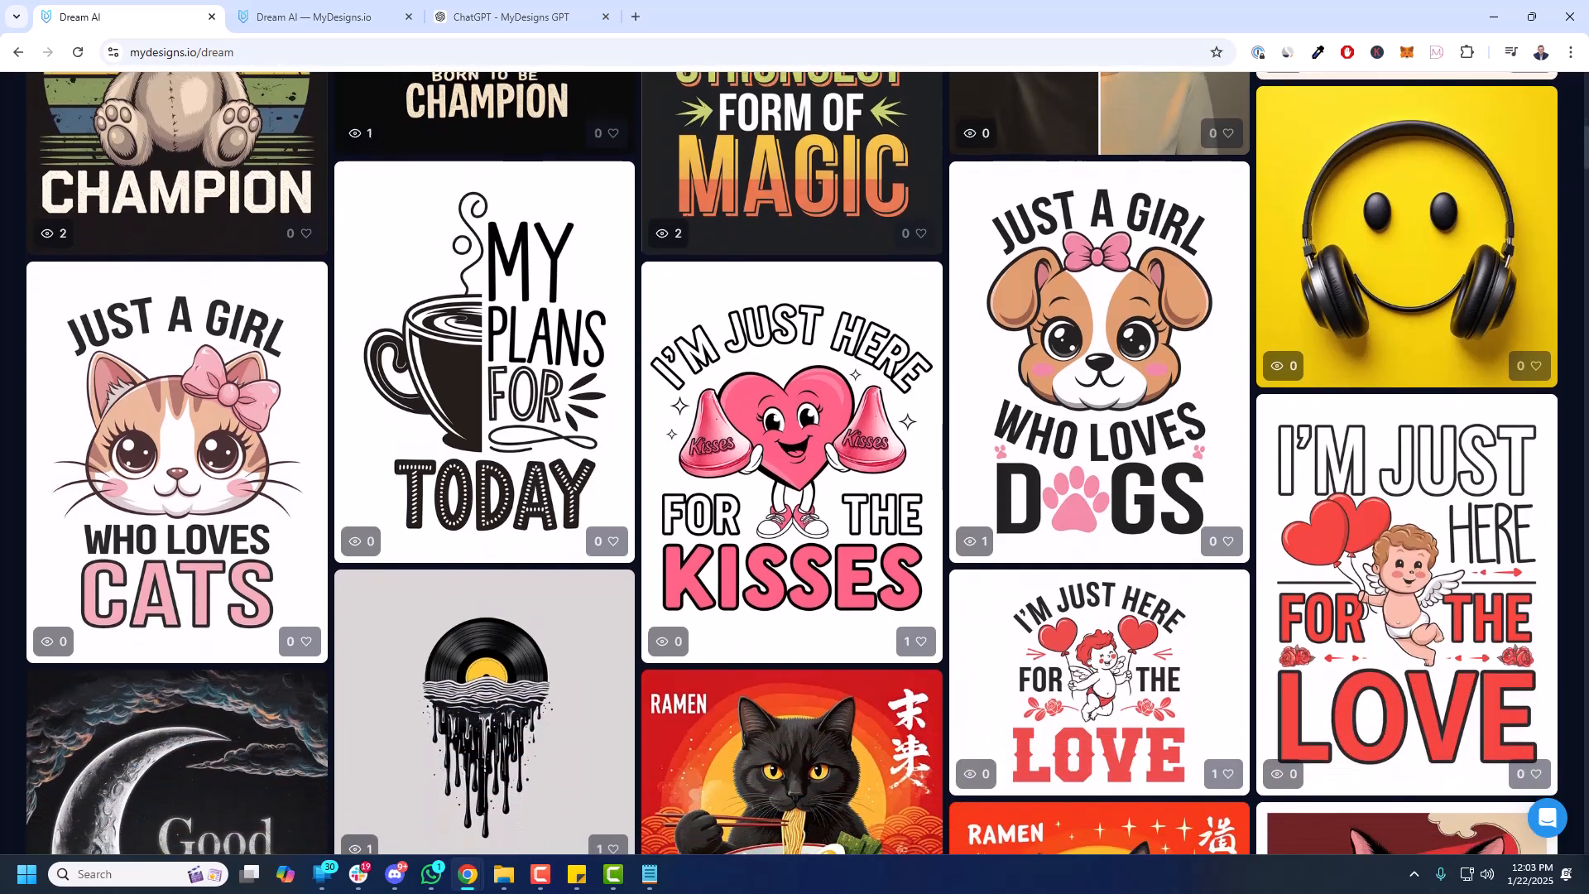
pyautogui.scroll(-3)
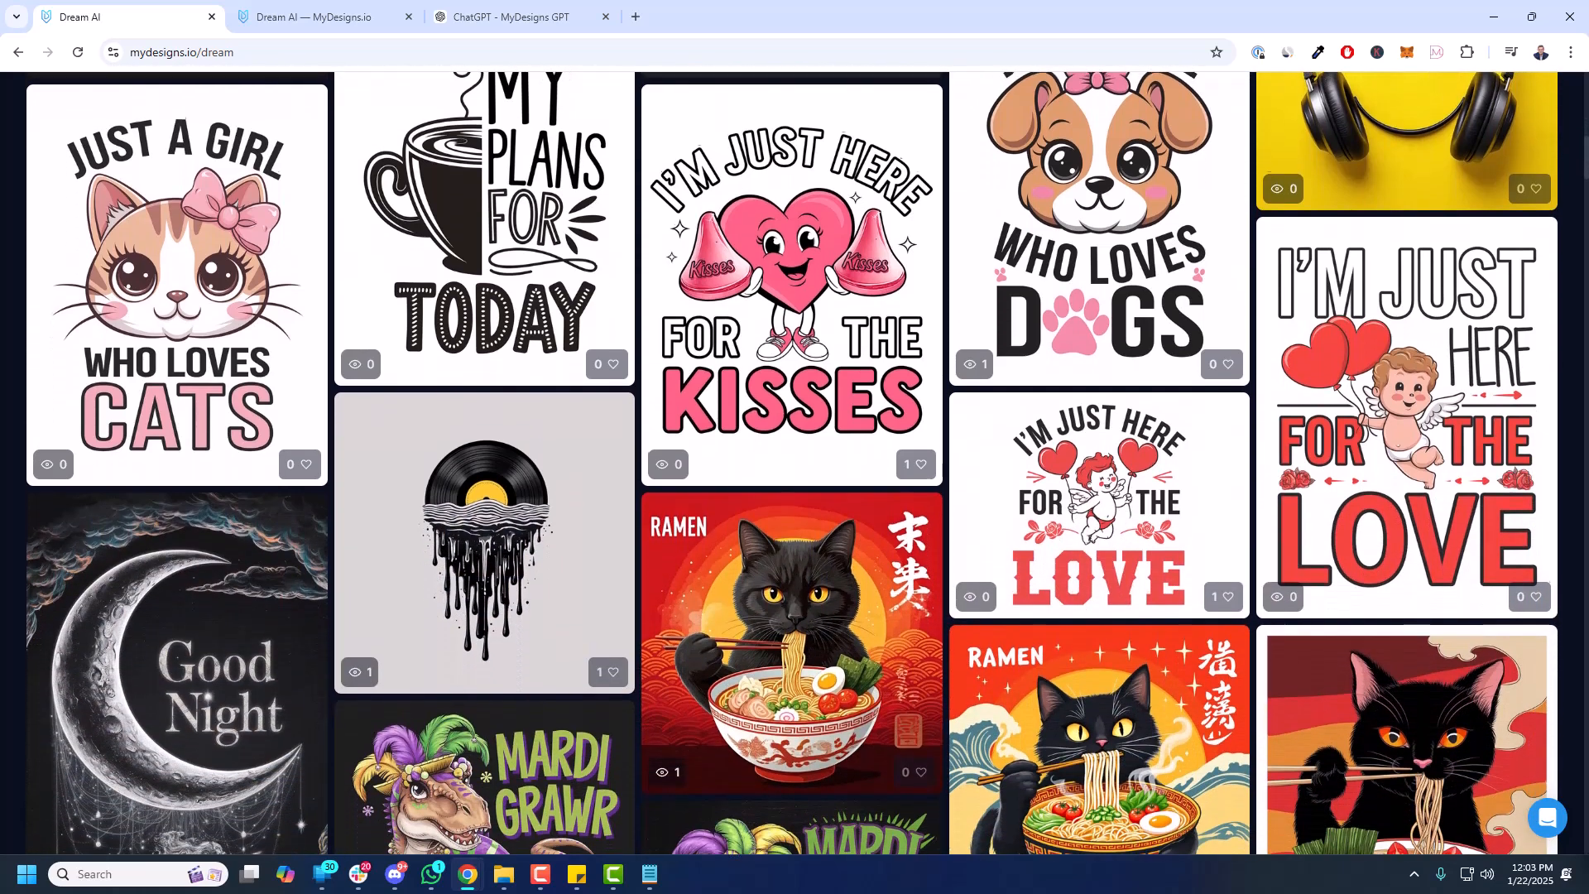
pyautogui.scroll(-3)
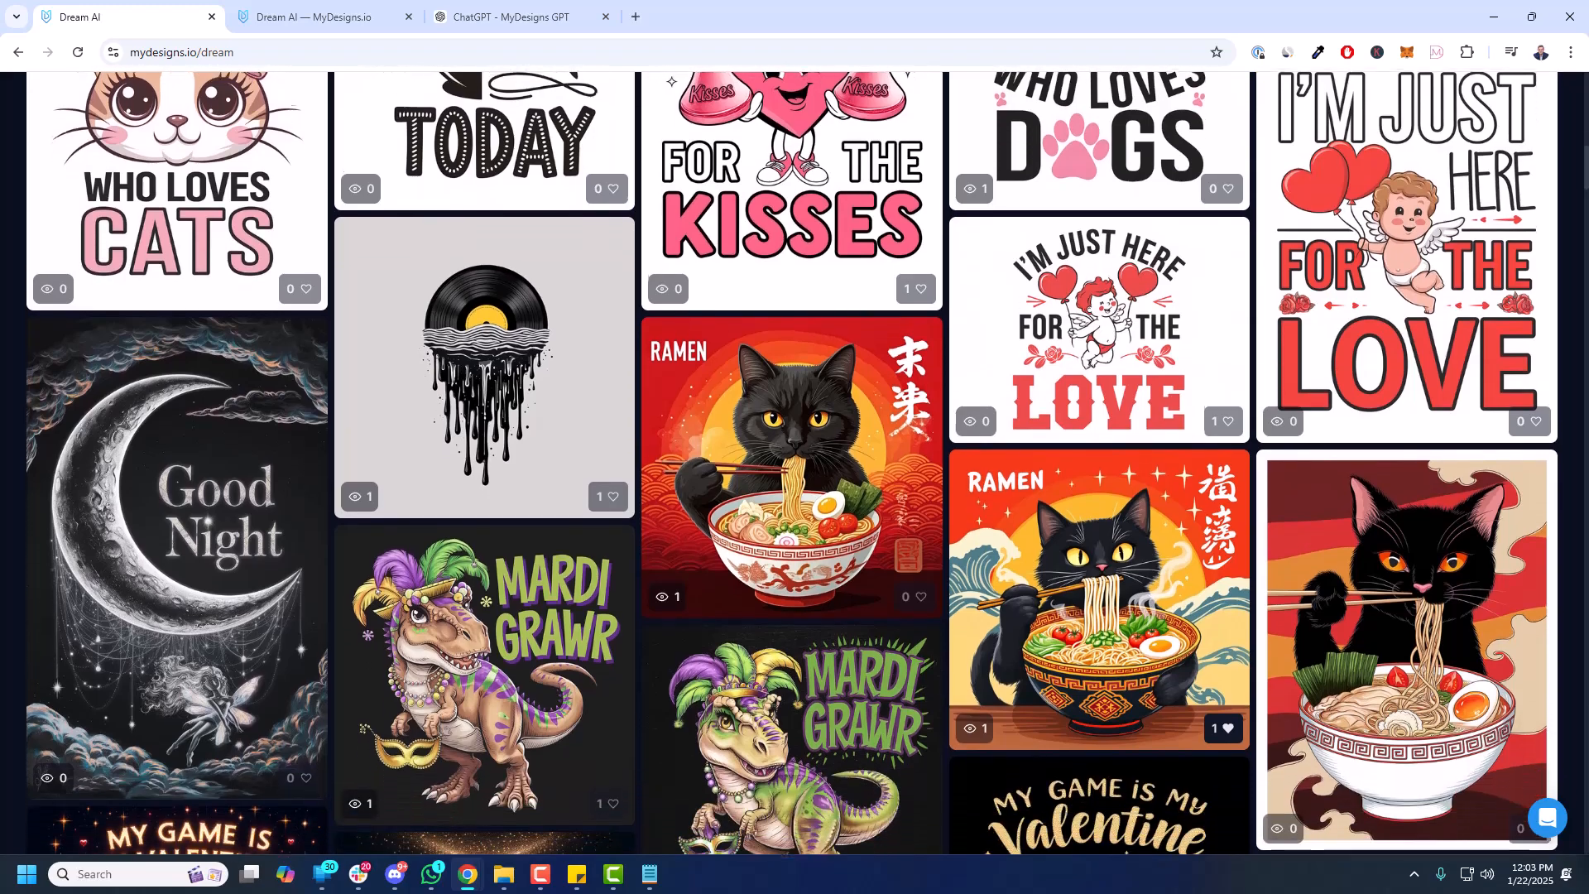
pyautogui.scroll(-3)
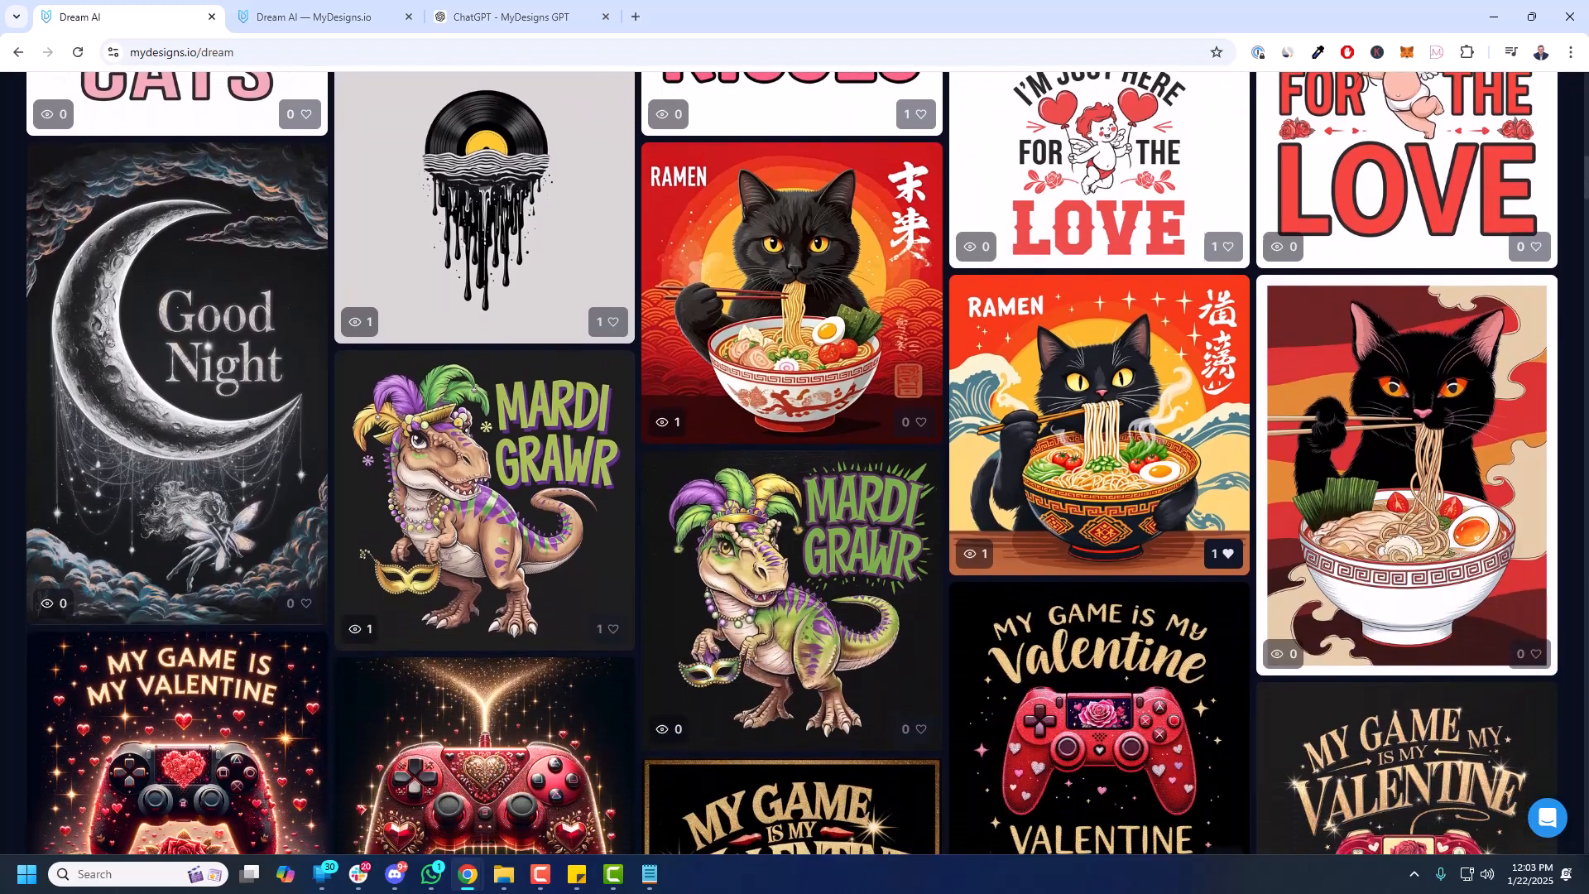
pyautogui.scroll(3)
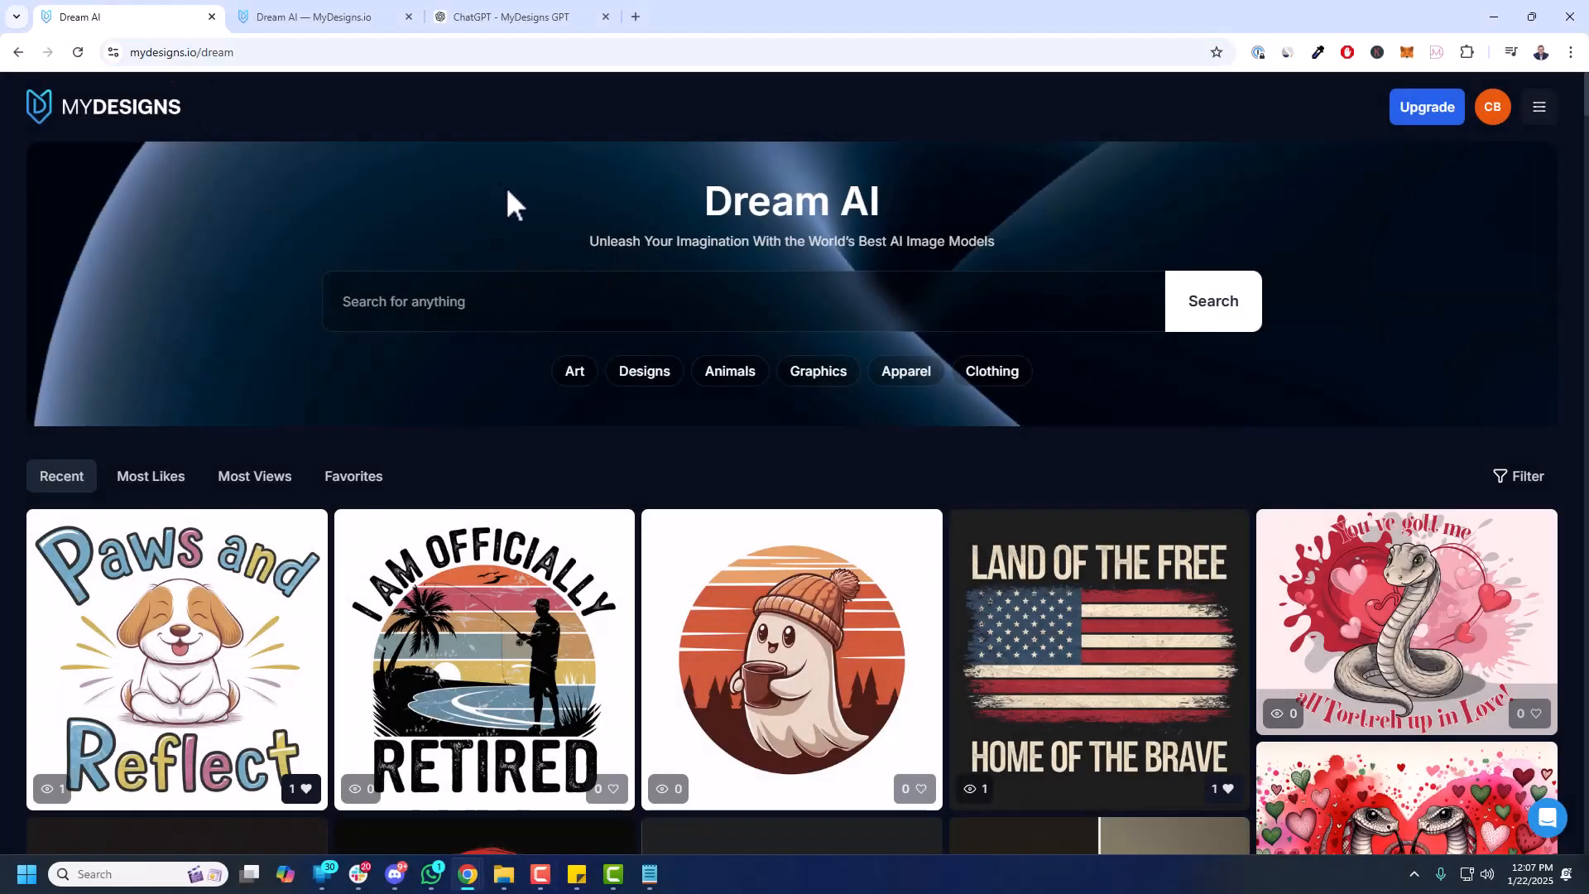
pyautogui.moveTo(553, 224)
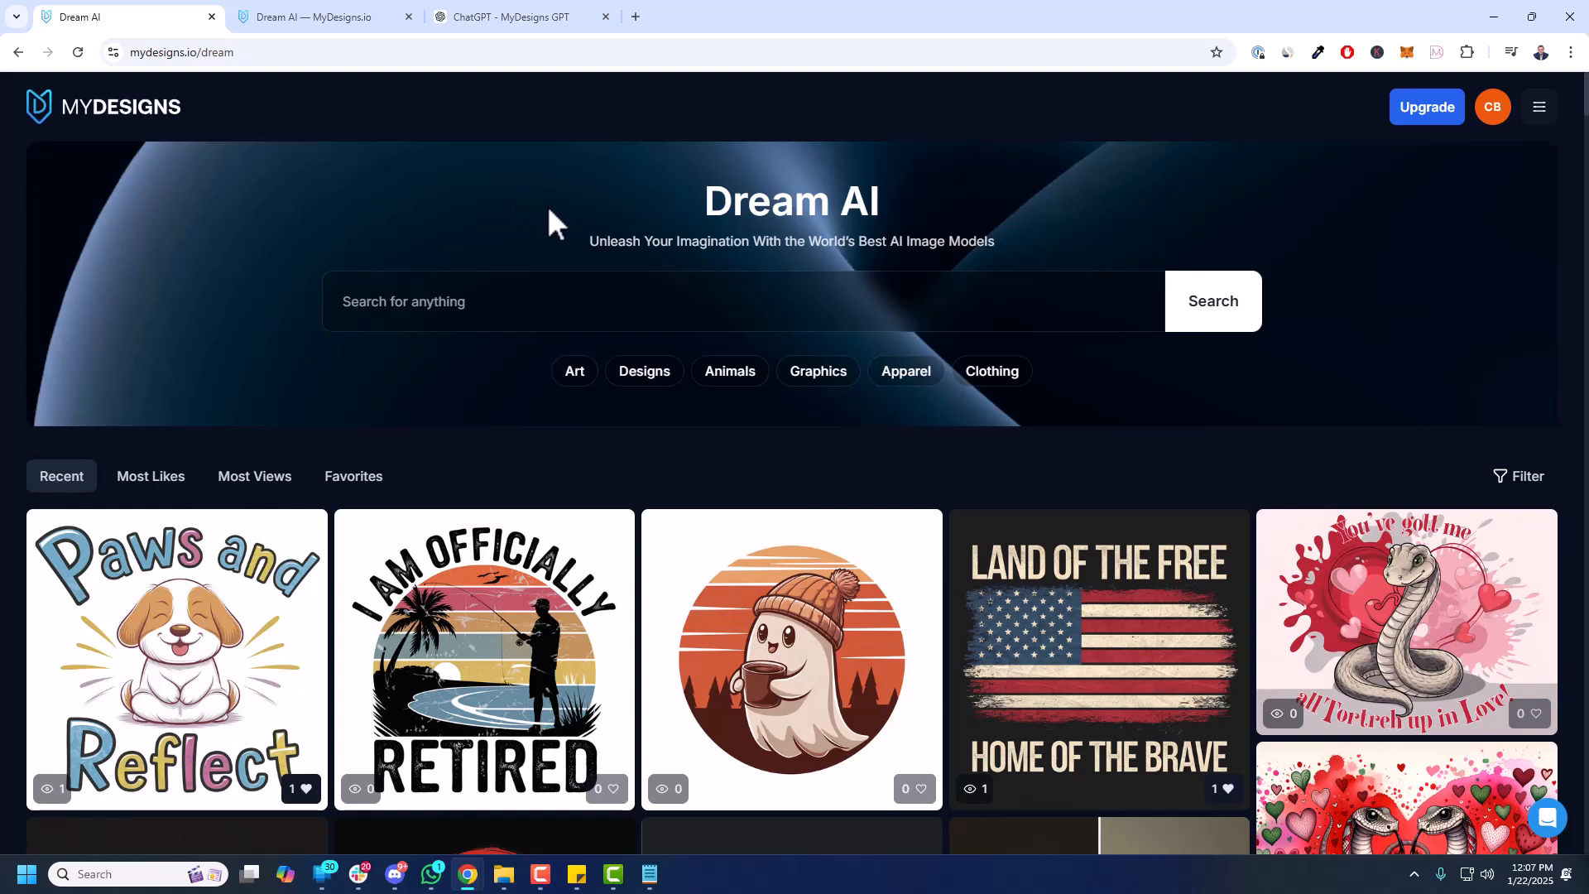
pyautogui.moveTo(754, 277)
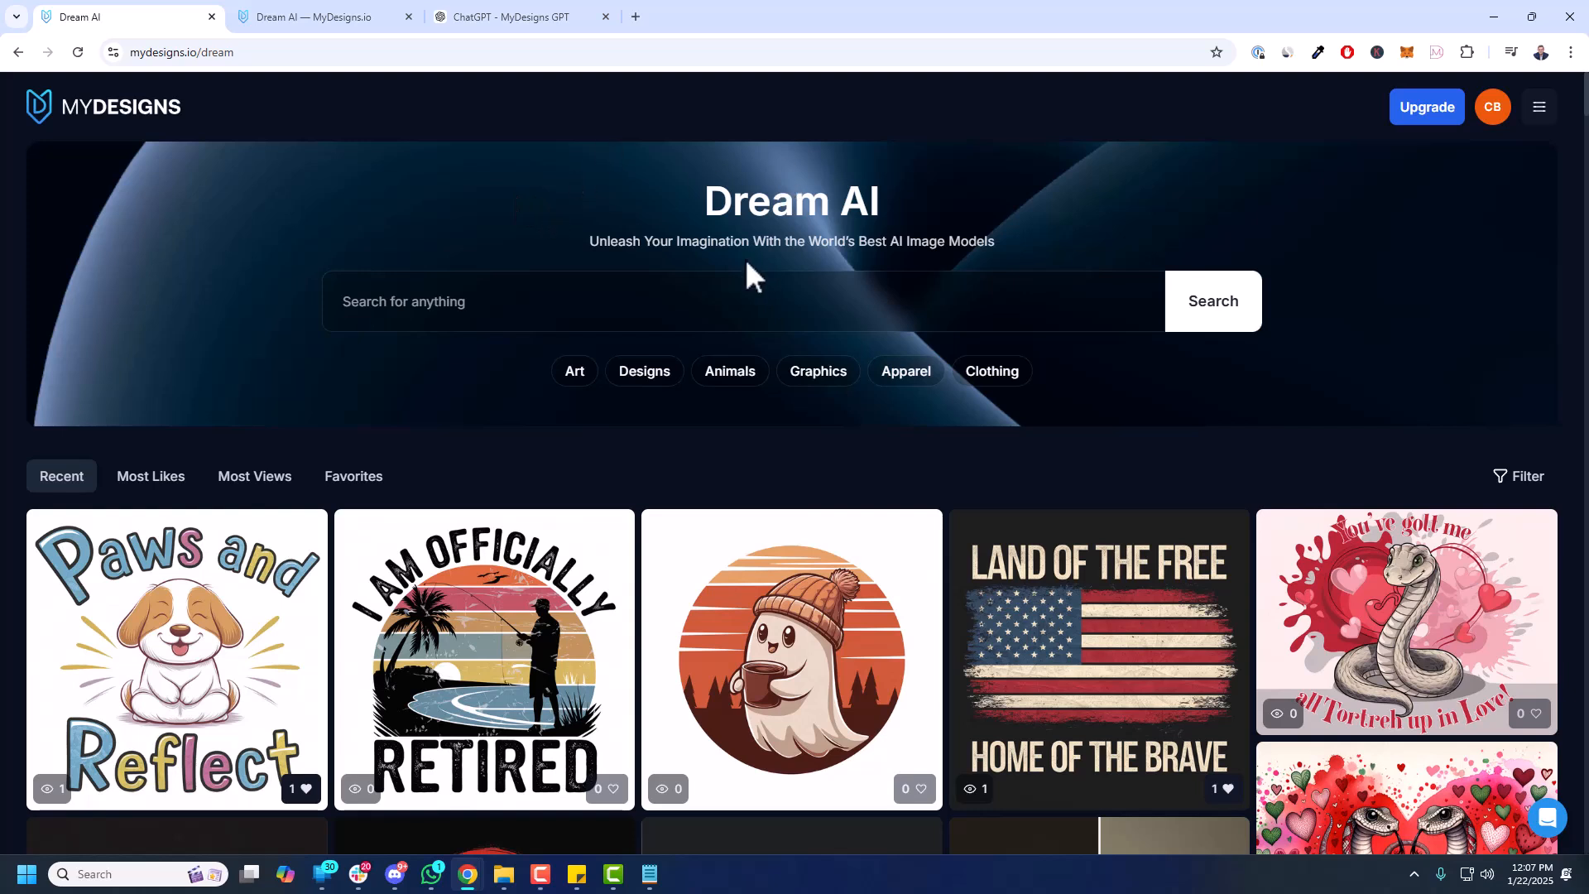
pyautogui.moveTo(91, 587)
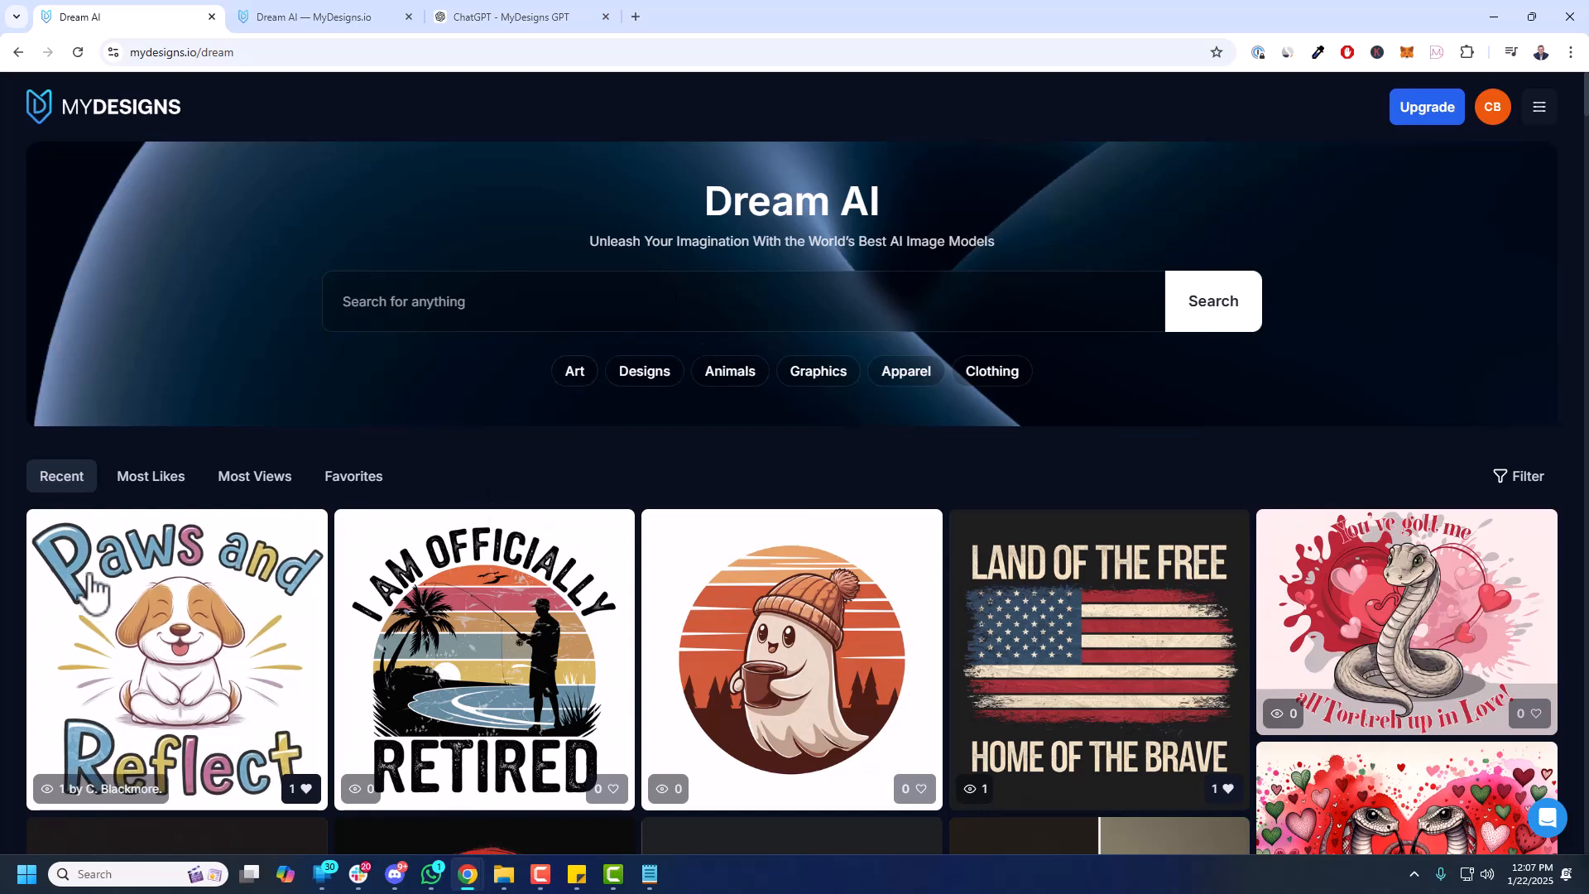
pyautogui.moveTo(1379, 629)
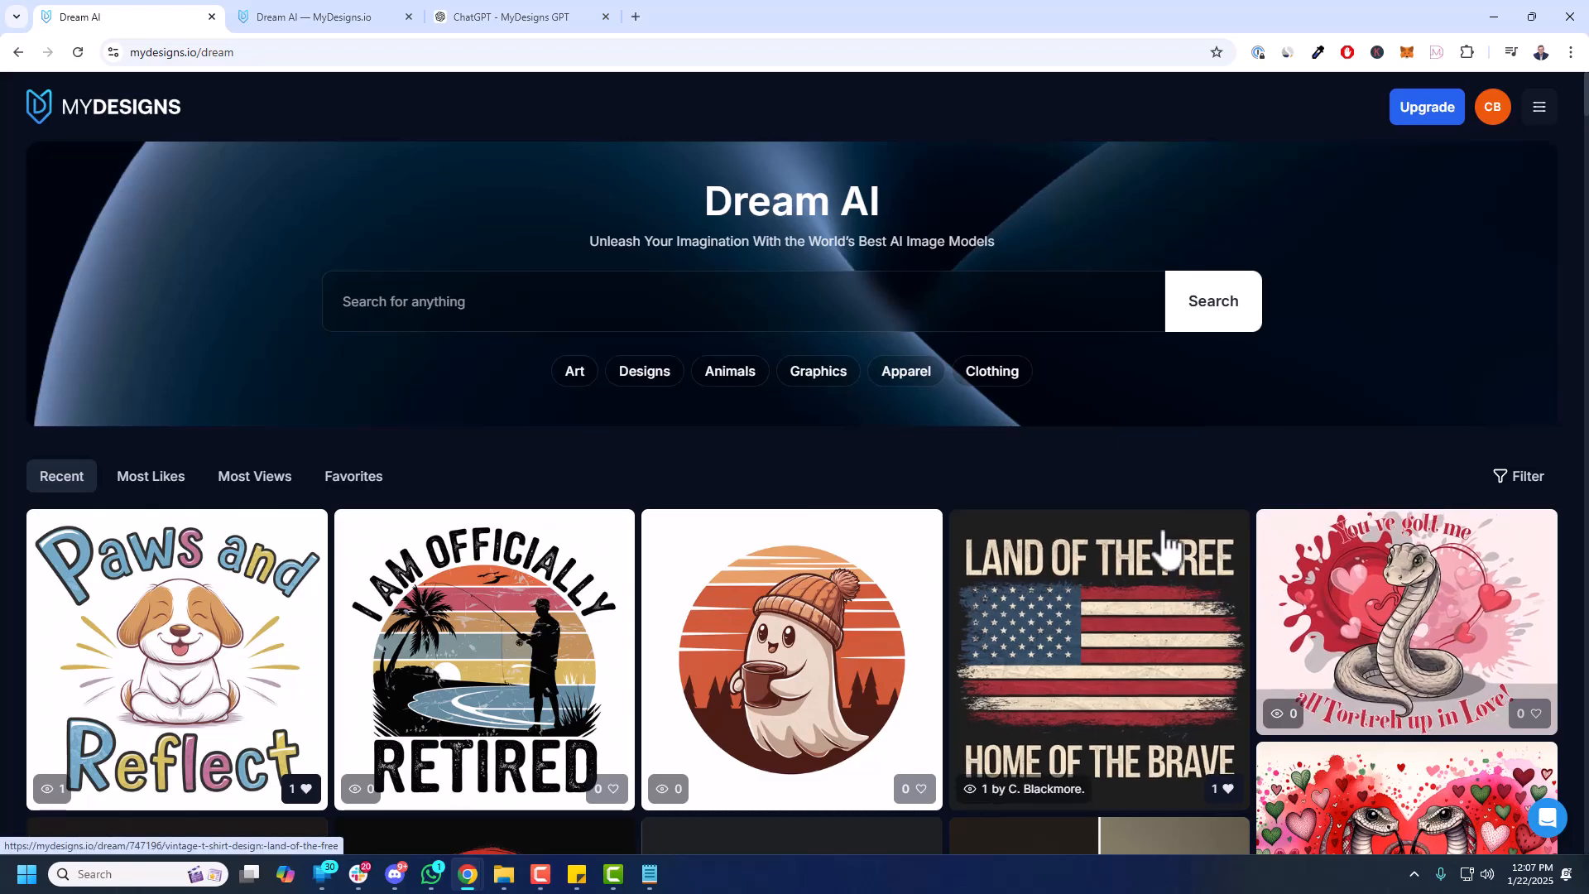
pyautogui.scroll(-3)
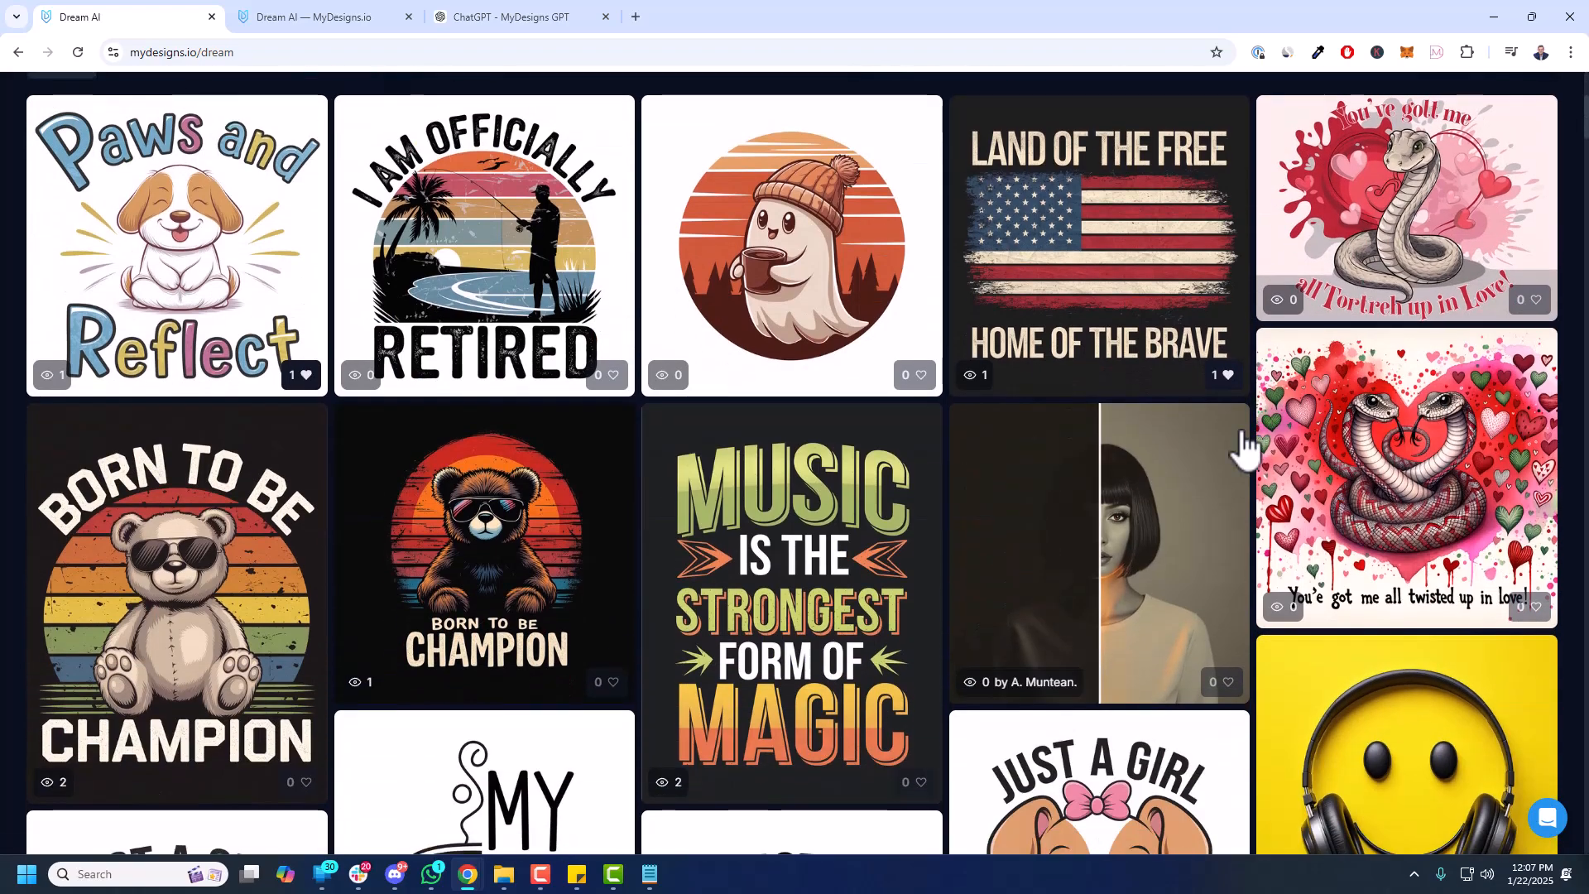
pyautogui.scroll(-3)
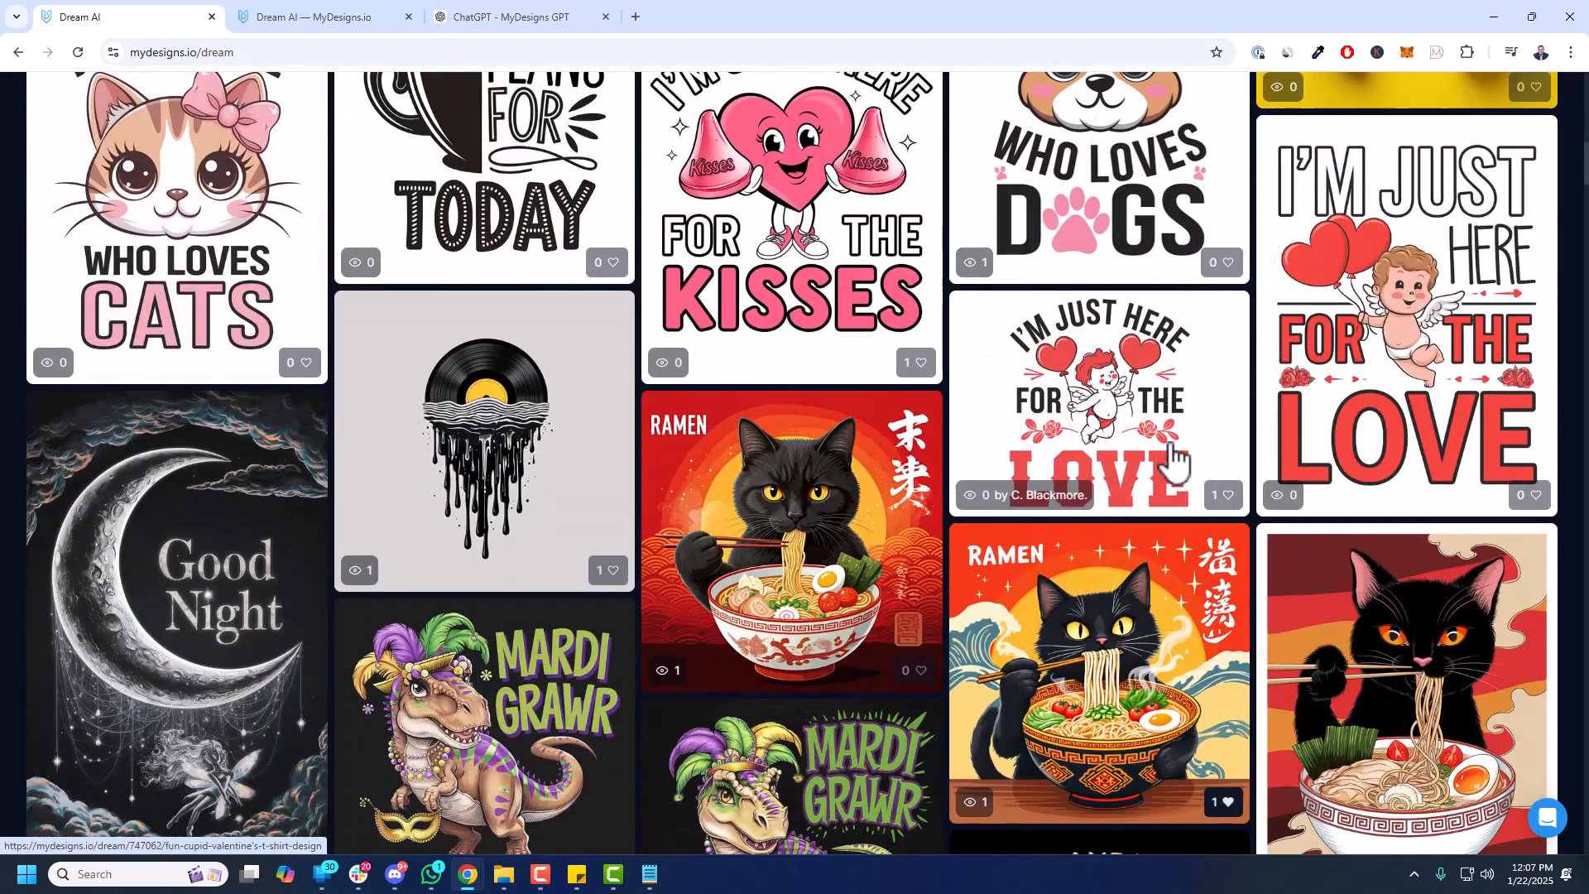
pyautogui.scroll(-3)
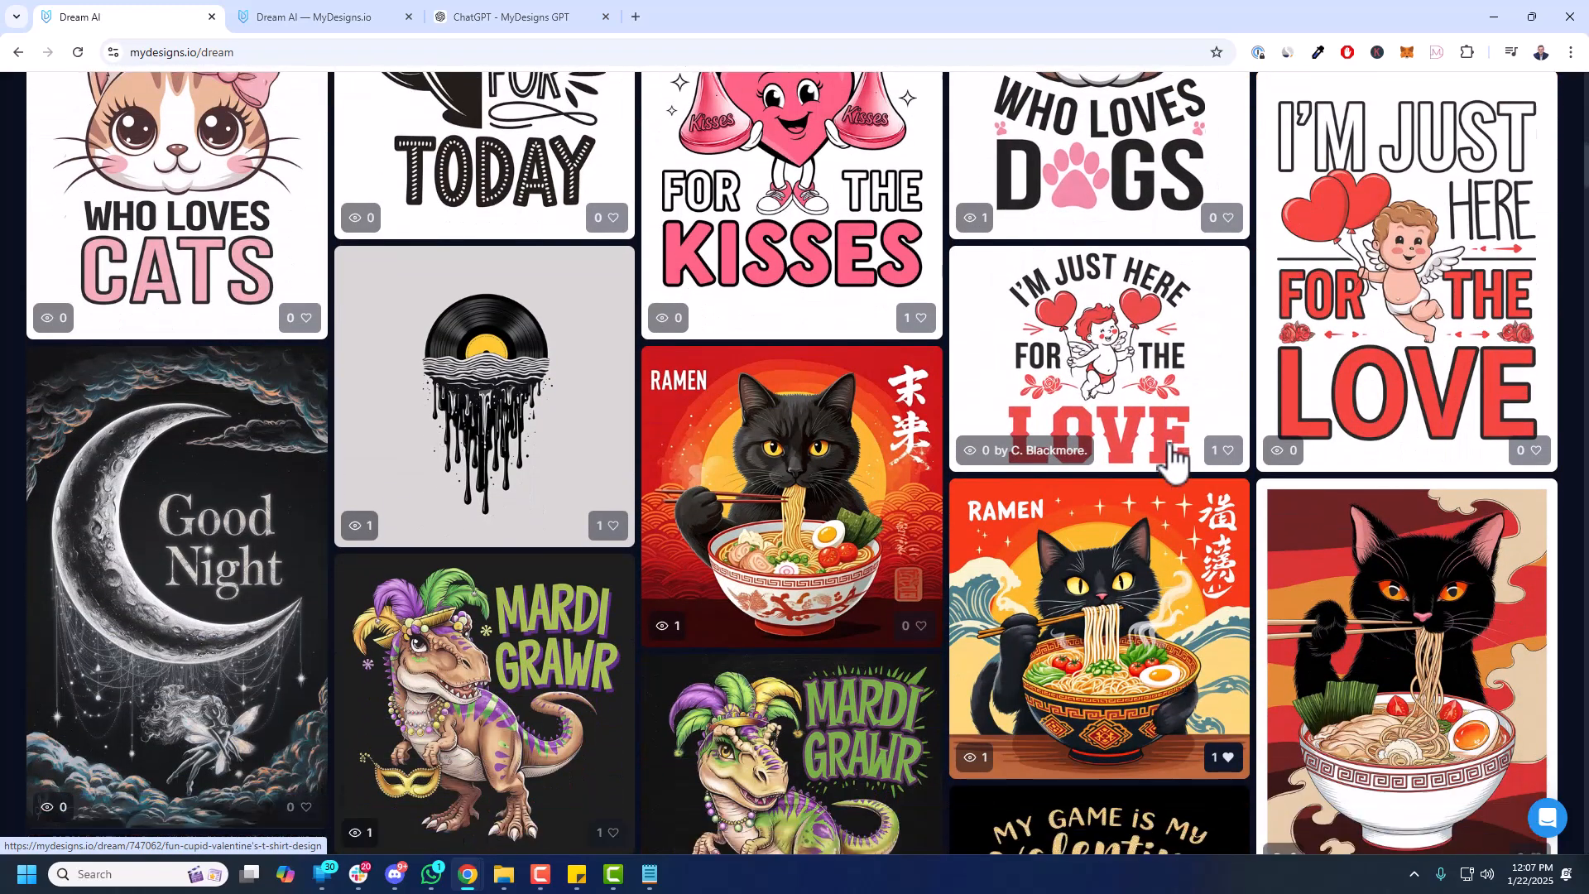
pyautogui.scroll(-3)
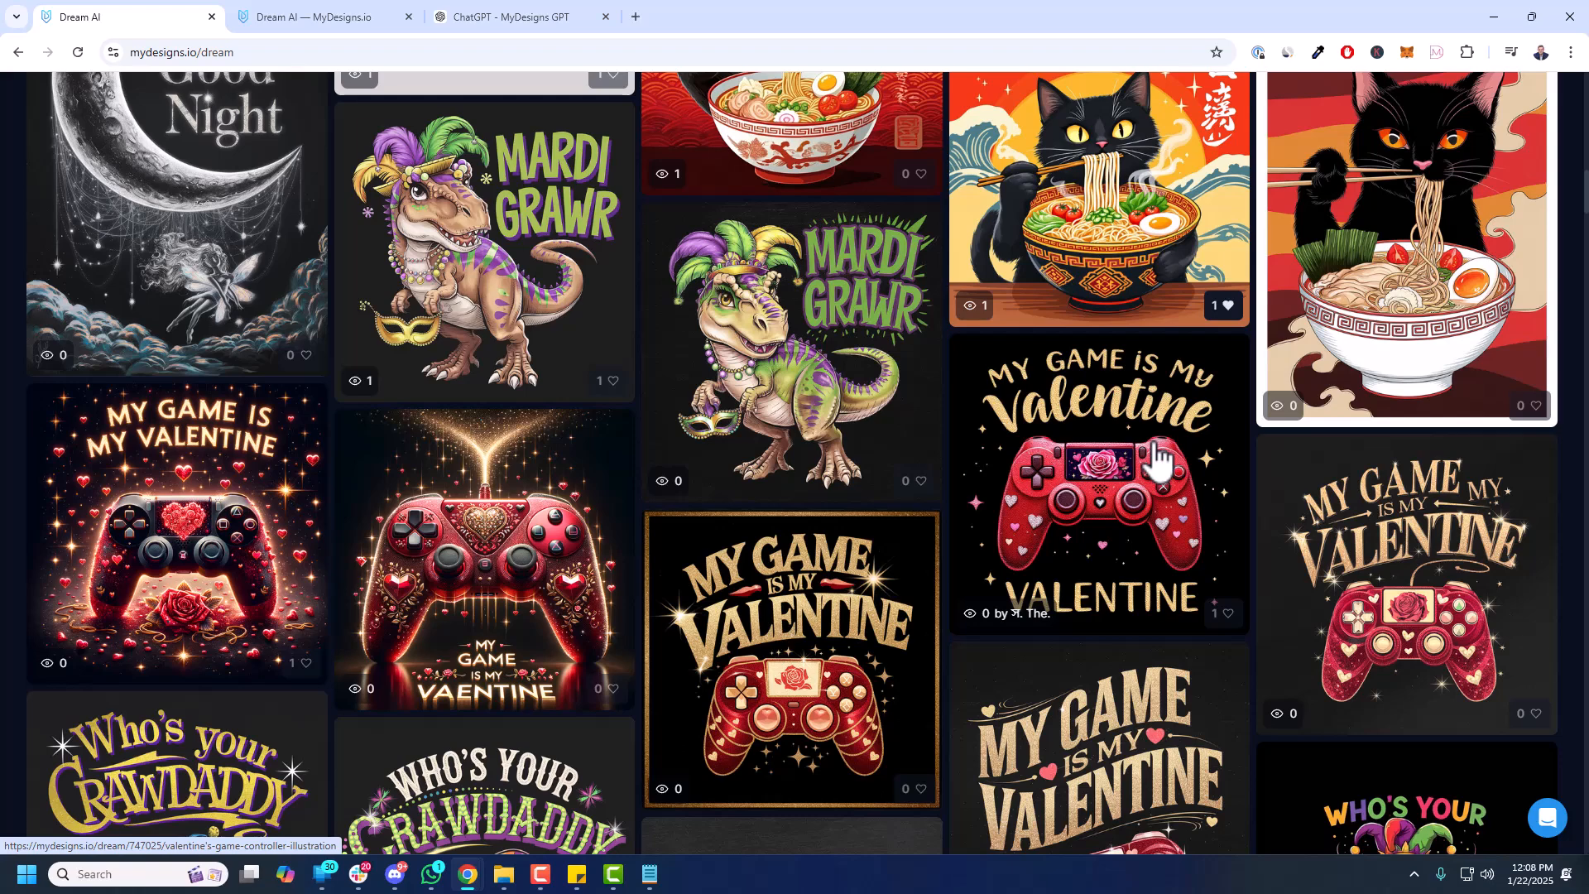
pyautogui.scroll(-3)
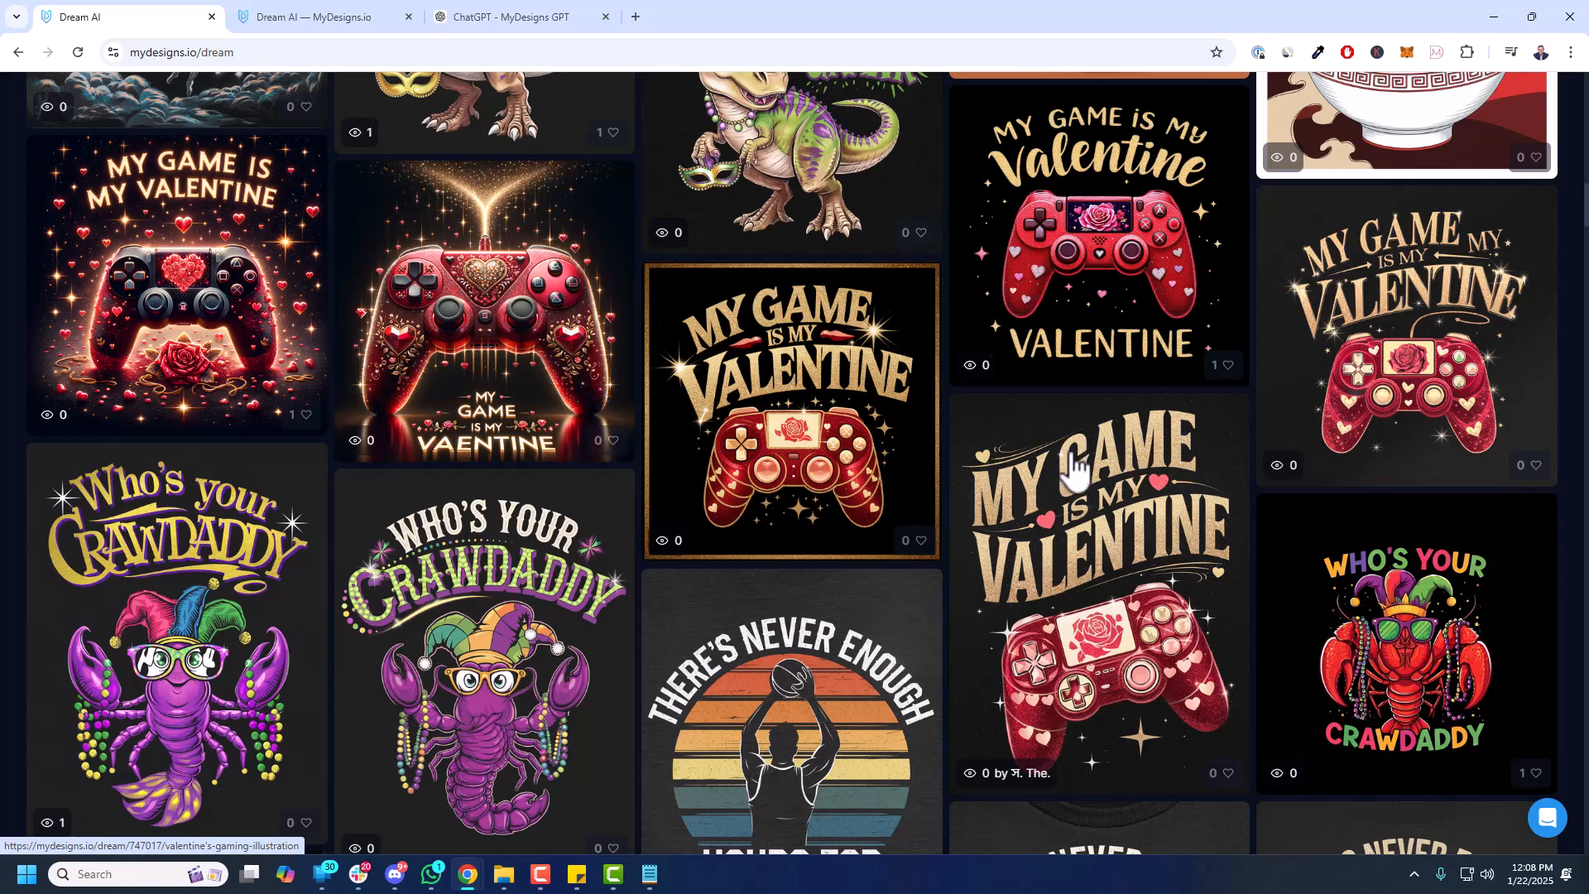
pyautogui.scroll(-3)
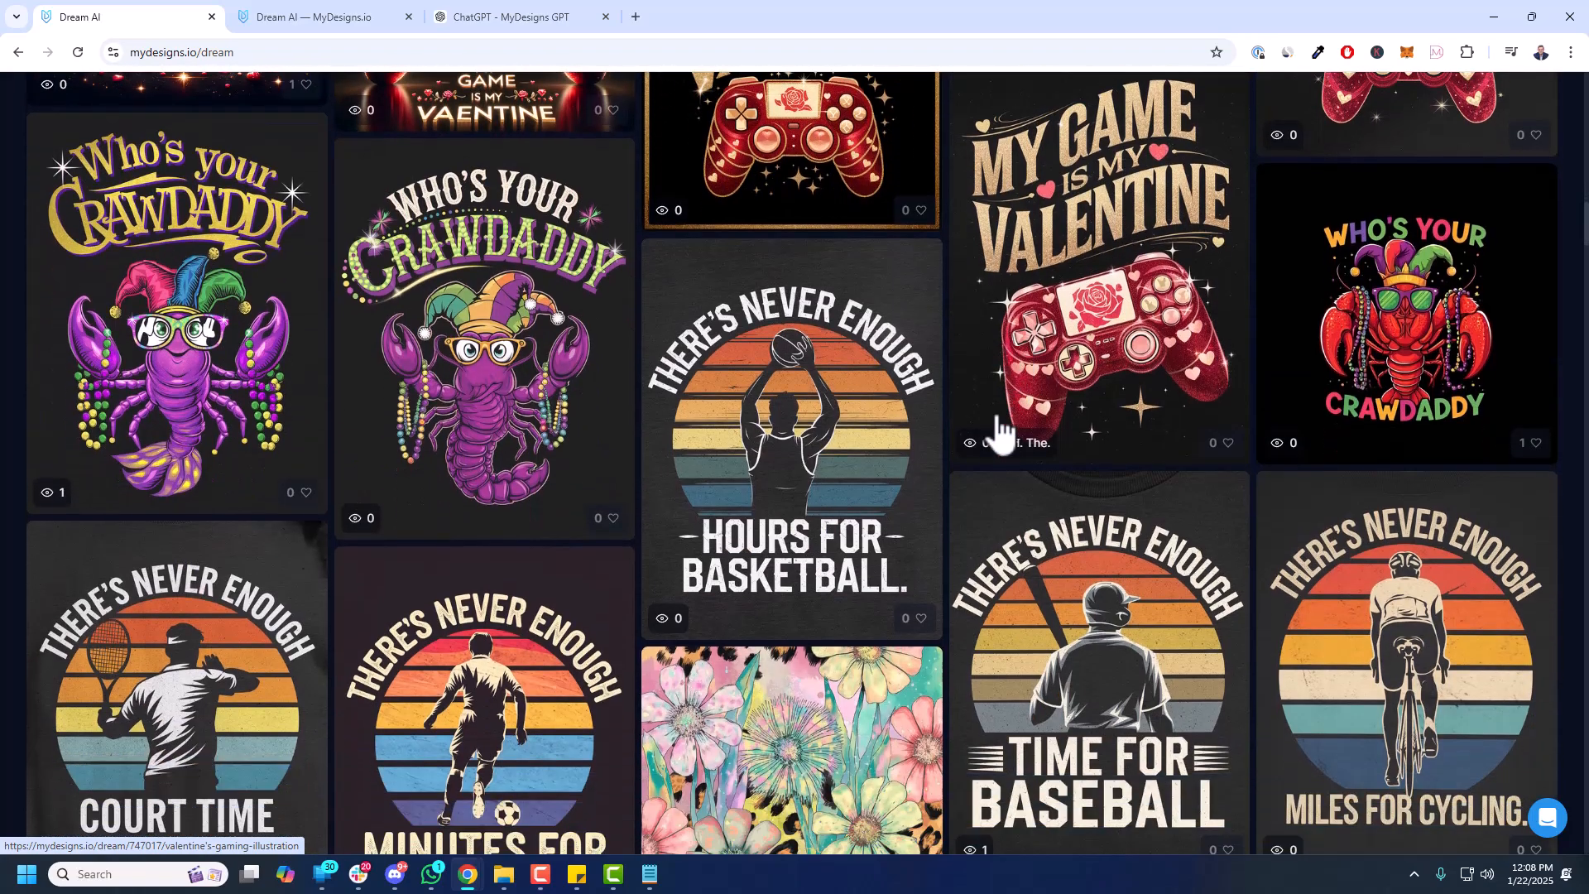
pyautogui.scroll(-3)
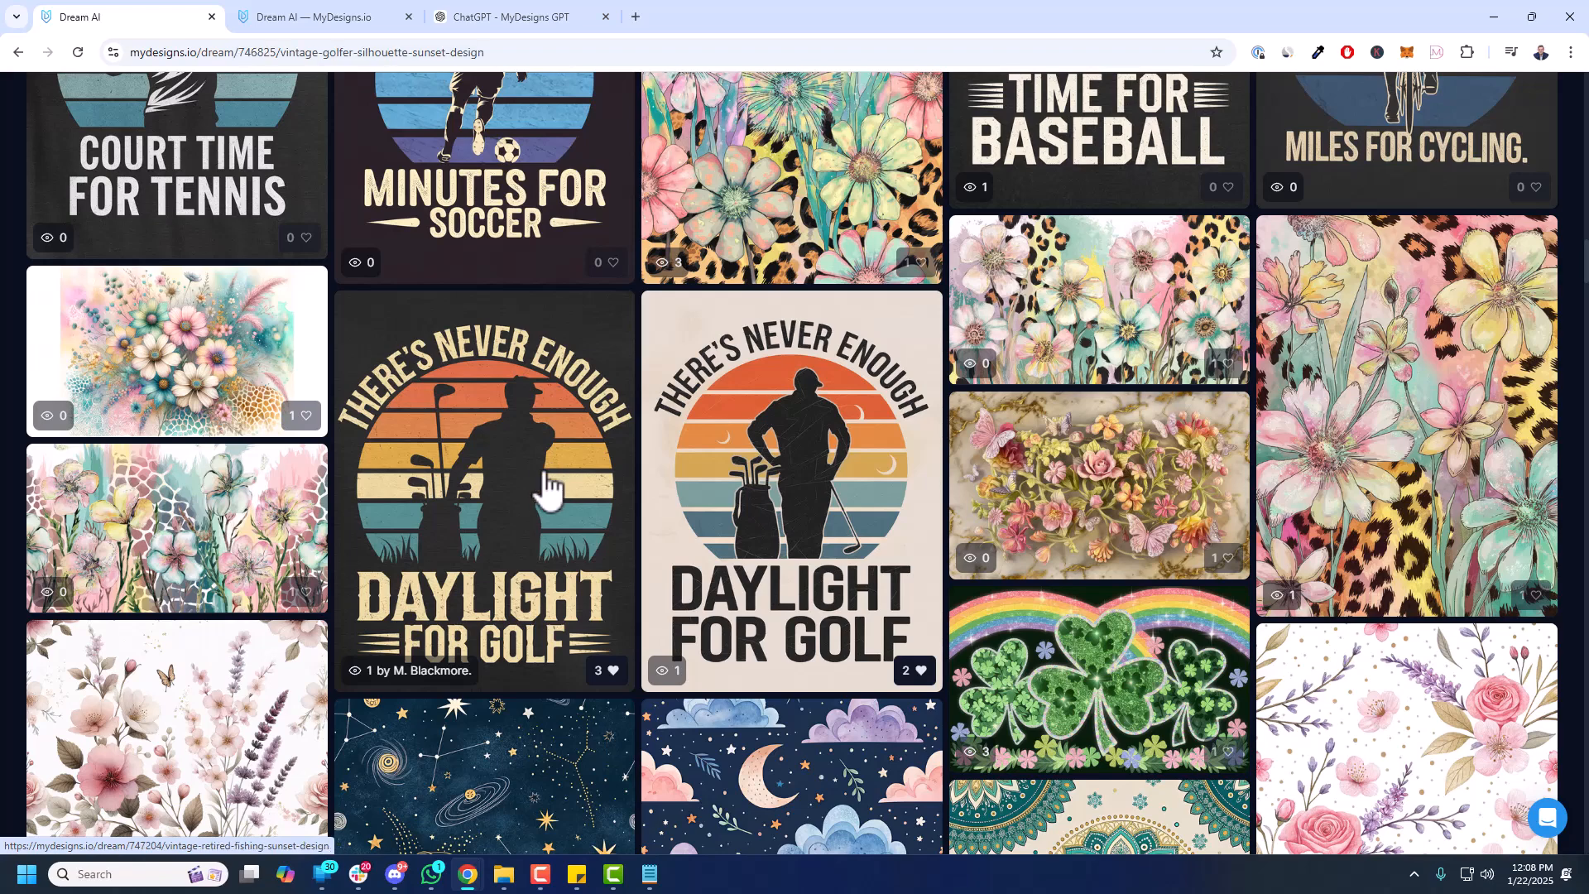
# - Open the Daylight for Golf design, flip between its third and fourth variations, and copy its prompt
pyautogui.click(484, 492)
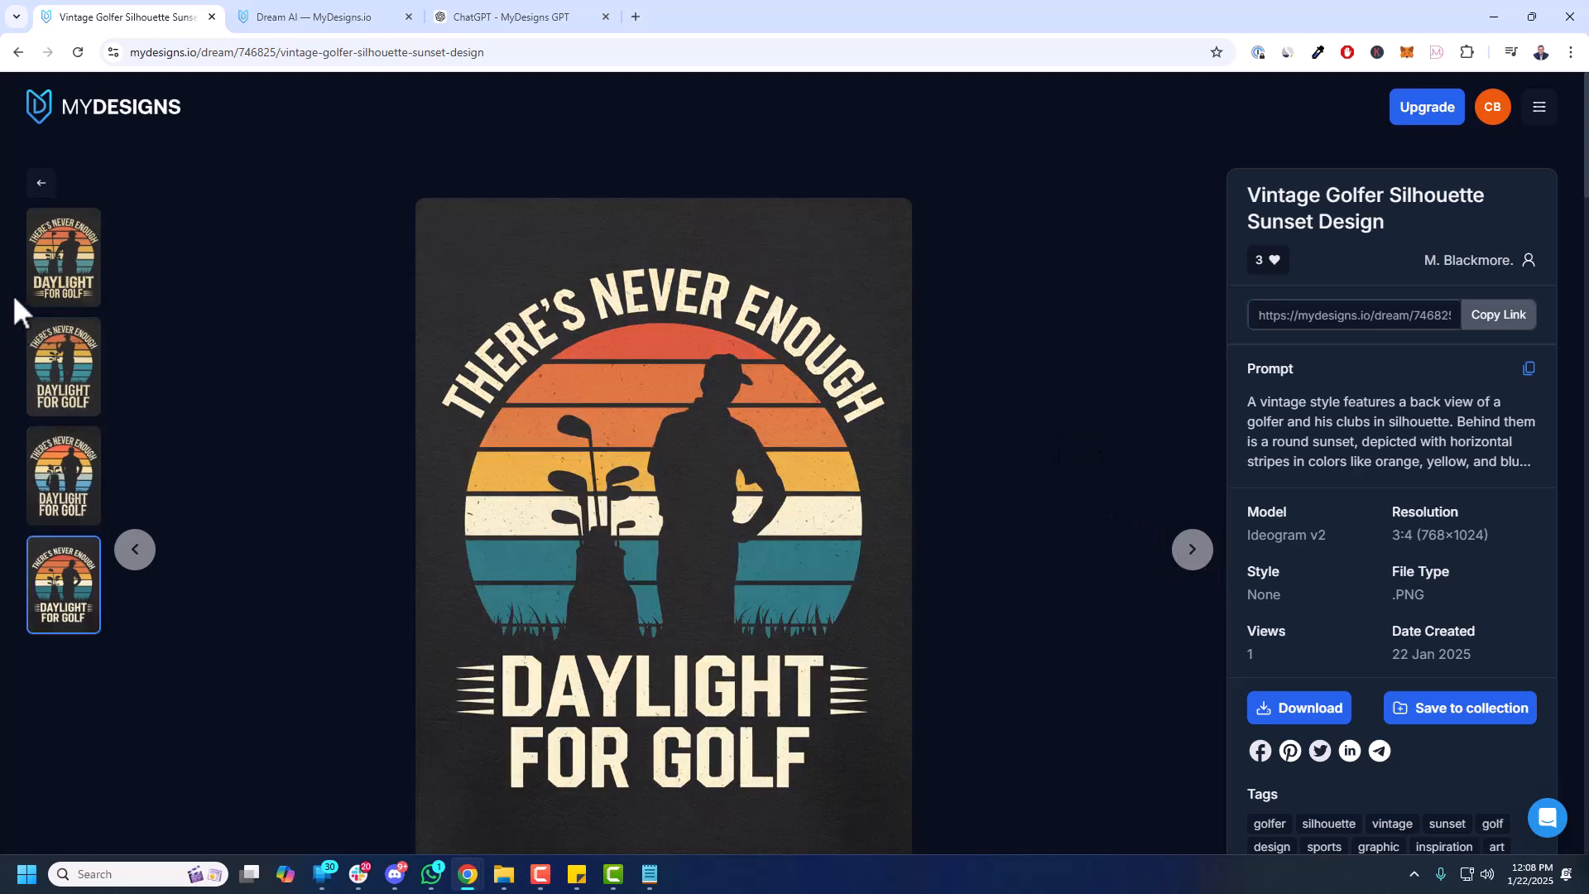
pyautogui.click(63, 475)
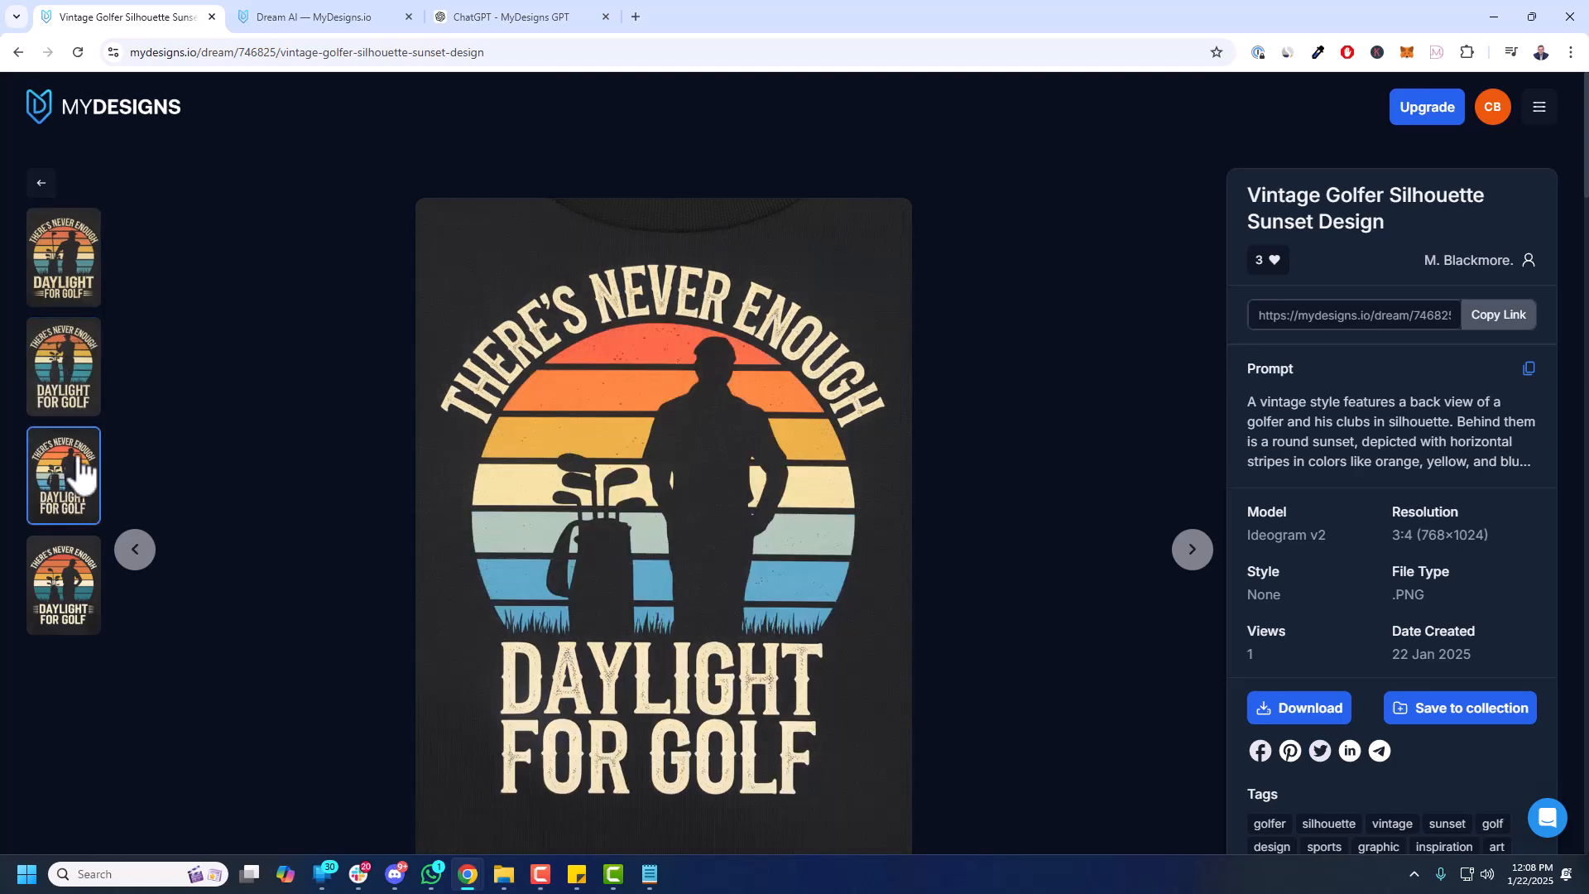
pyautogui.click(63, 584)
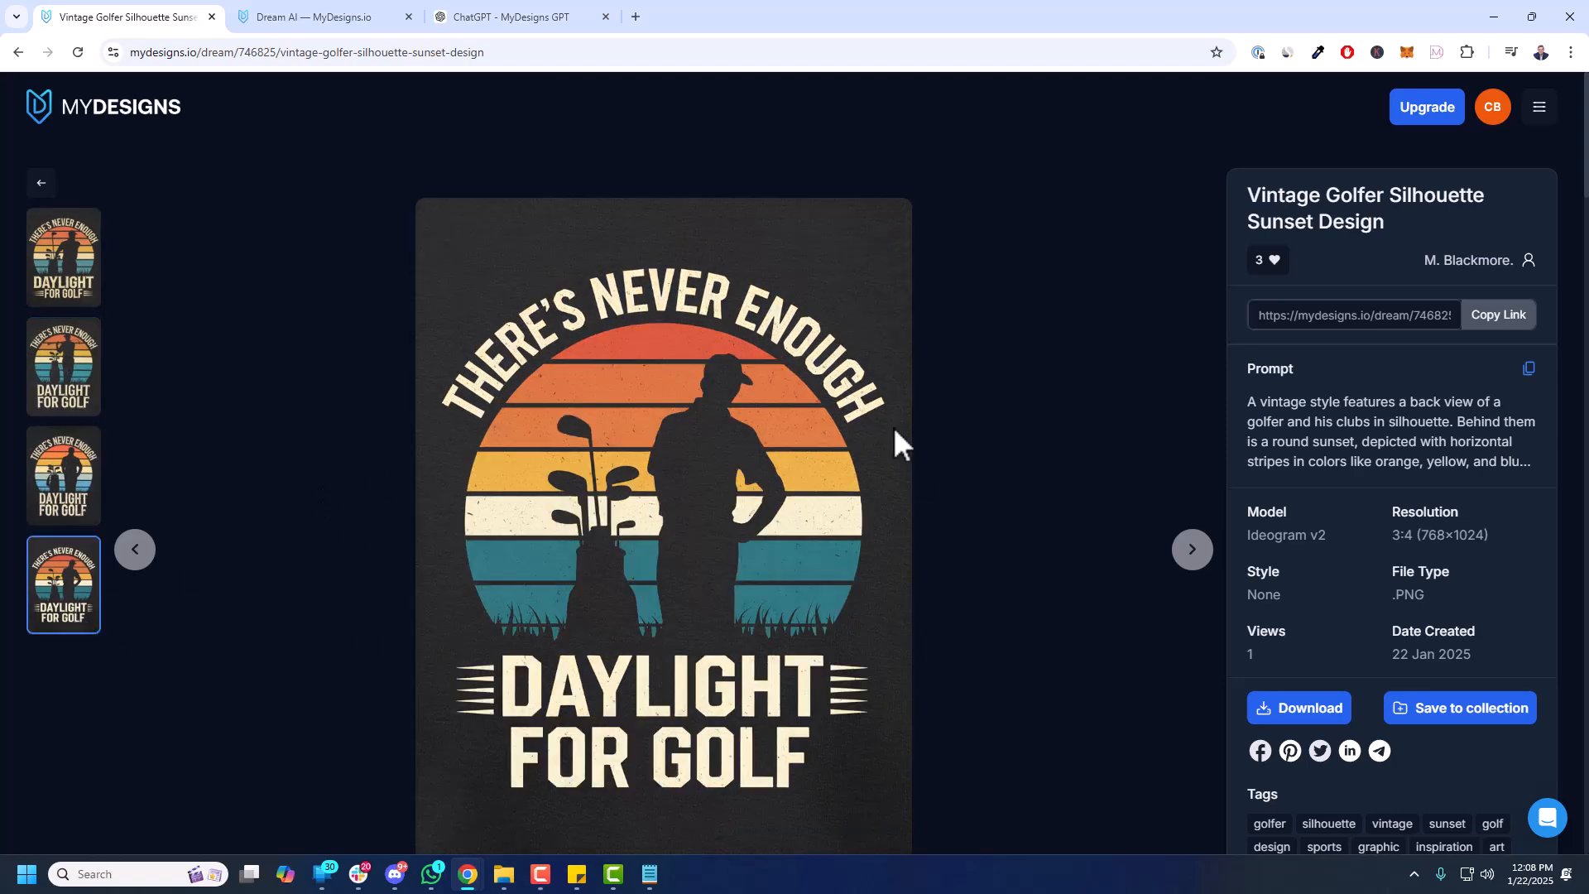
pyautogui.moveTo(1428, 251)
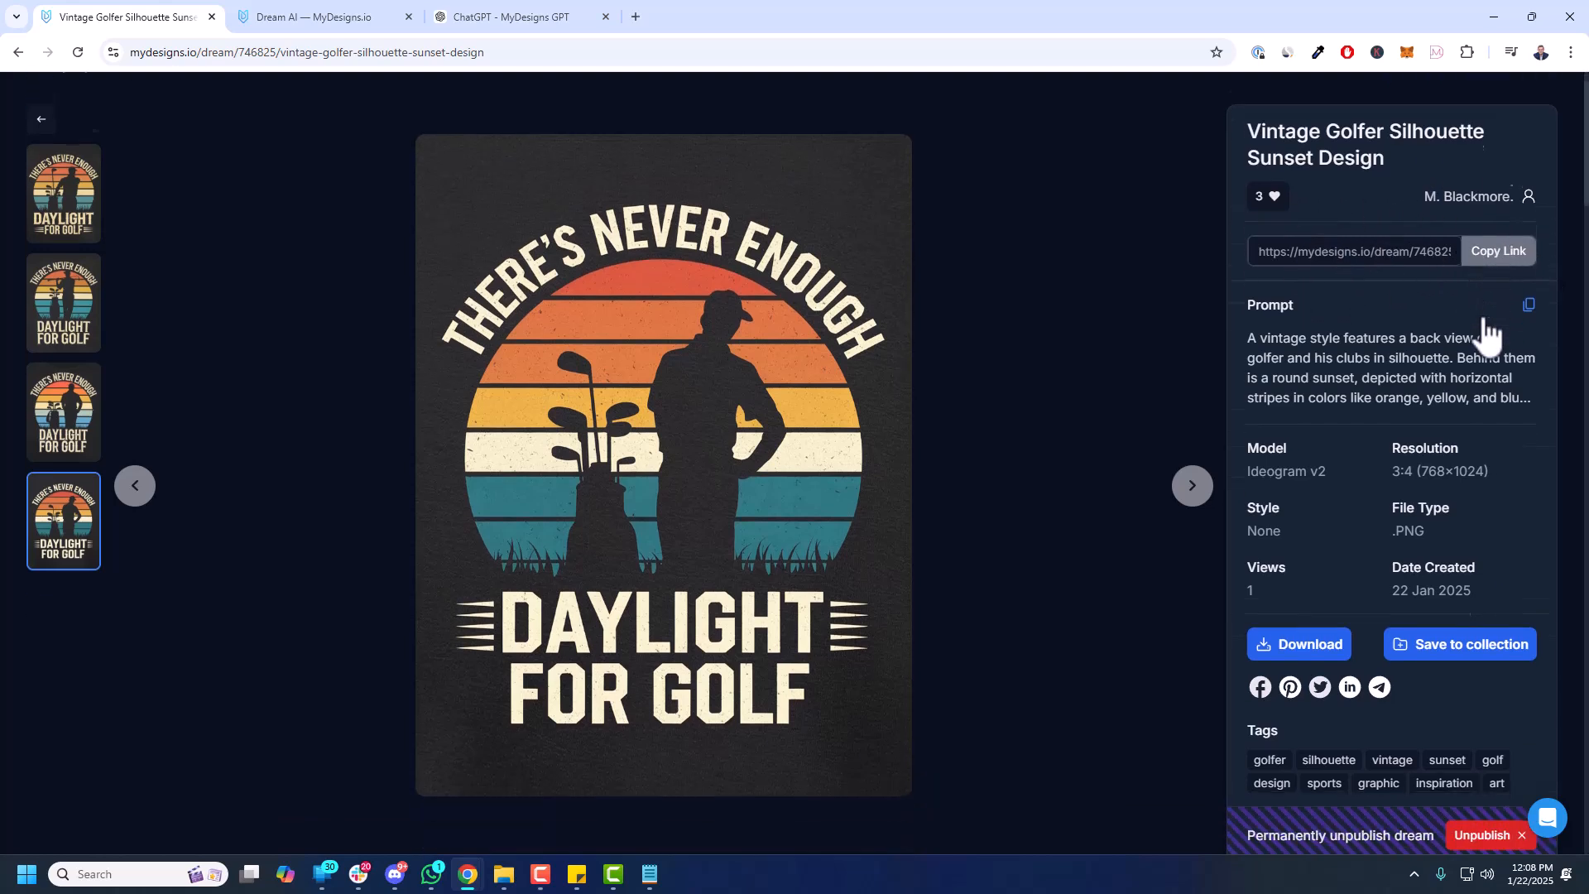
pyautogui.click(1528, 304)
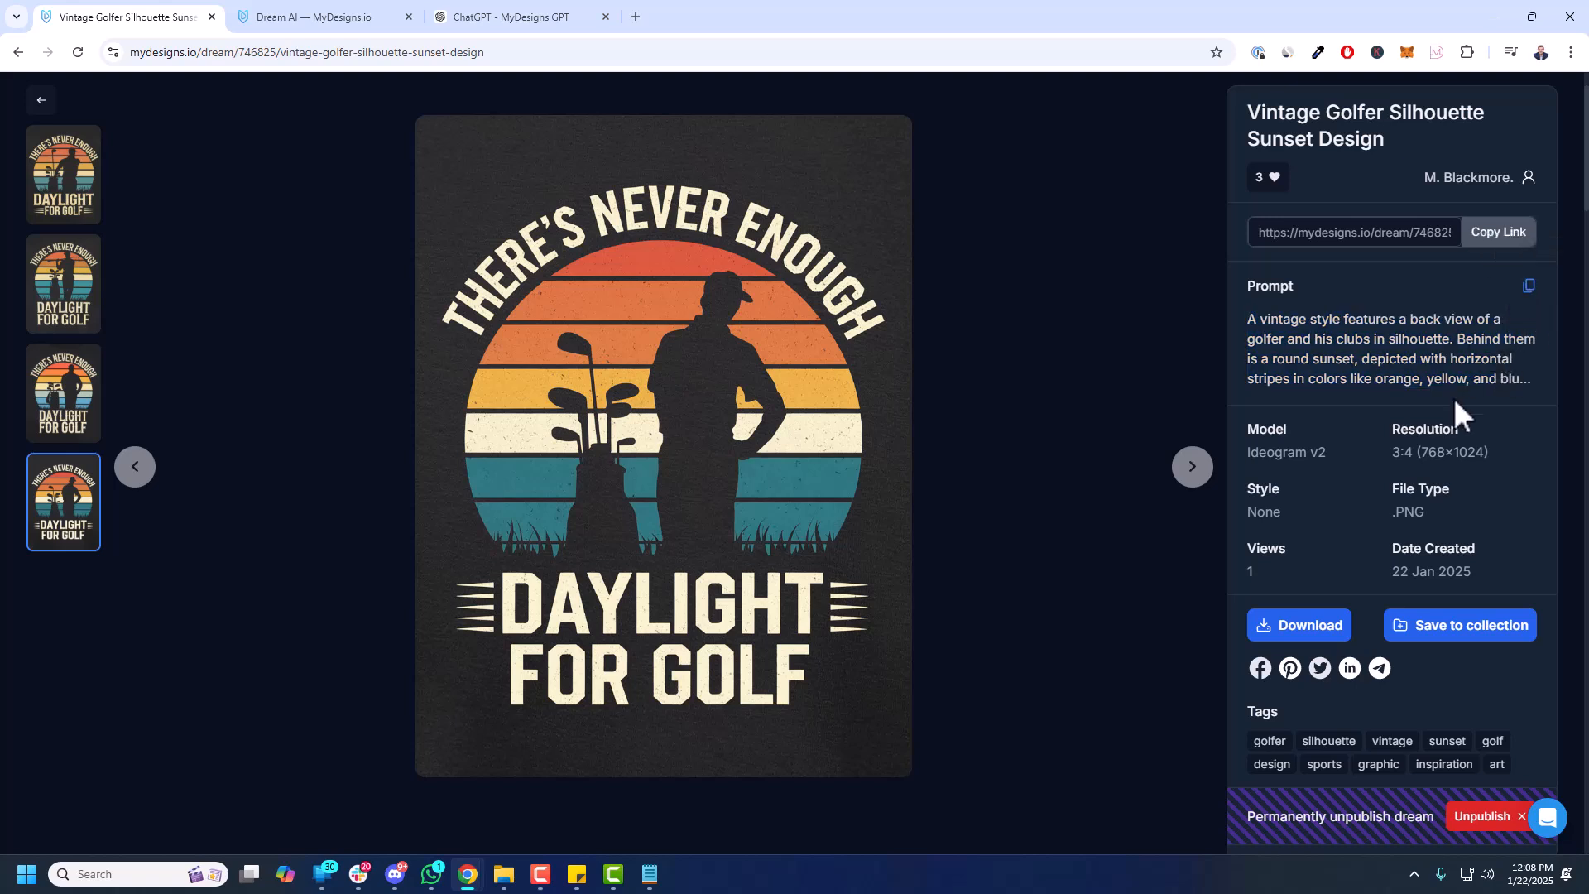
pyautogui.scroll(-3)
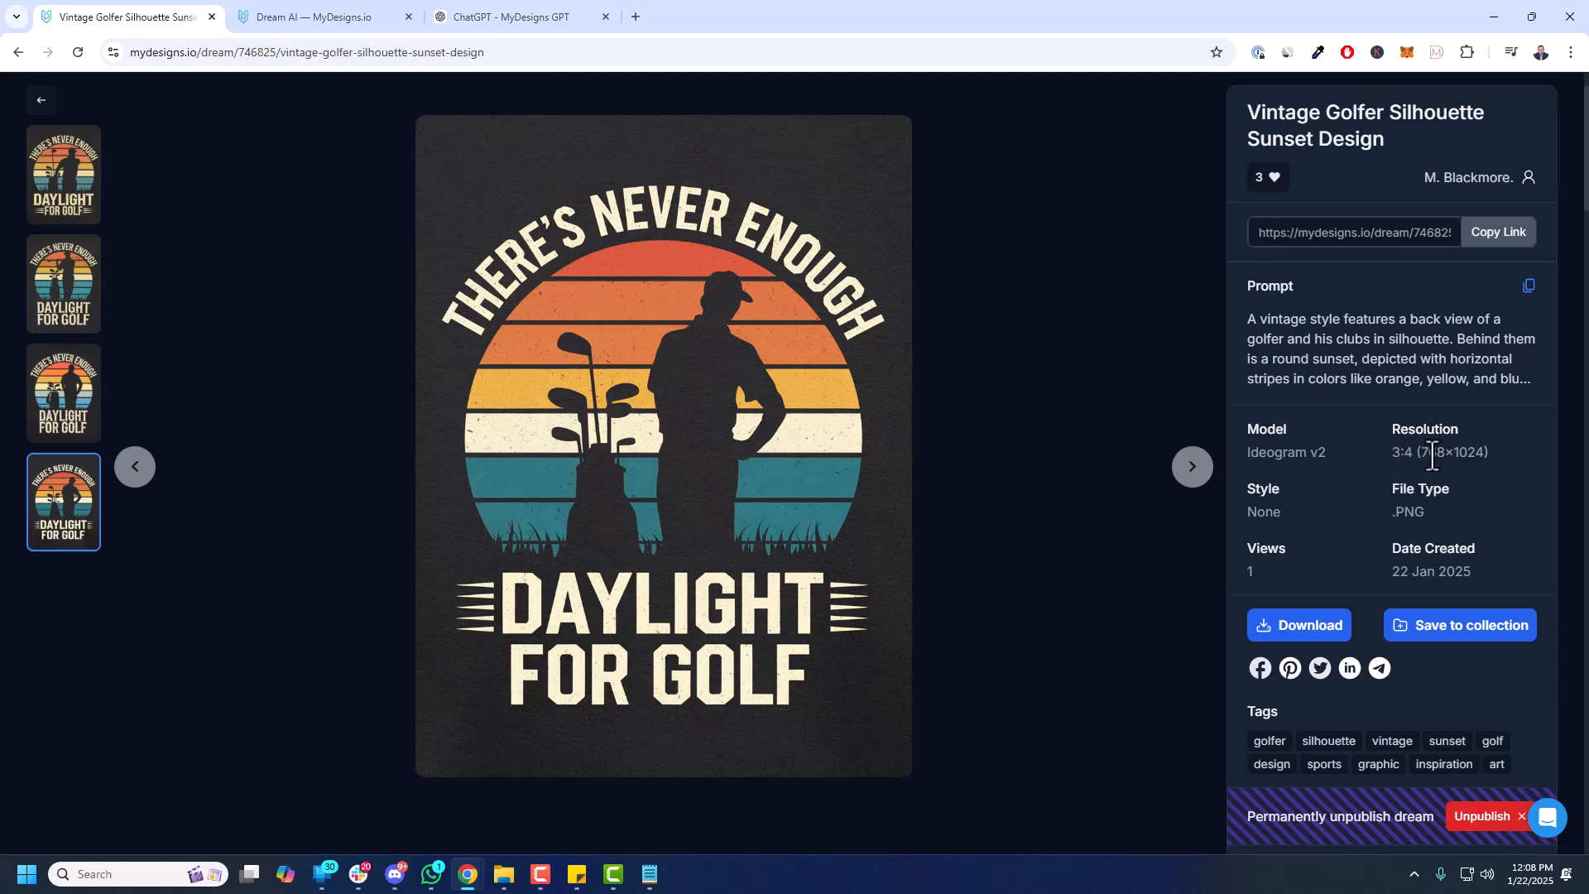
pyautogui.moveTo(1411, 519)
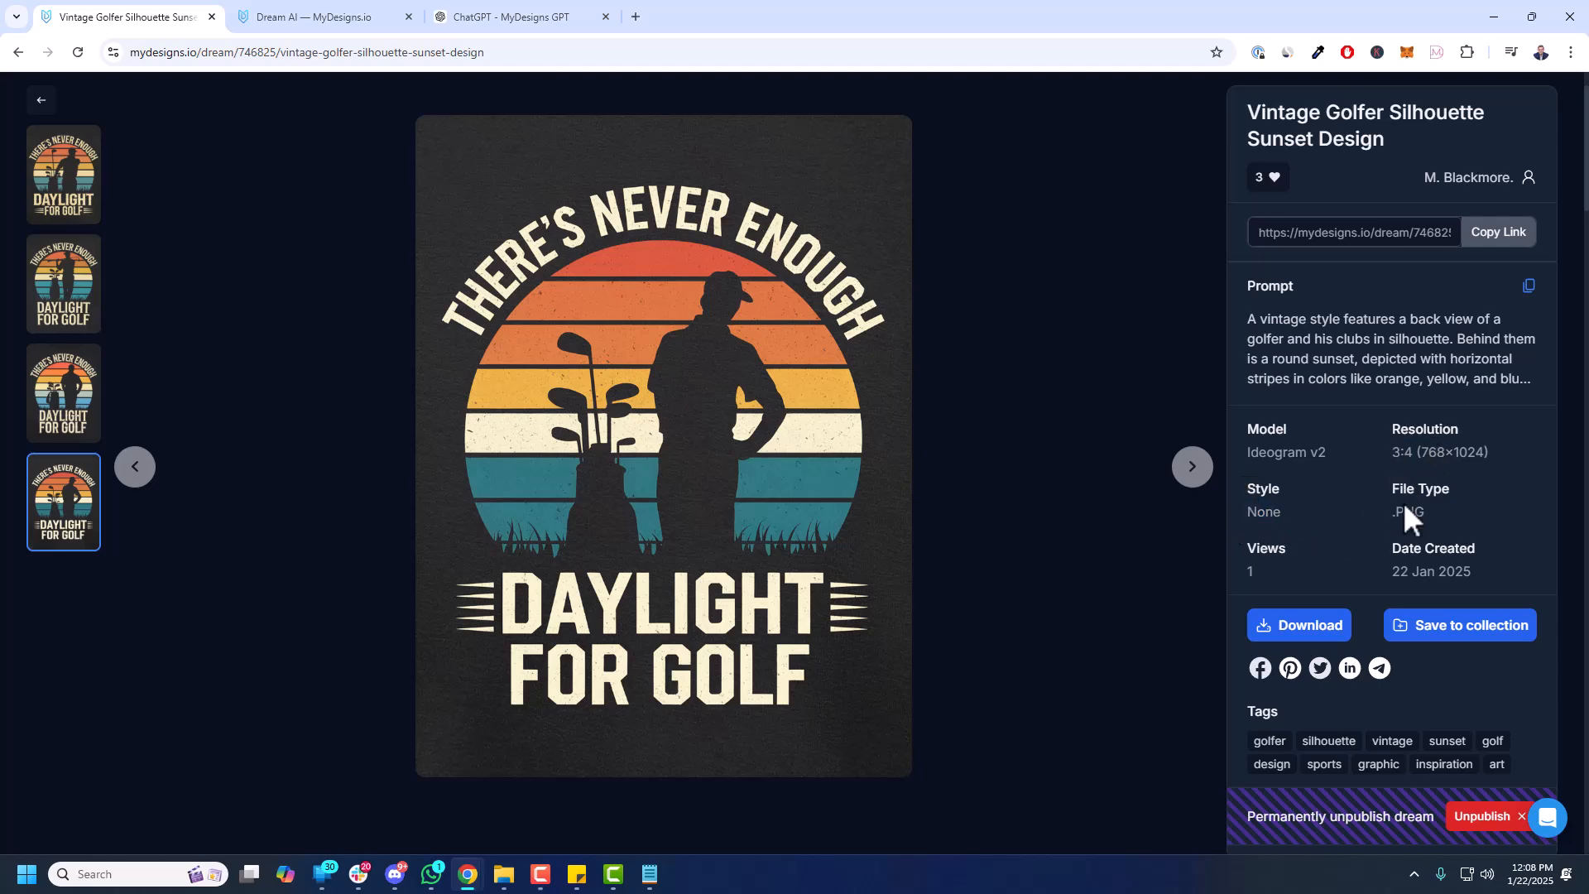
pyautogui.moveTo(1419, 553)
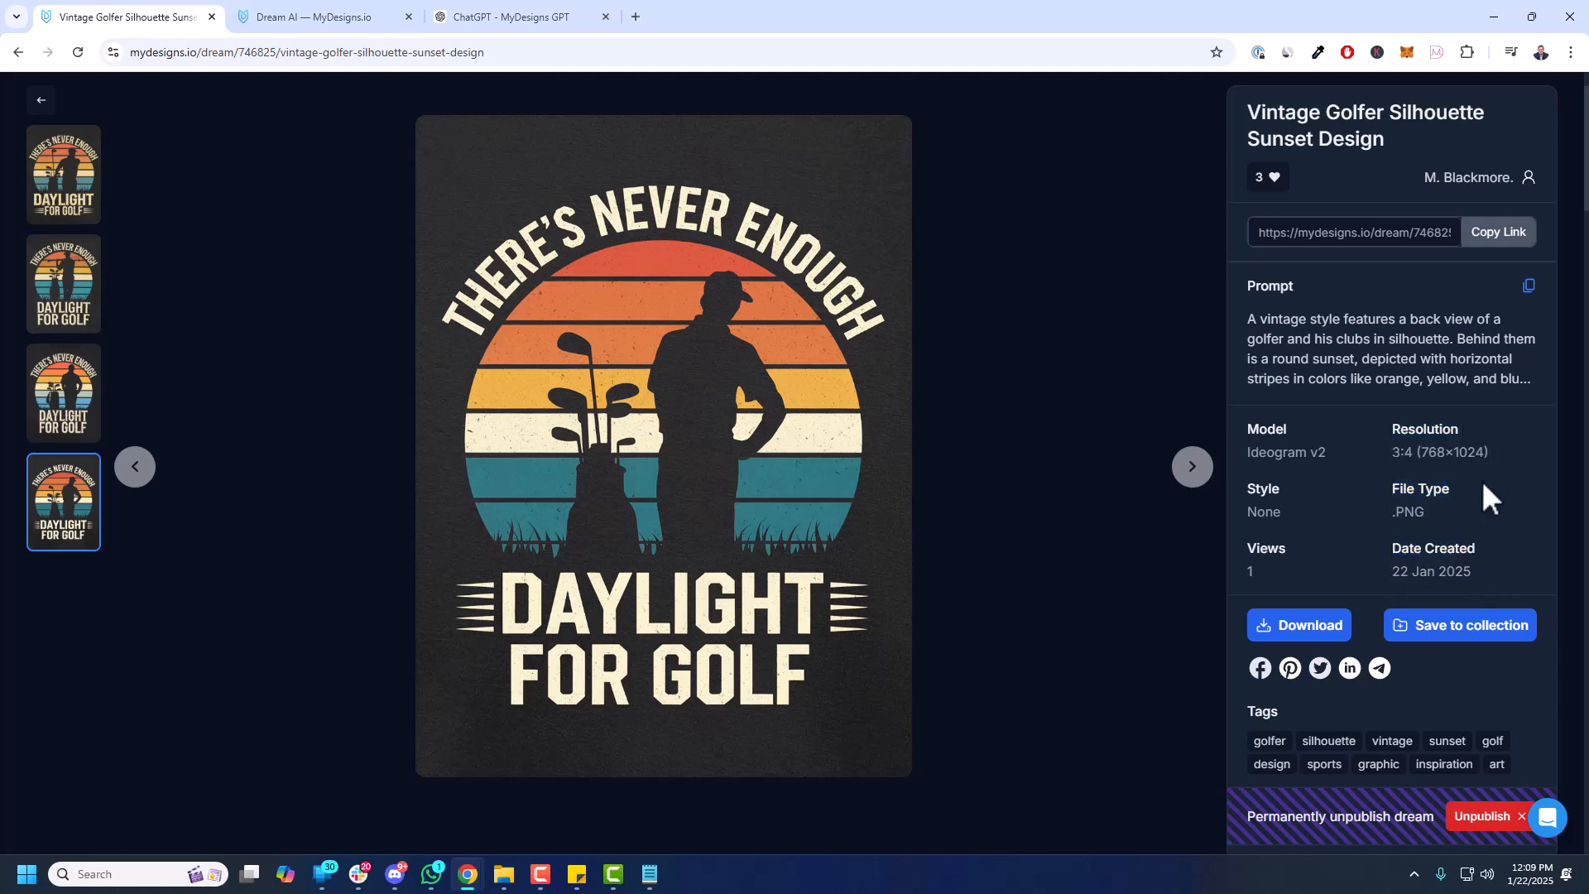
# - Download the golfer sunset variations as a zip, preview one PNG in Photos and close it
pyautogui.click(1308, 624)
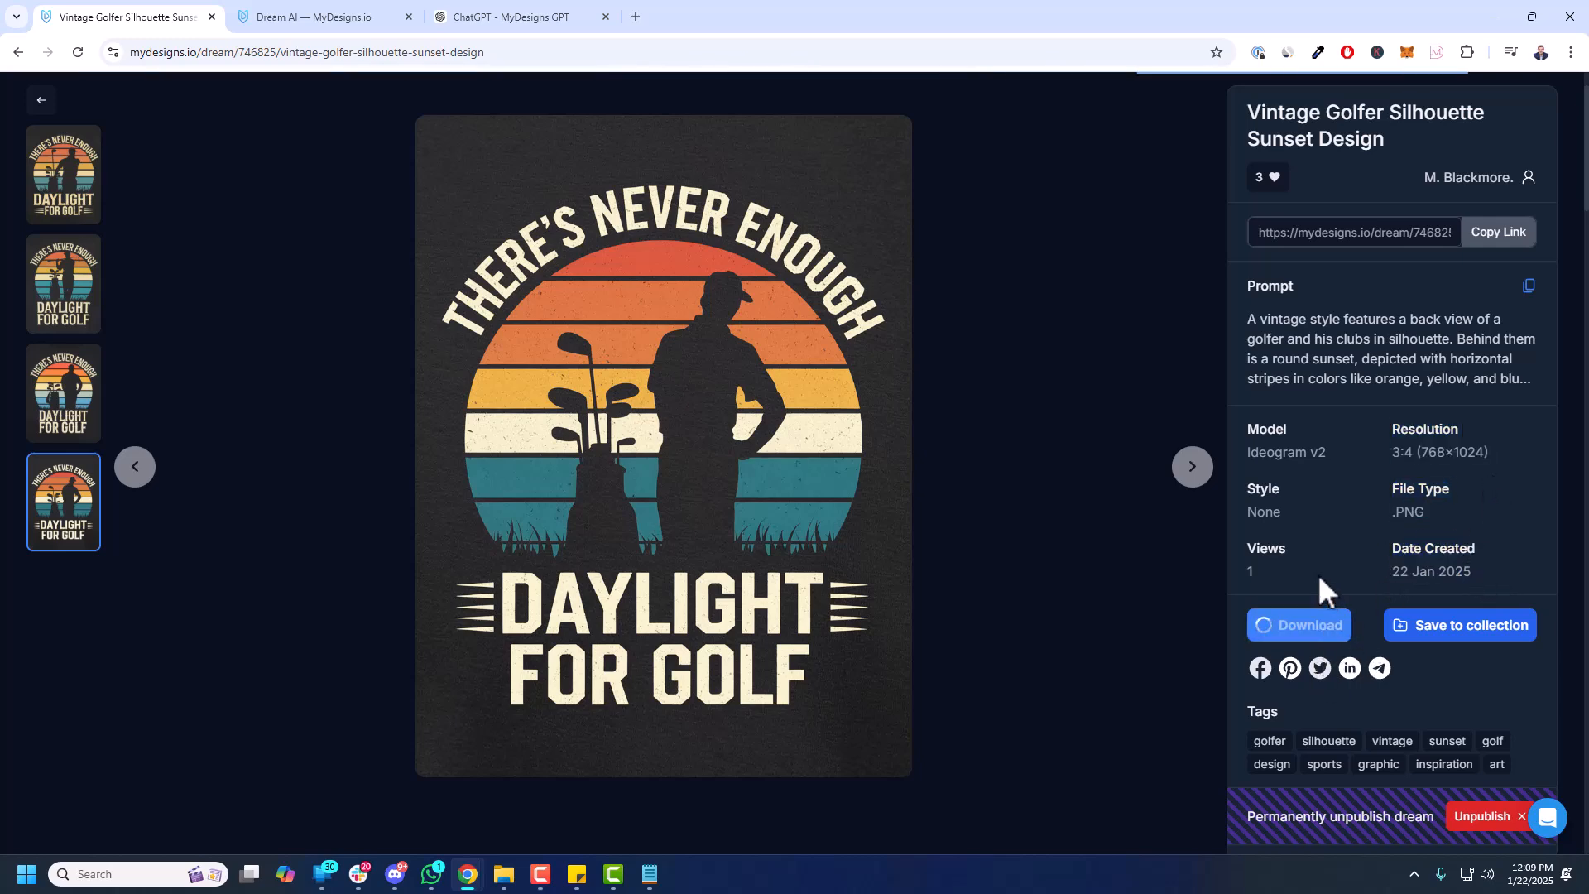
pyautogui.click(1297, 624)
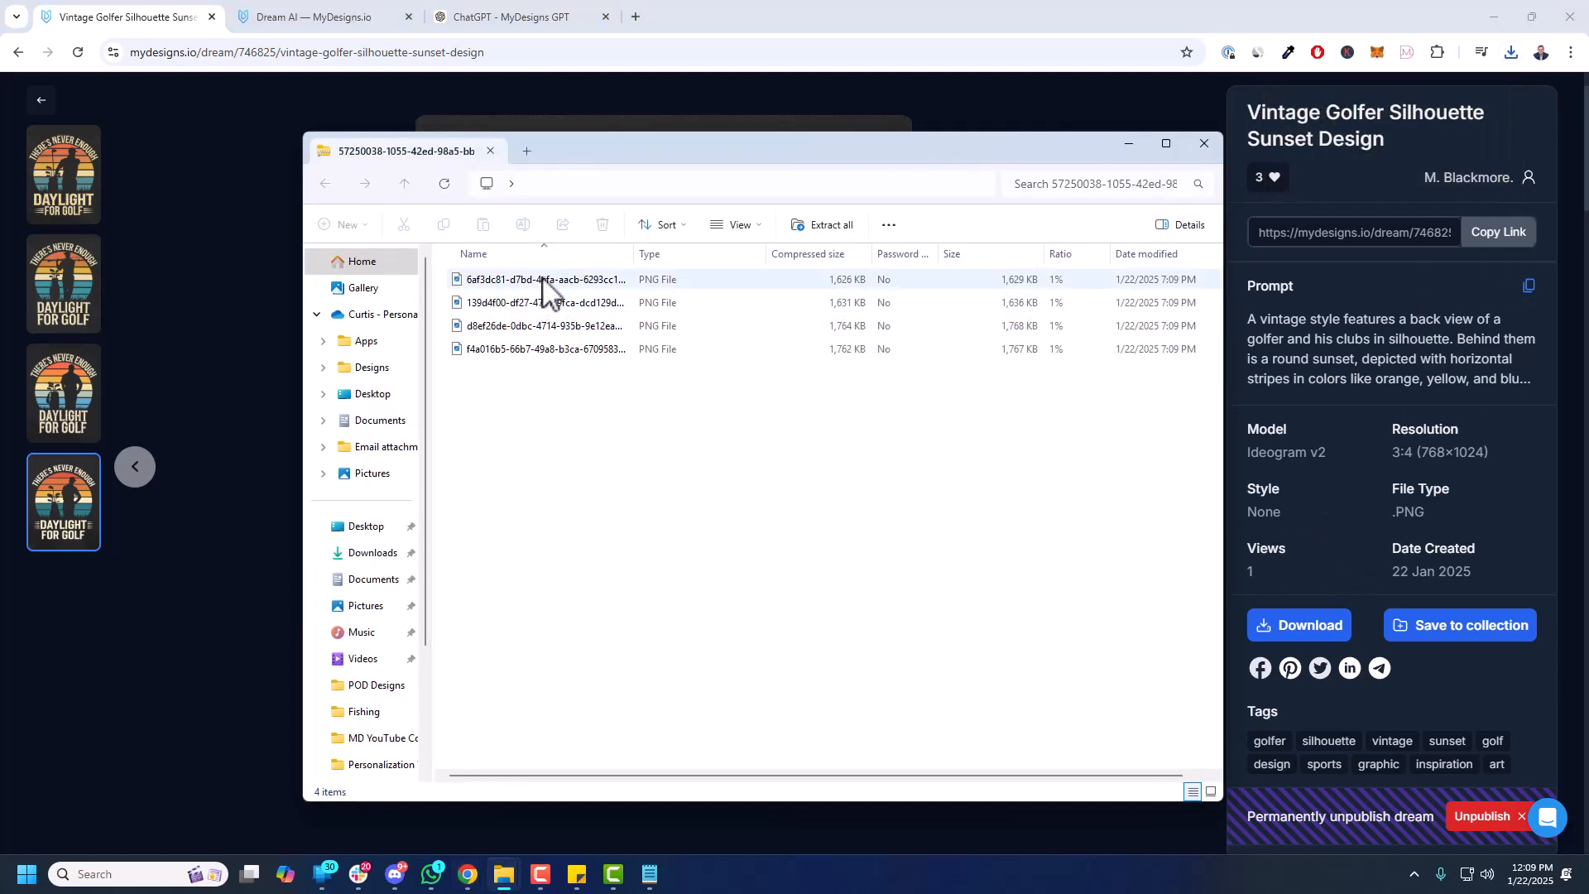
pyautogui.doubleClick(545, 278)
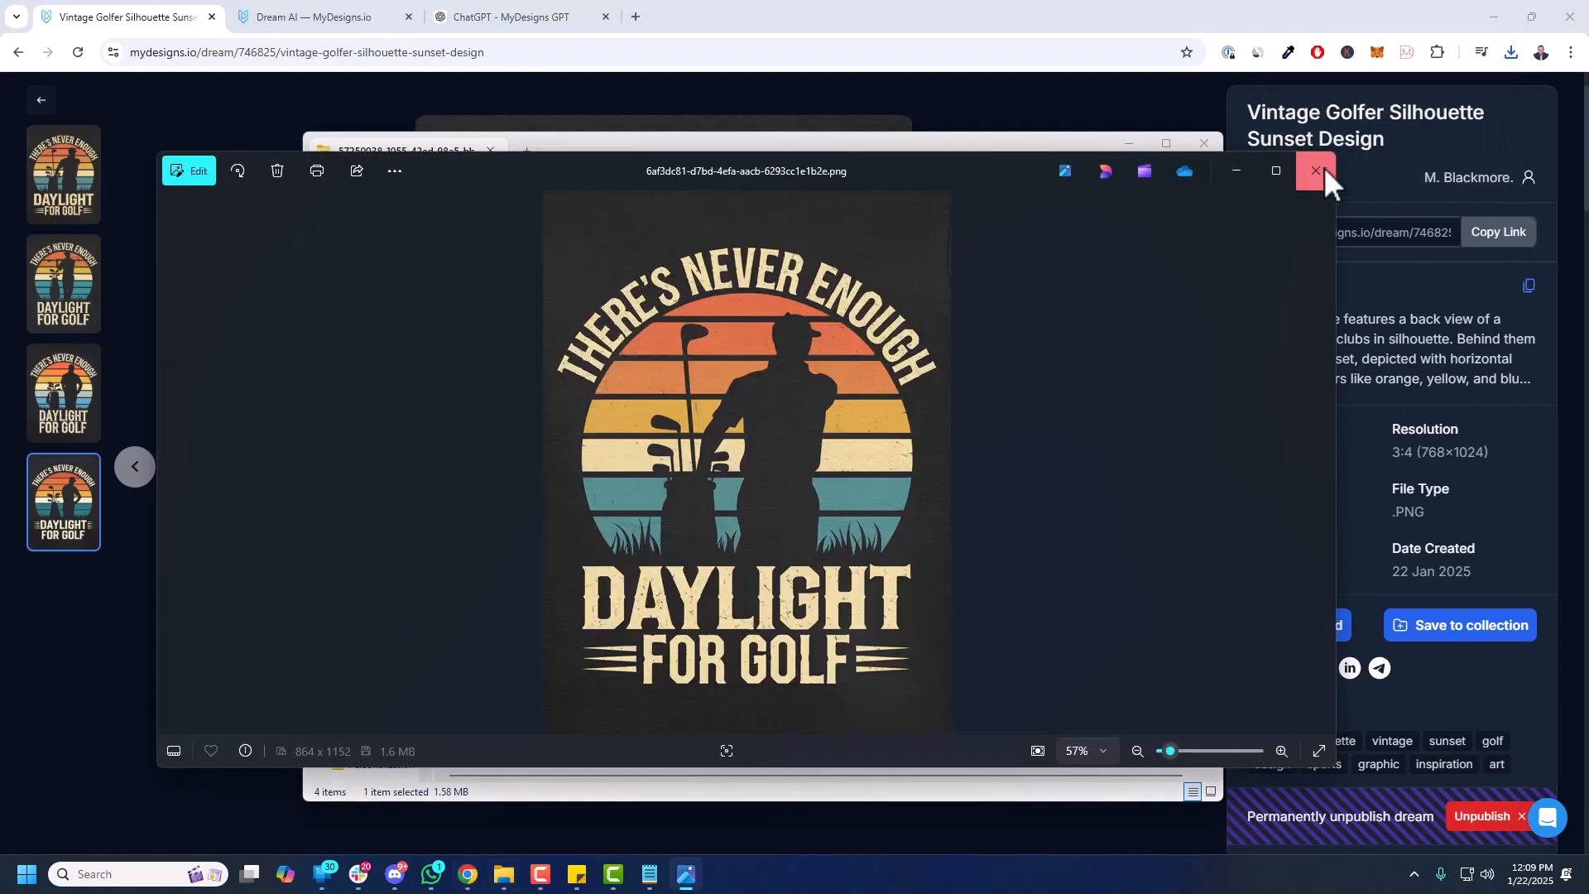
pyautogui.click(1314, 170)
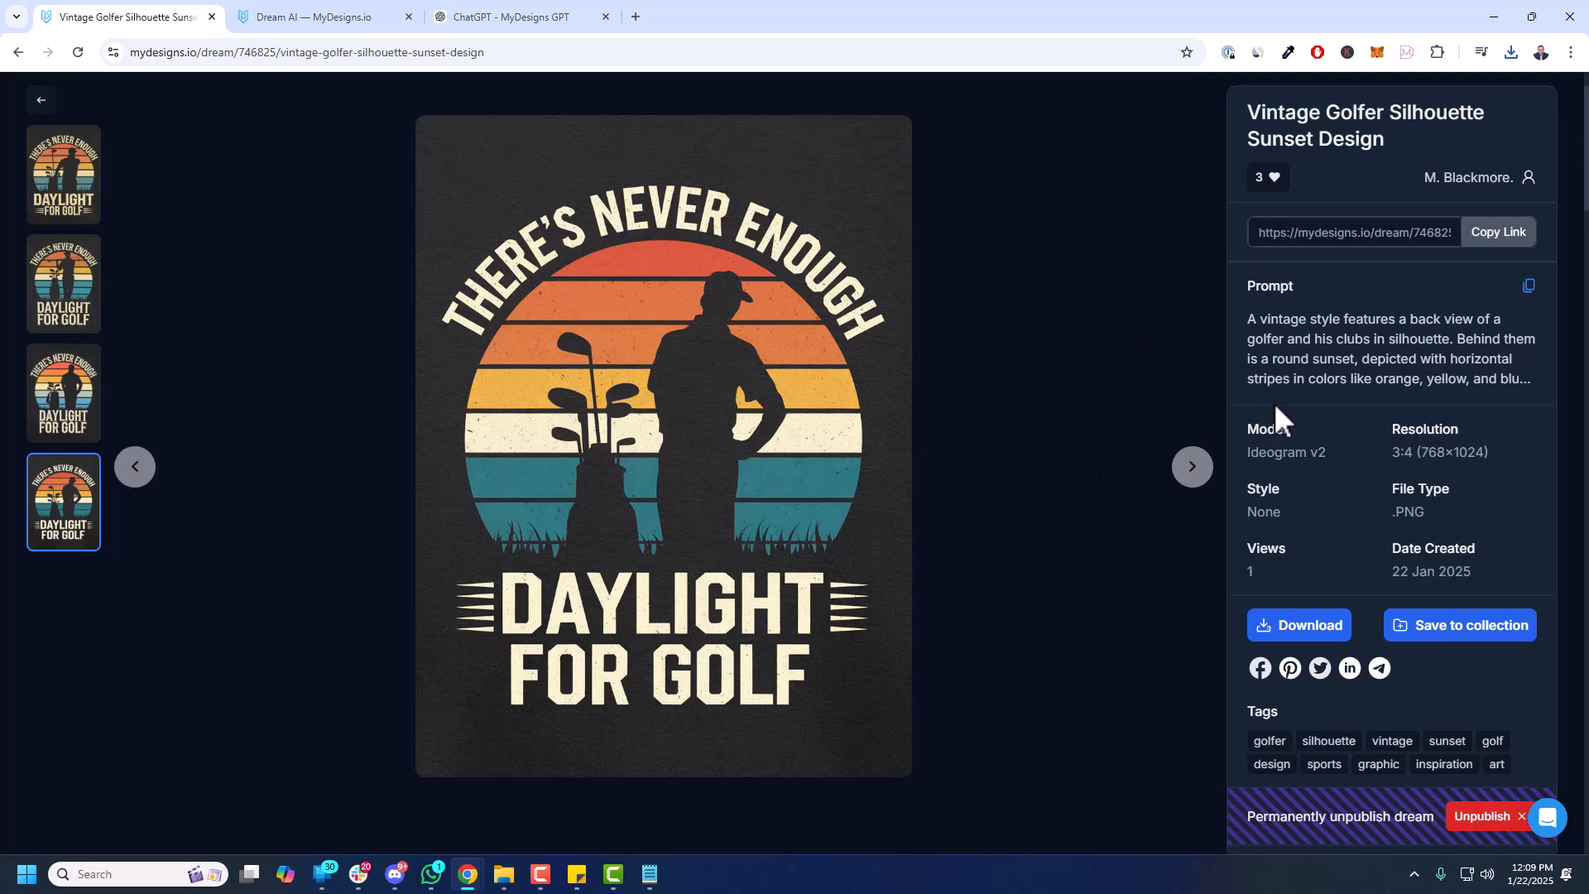
pyautogui.scroll(-3)
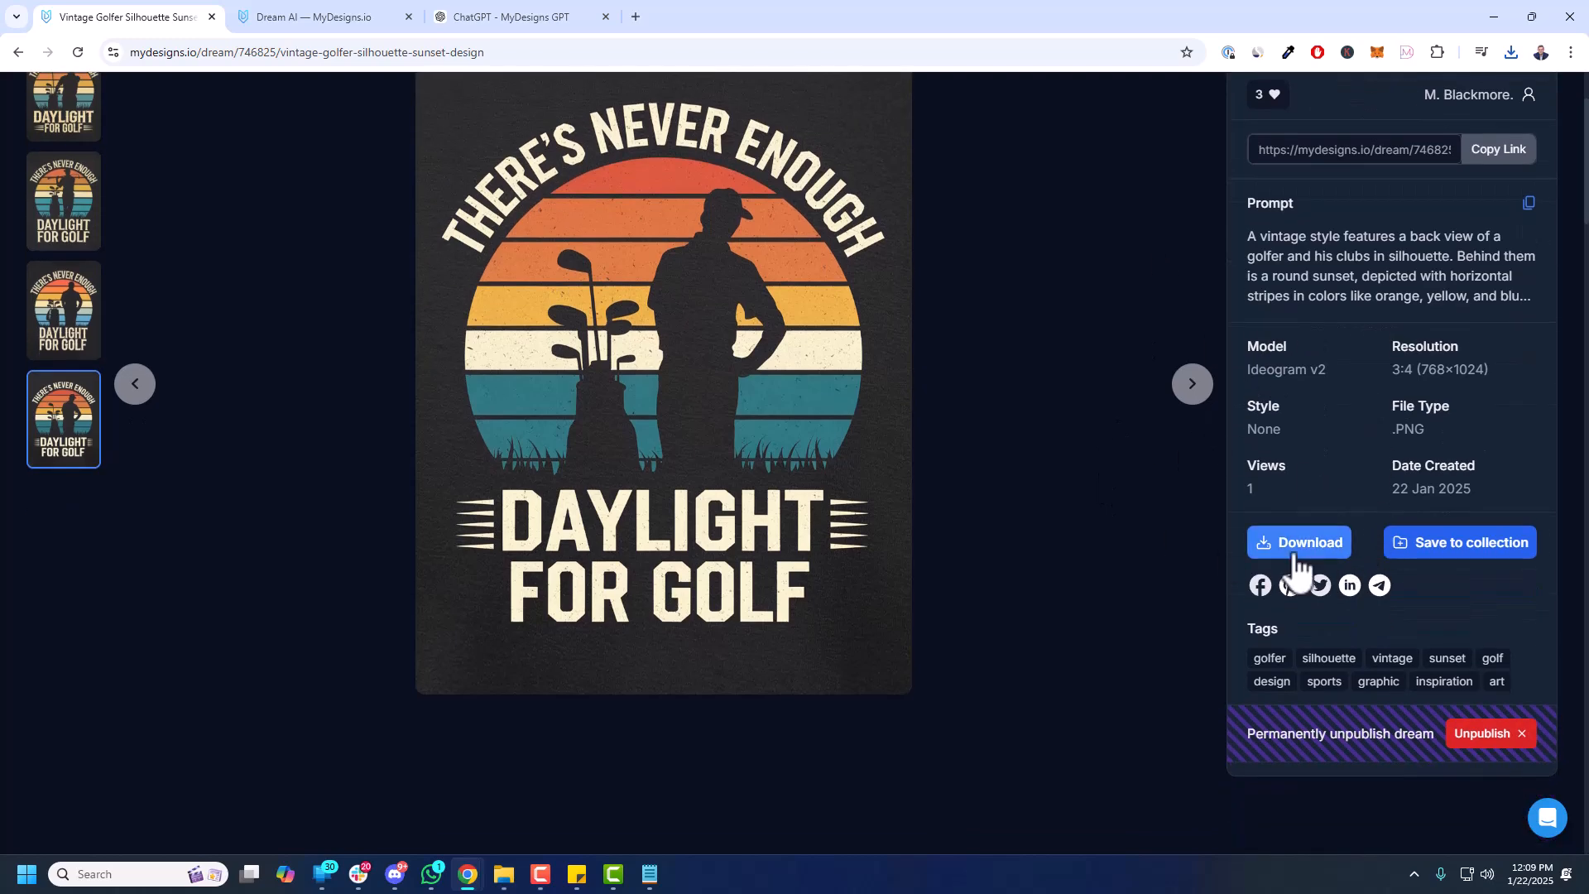
pyautogui.moveTo(1399, 473)
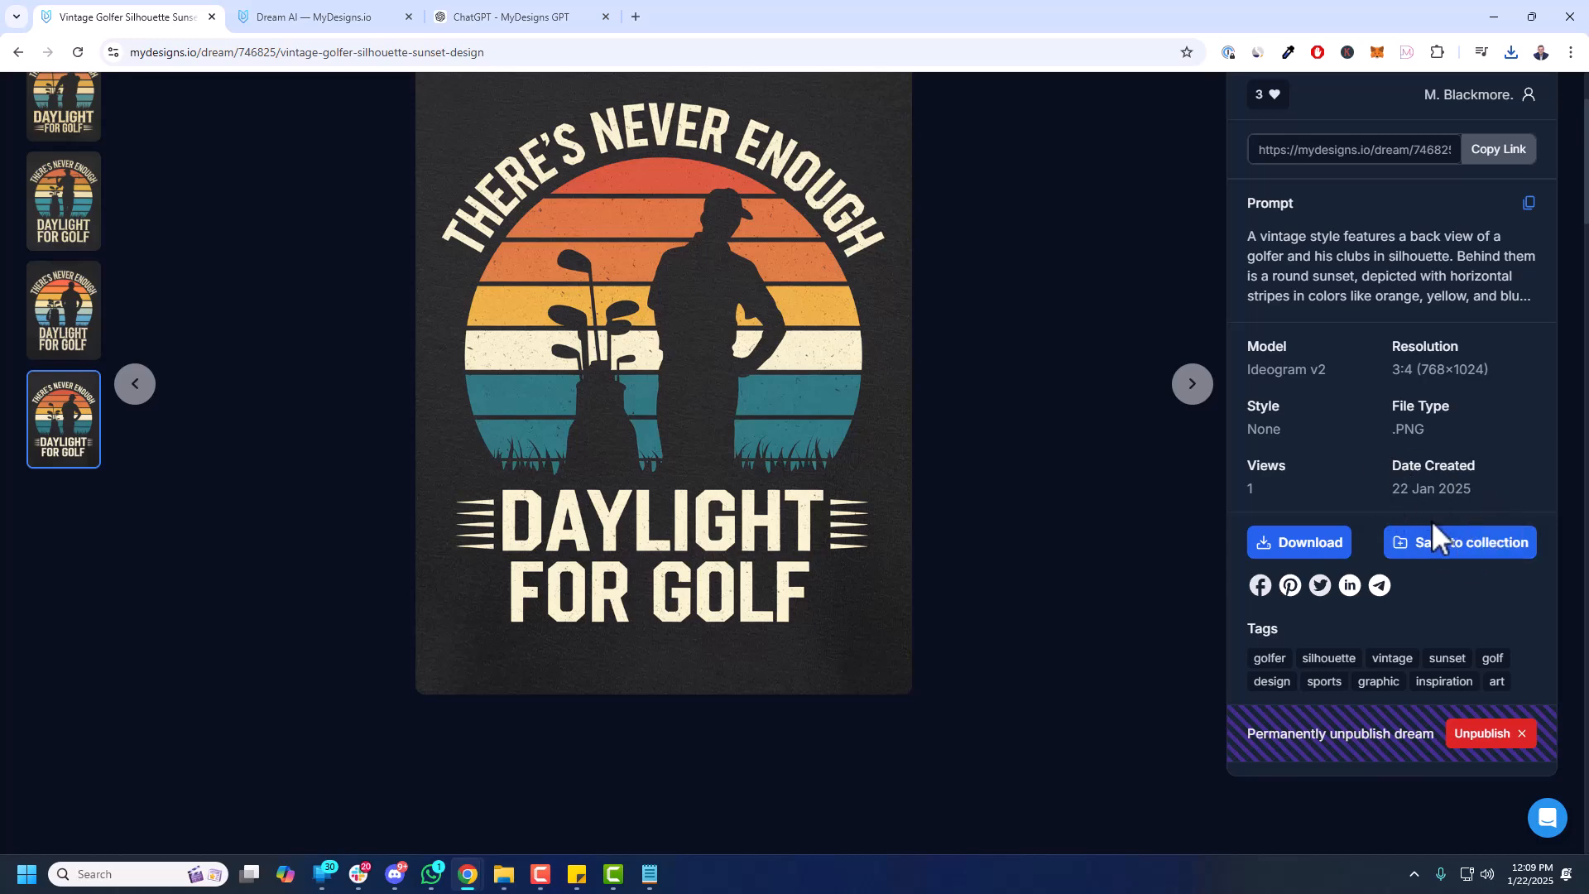
pyautogui.click(1460, 542)
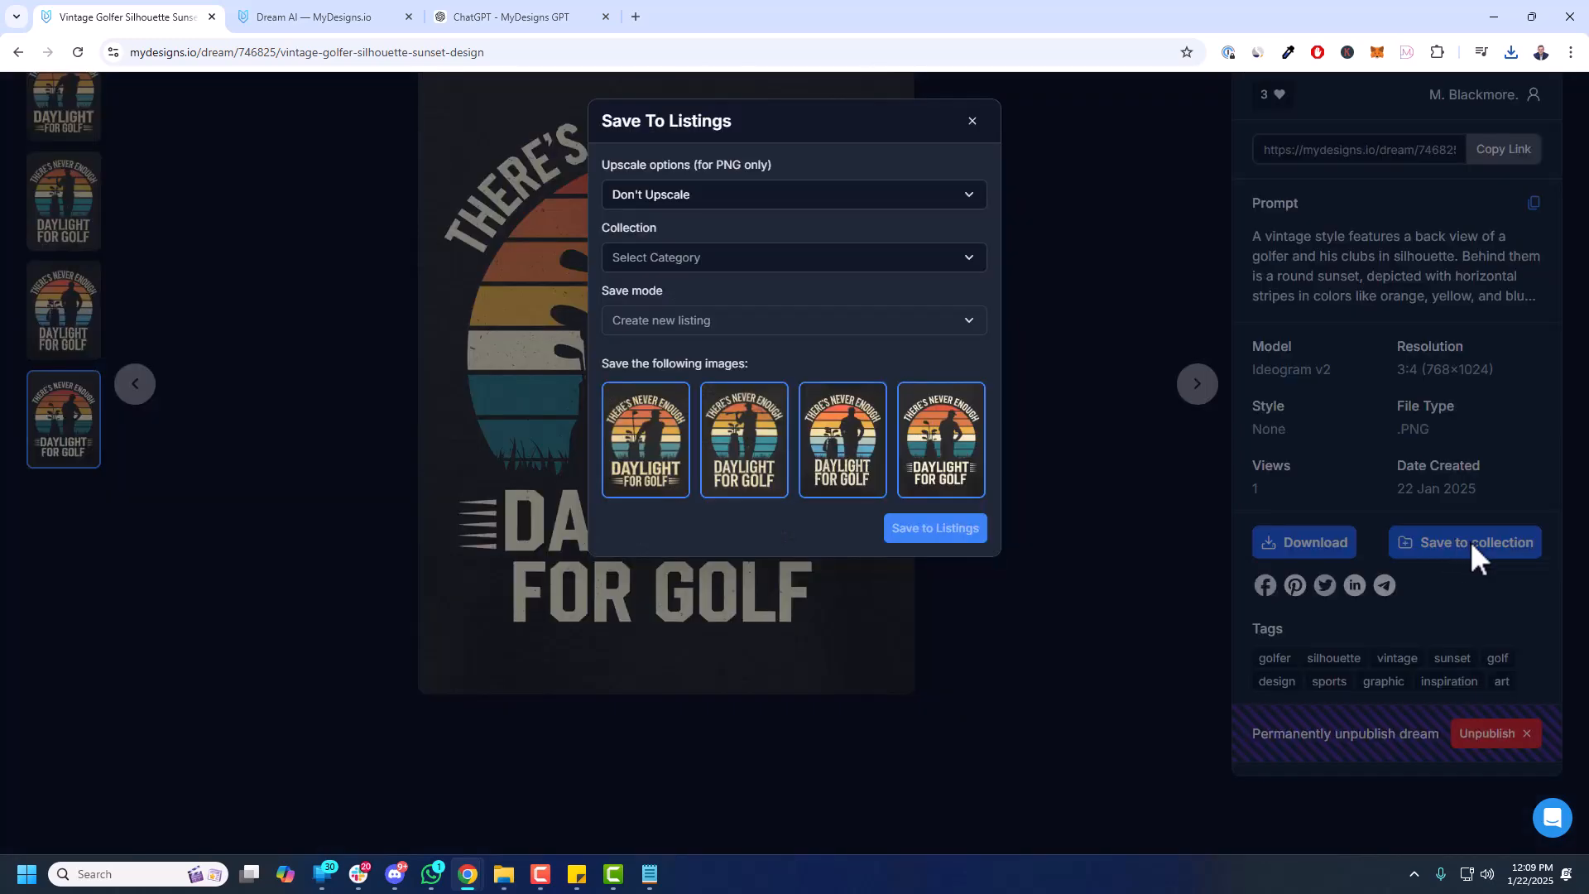
pyautogui.click(793, 257)
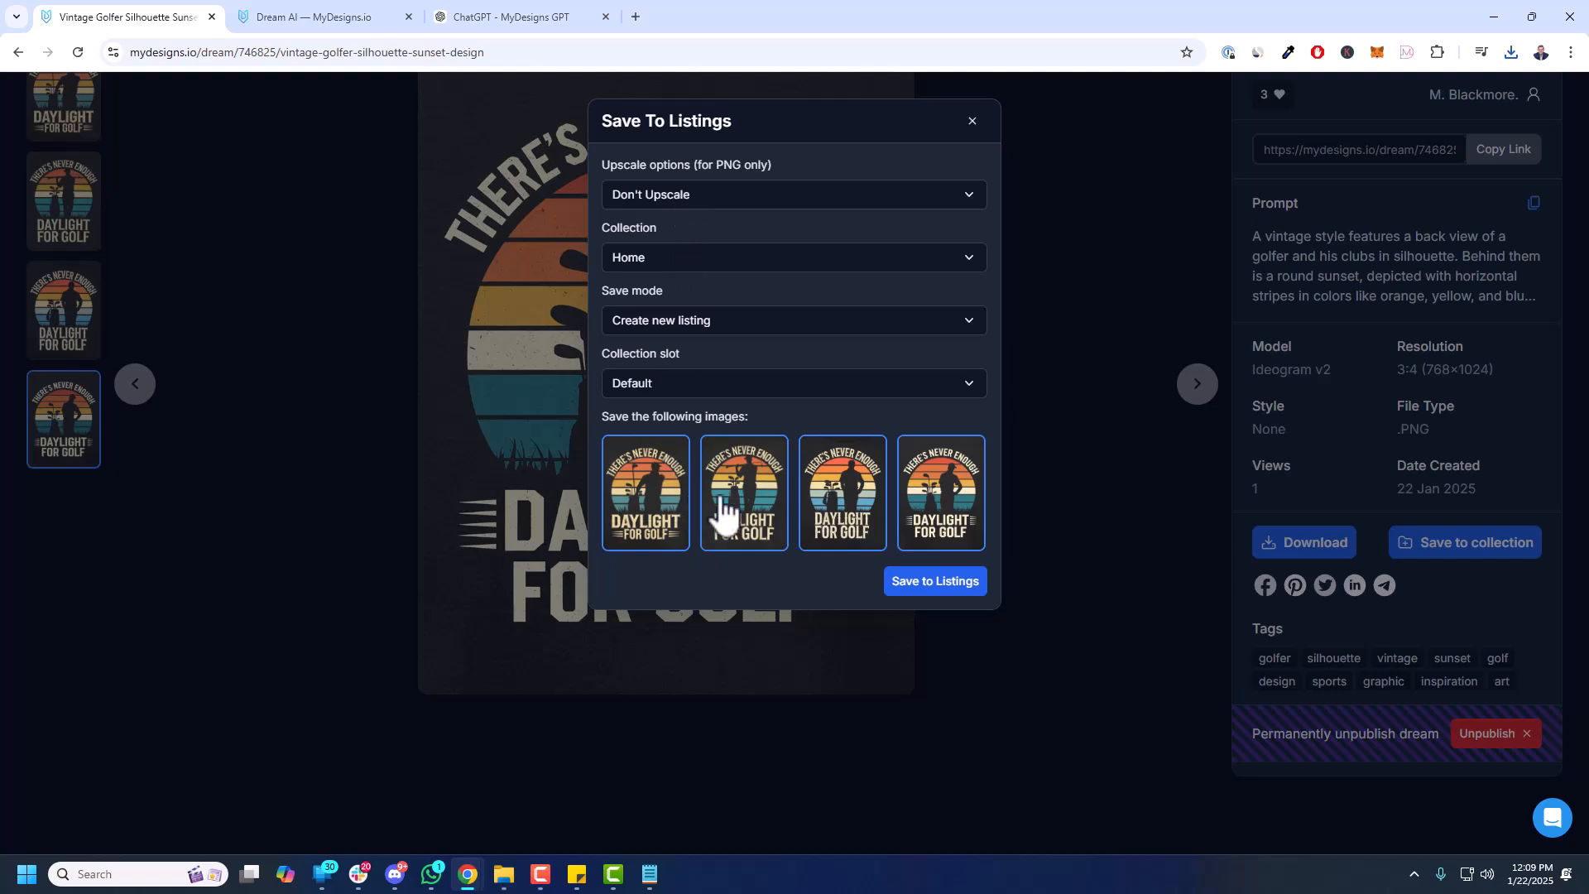
pyautogui.click(644, 493)
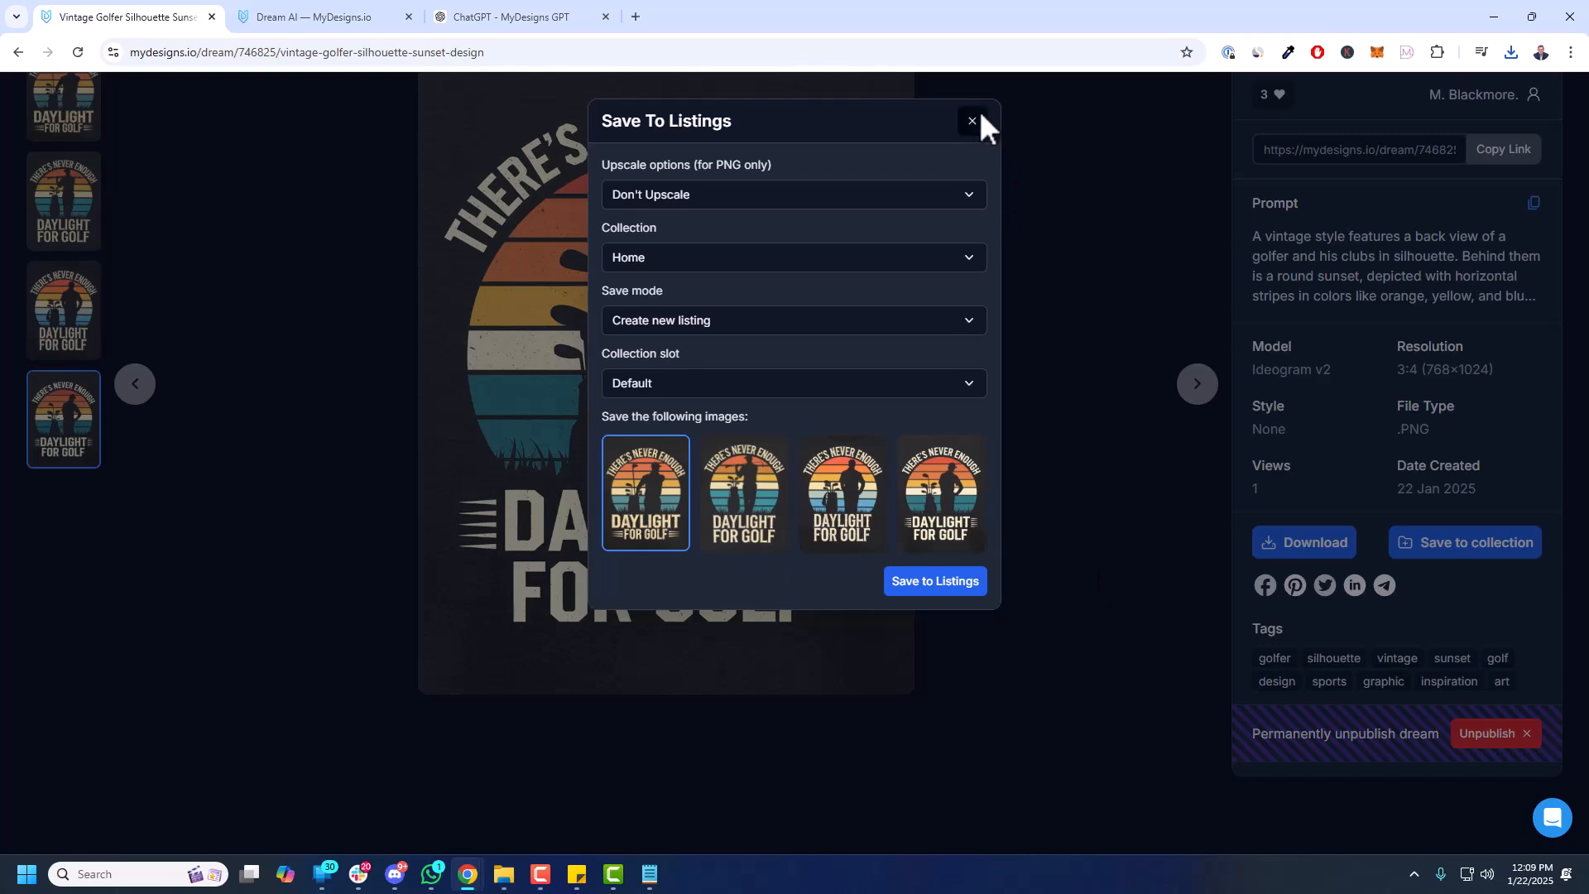
pyautogui.click(970, 121)
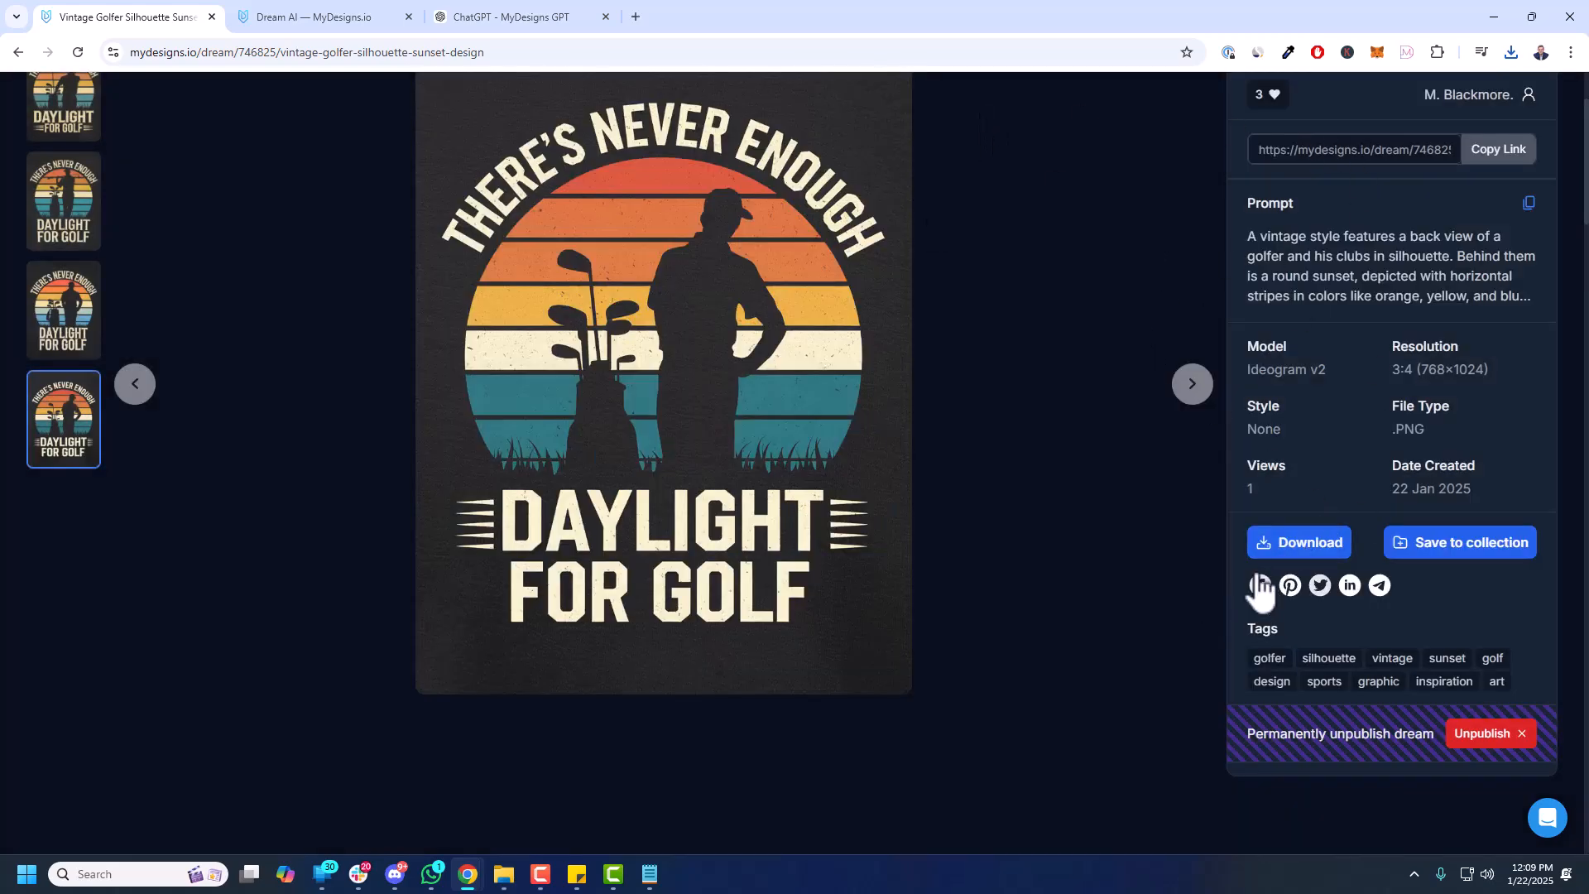
pyautogui.moveTo(1349, 598)
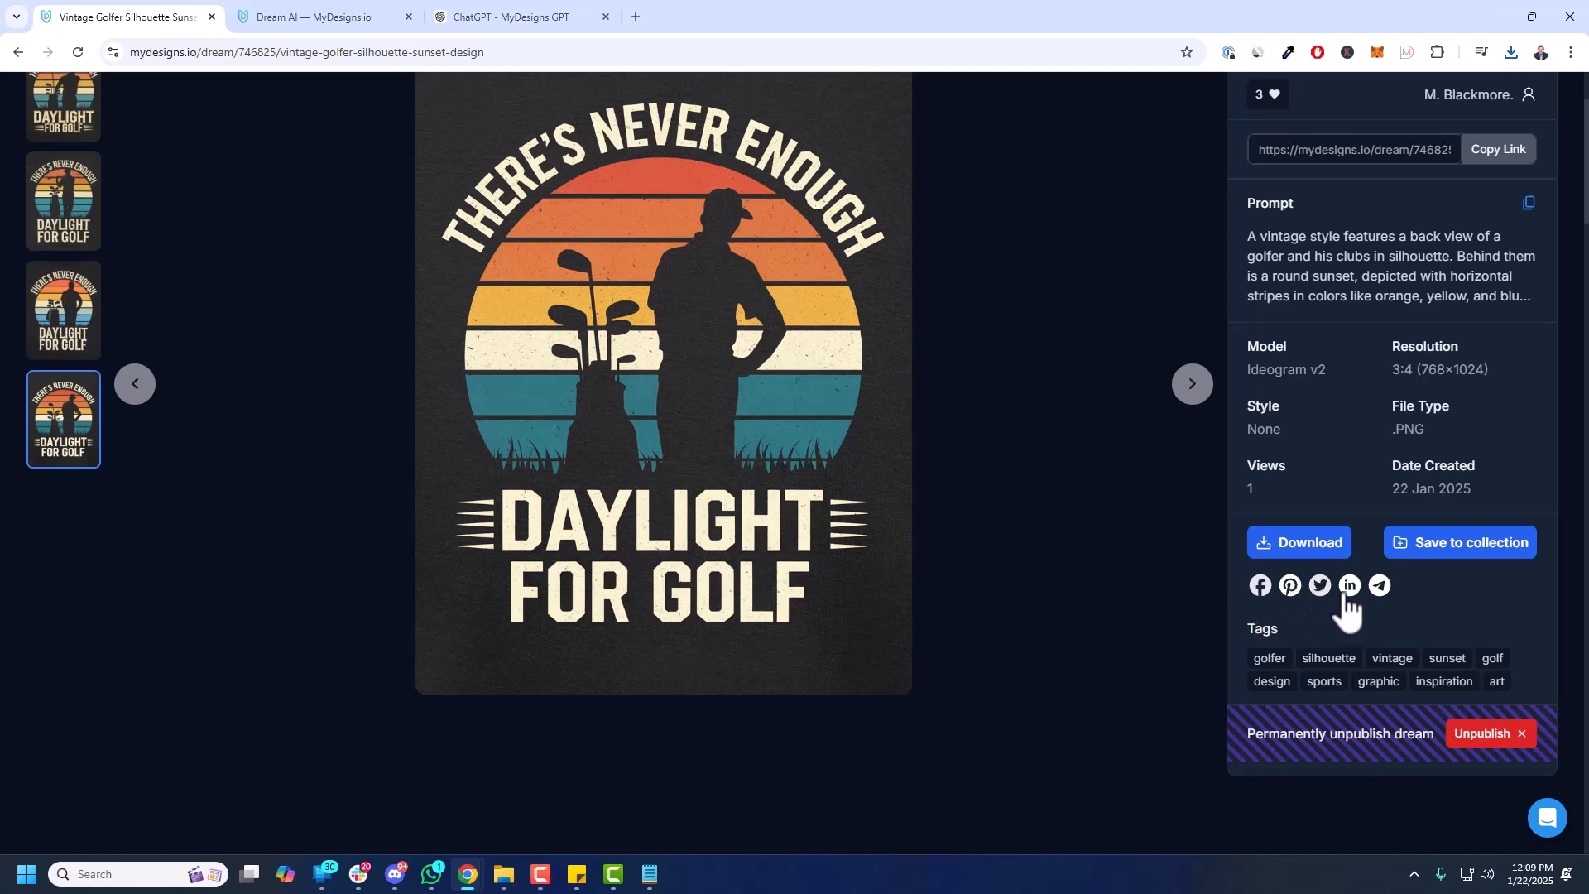
pyautogui.moveTo(1251, 650)
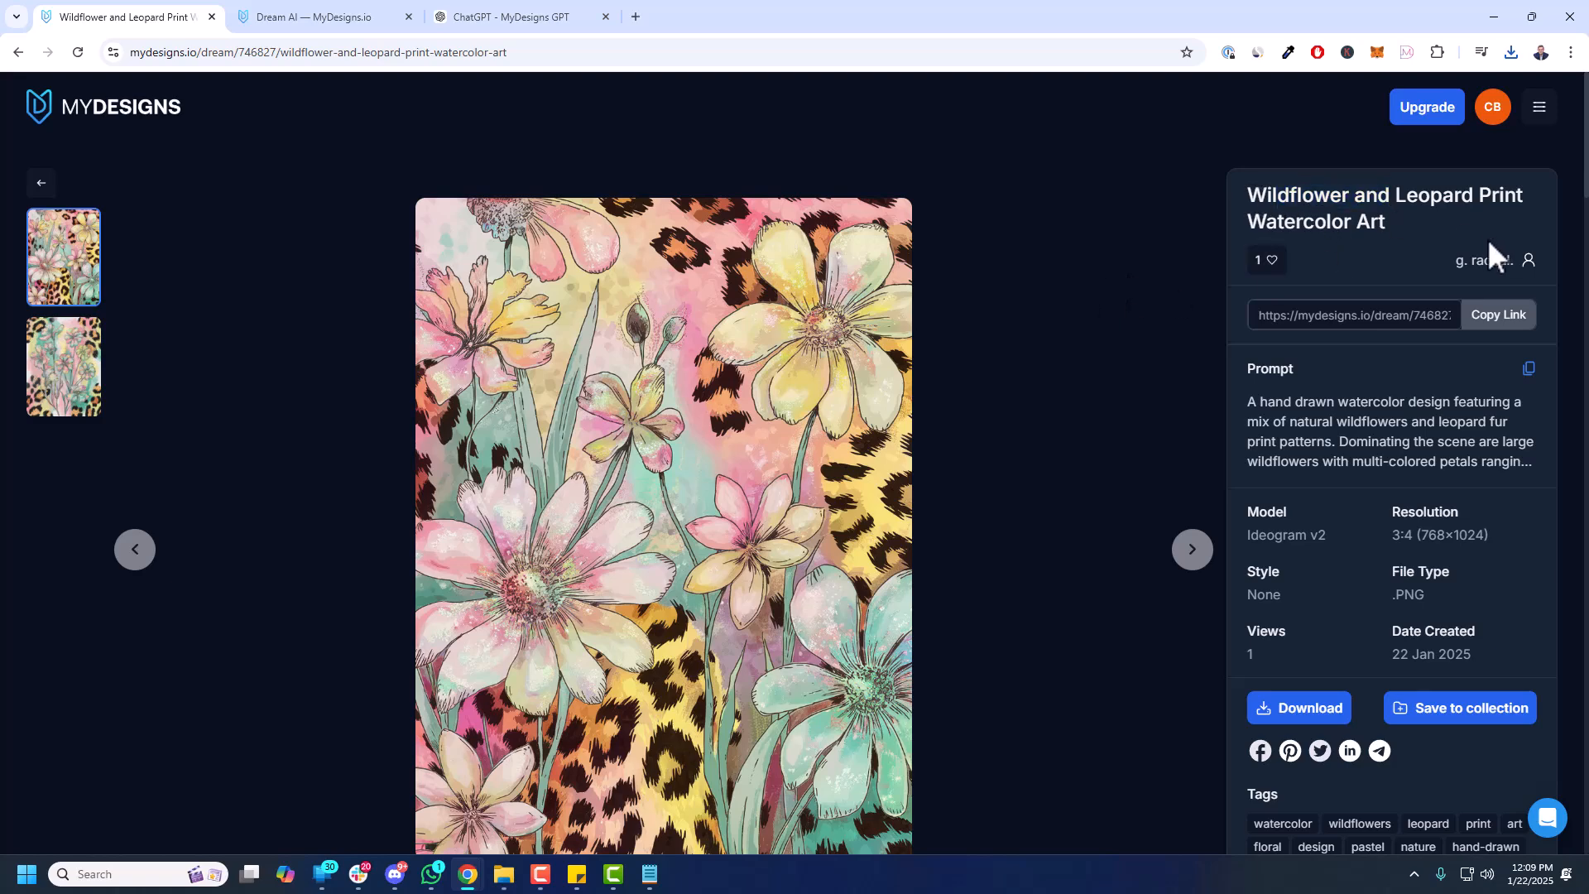
# - View the second then first wildflower-leopard variation and go back to the public gallery
pyautogui.click(1191, 550)
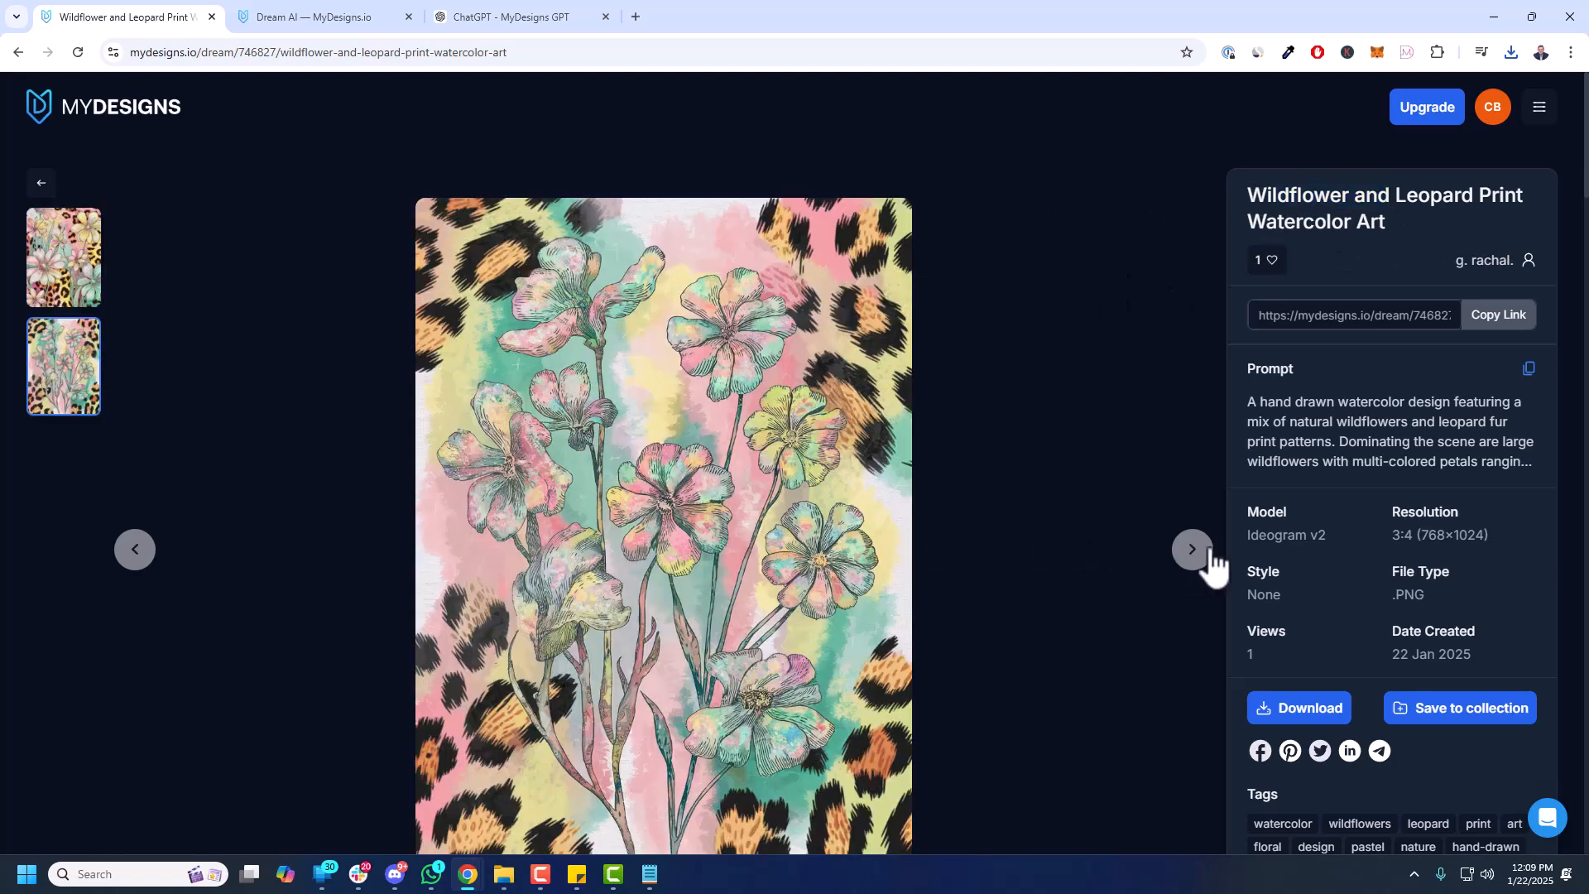
pyautogui.click(1191, 547)
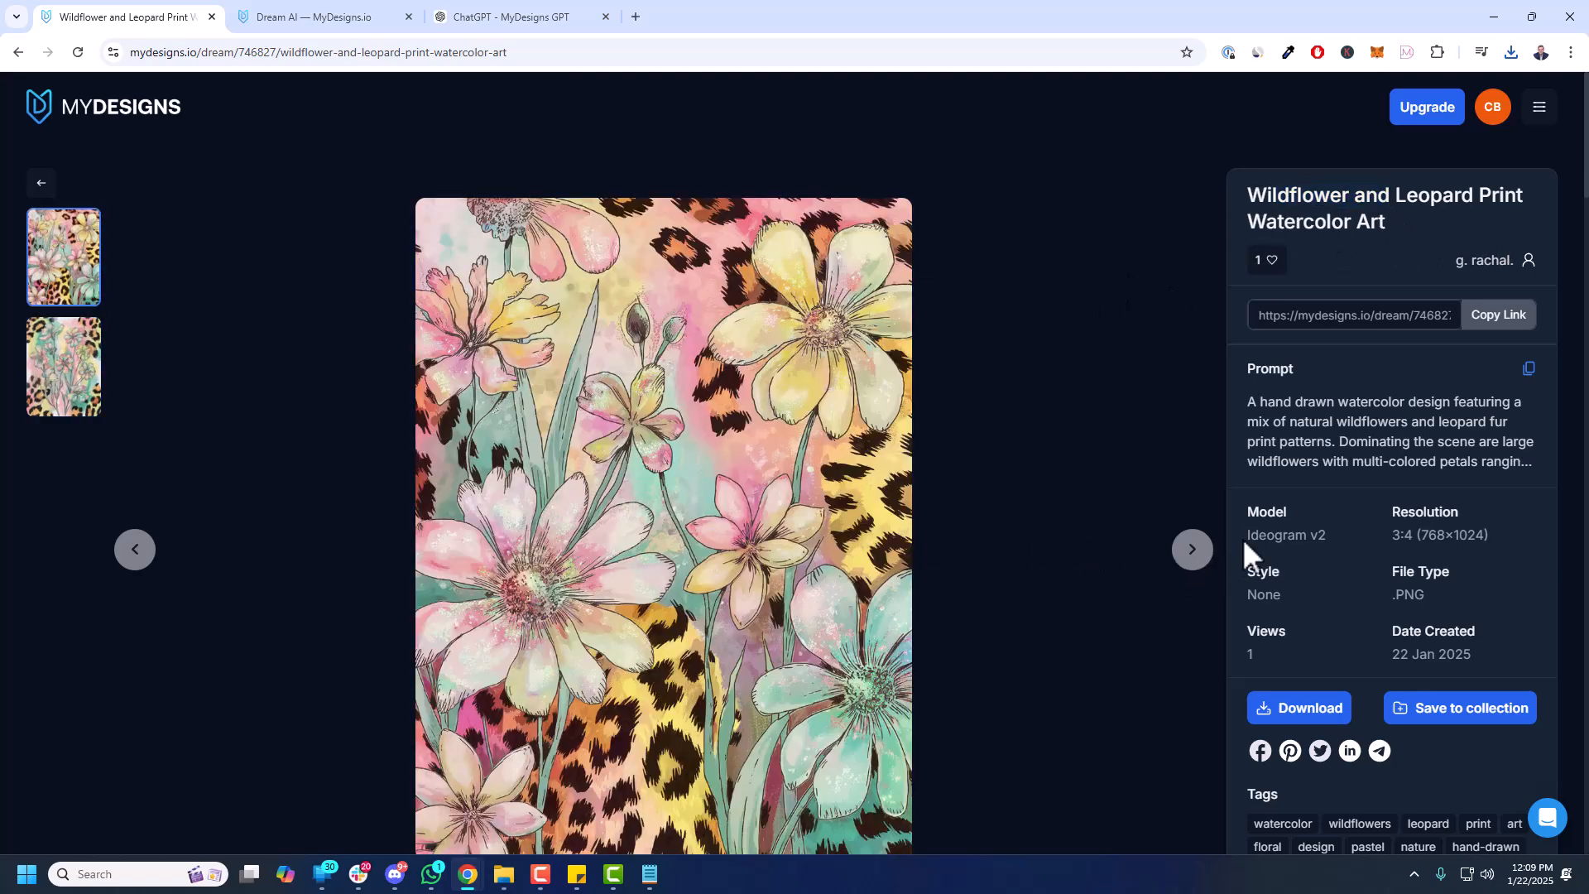
pyautogui.moveTo(66, 202)
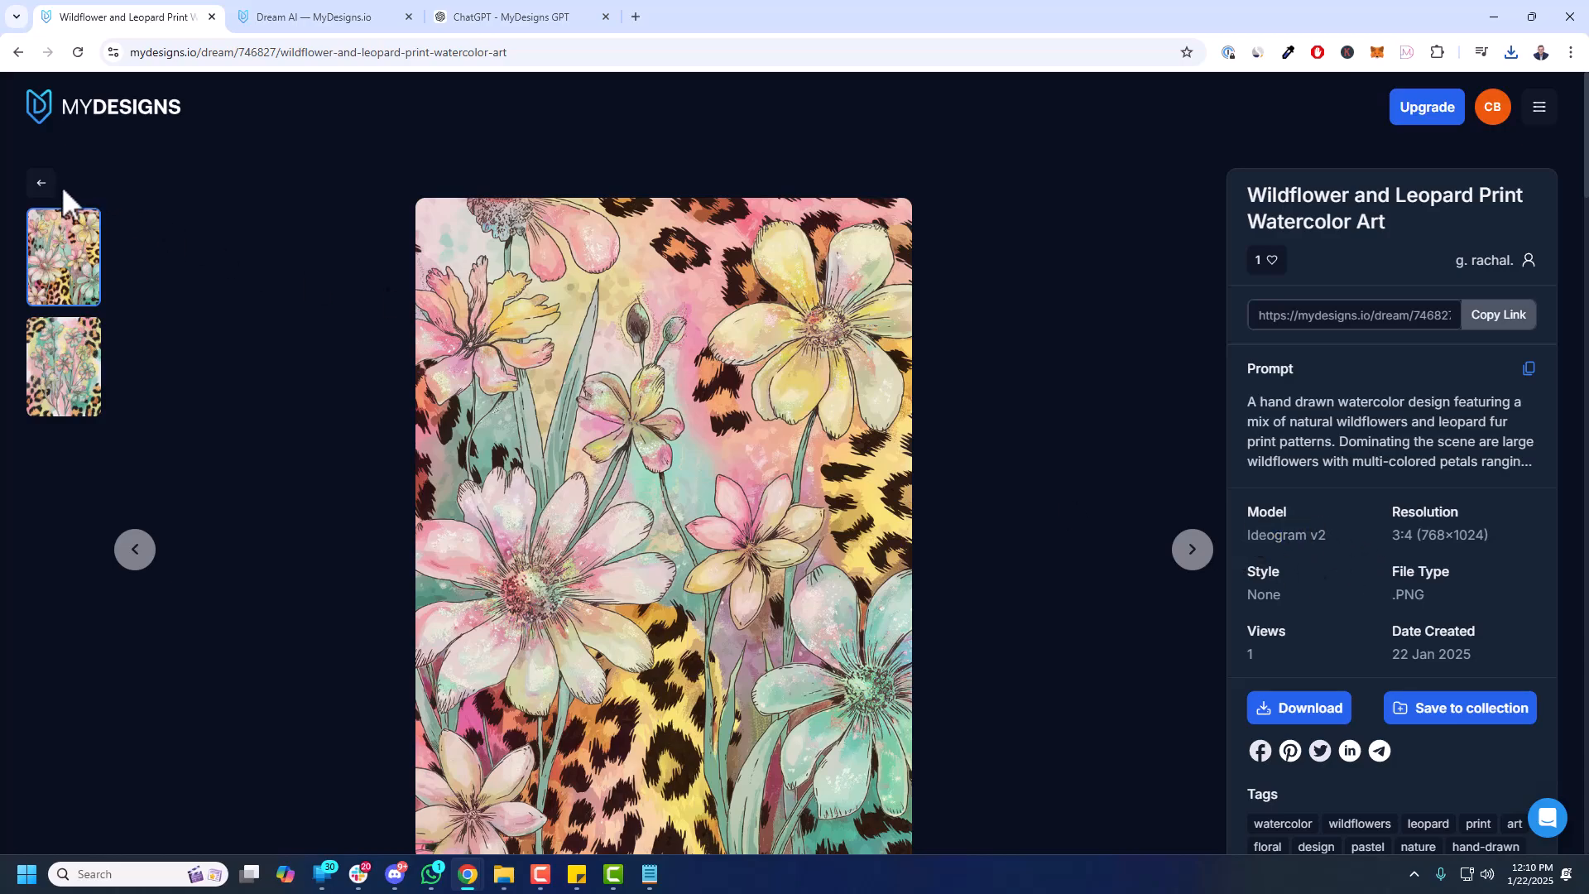
pyautogui.click(41, 182)
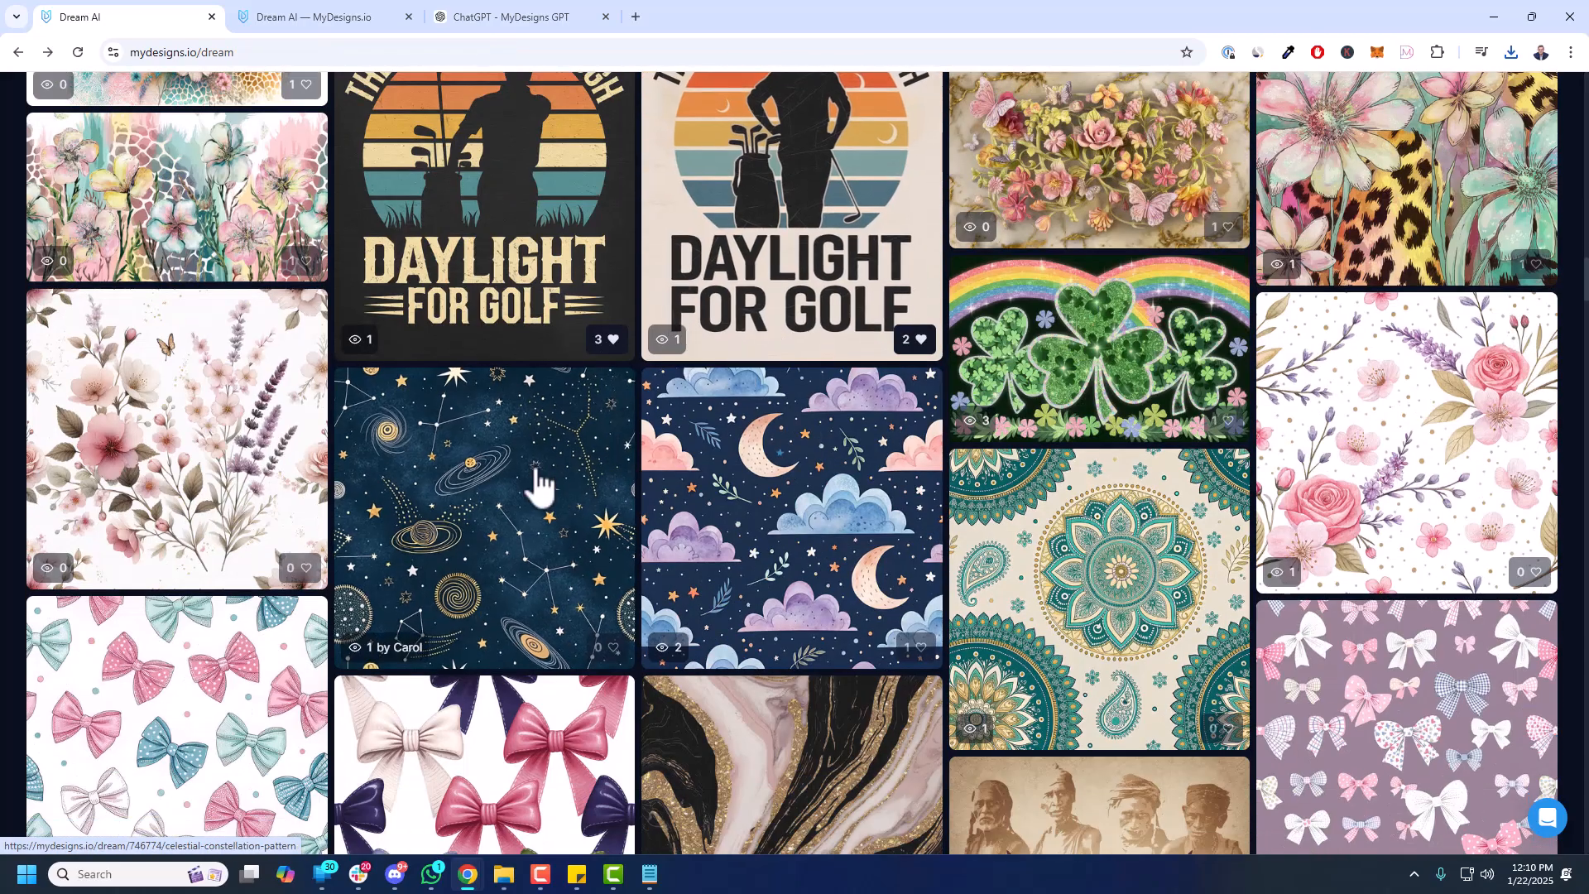
pyautogui.click(483, 511)
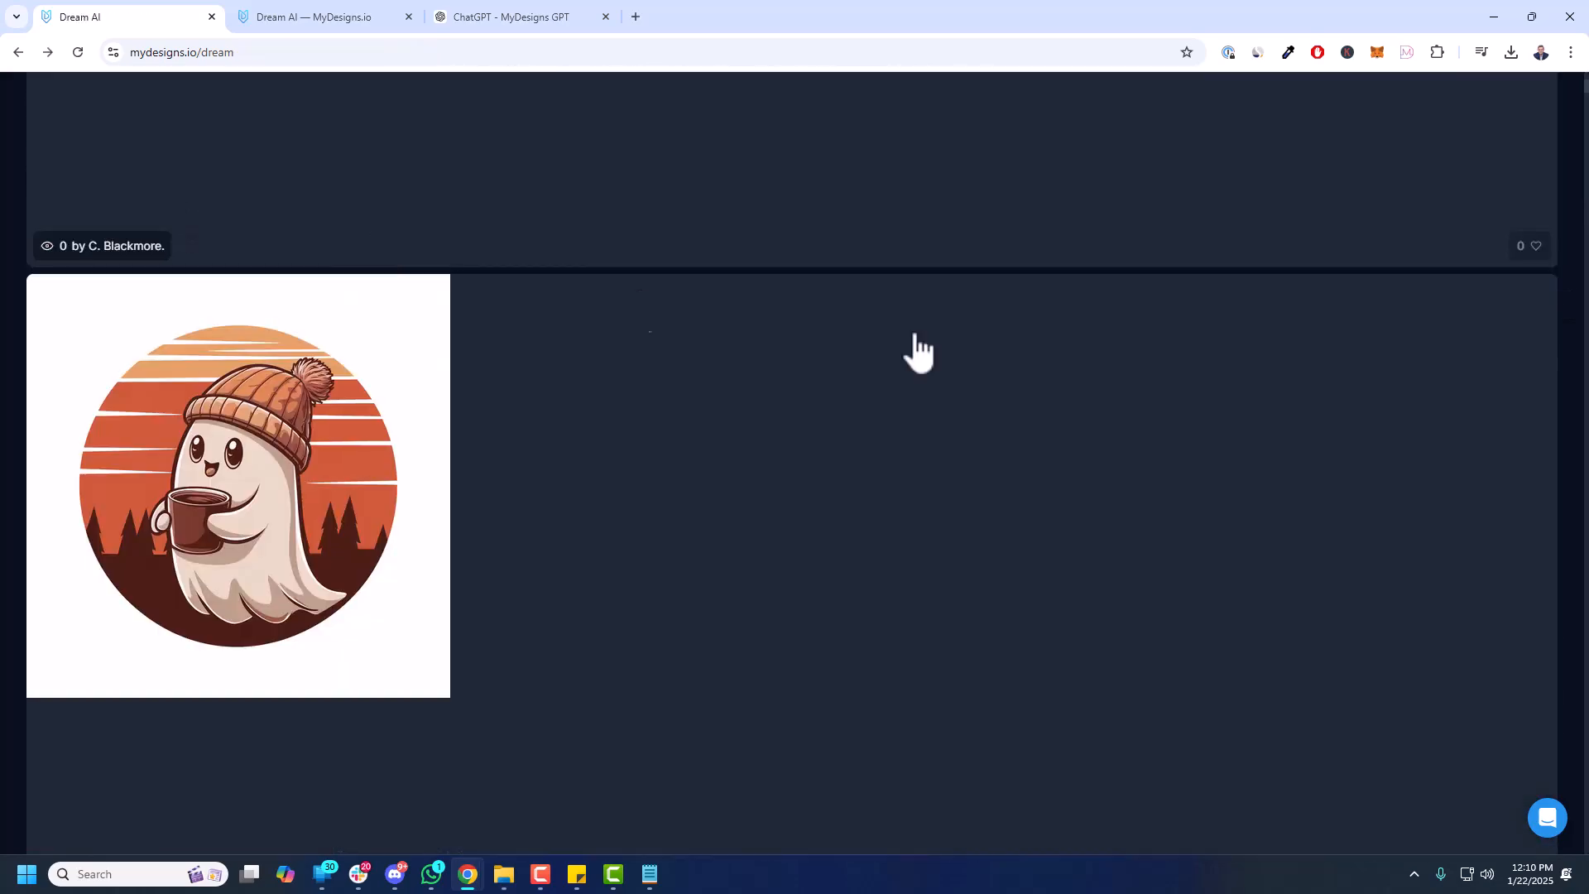
pyautogui.scroll(-3)
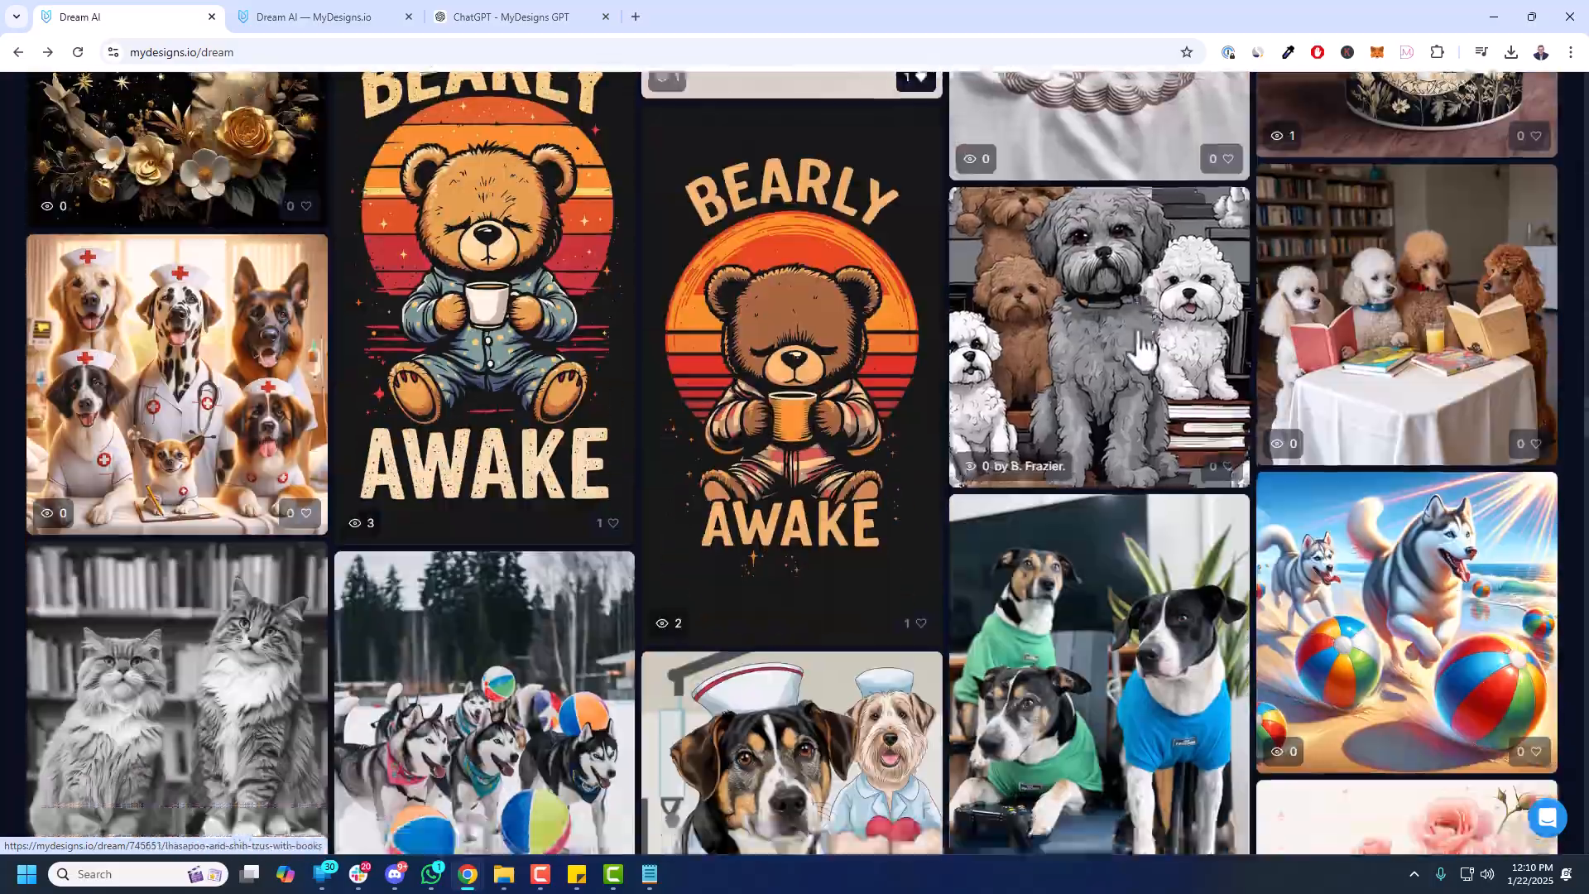
pyautogui.scroll(-3)
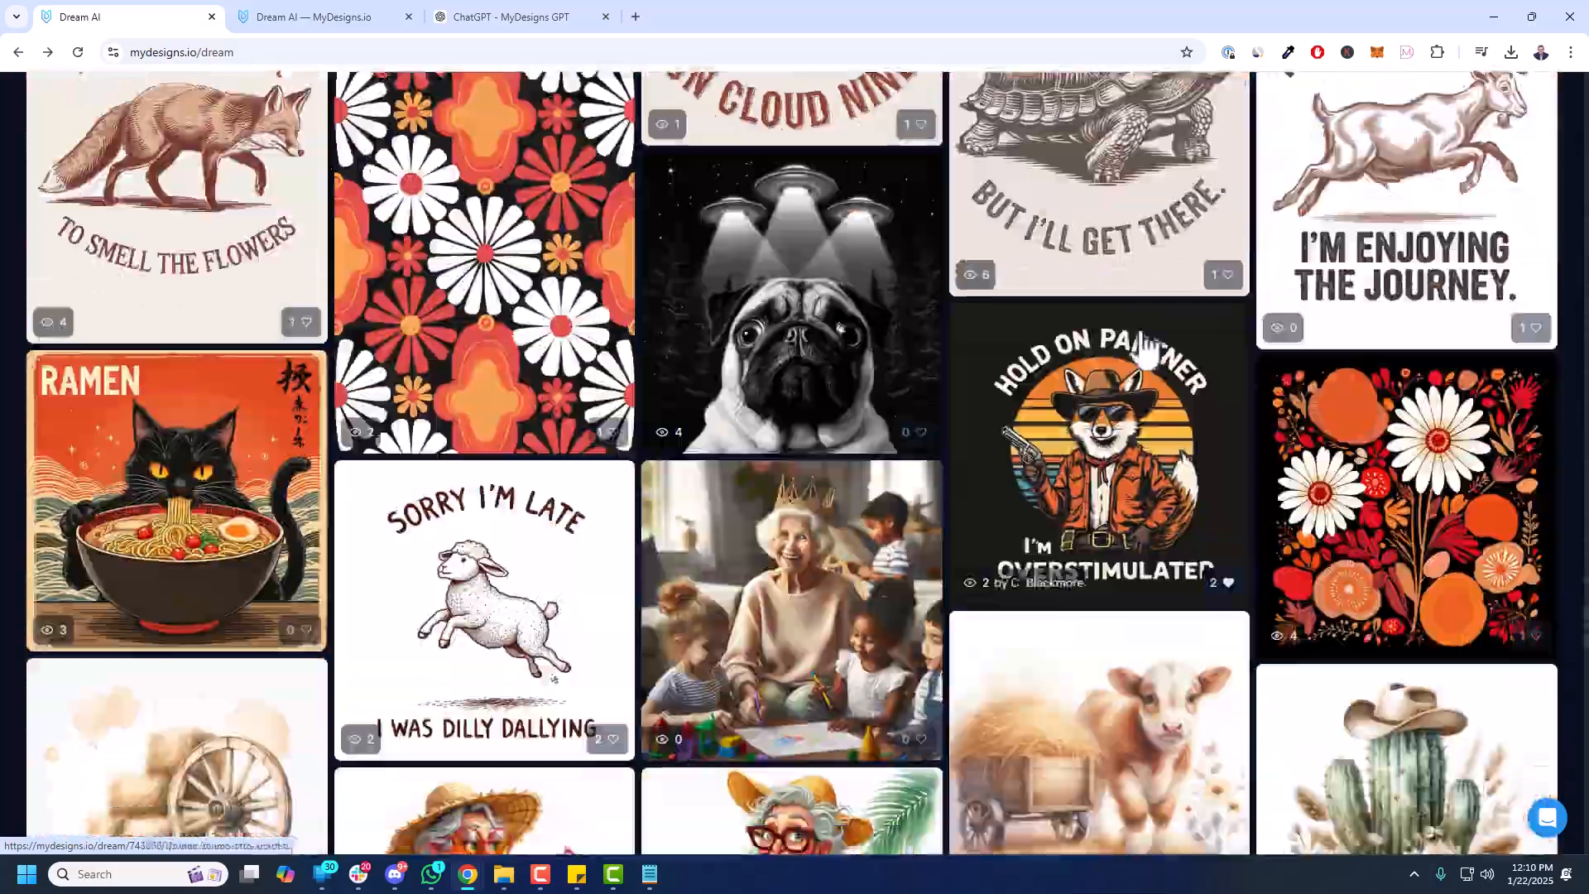
pyautogui.scroll(-3)
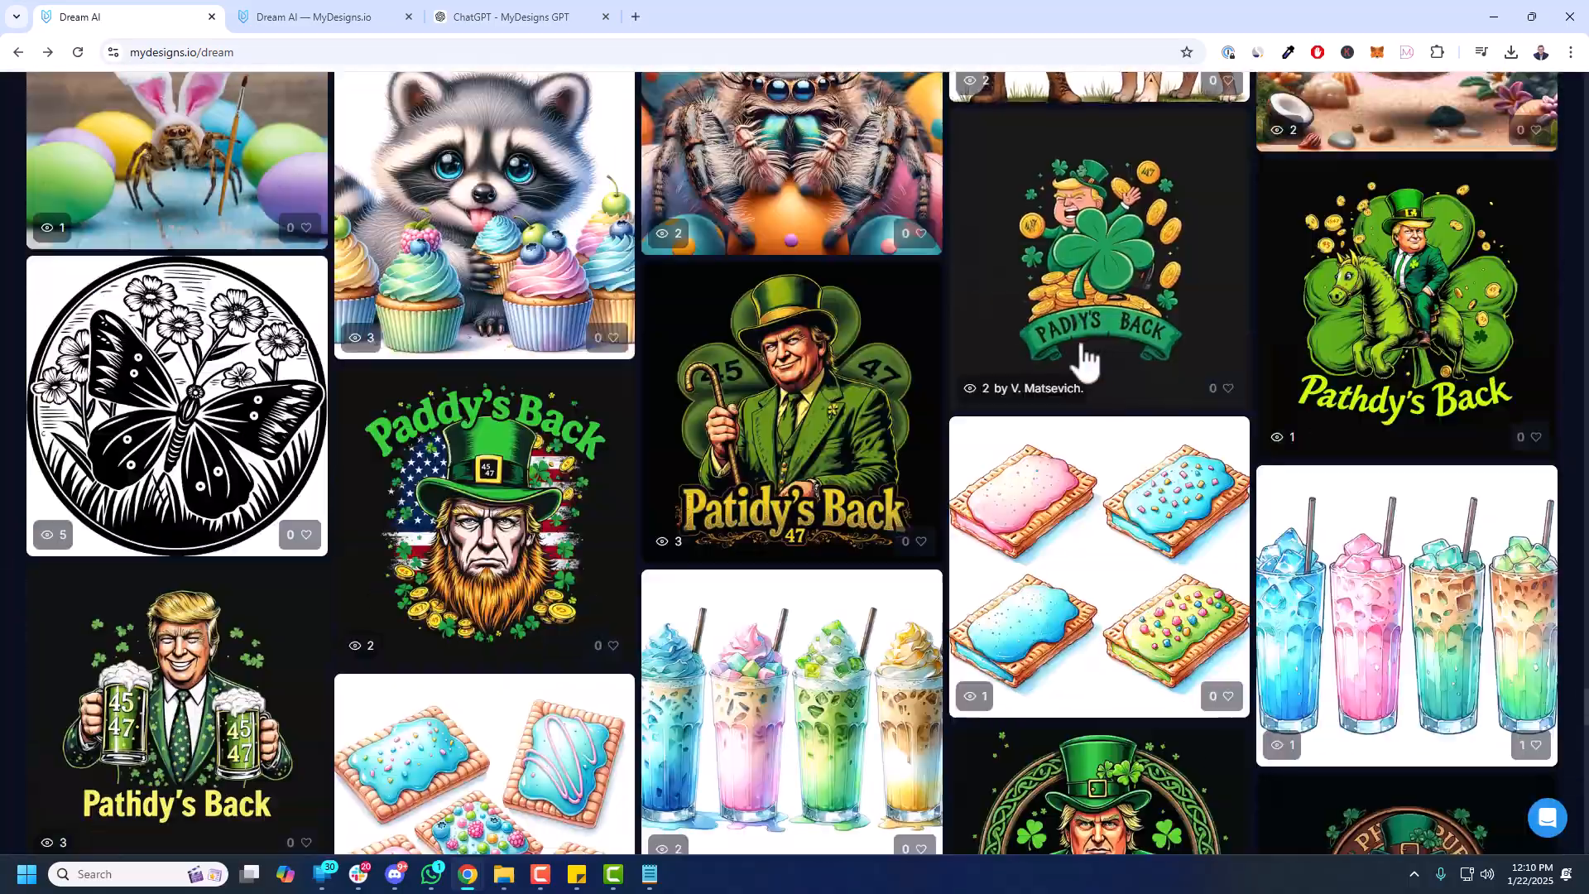
pyautogui.scroll(-3)
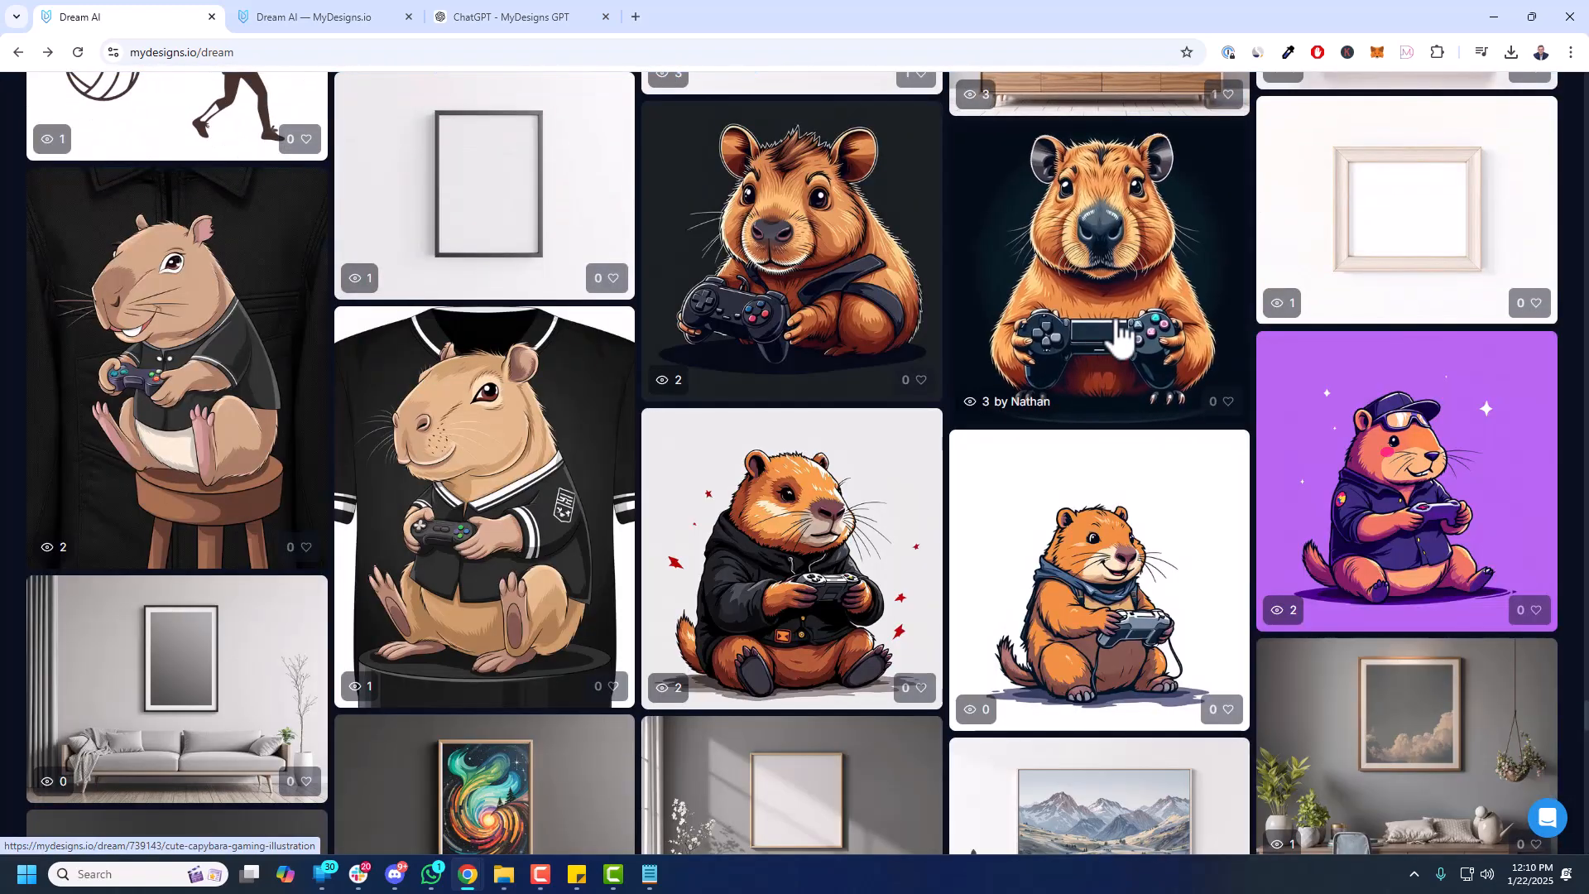
pyautogui.scroll(-3)
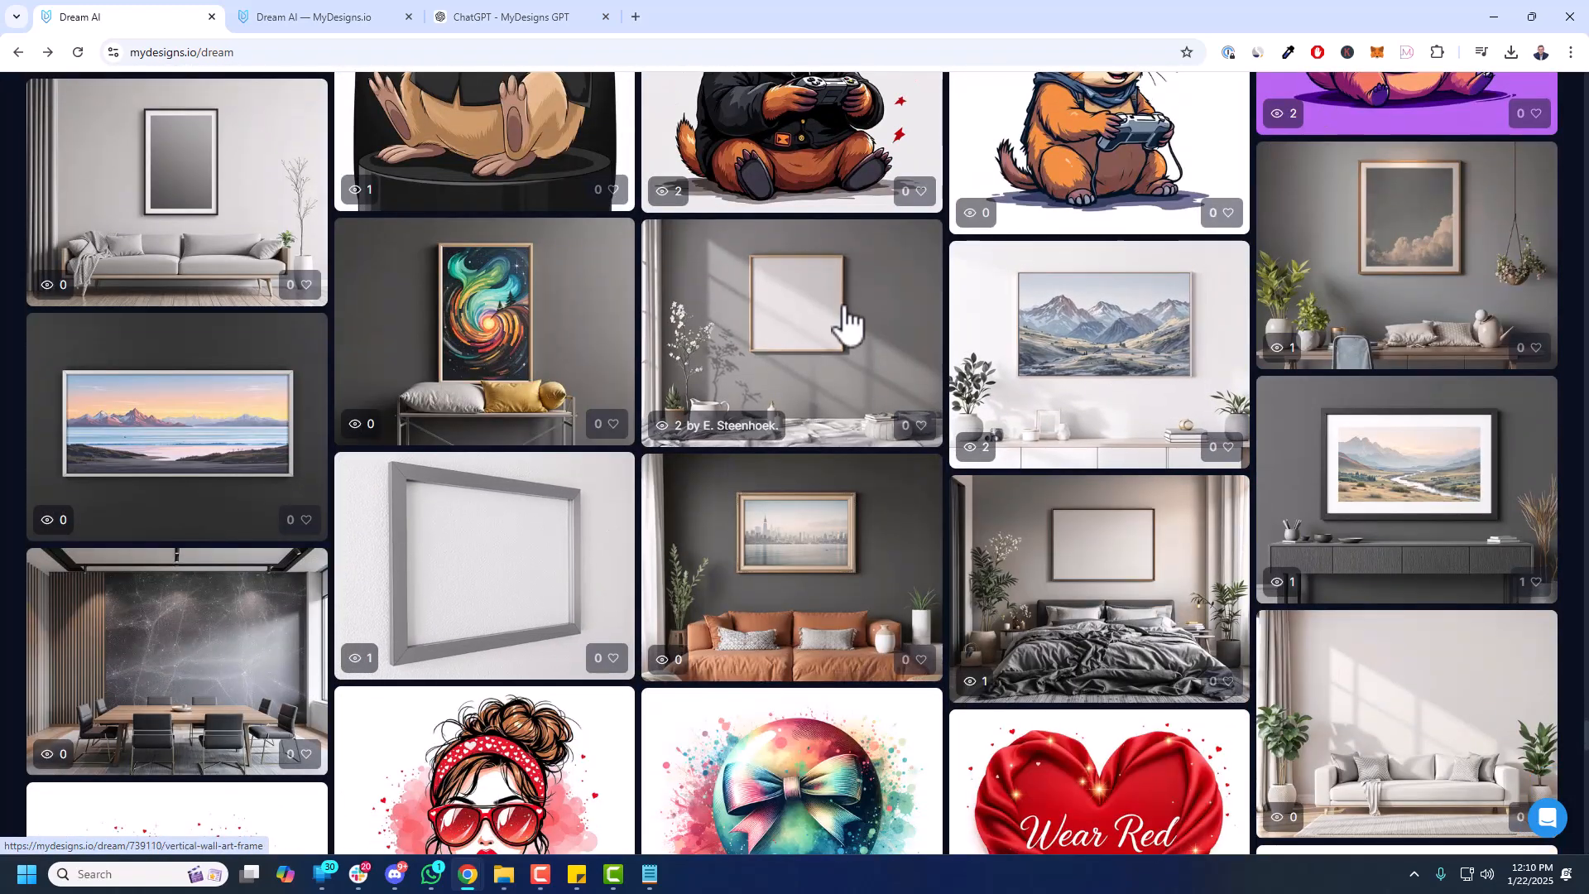
pyautogui.scroll(-3)
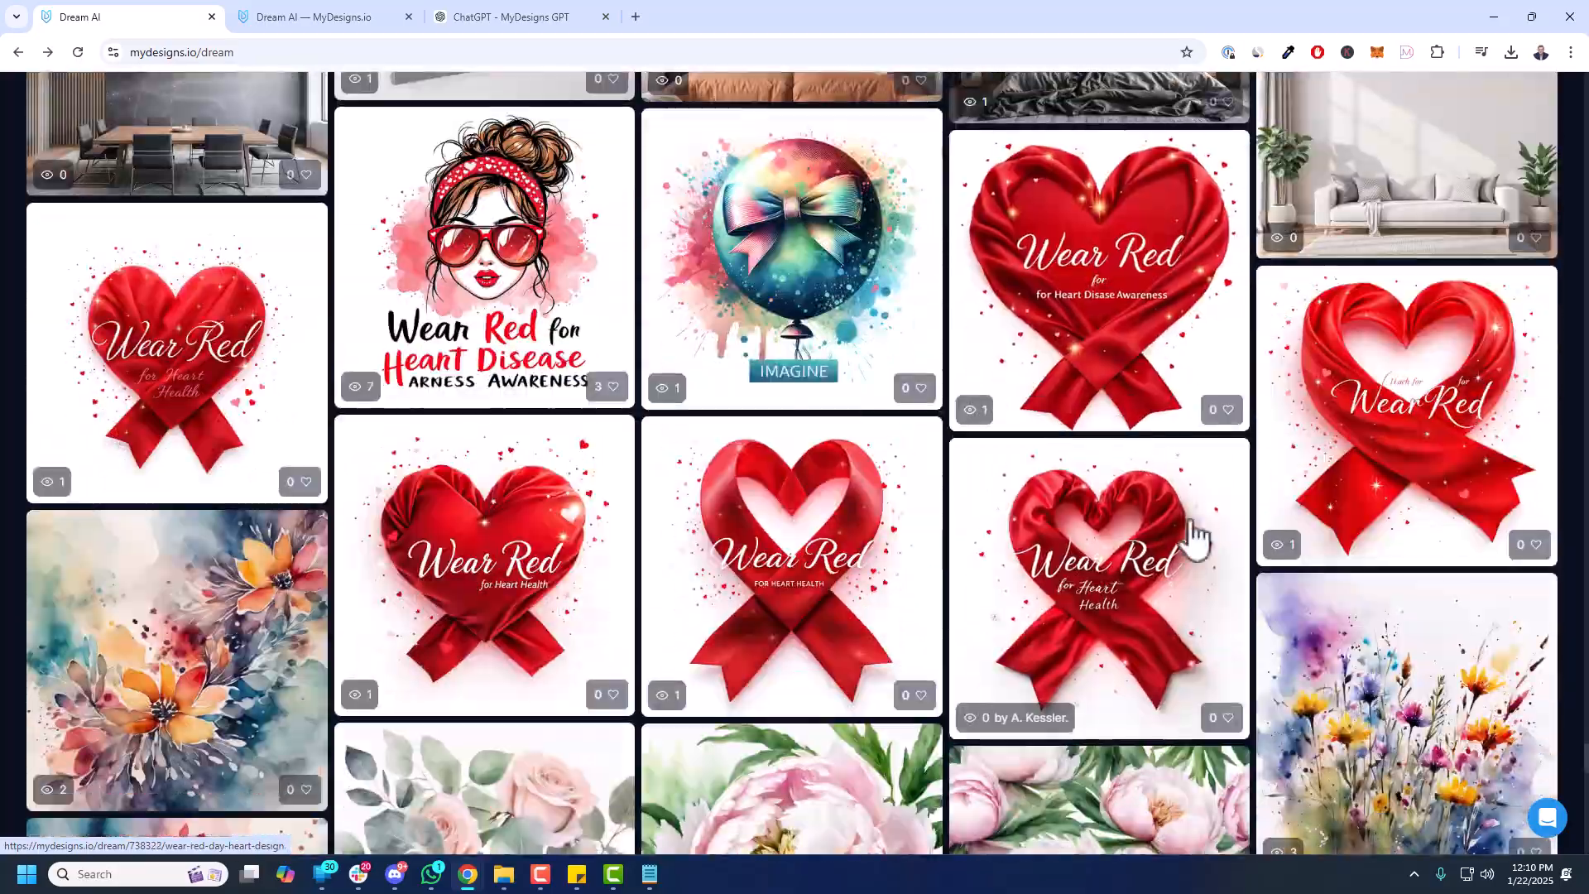
pyautogui.scroll(-3)
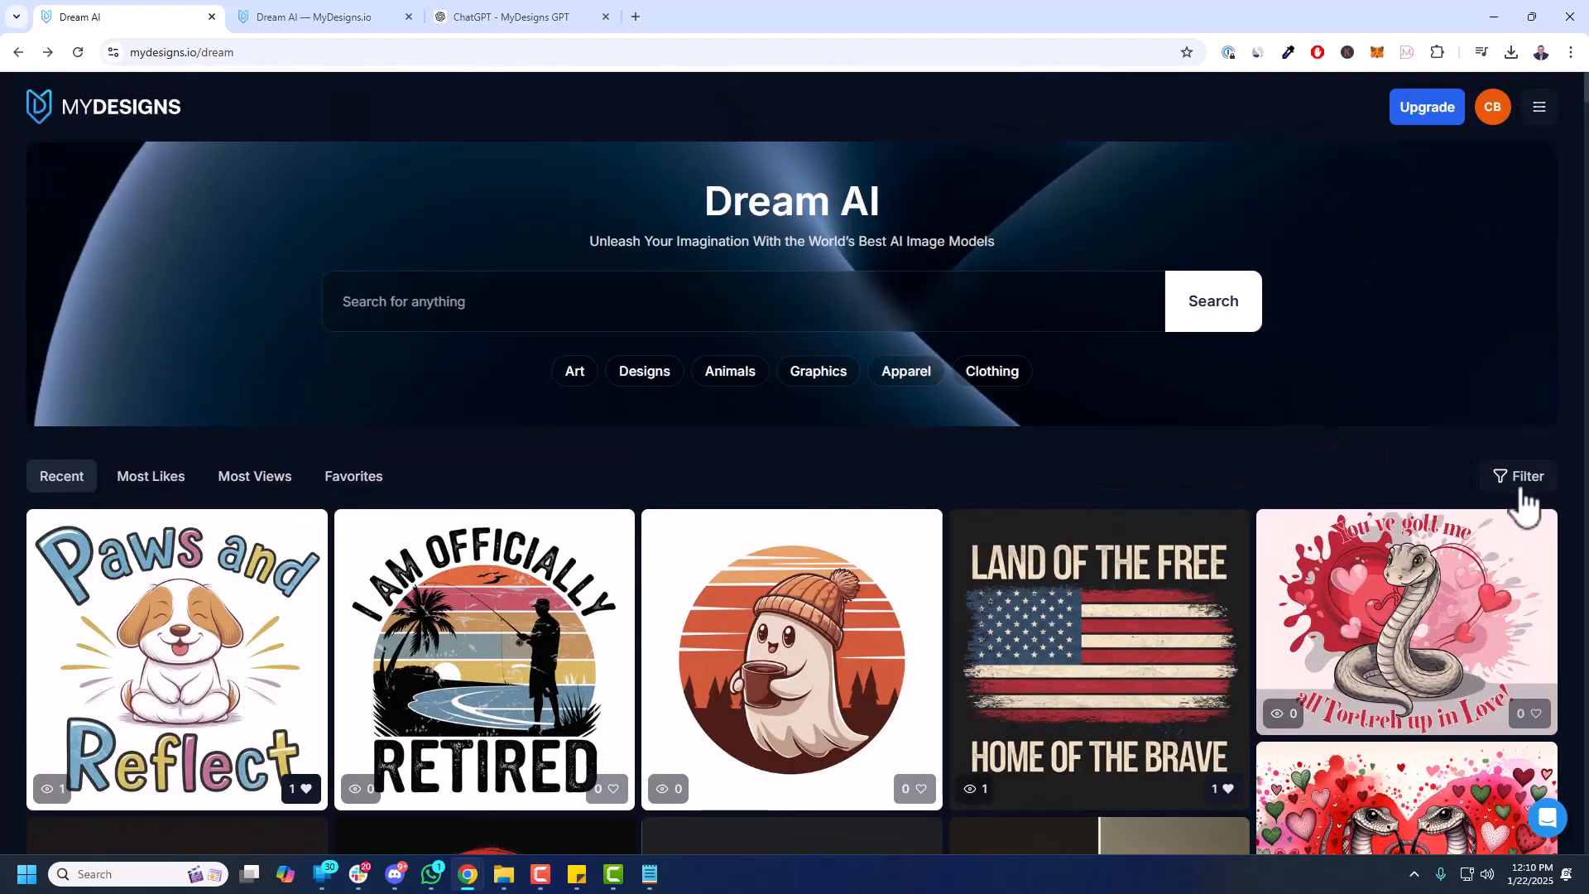
# - Filter the gallery to a single AI model via the Filter panel and browse the results
pyautogui.click(1517, 475)
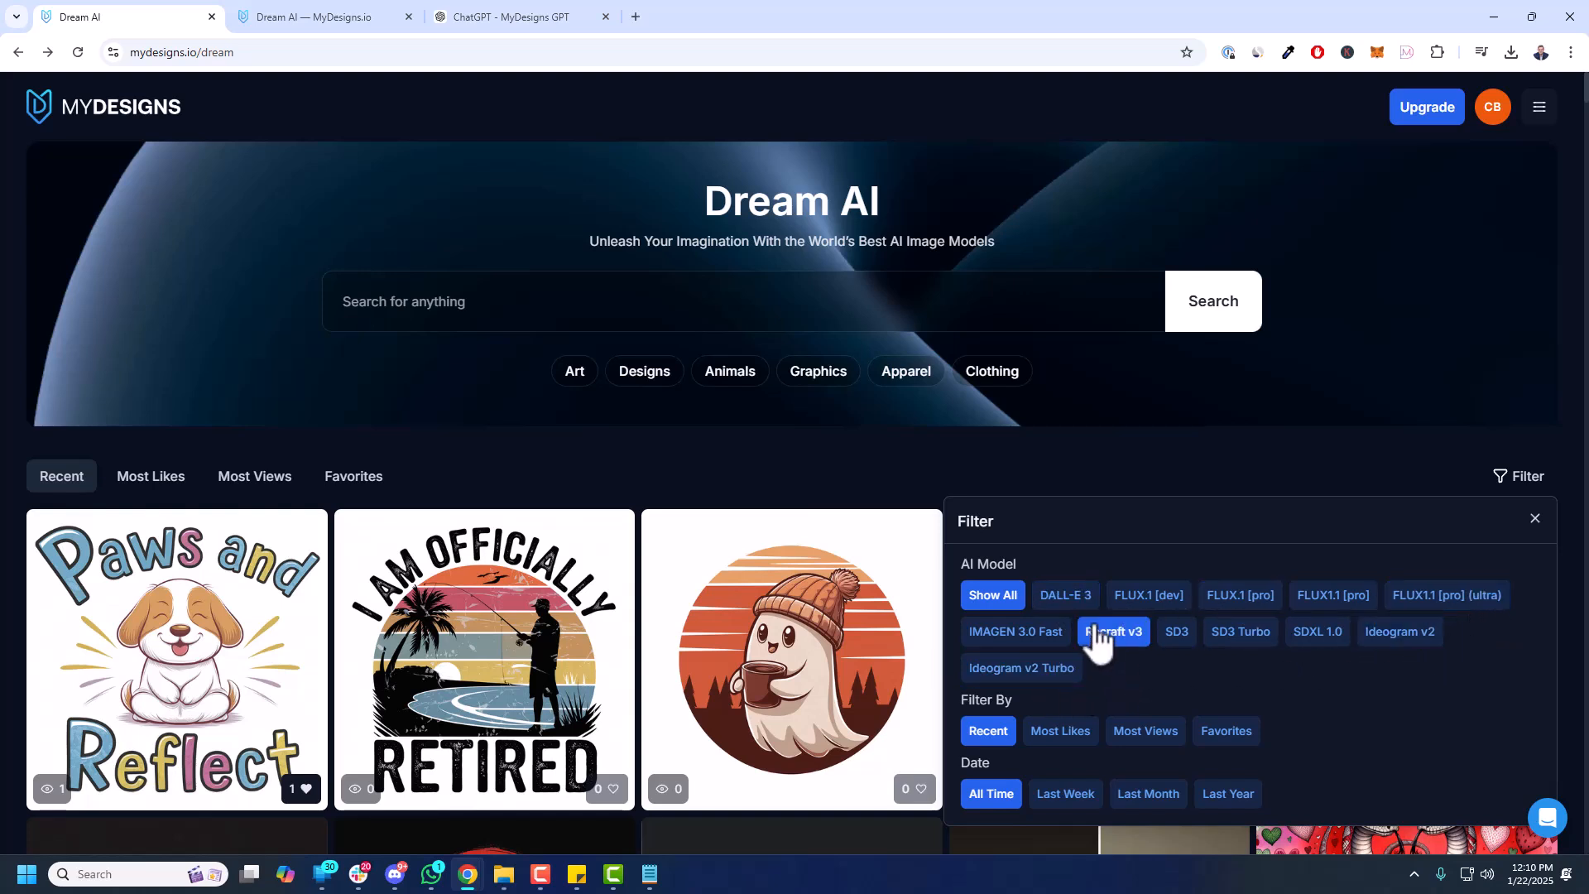
pyautogui.click(1147, 594)
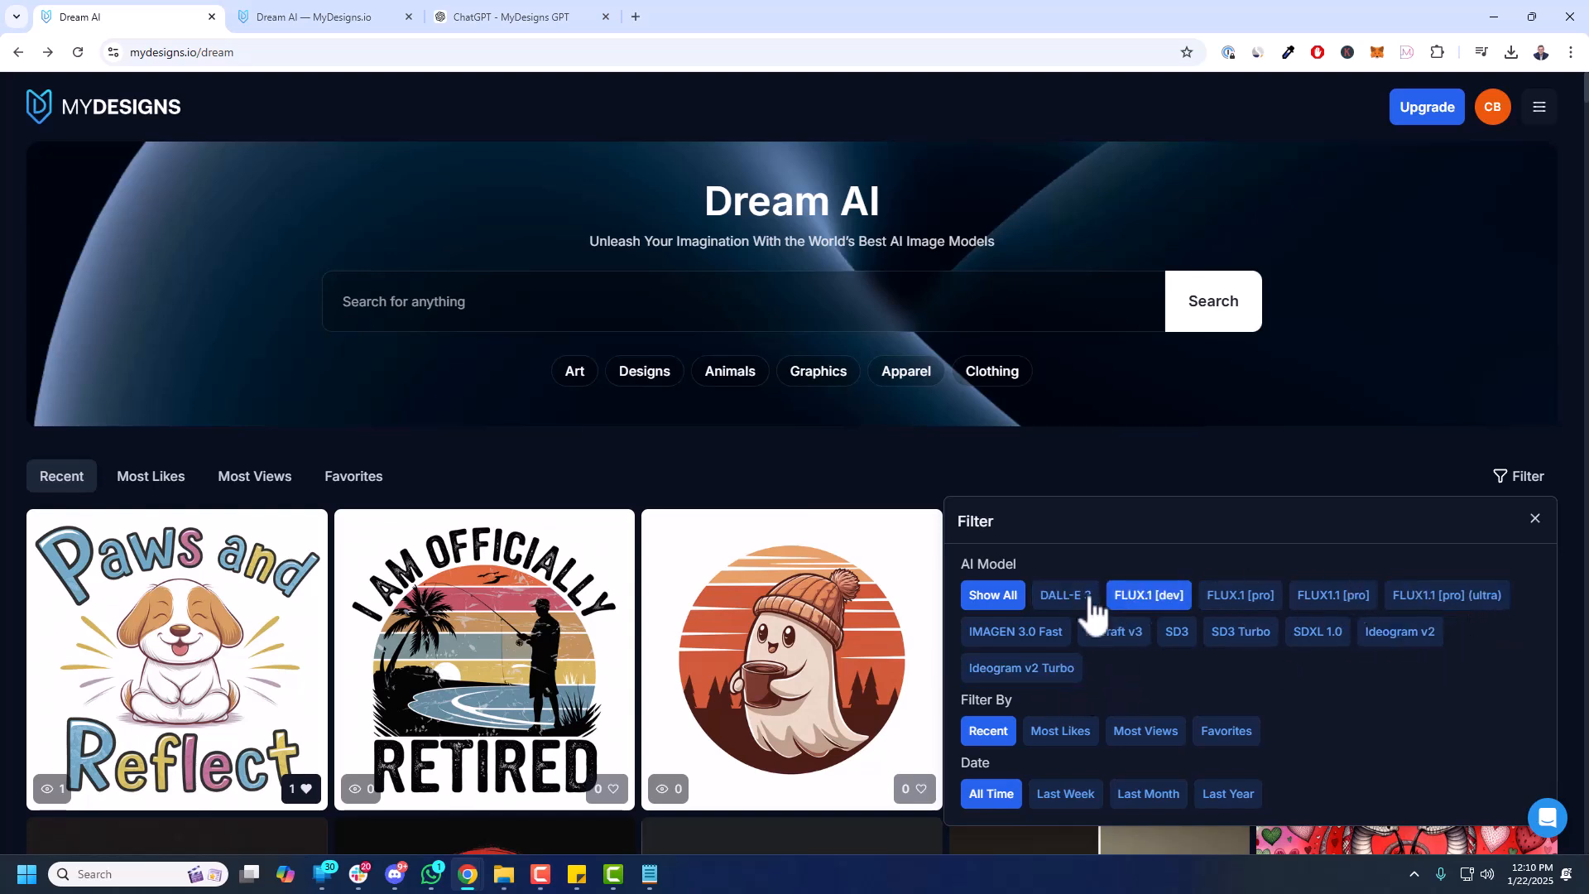
pyautogui.click(1400, 631)
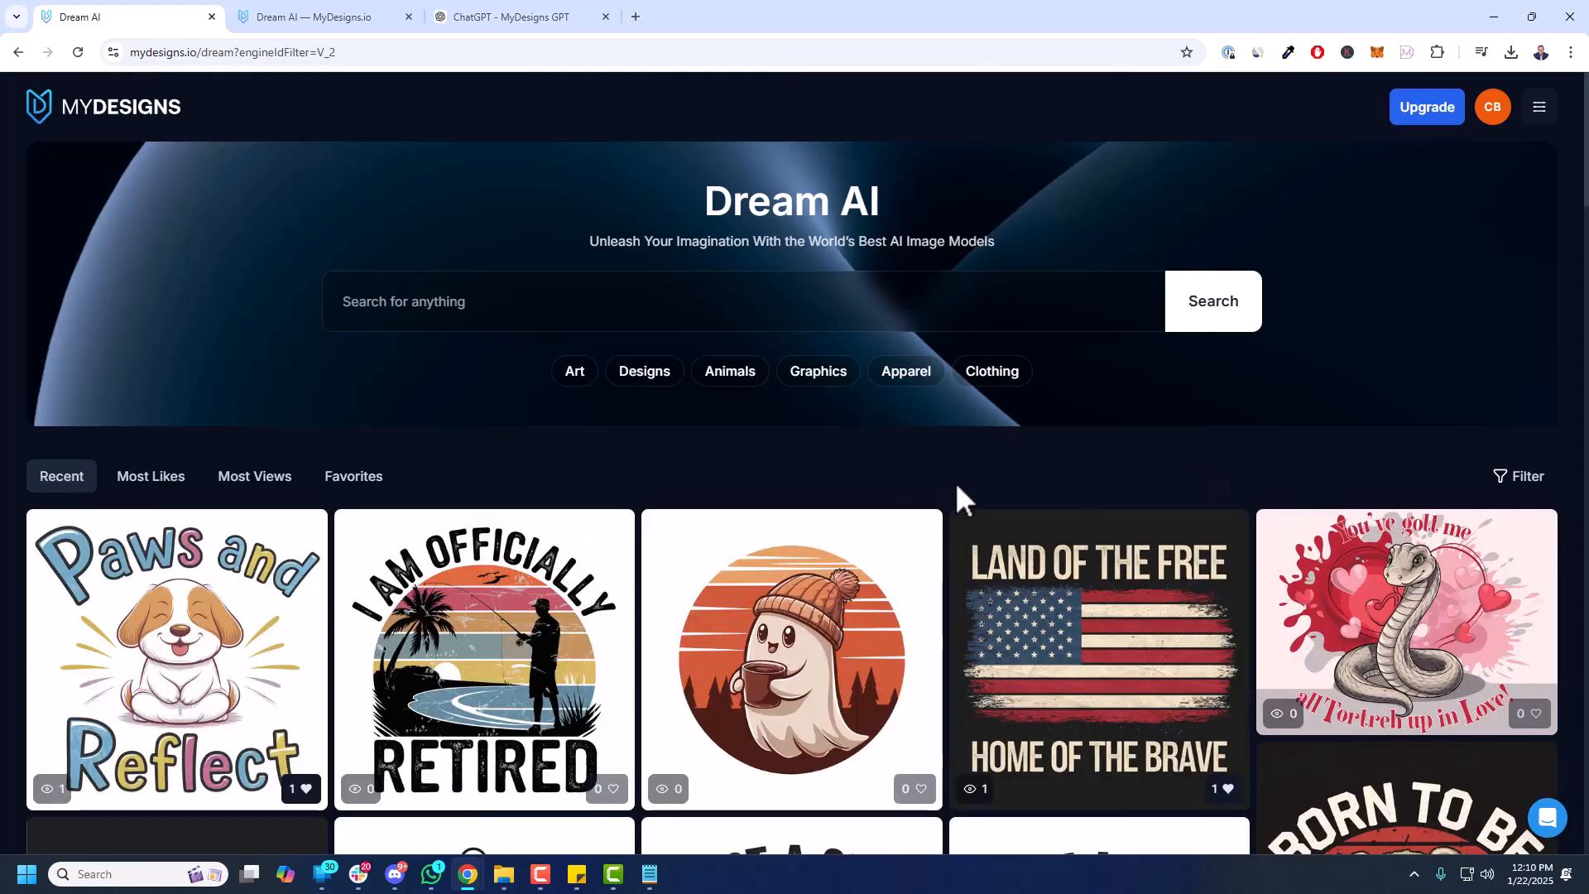
pyautogui.scroll(-3)
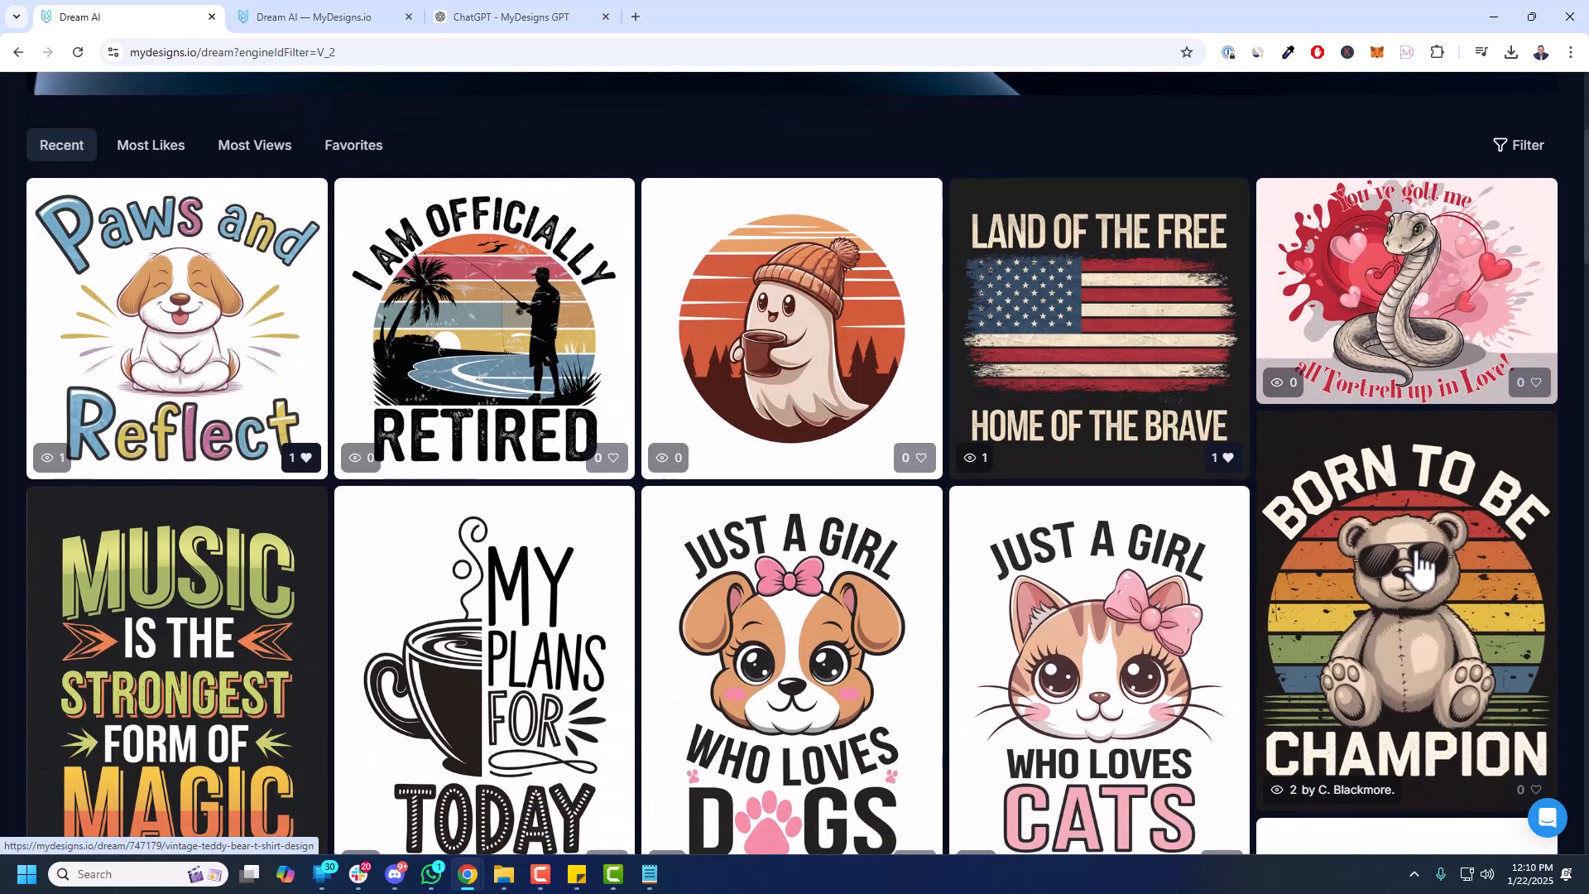
pyautogui.scroll(-3)
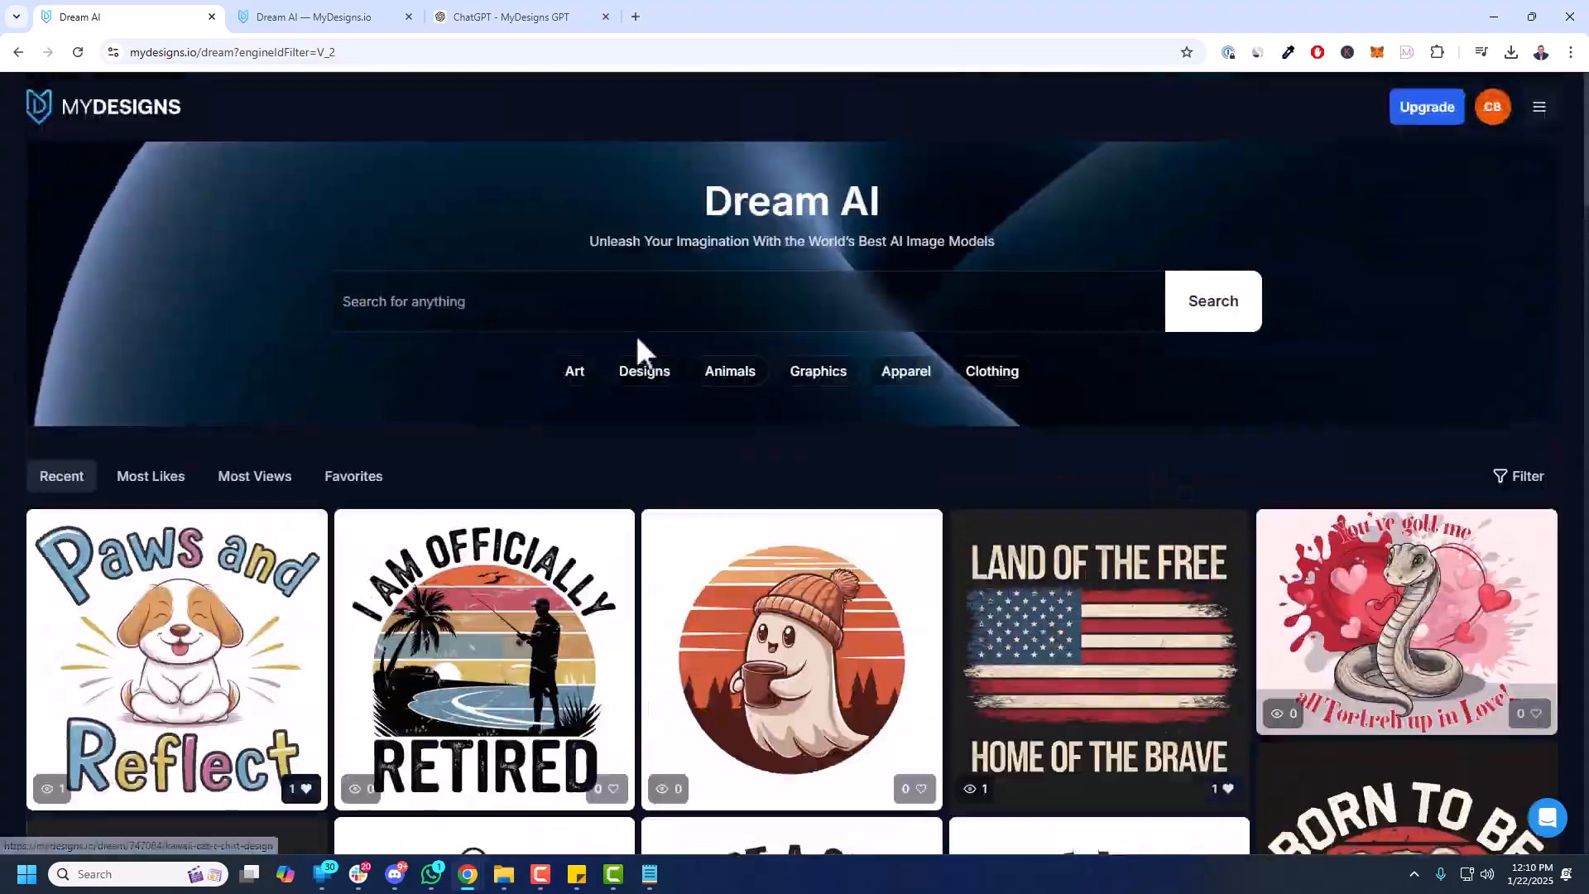
# - Search the gallery for 'dog', then clear the model filter to restore the full gallery
pyautogui.write('dog')
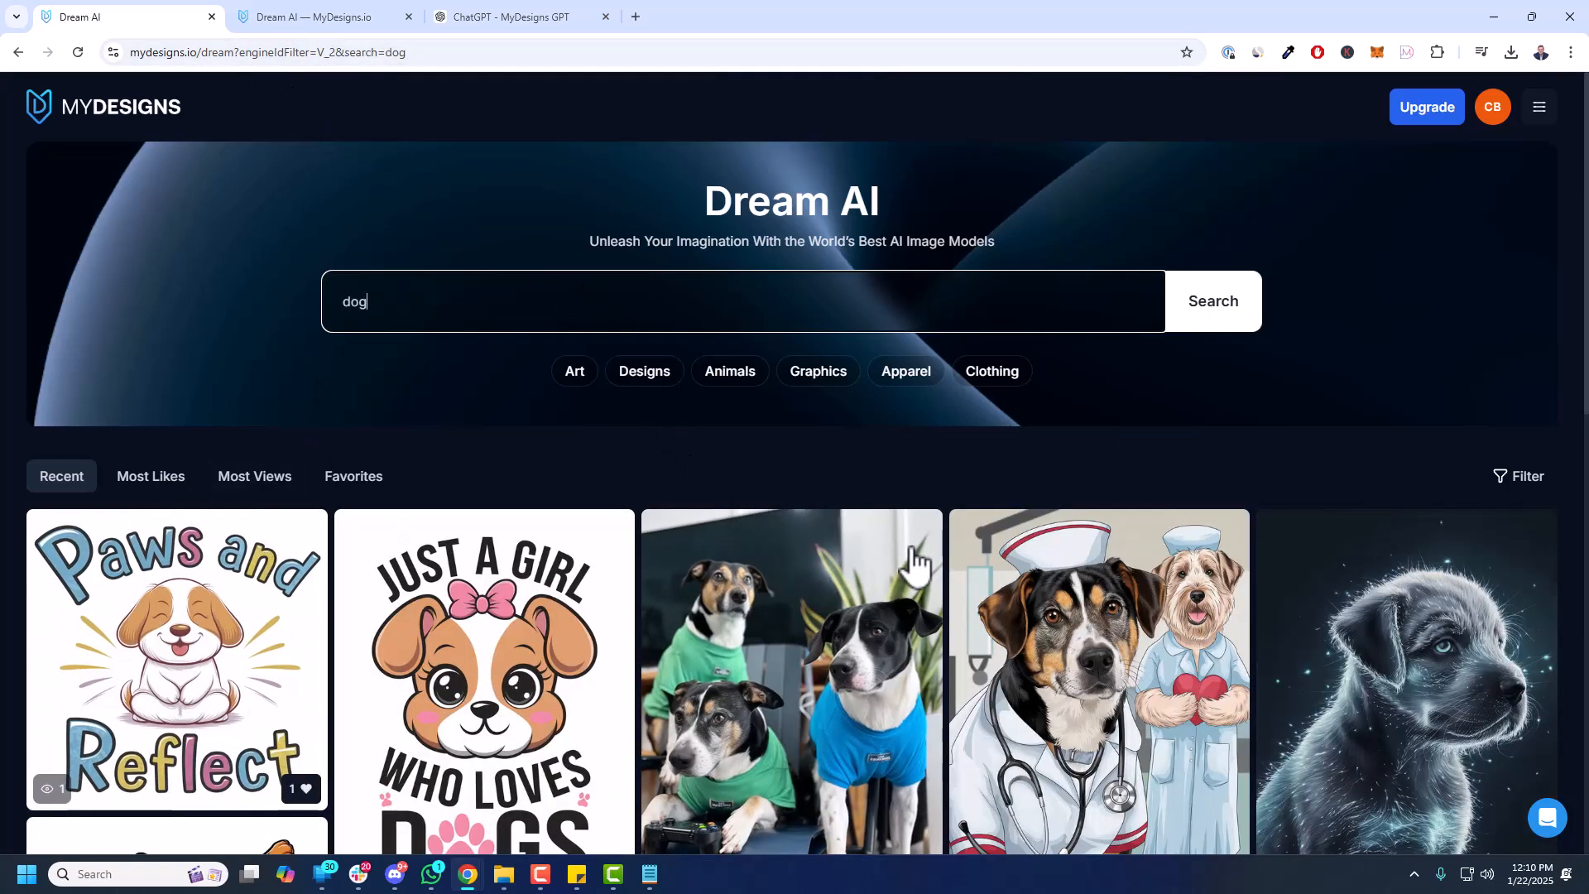
pyautogui.scroll(-3)
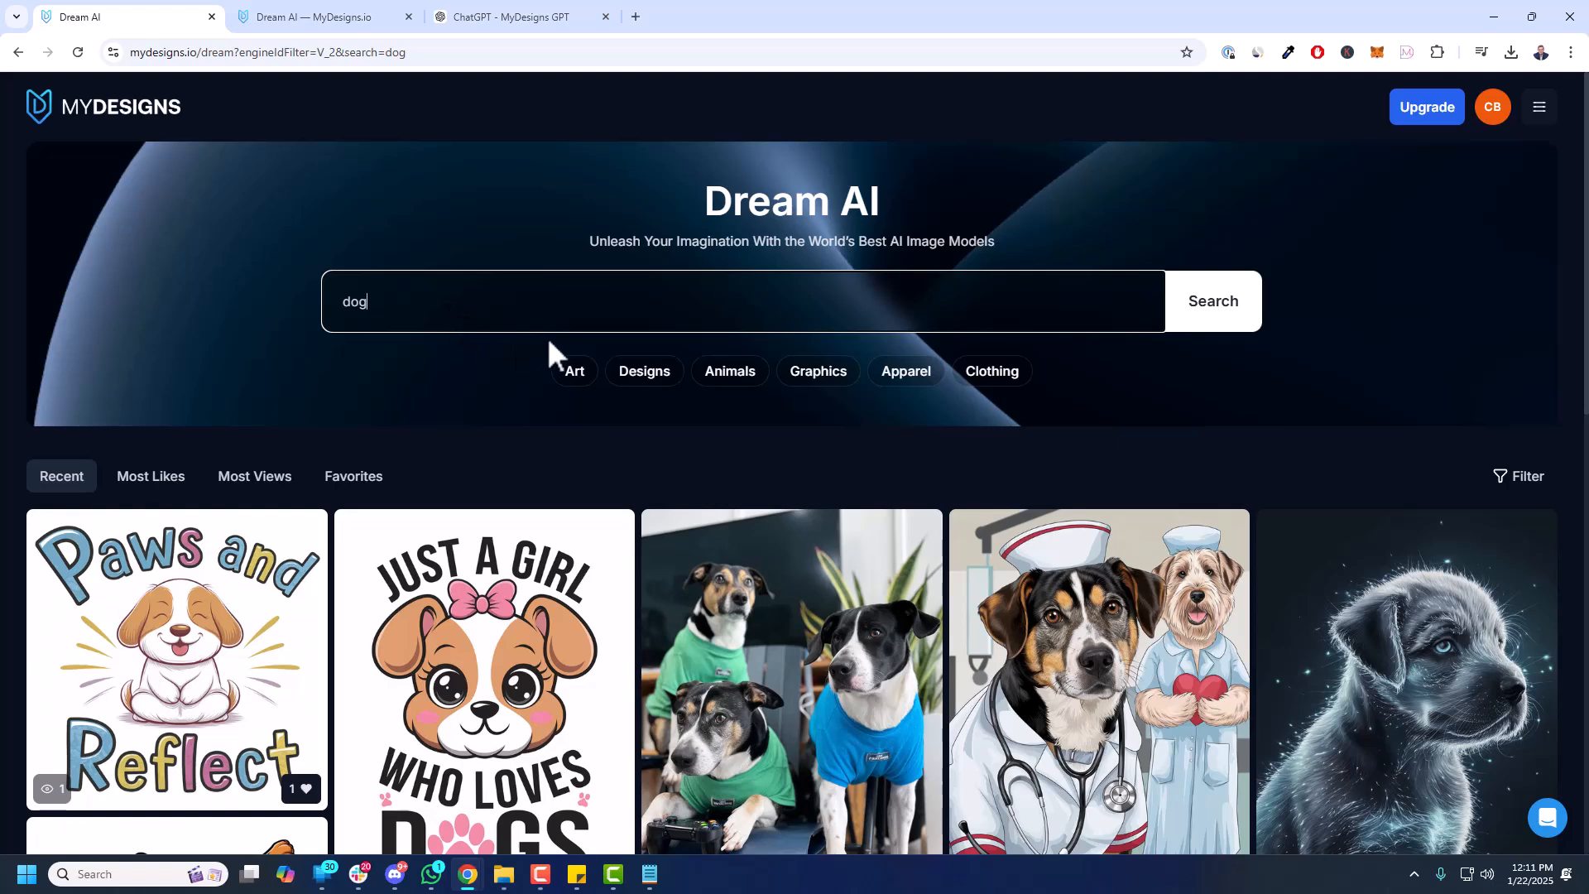
pyautogui.click(1526, 477)
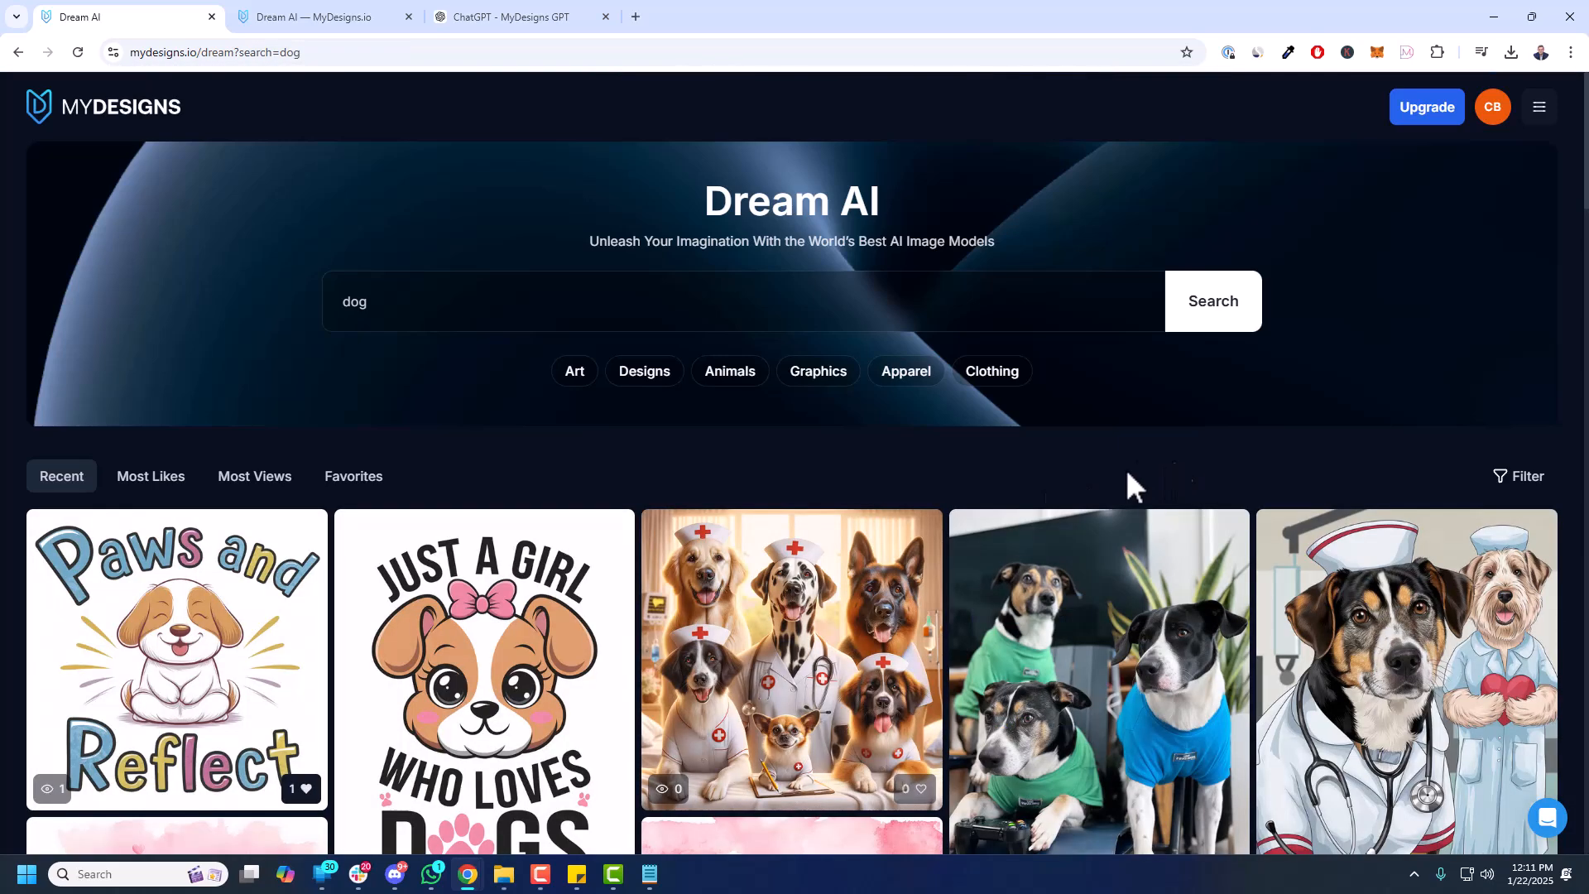
pyautogui.scroll(-3)
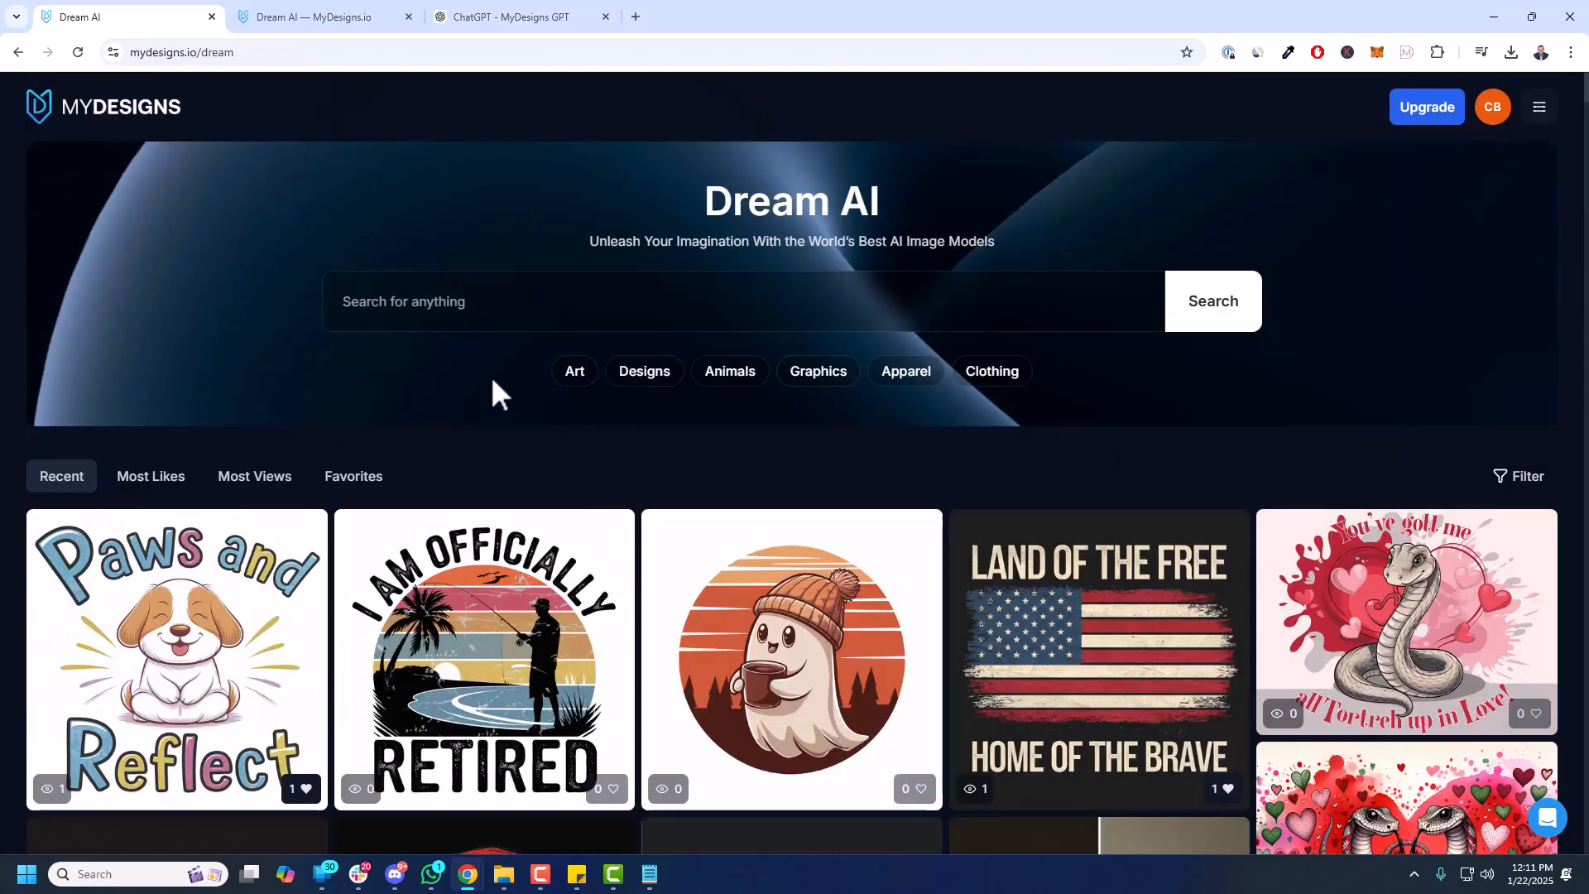
pyautogui.moveTo(845, 506)
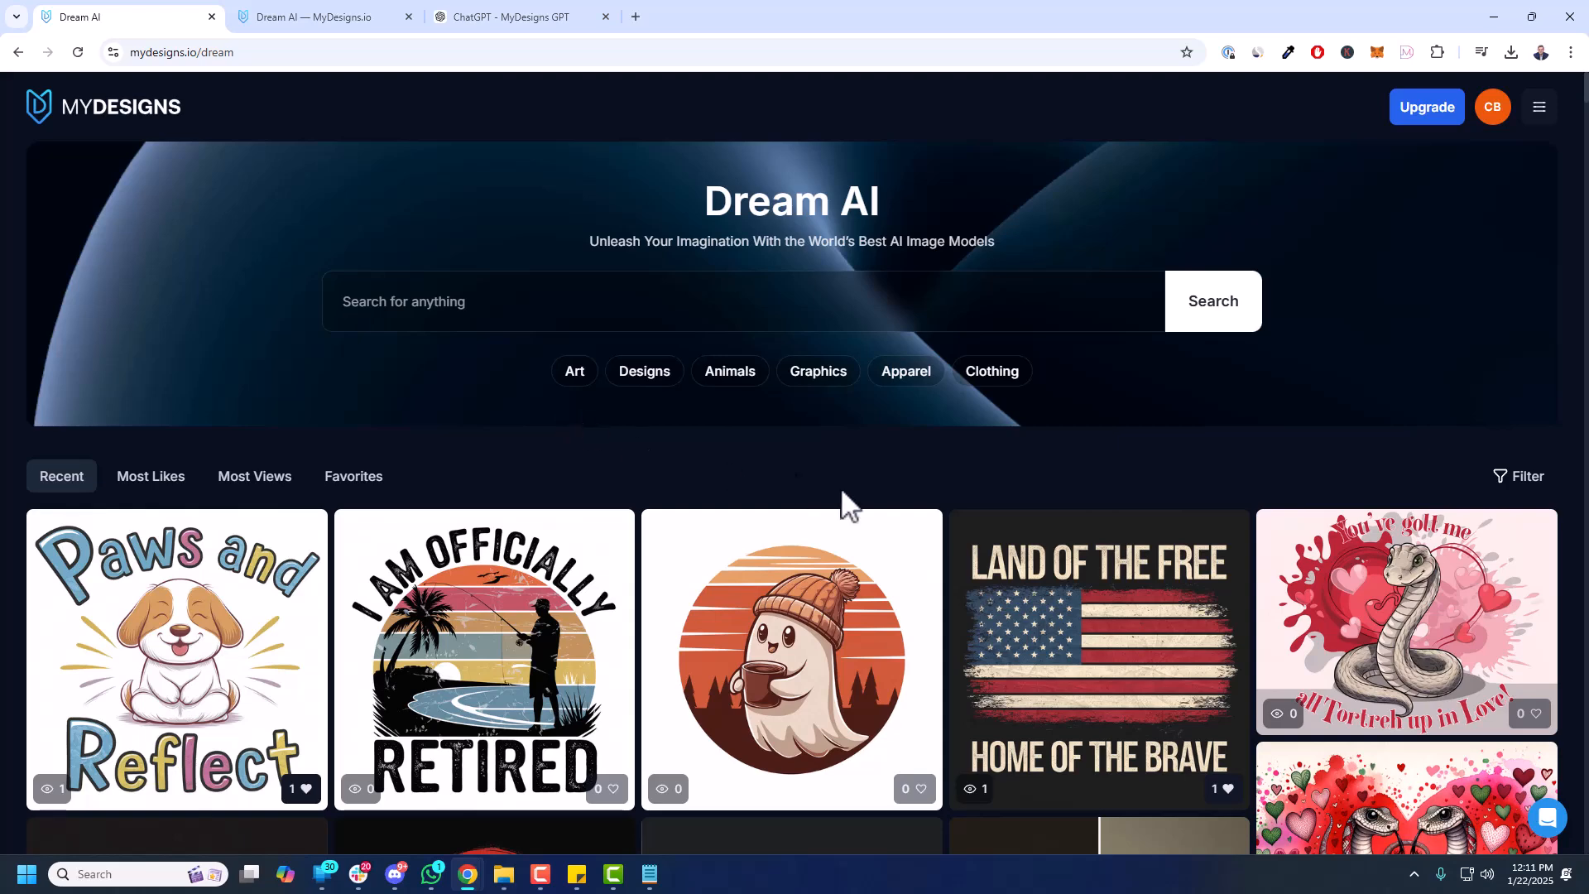
# - Sort the gallery by Most Likes and browse the top-liked designs
pyautogui.click(151, 477)
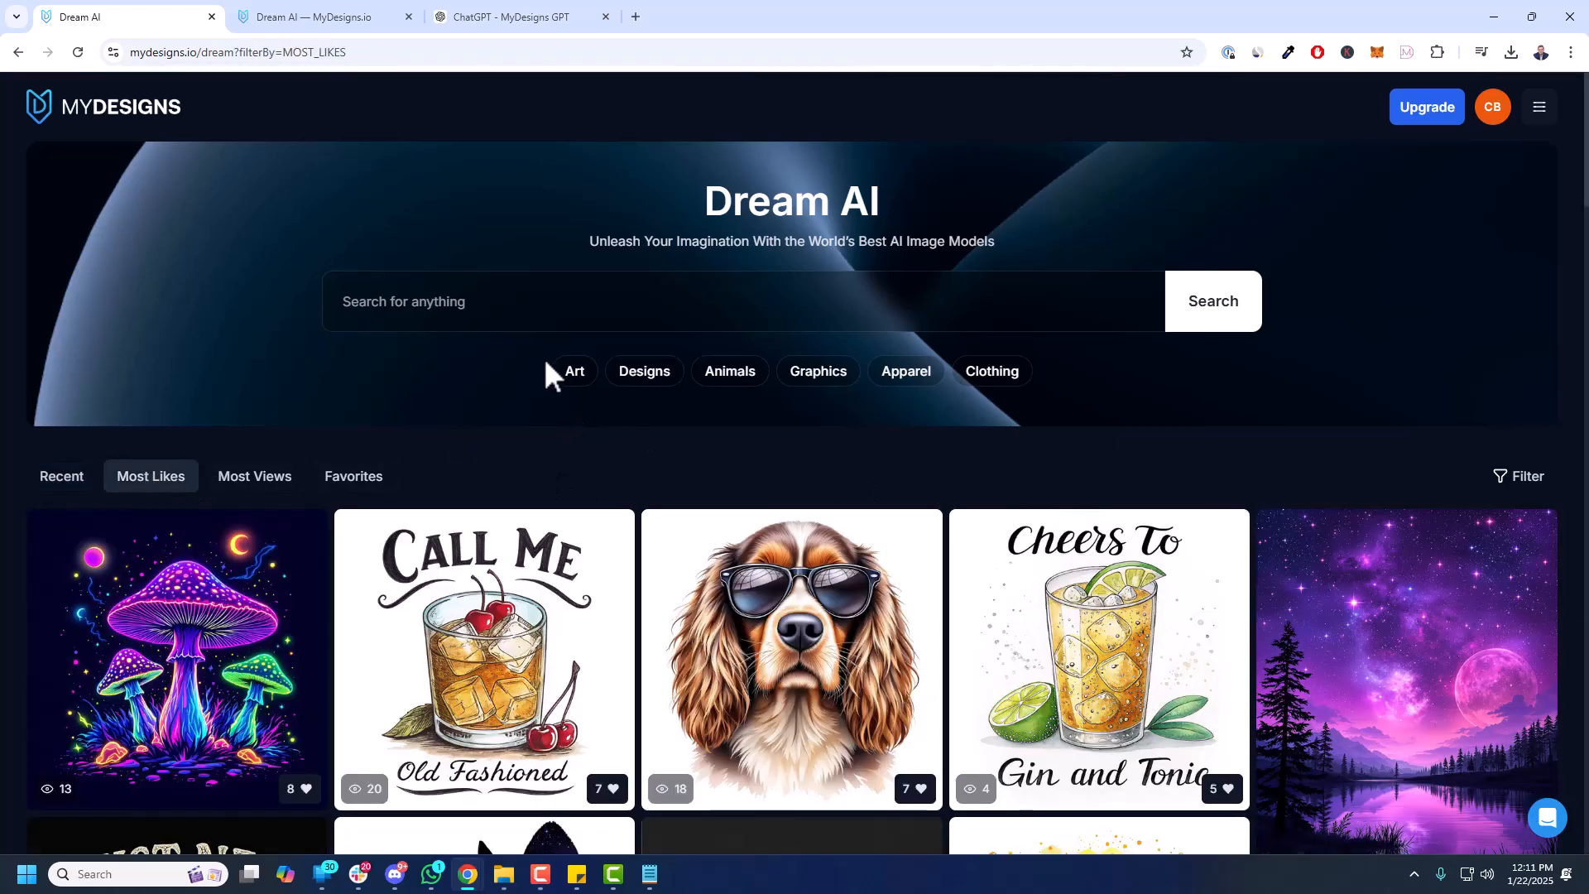
pyautogui.scroll(-3)
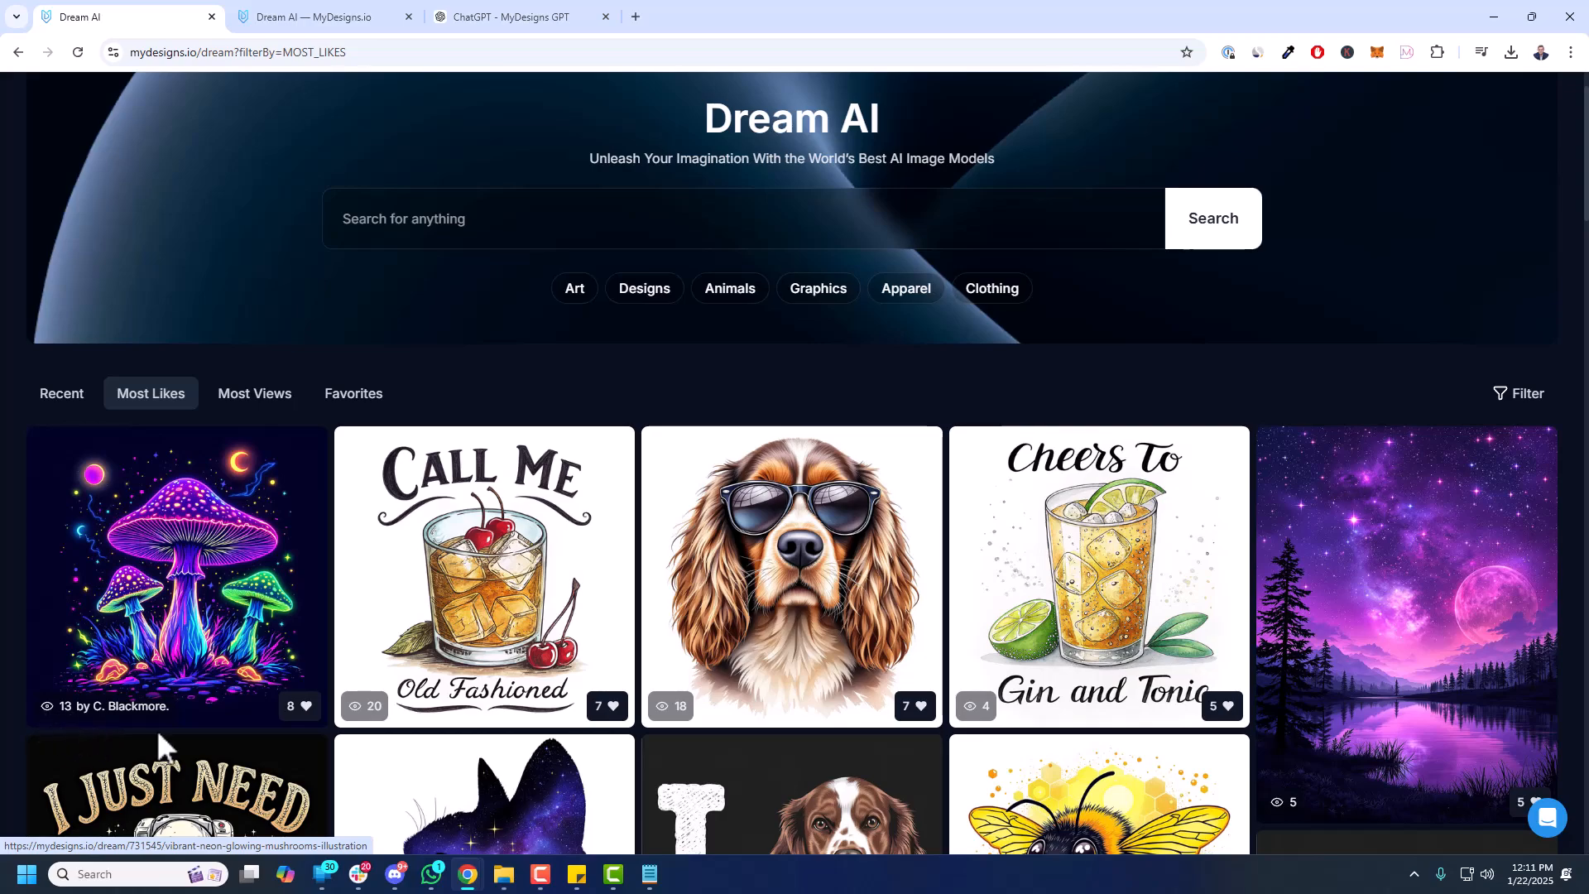
pyautogui.moveTo(1093, 658)
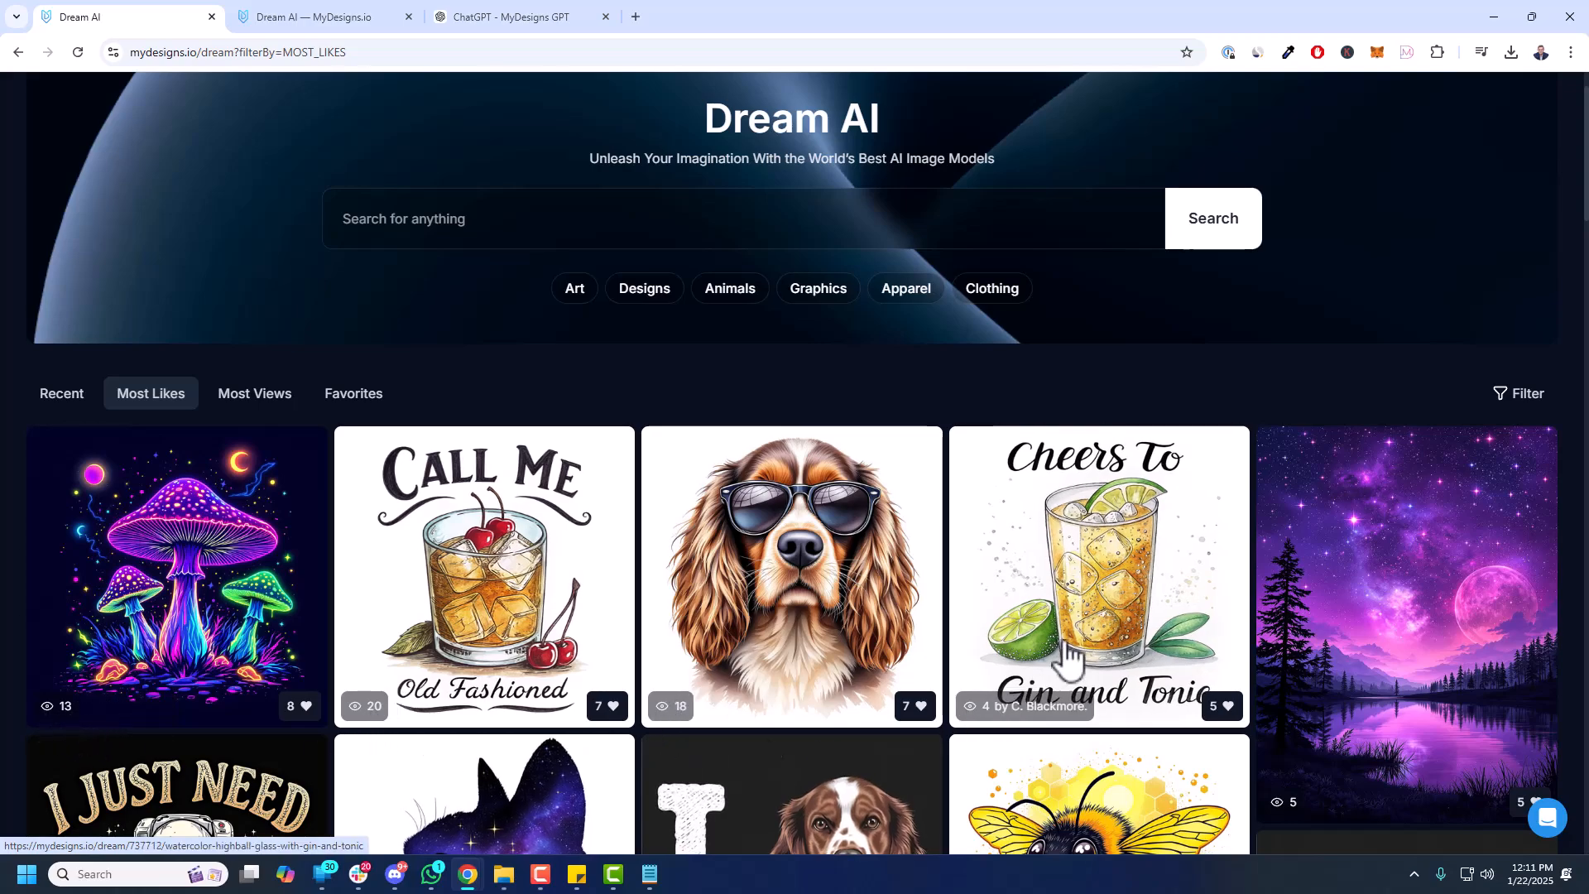
pyautogui.scroll(-3)
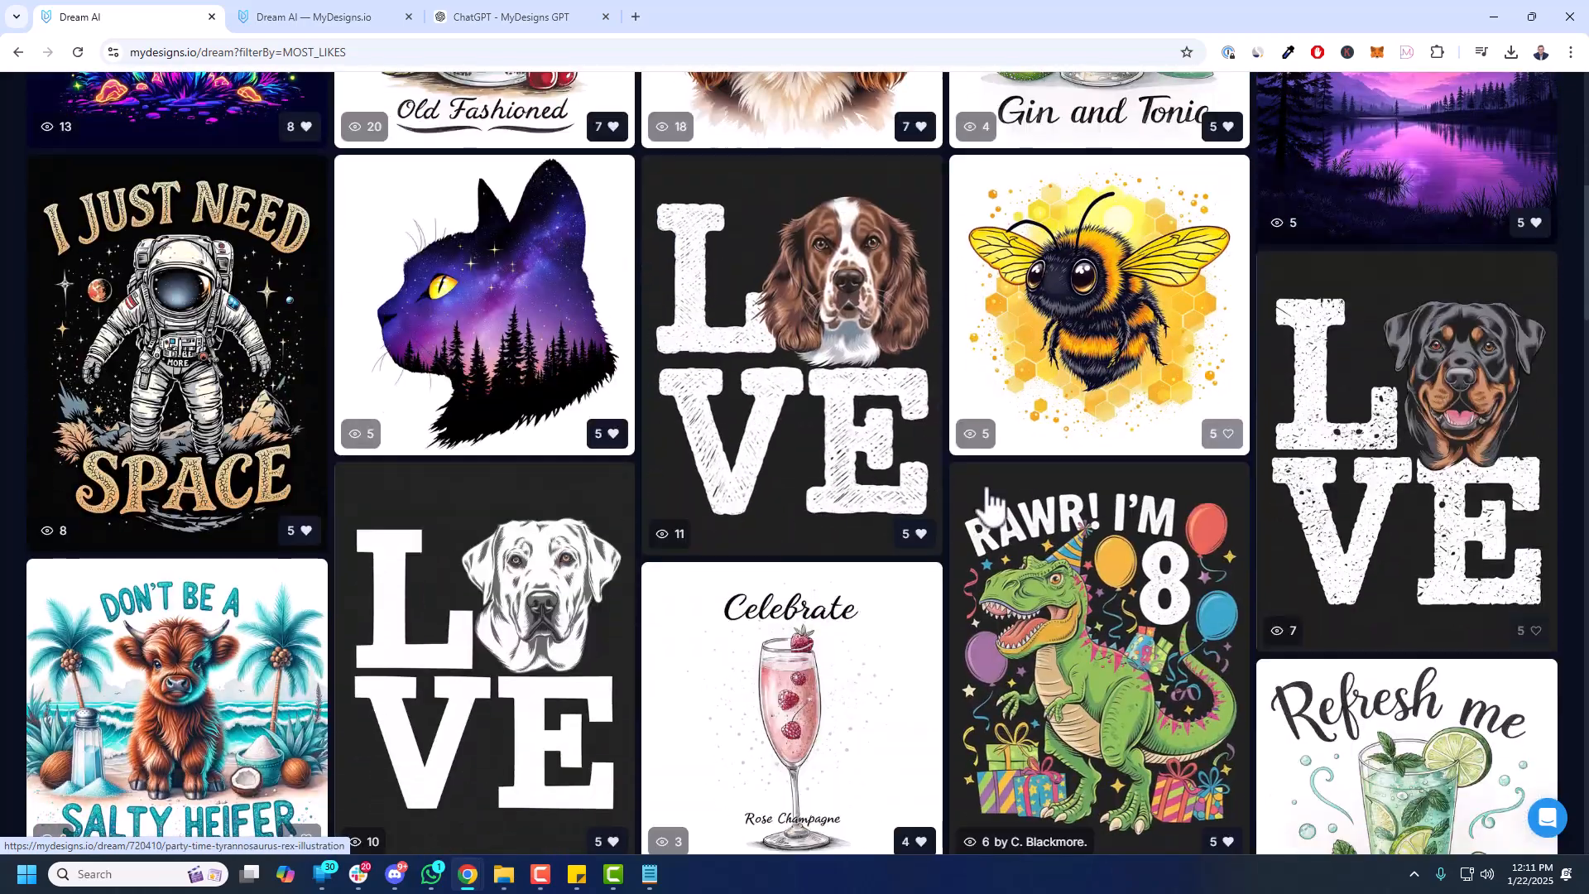
pyautogui.scroll(-3)
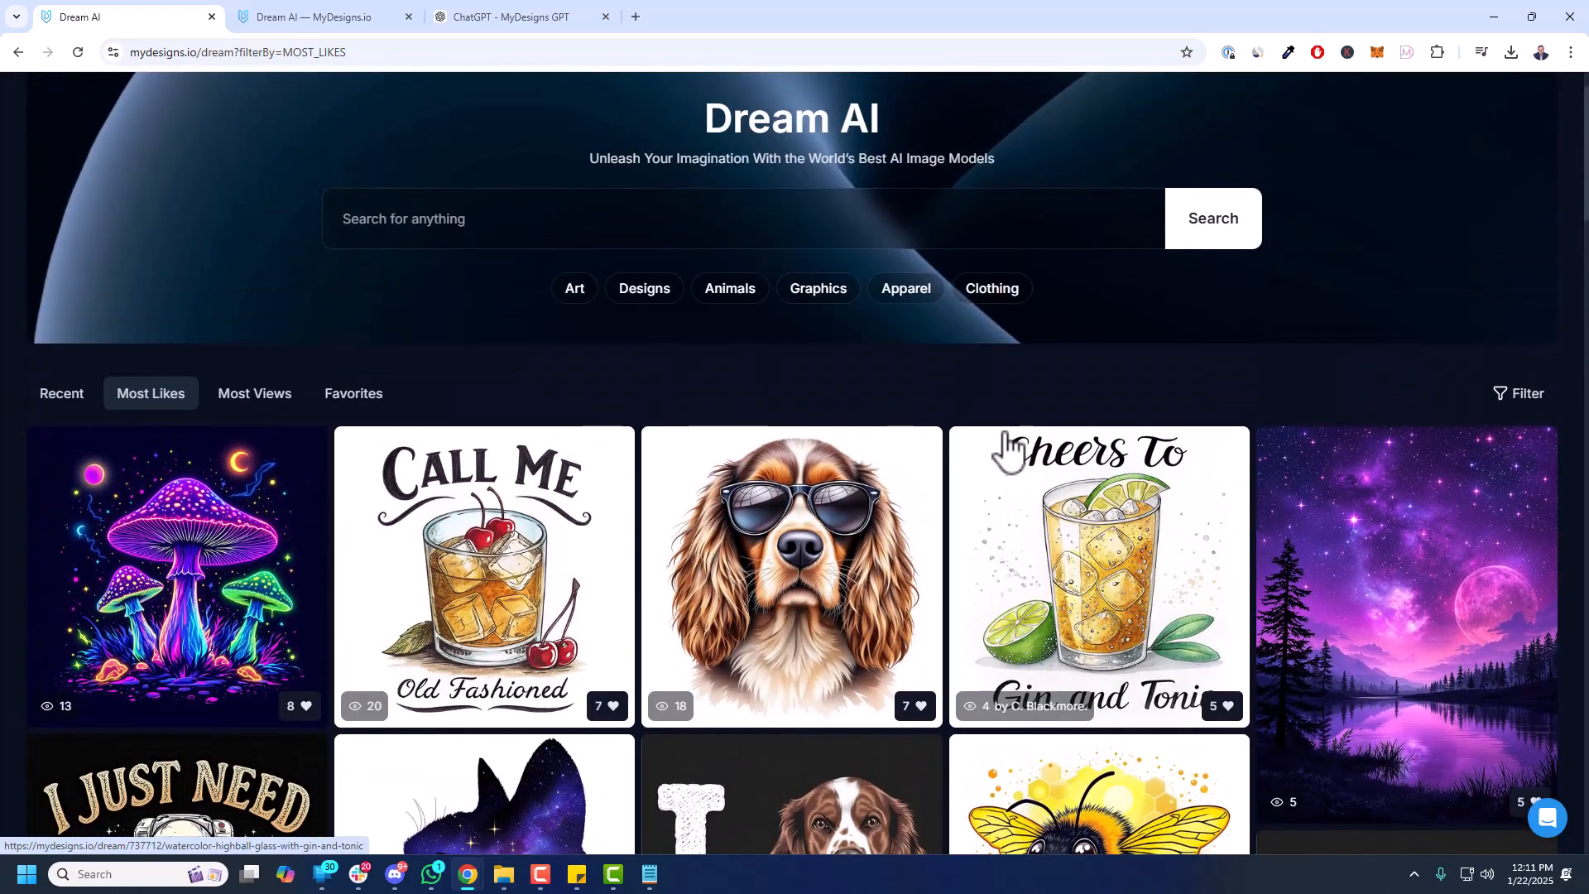
# - Check Most Views and Favorites, then return to Most Likes and scroll to the LOVE dog shirts
pyautogui.click(255, 393)
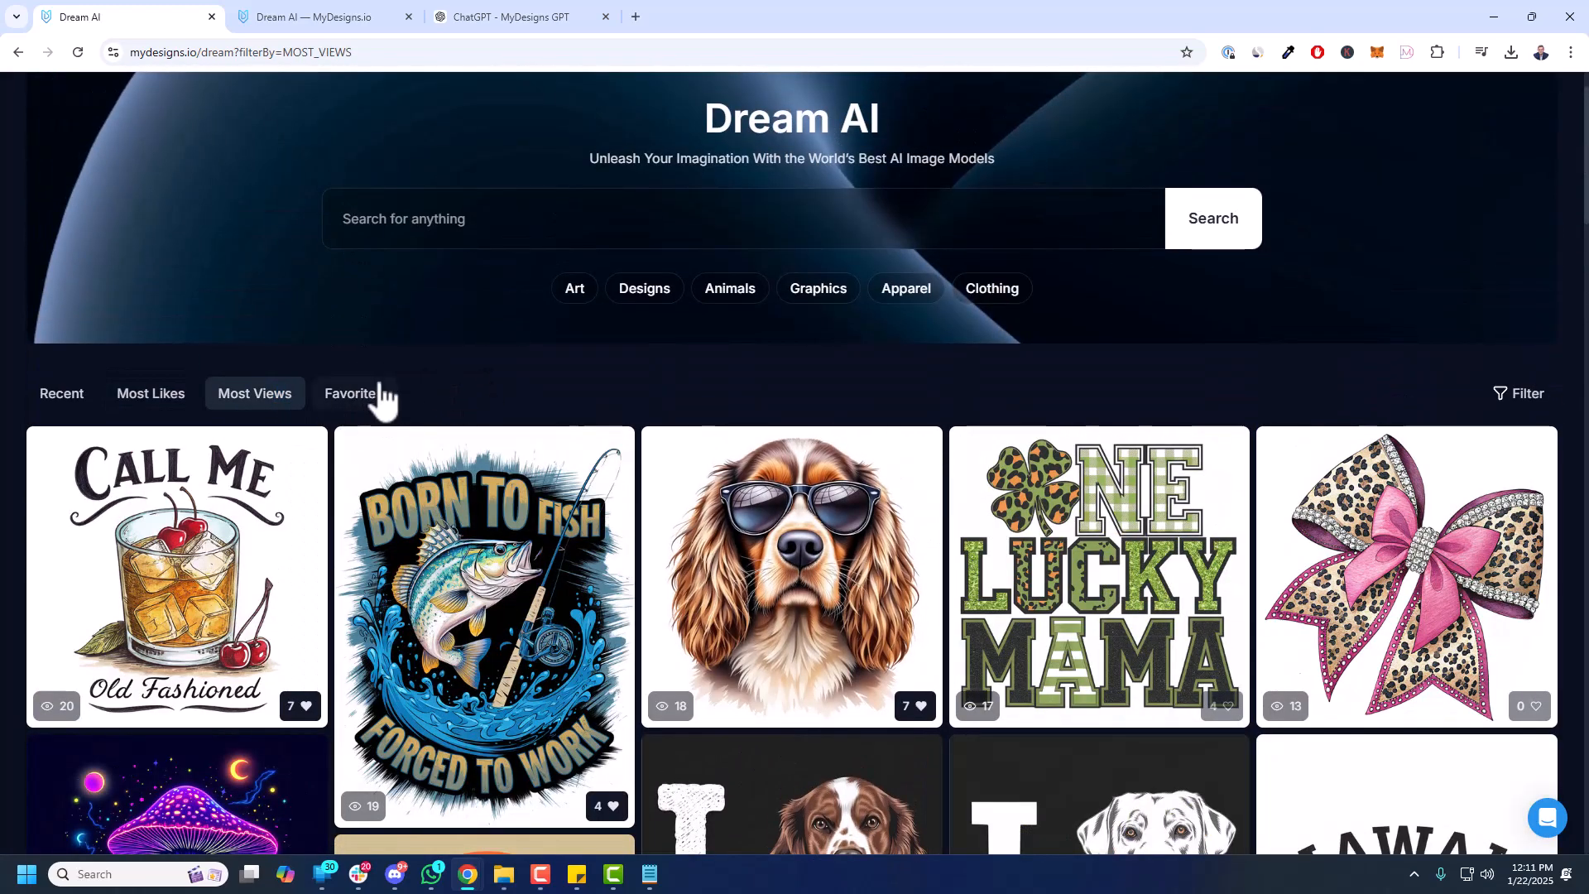
pyautogui.click(354, 394)
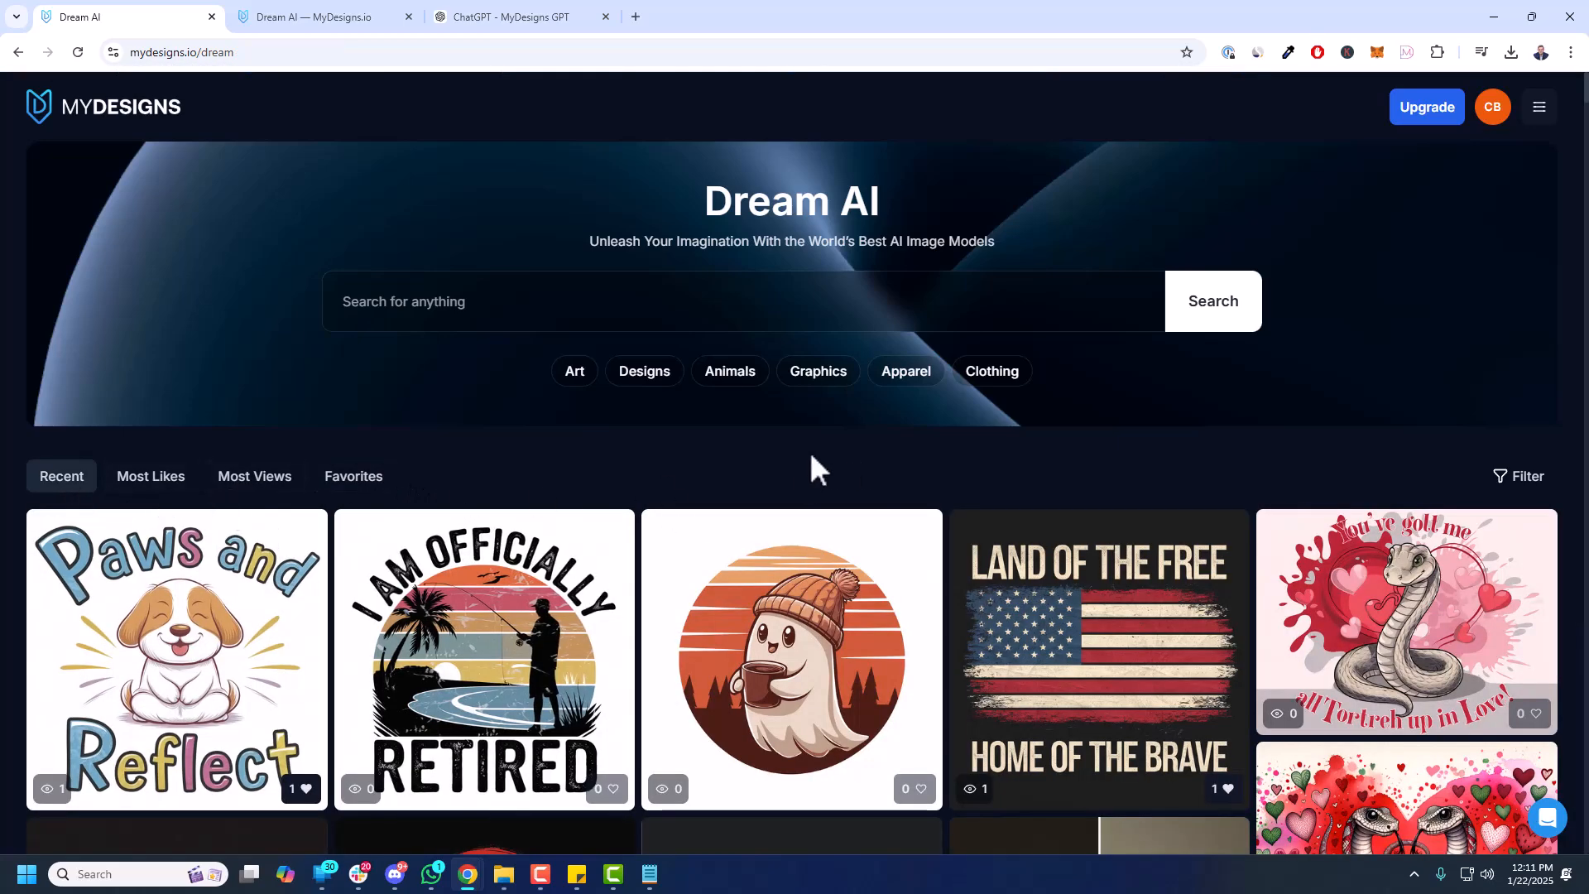
pyautogui.scroll(-3)
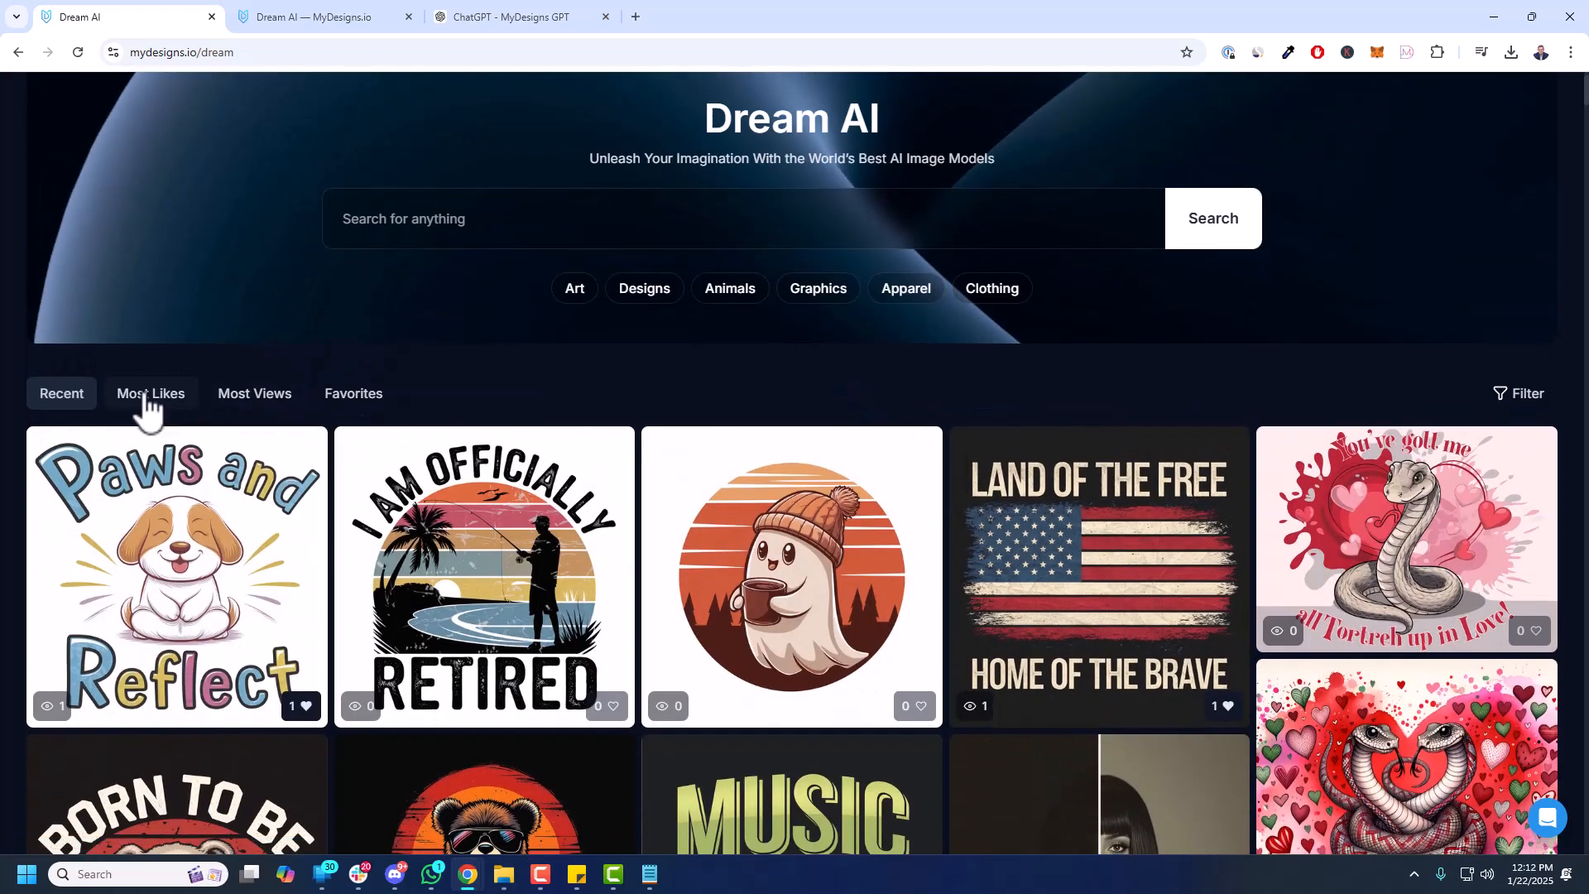
pyautogui.click(151, 394)
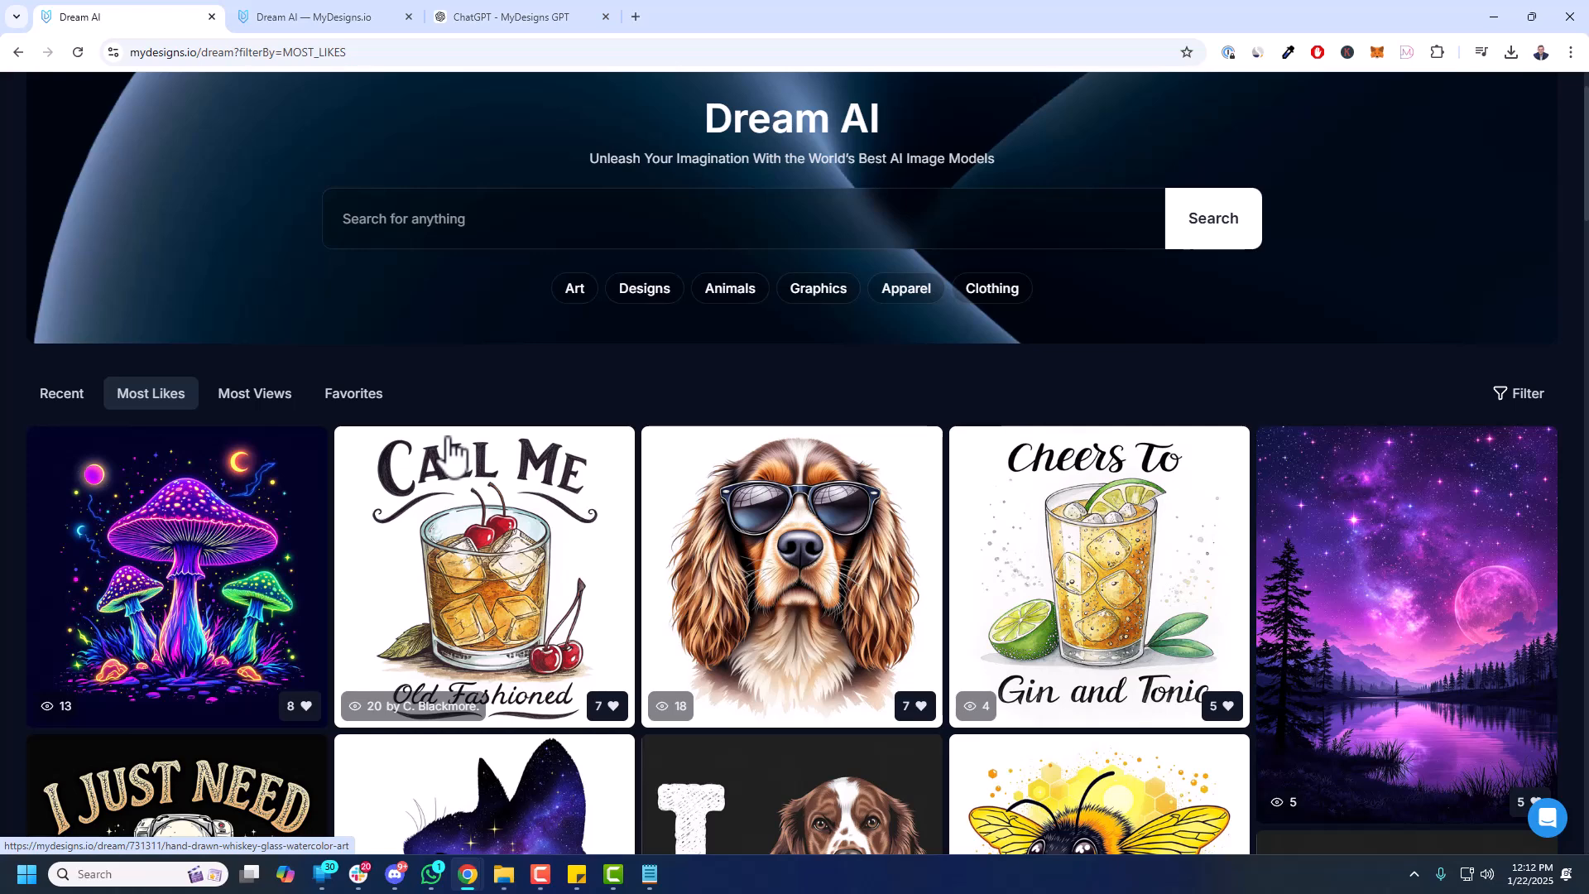
pyautogui.moveTo(629, 394)
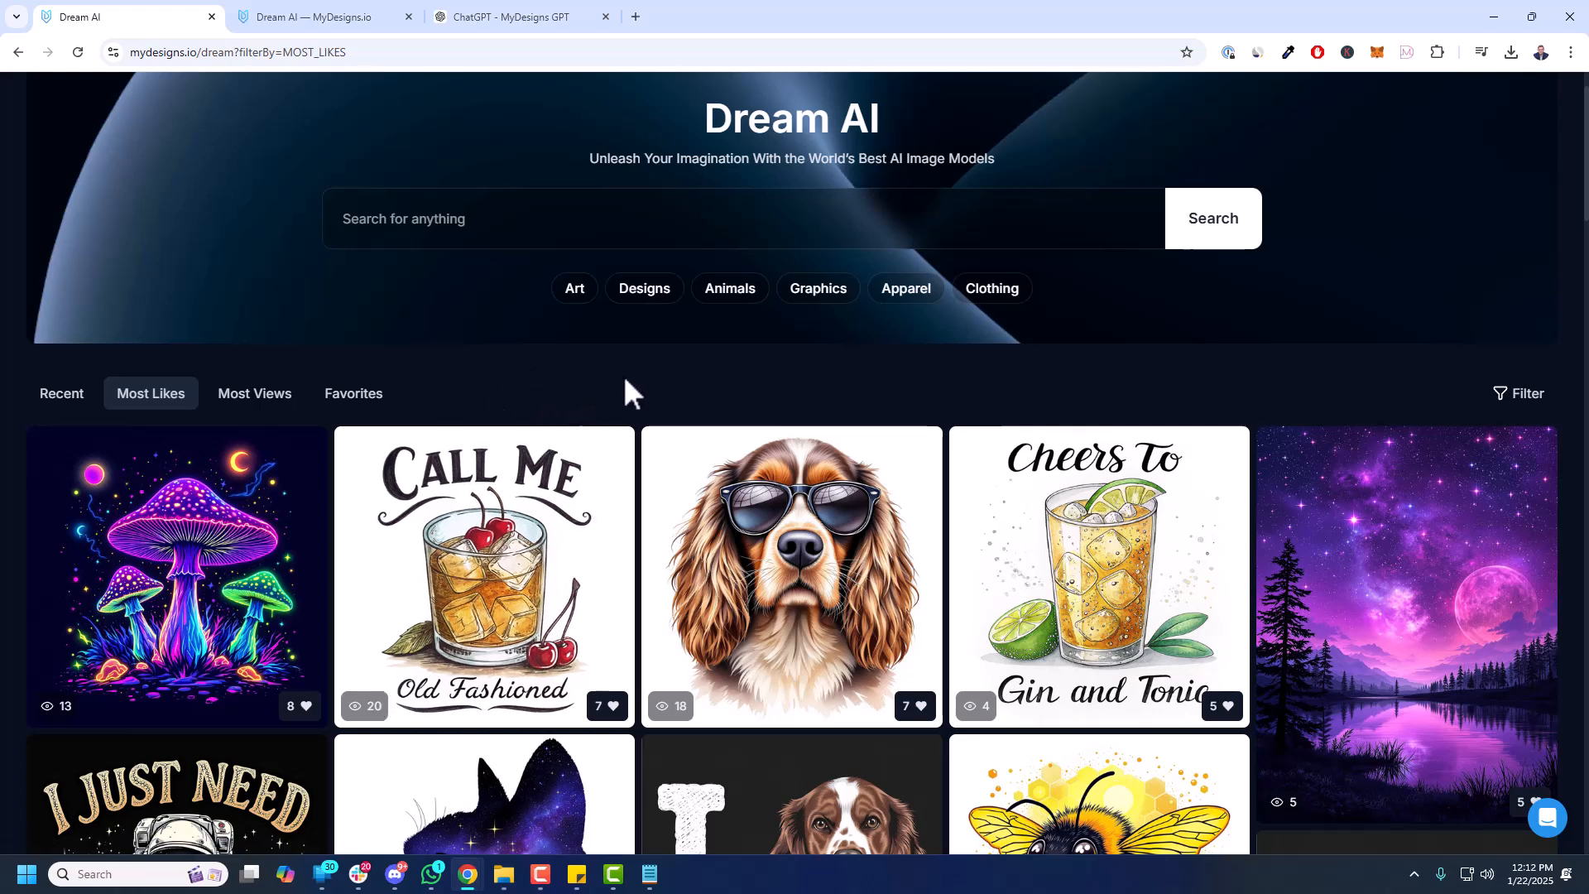
pyautogui.moveTo(816, 407)
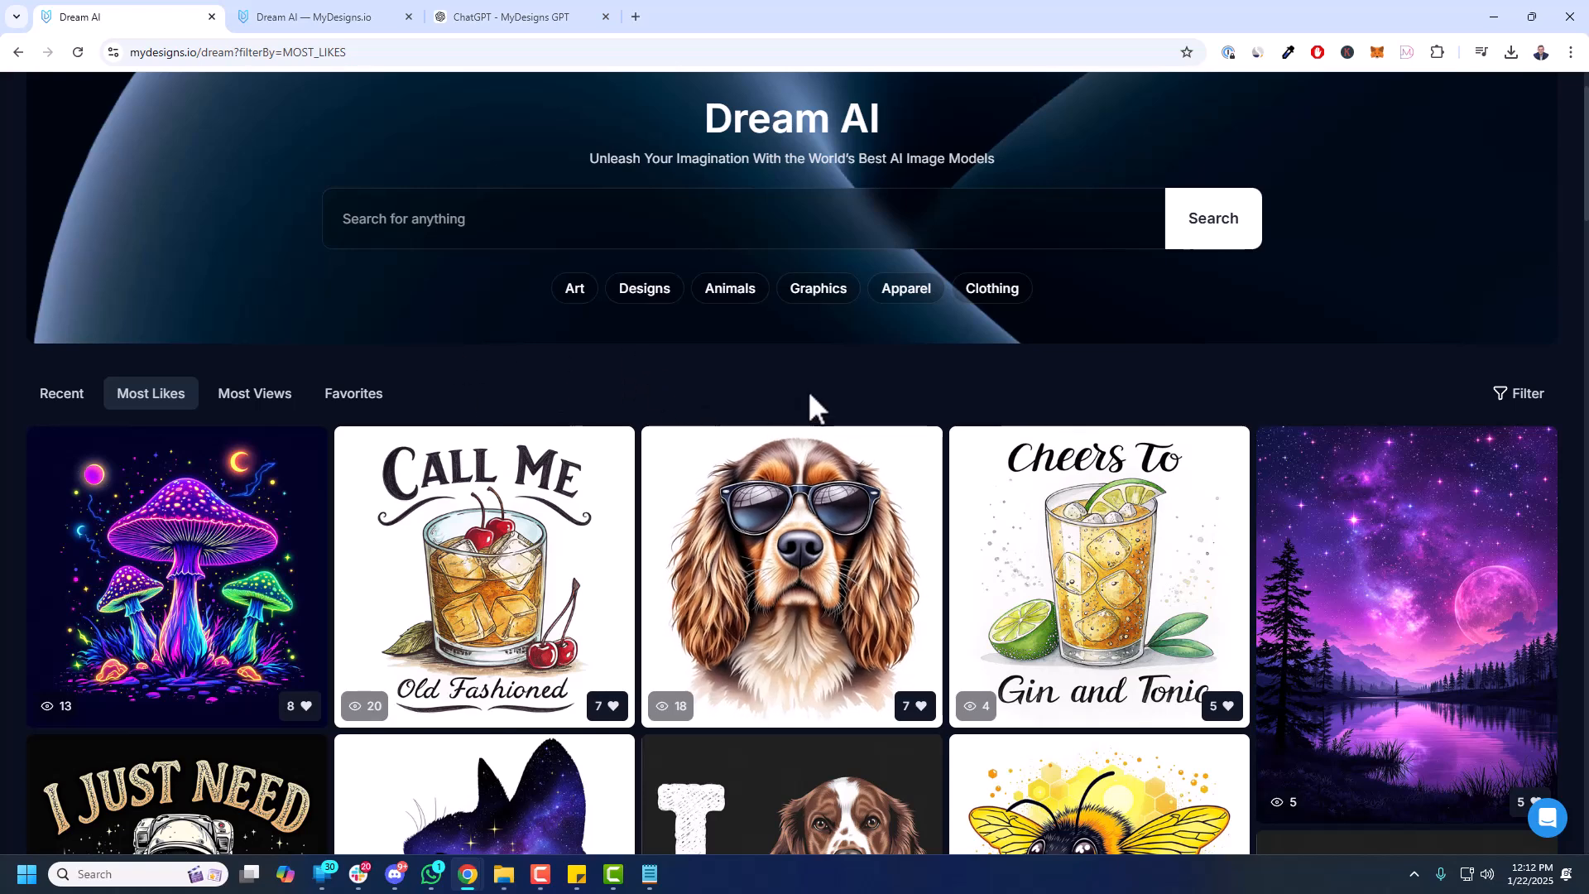
pyautogui.scroll(-3)
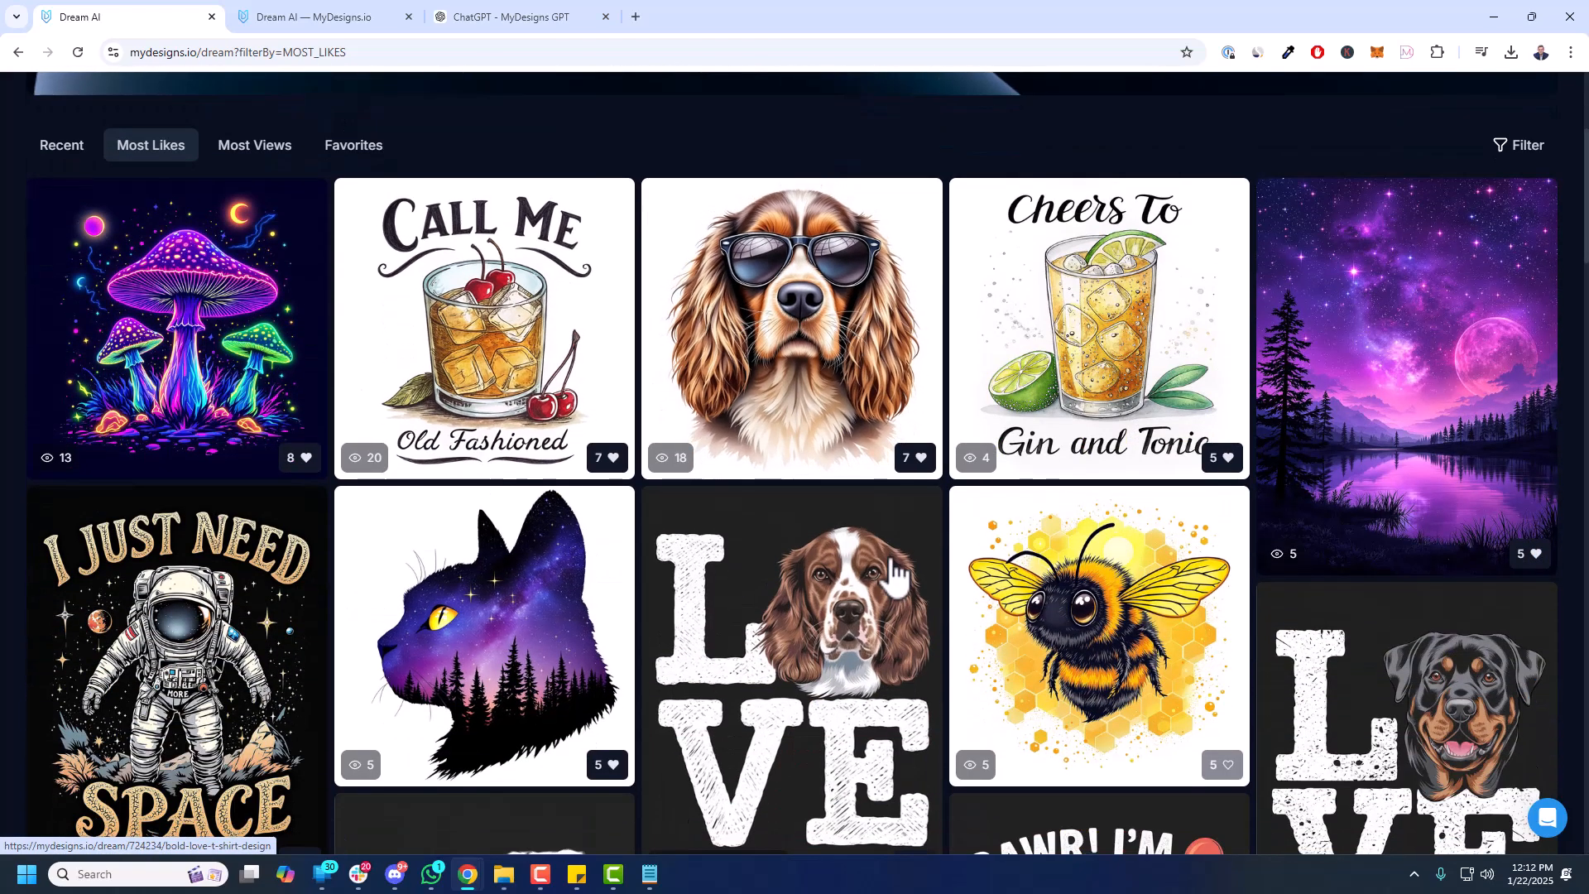
pyautogui.scroll(-3)
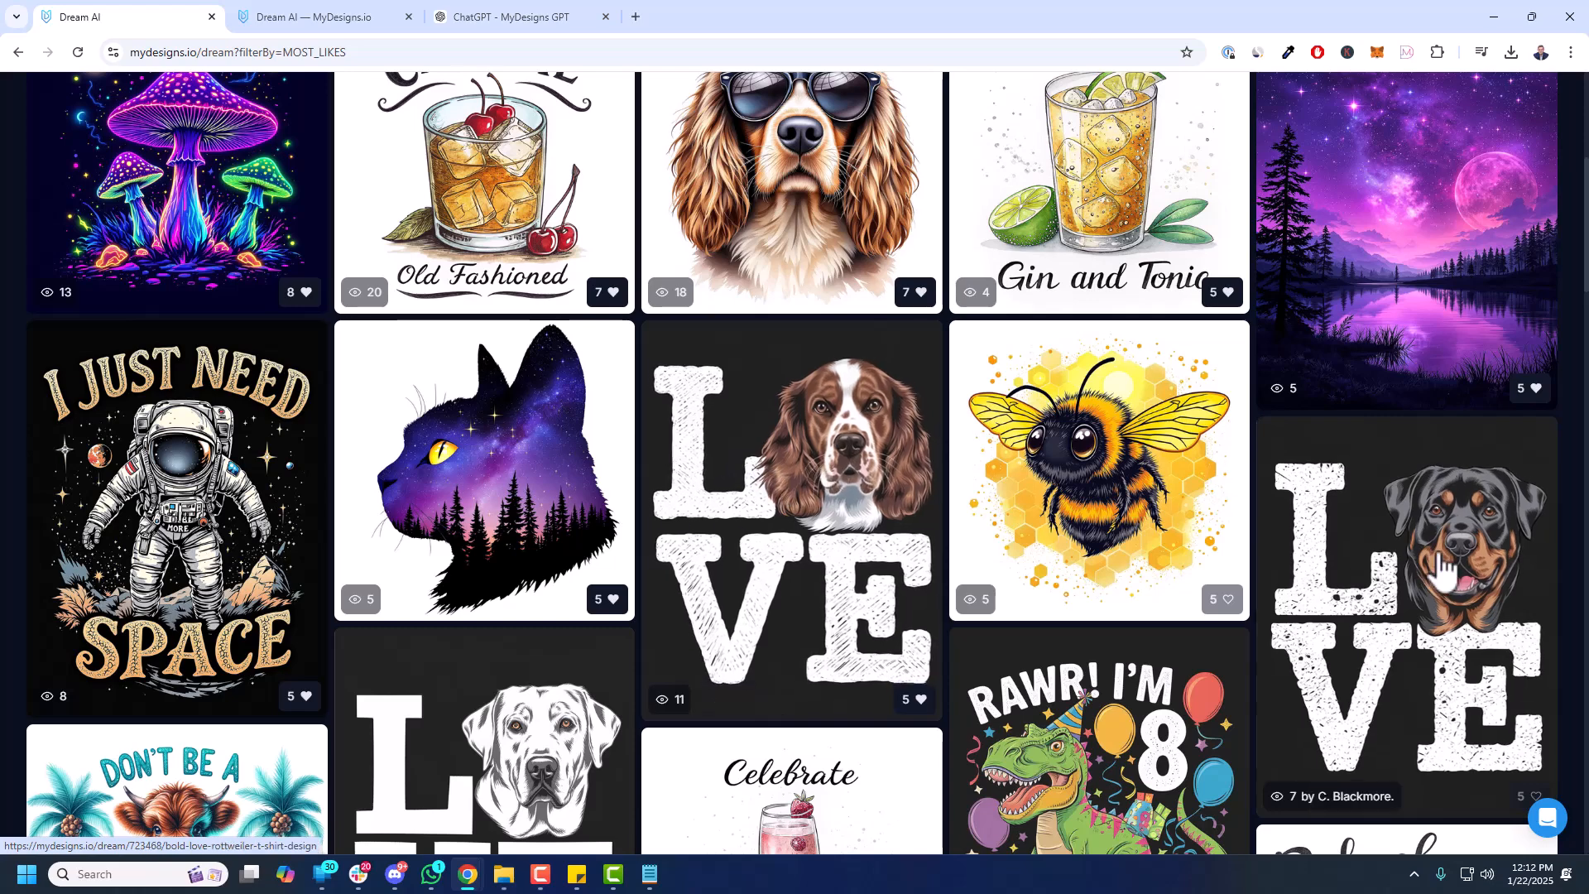
# - Open the Bold Love cocker spaniel design, dismiss the fetch error and copy its prompt
pyautogui.click(1404, 608)
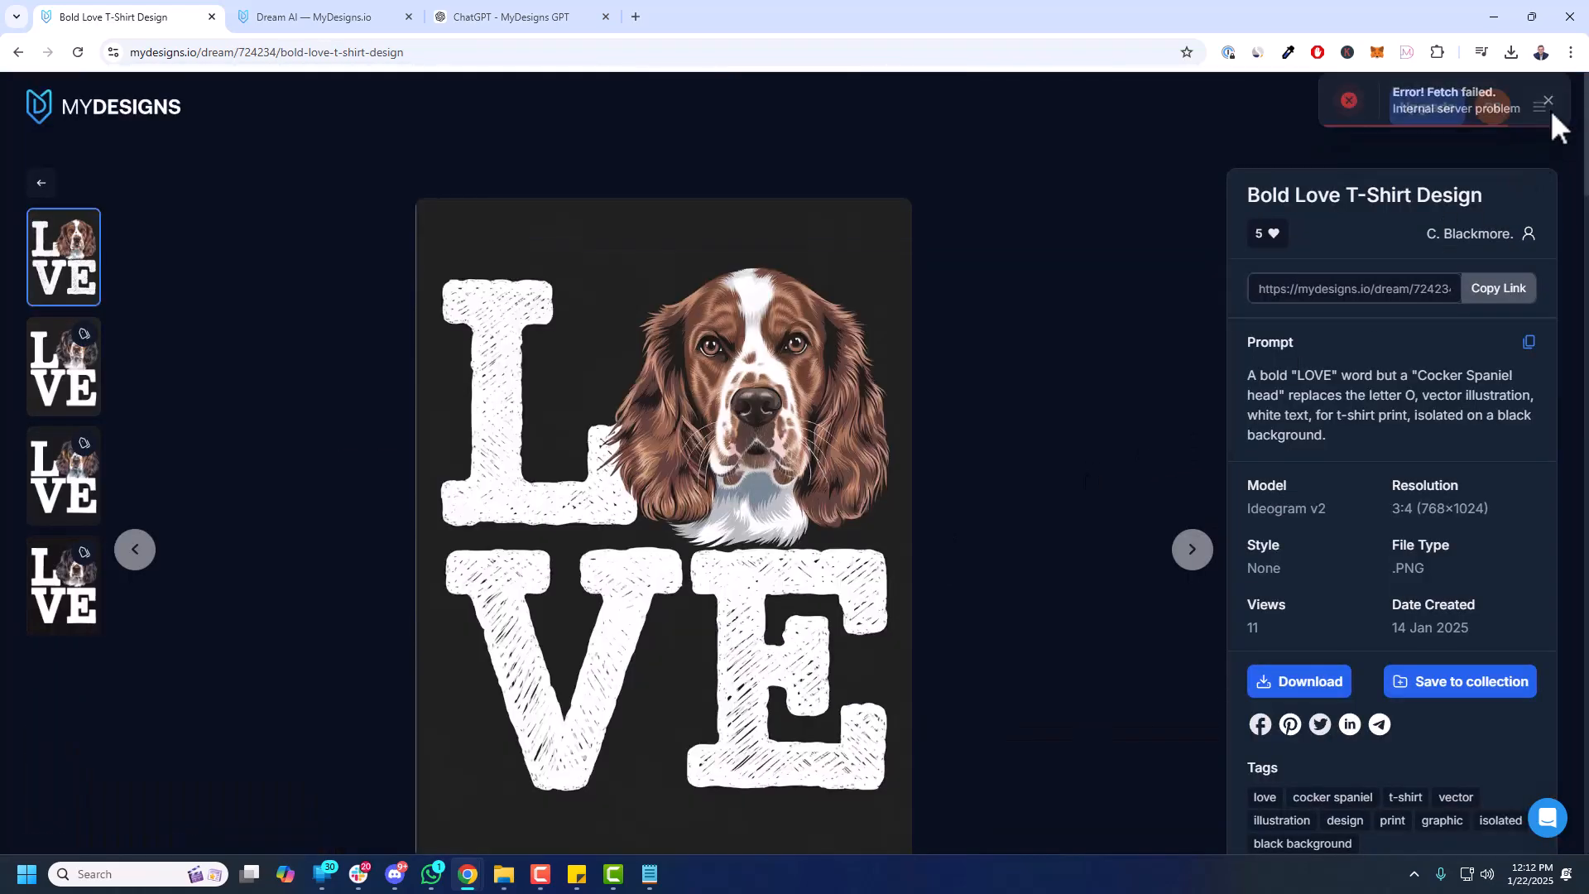
pyautogui.click(63, 364)
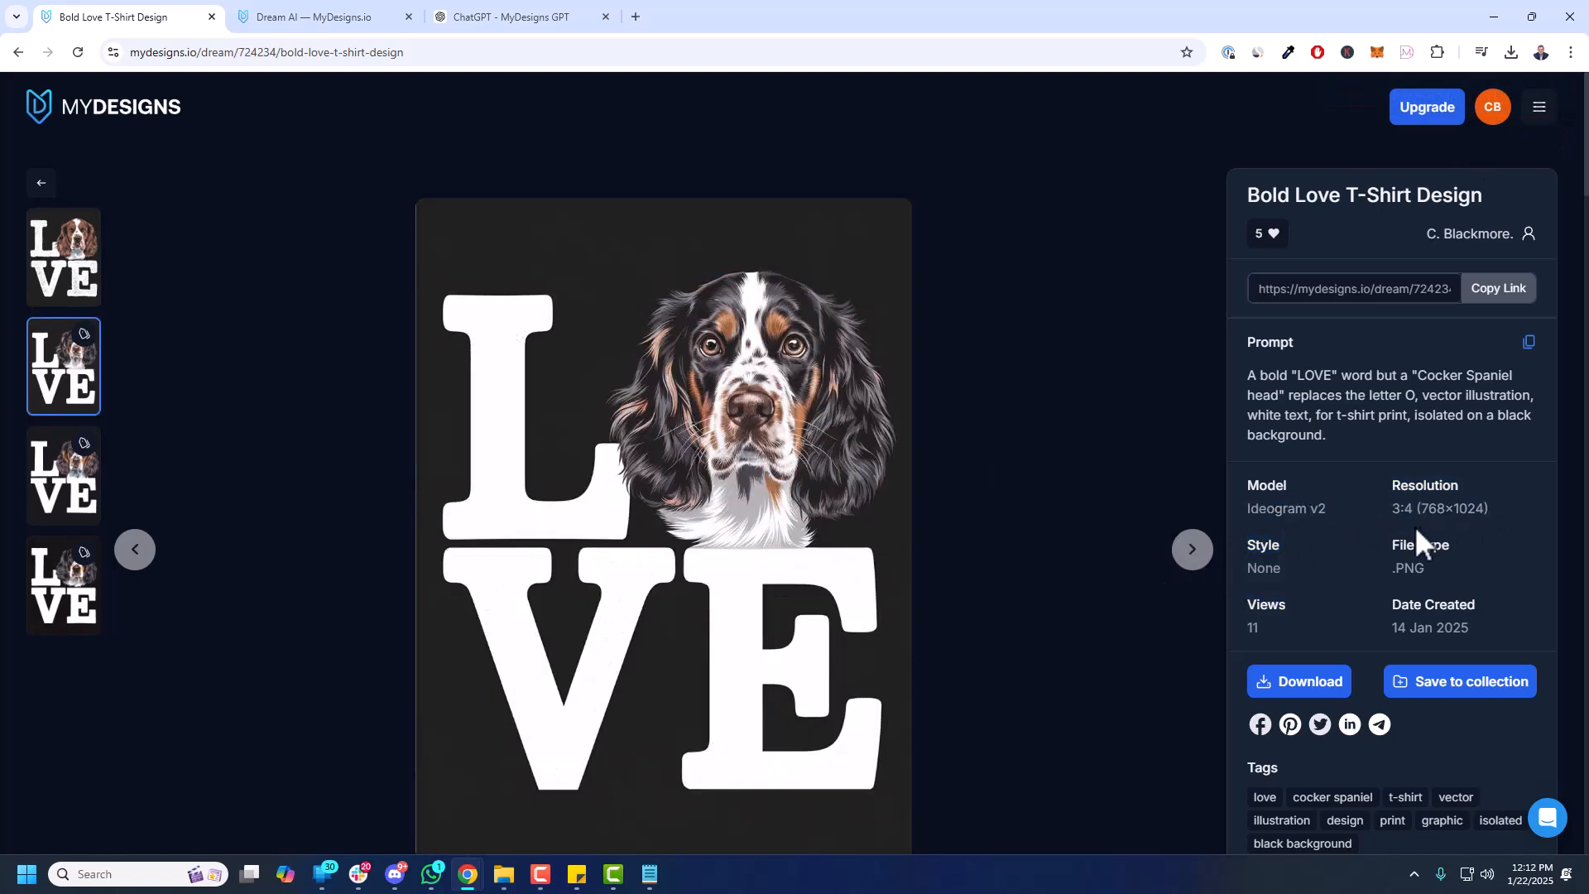
pyautogui.click(1191, 547)
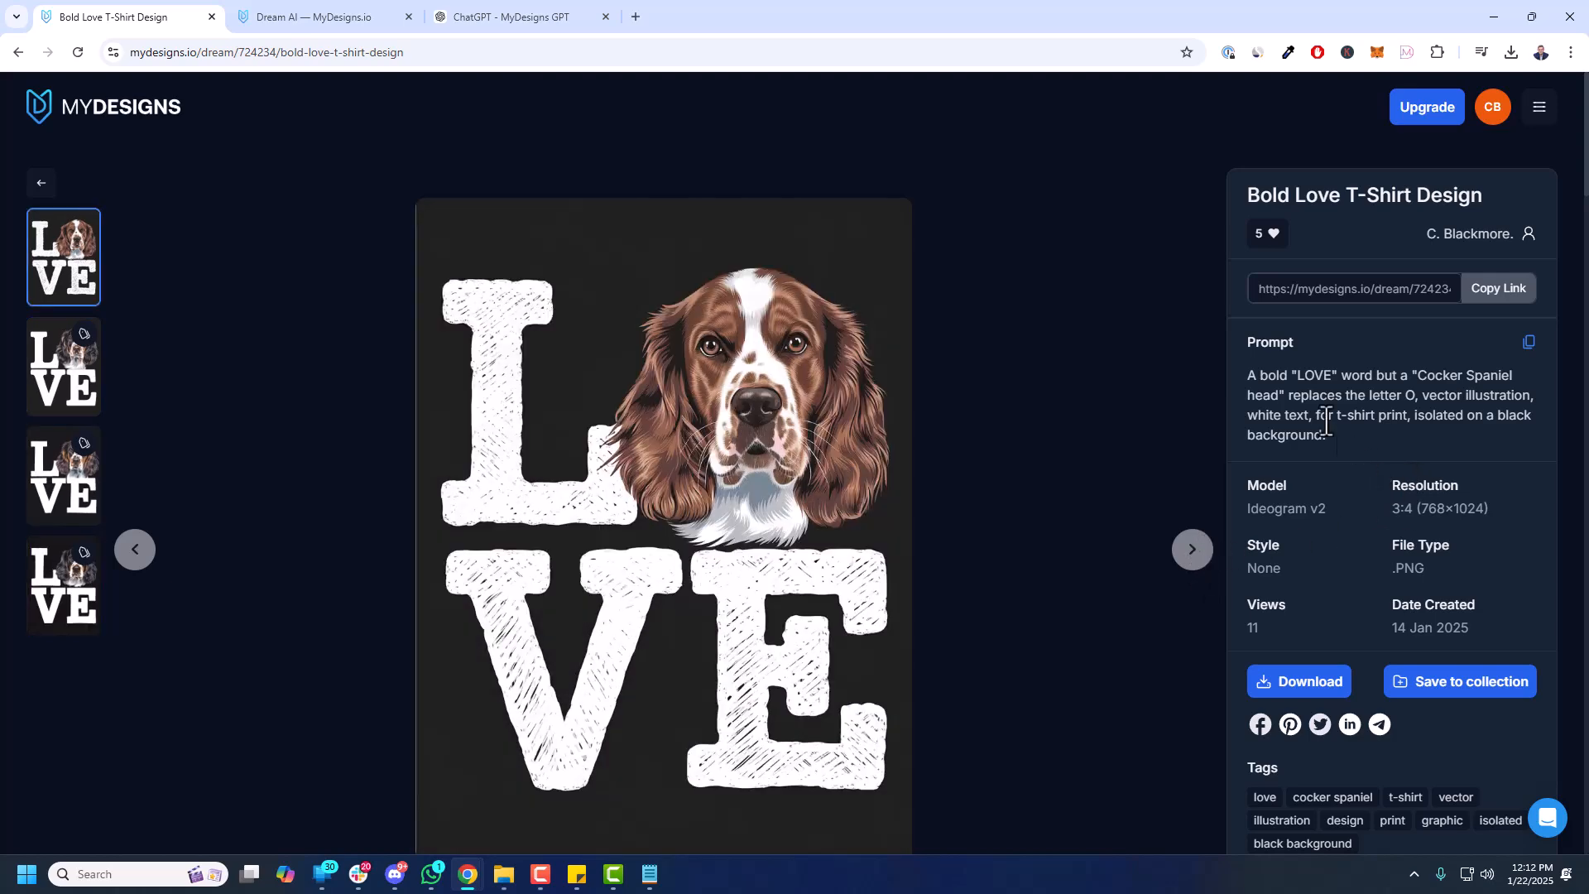
pyautogui.click(1528, 341)
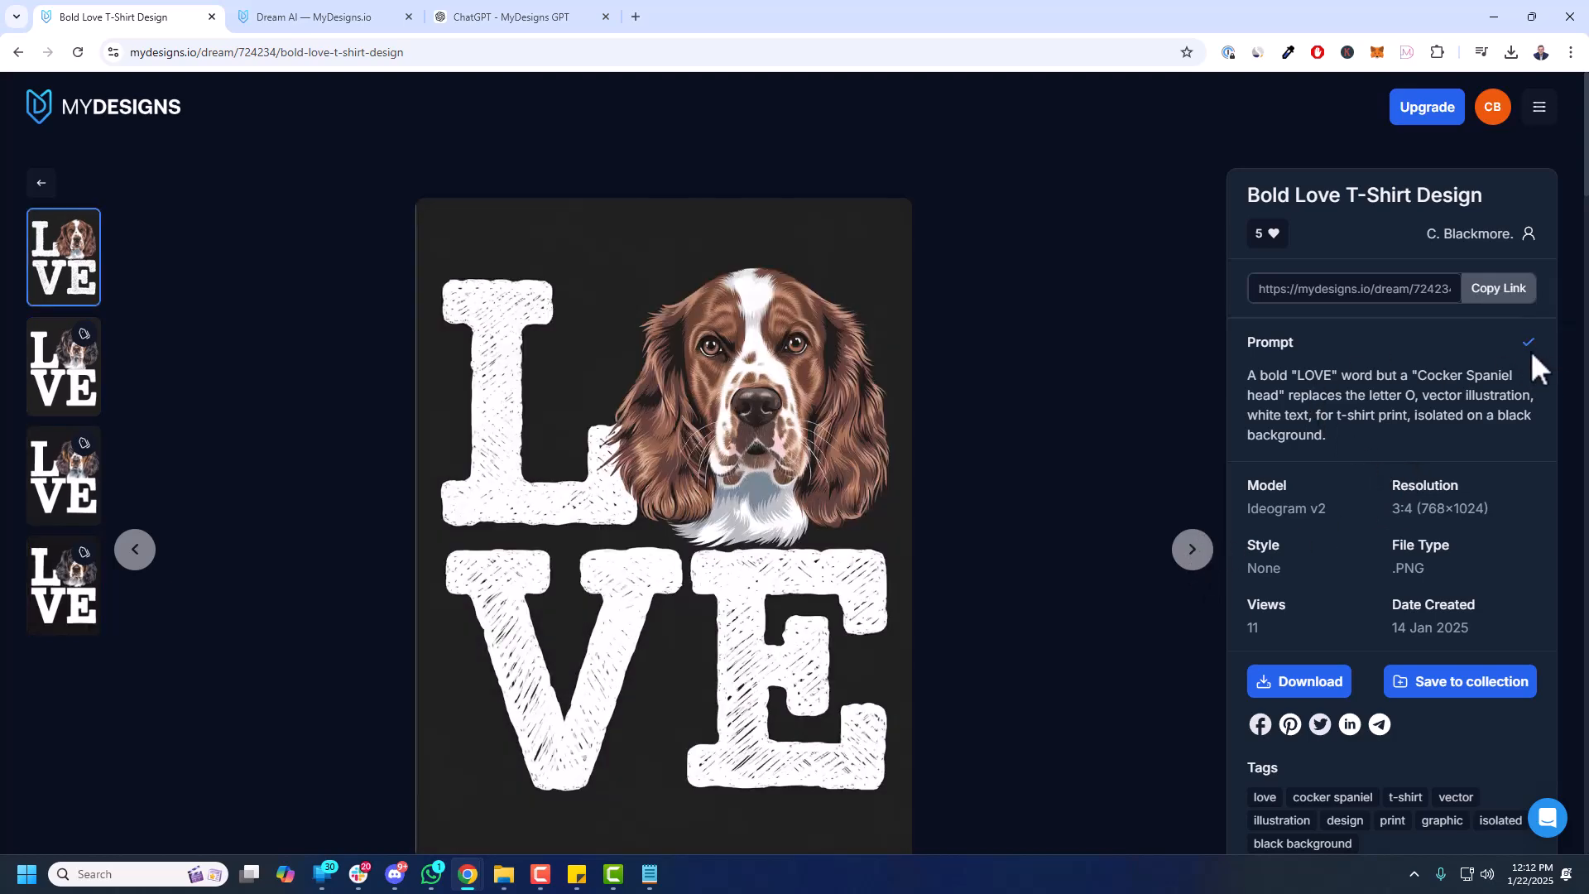
pyautogui.click(516, 16)
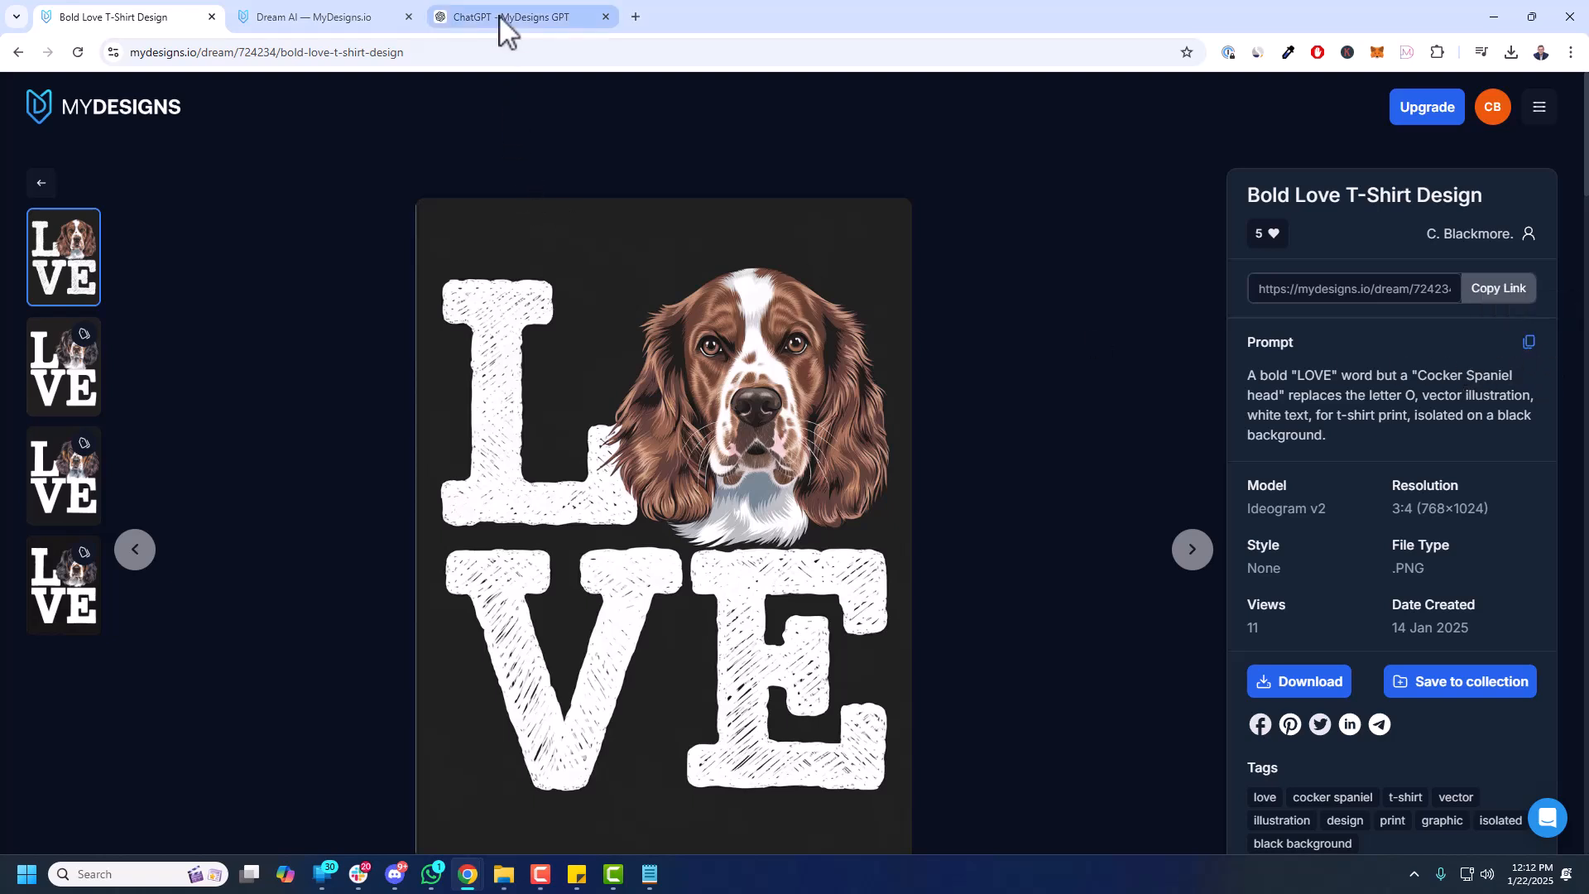
# - Enable Parallel Prompts on the Dream AI create page, then return to the MyDesigns GPT chat
pyautogui.click(522, 16)
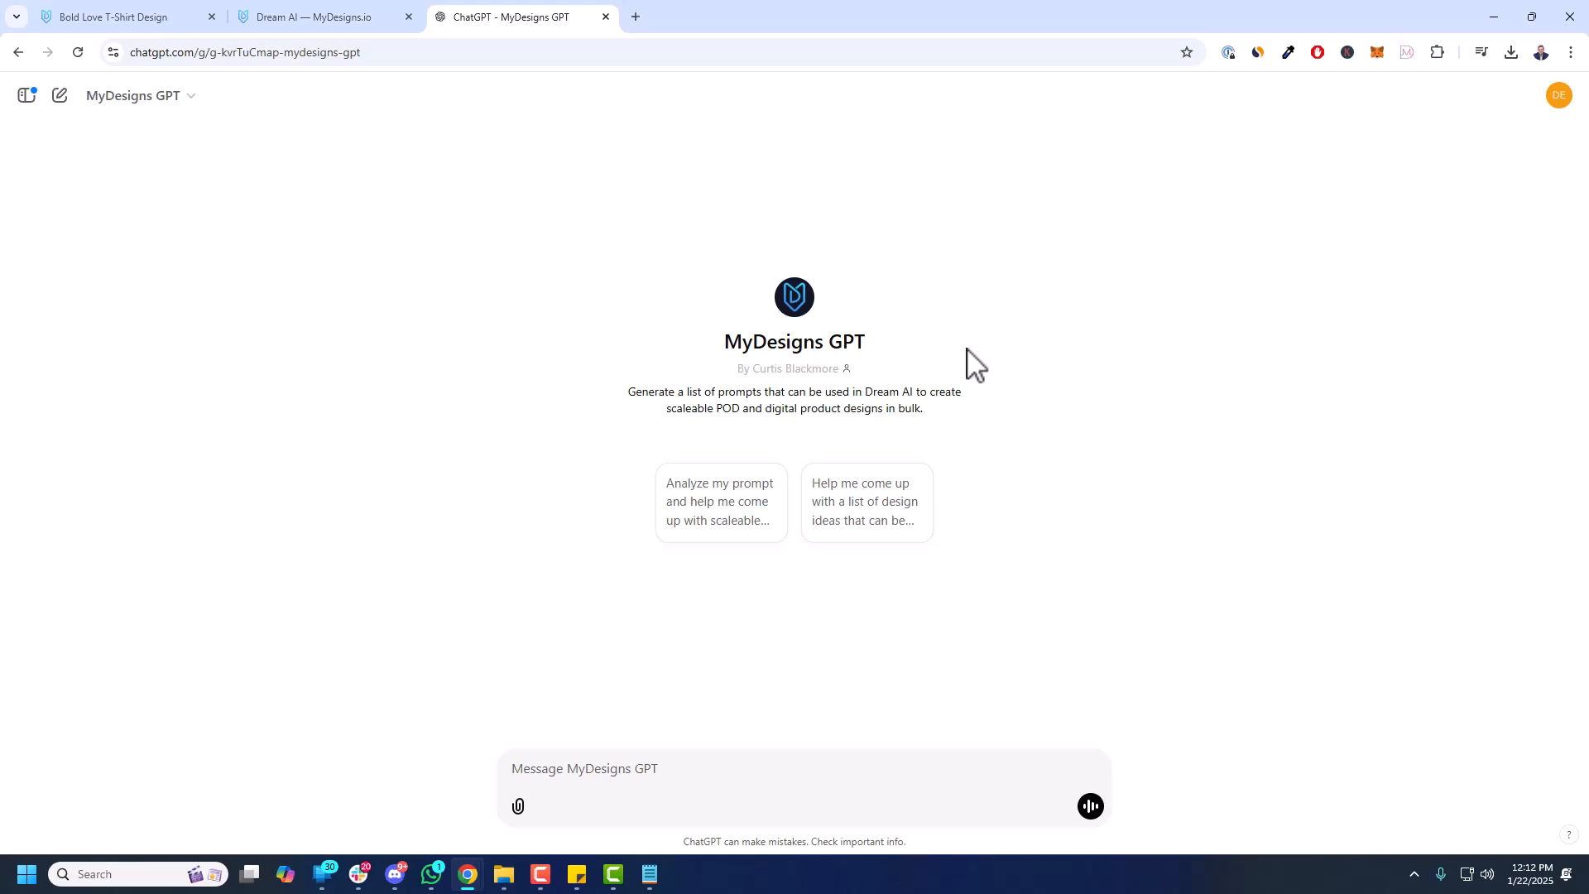
pyautogui.click(324, 16)
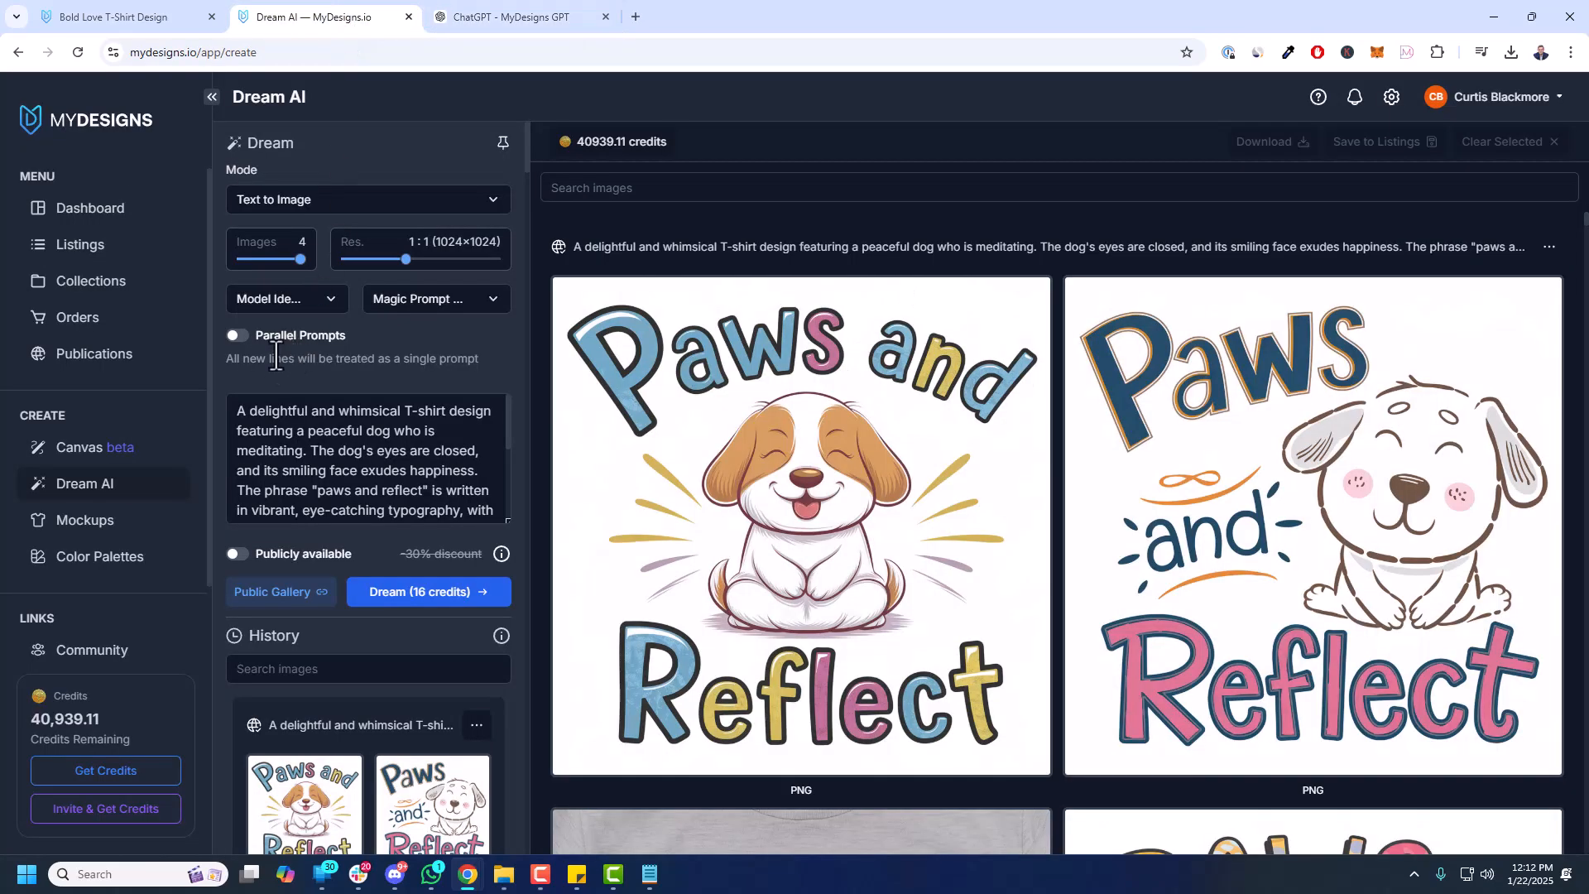
pyautogui.click(236, 334)
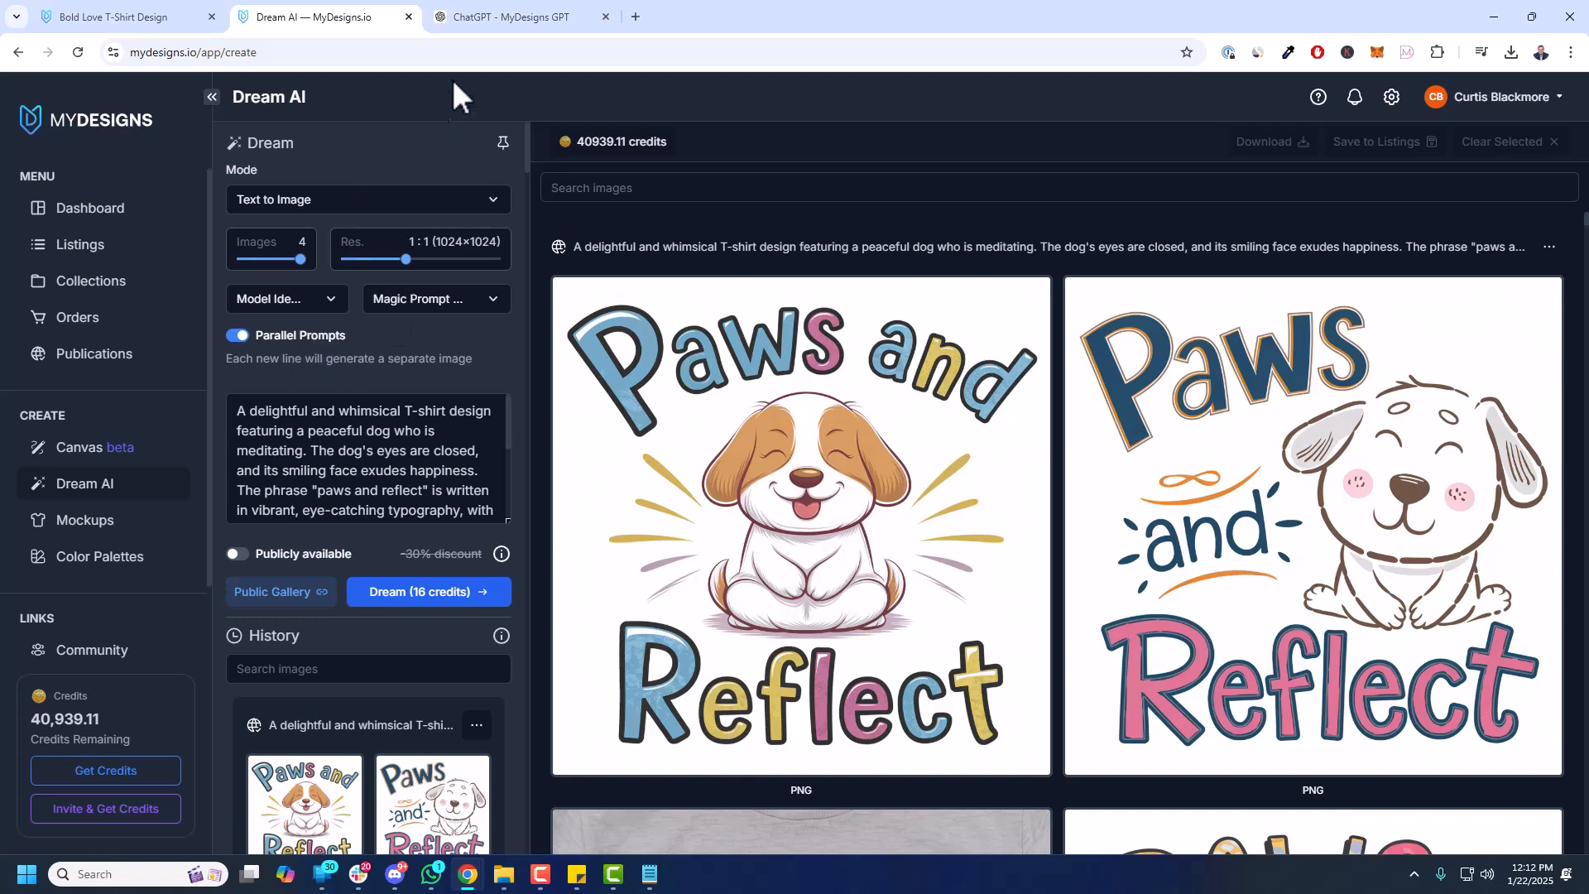
pyautogui.click(517, 17)
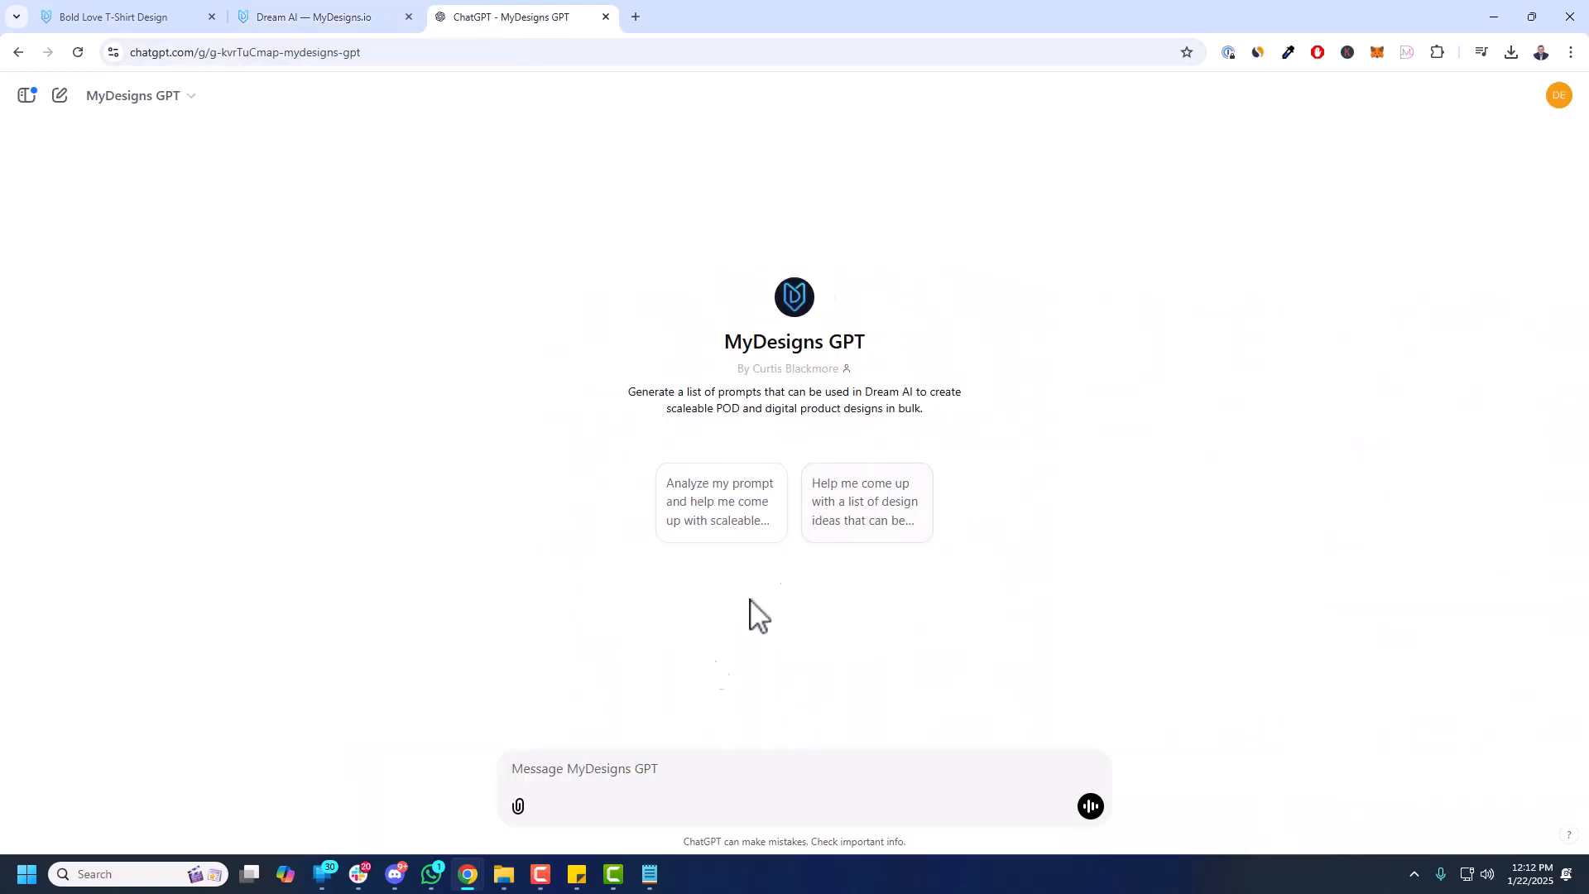
# - Ask MyDesigns GPT to 'Scale this prompt to the top 5 USA states' with the copied cocker spaniel prompt
pyautogui.write('Scale this')
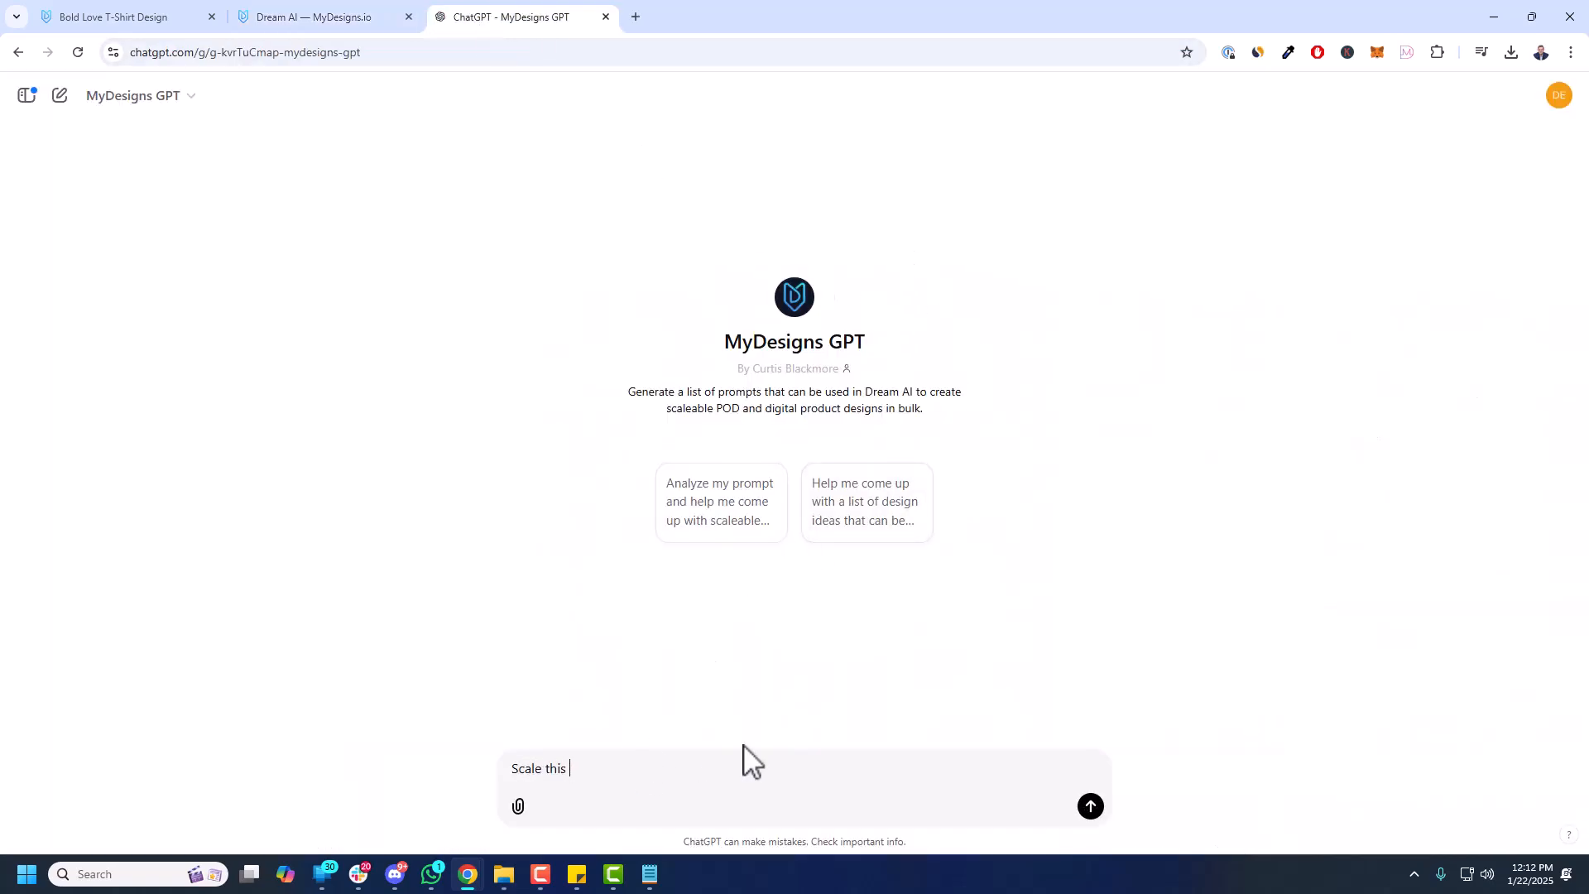
pyautogui.write('prompt to')
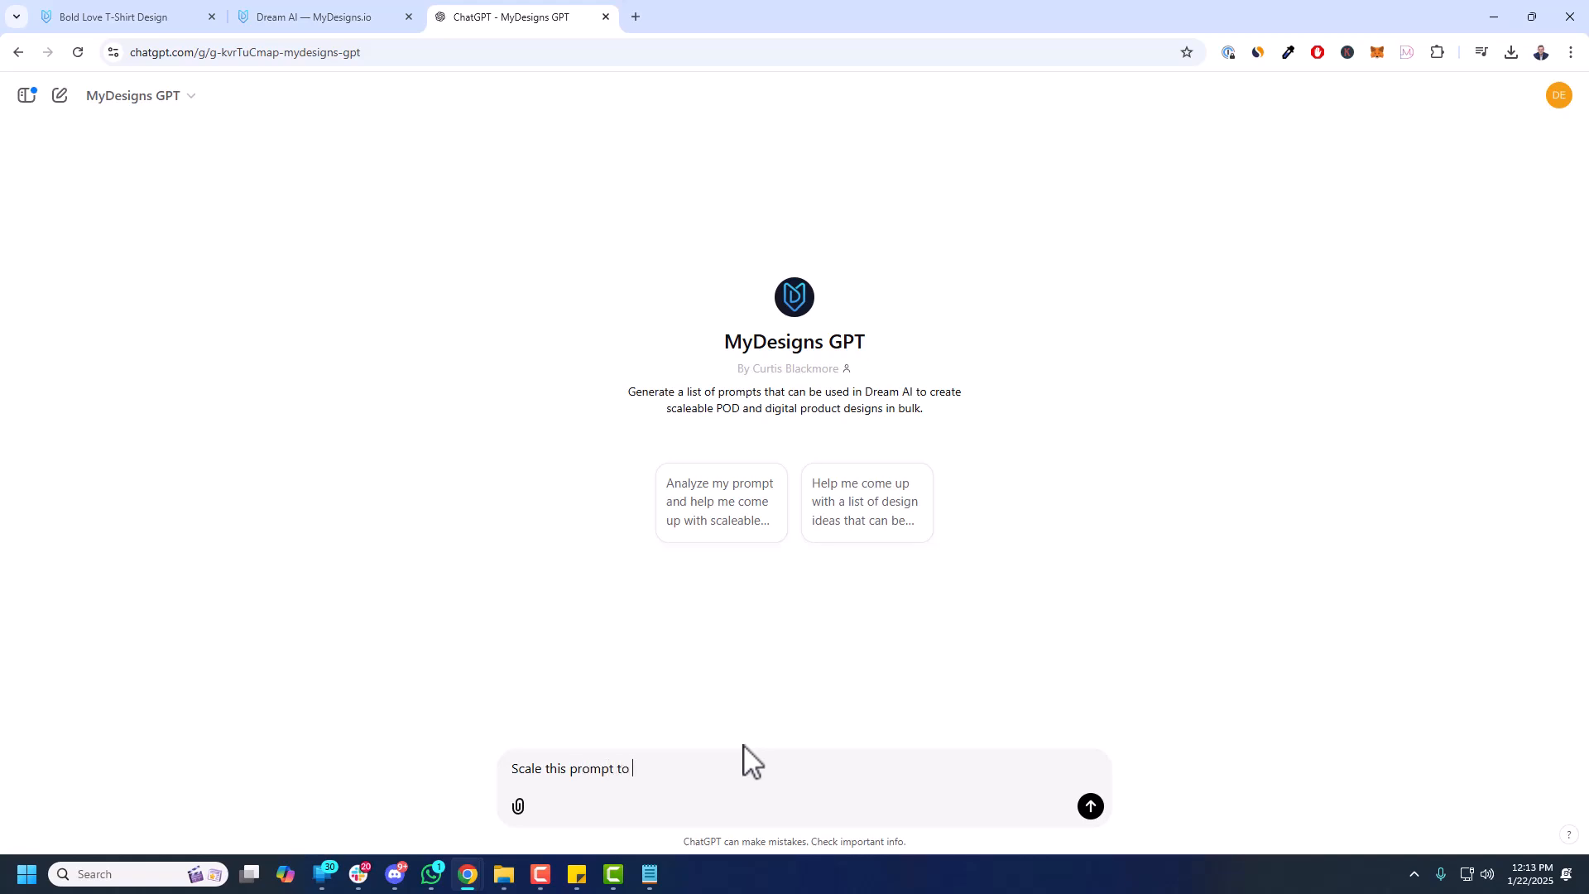
pyautogui.write('the top')
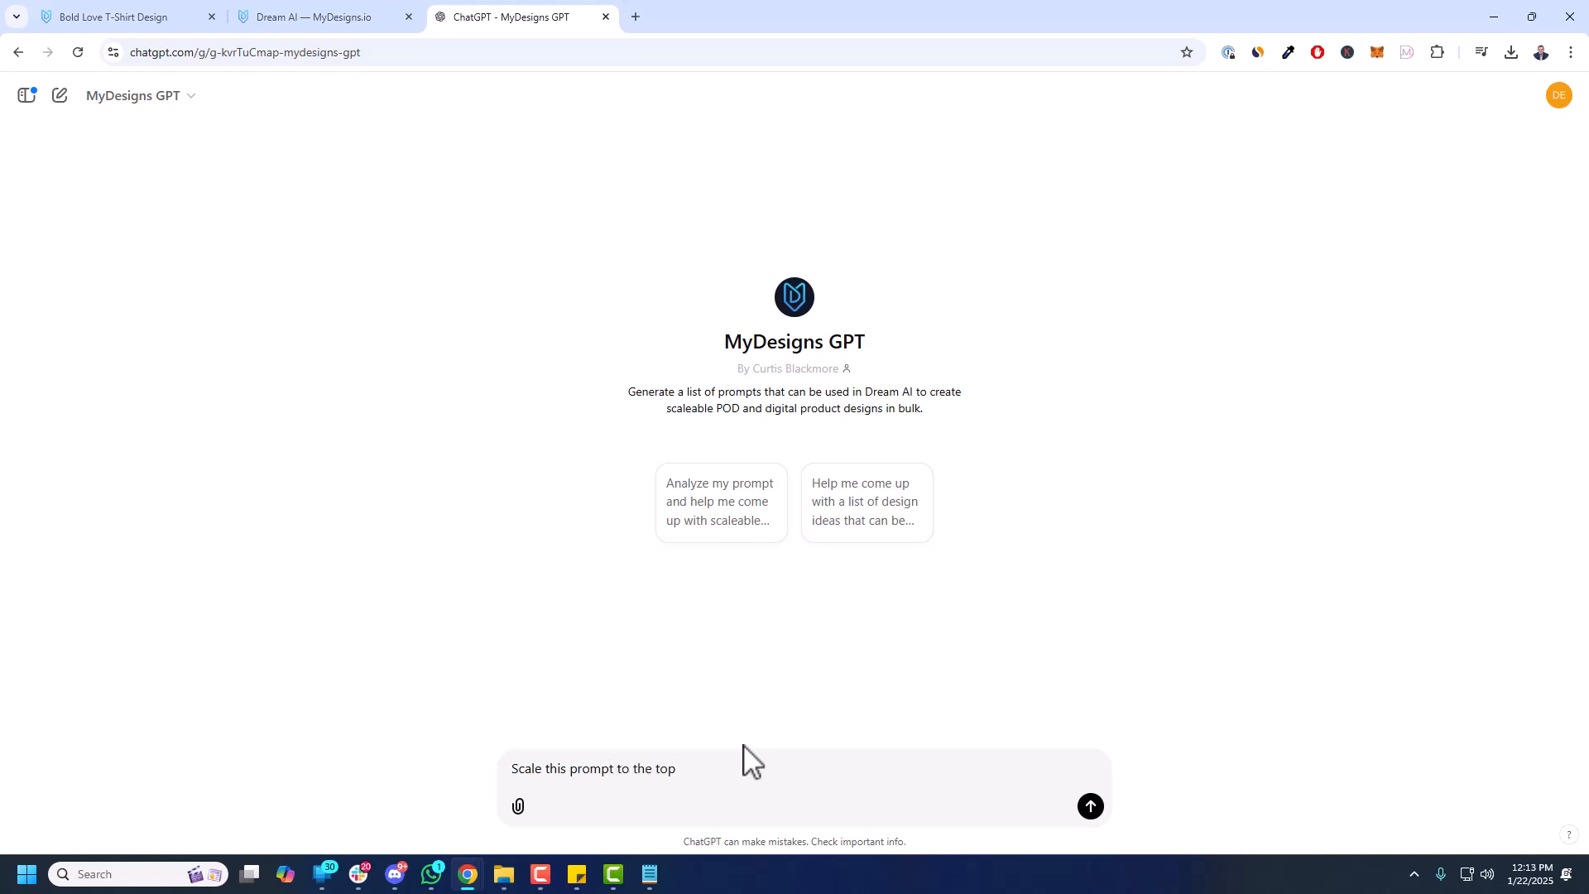
pyautogui.write('5 US')
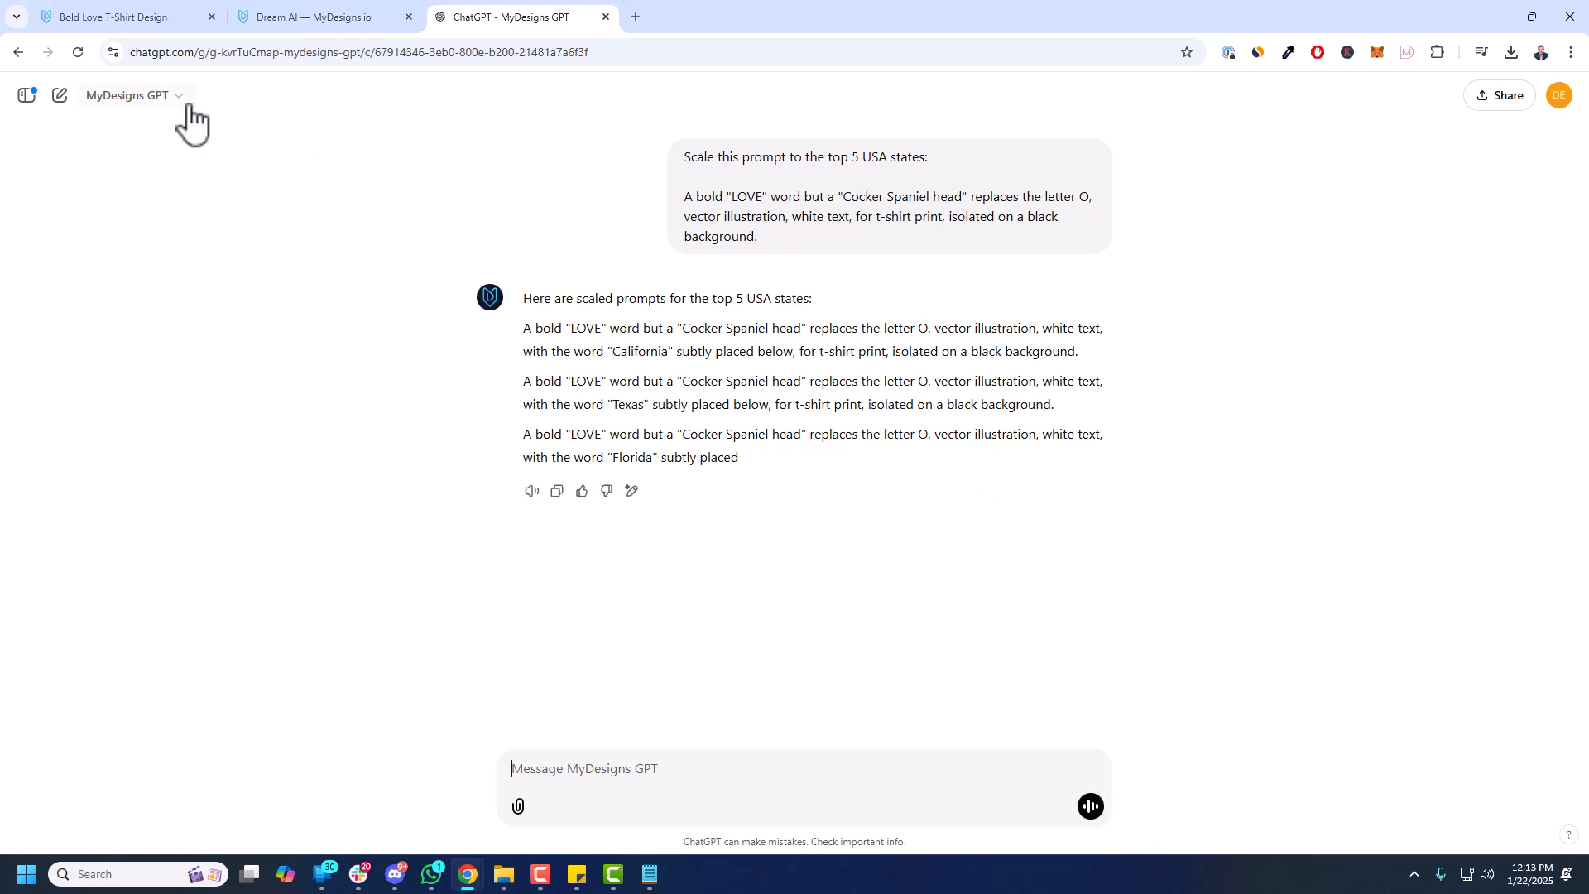
# - In a fresh MyDesigns GPT chat, send 'Scale this prompt to the top 6 dog breeds' with the prompt
pyautogui.click(59, 96)
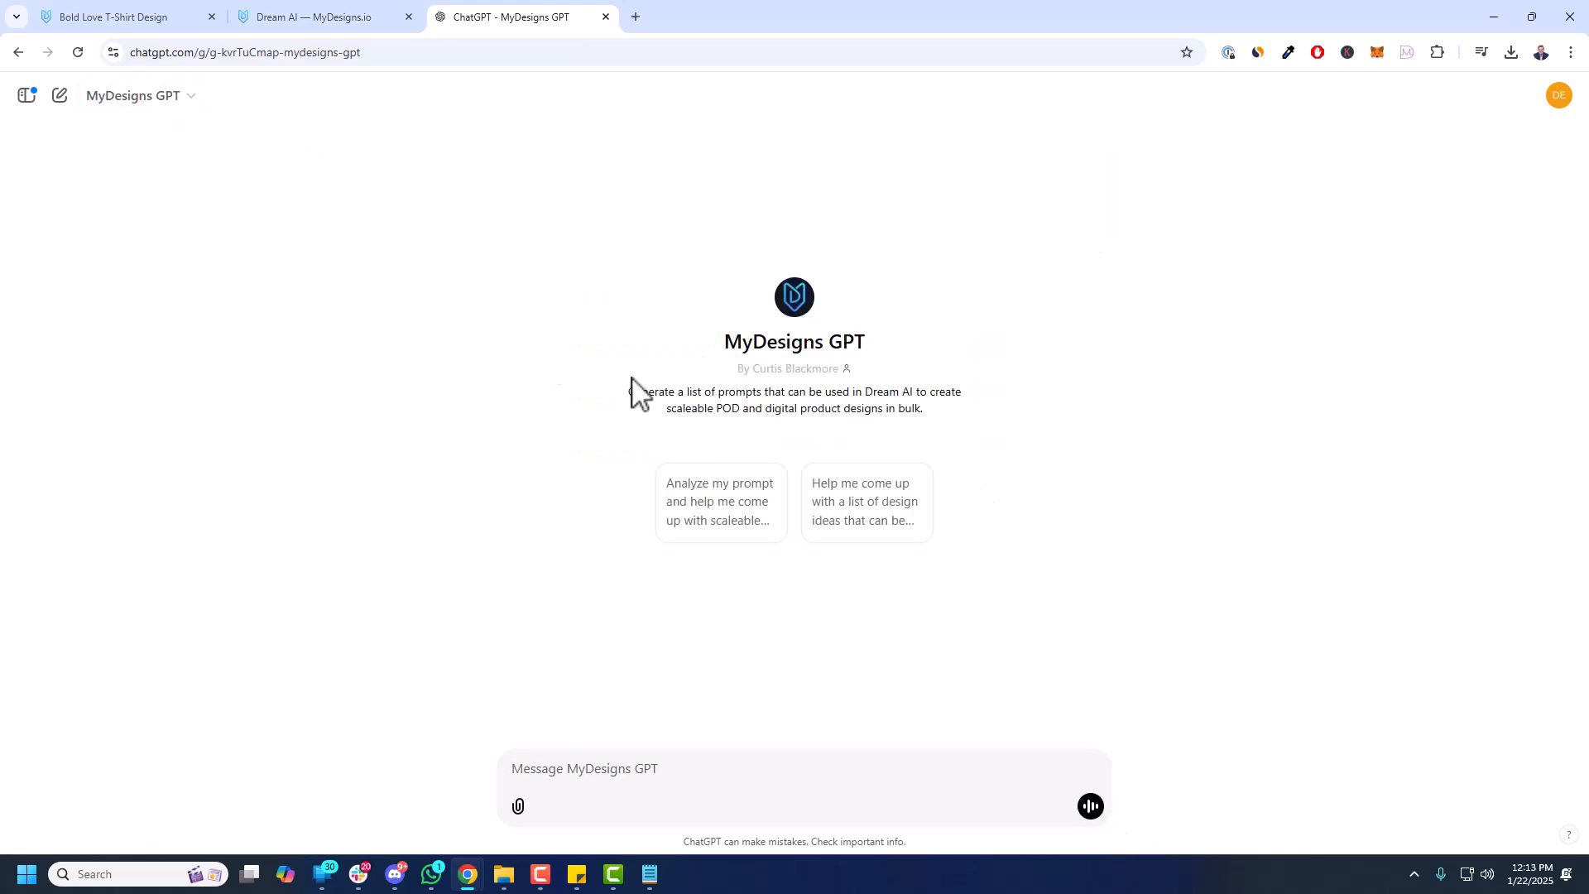
pyautogui.write('Scale this')
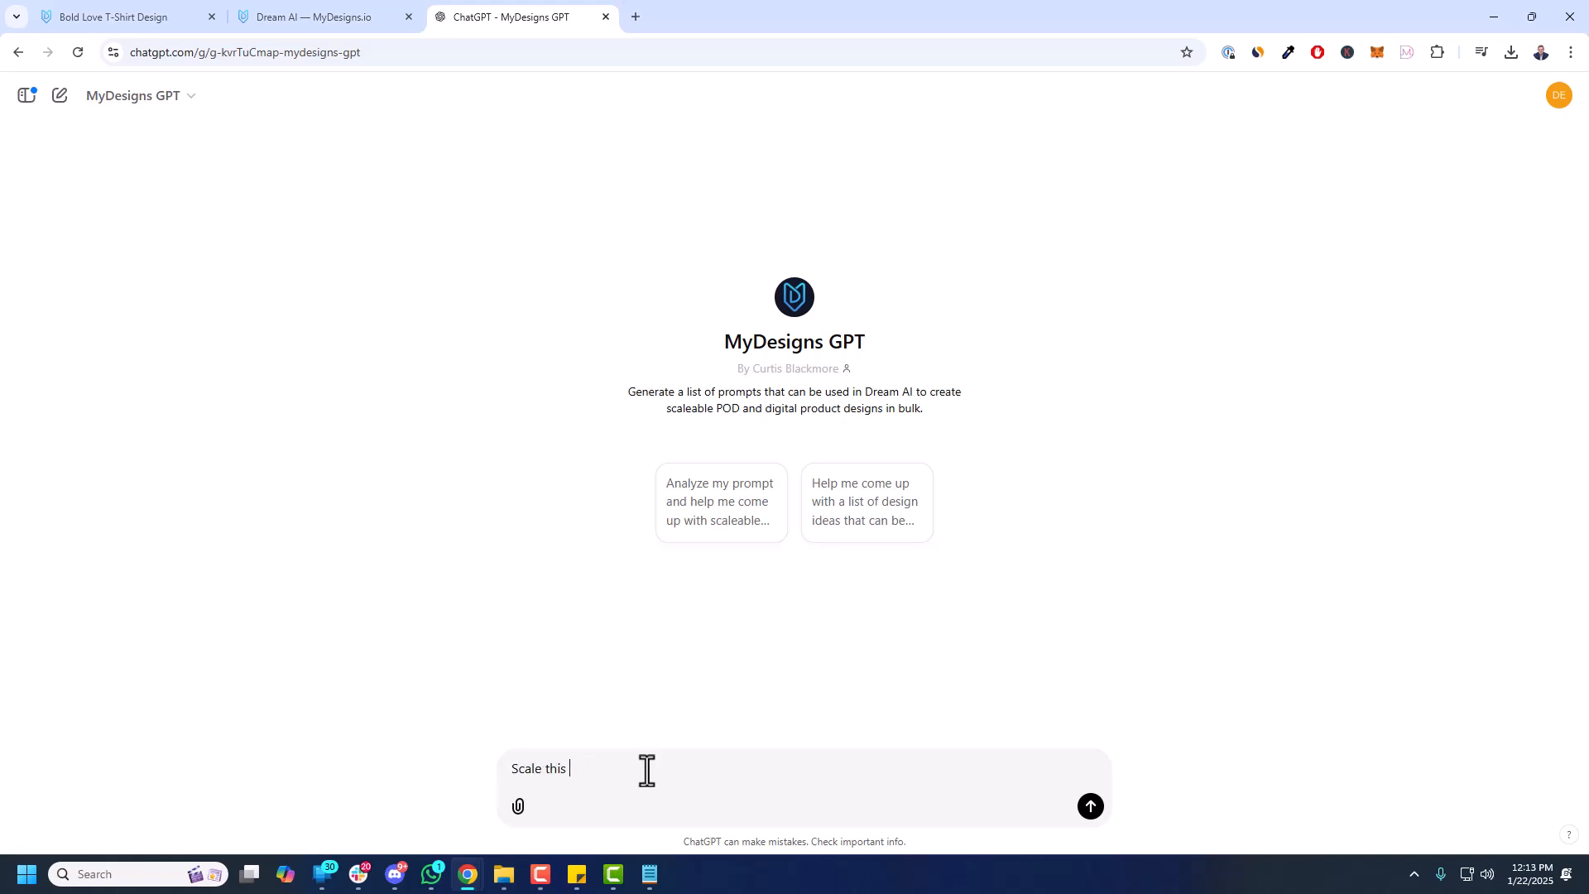
pyautogui.write('prompt to the to')
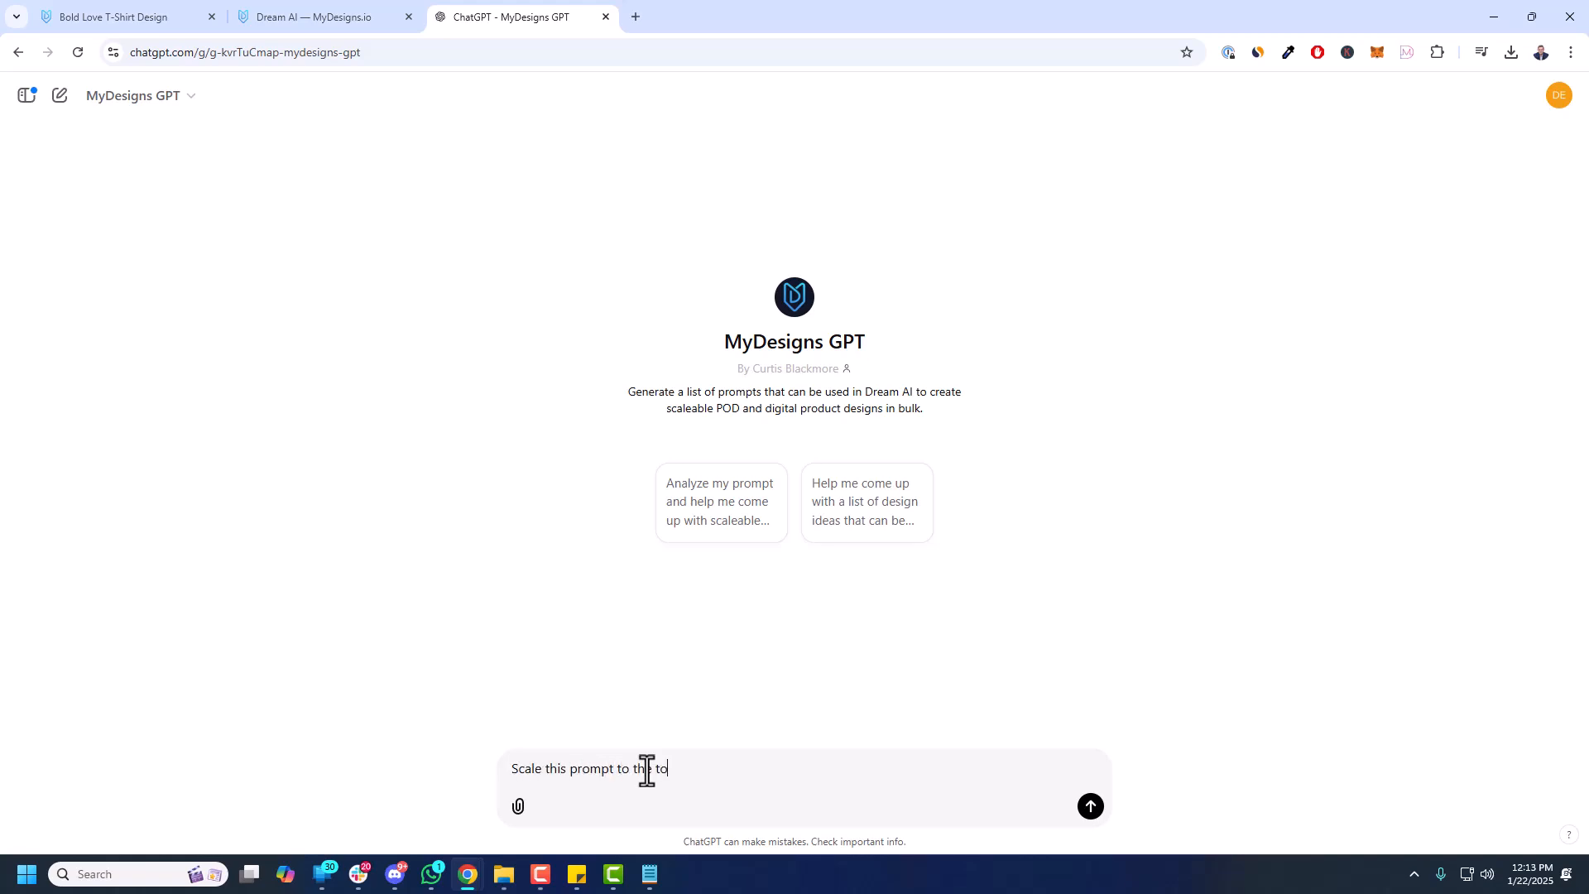
pyautogui.write('op 6')
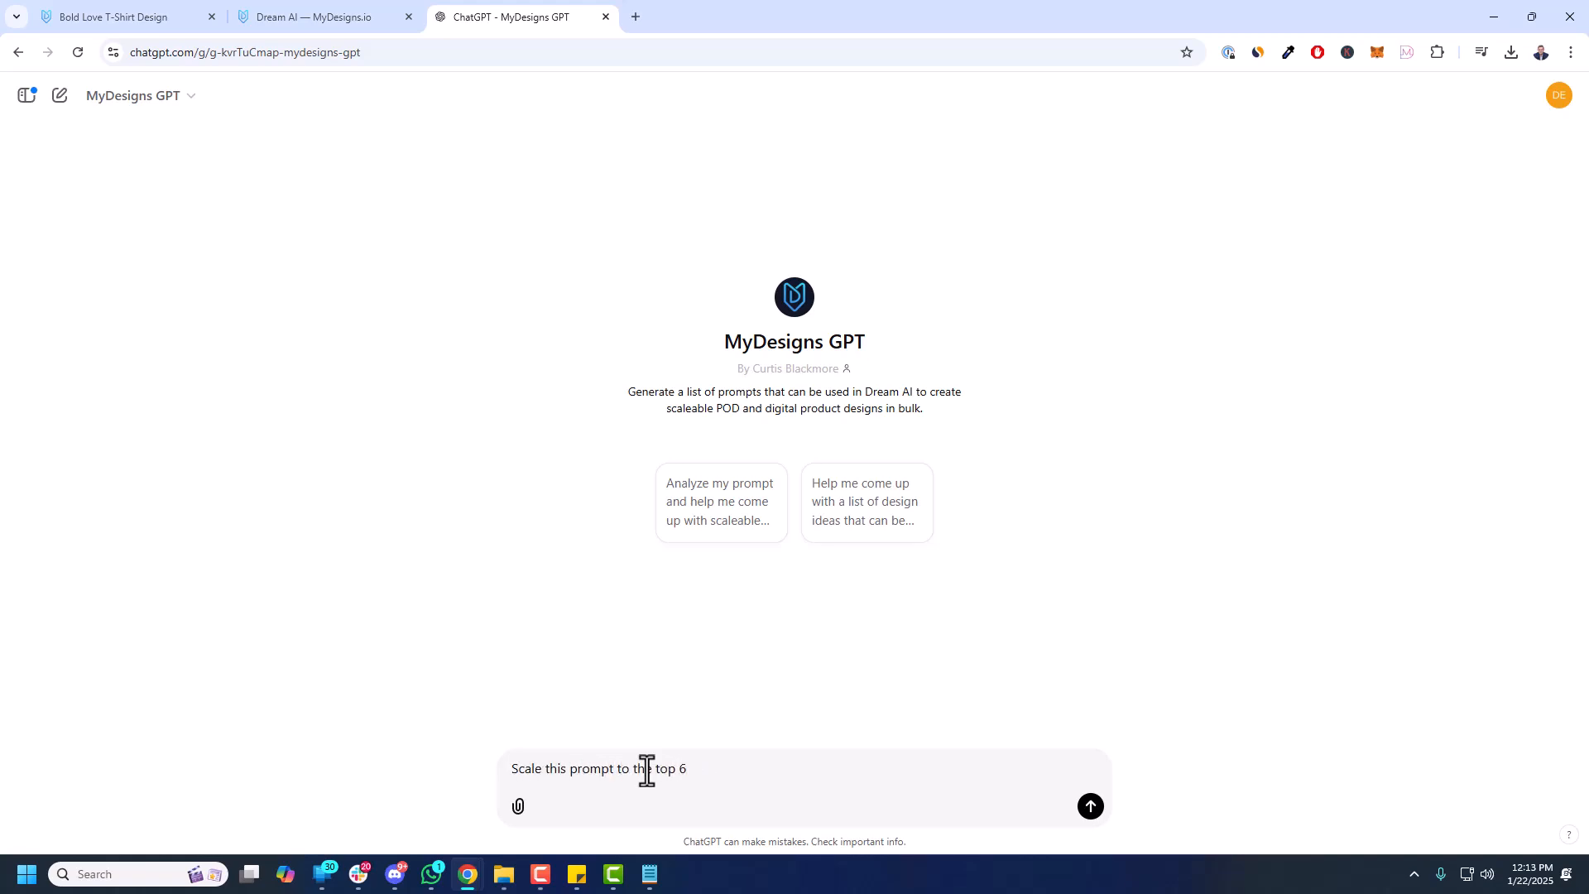
pyautogui.write('dog breeds:')
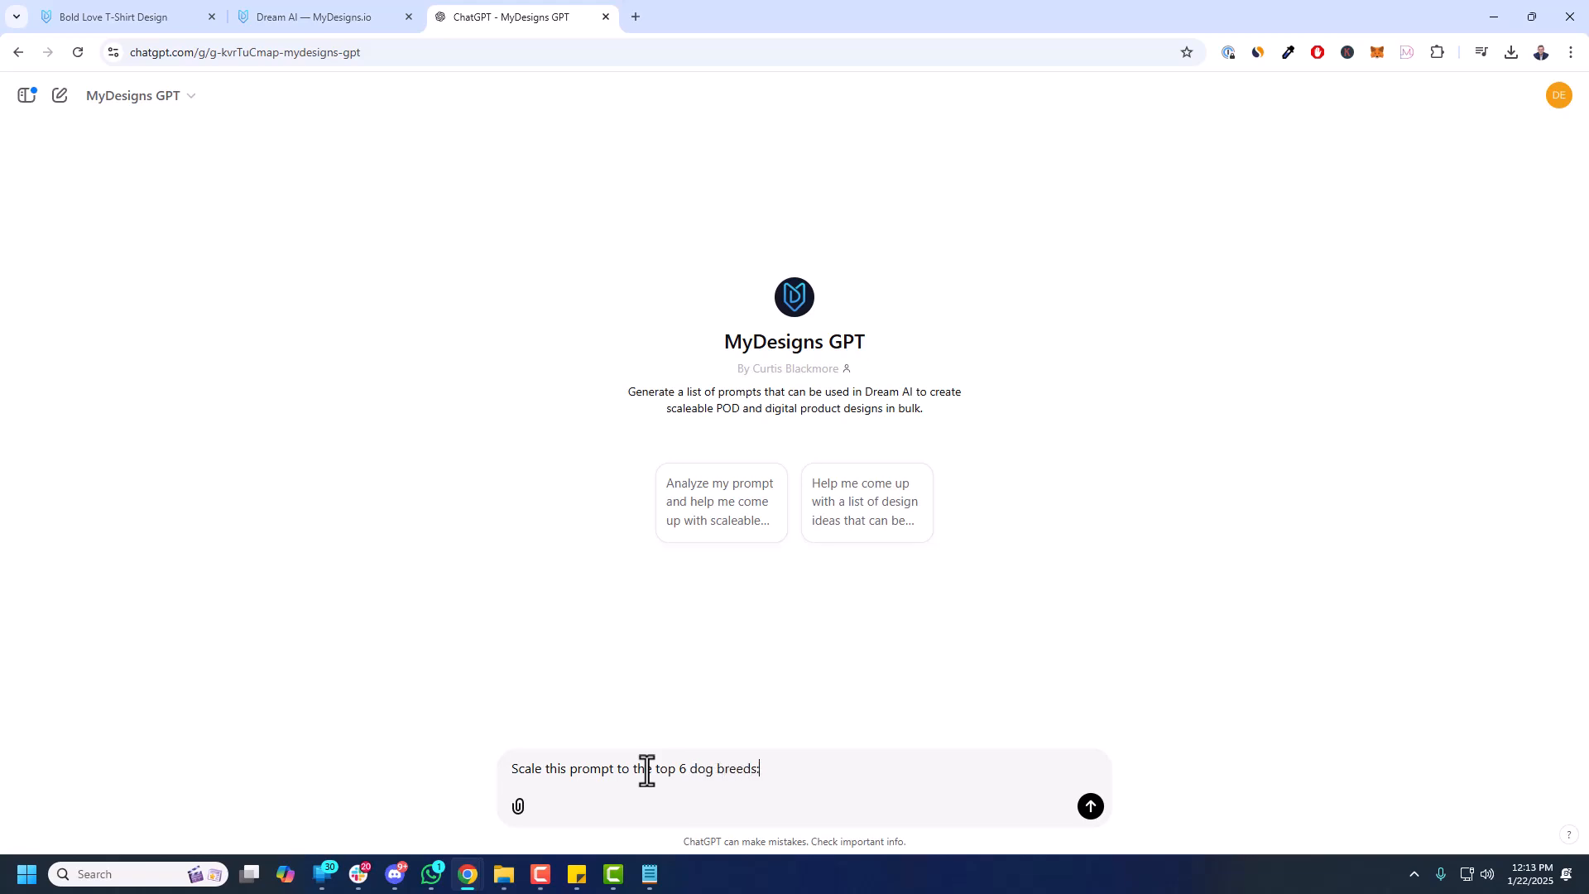
pyautogui.click(1088, 806)
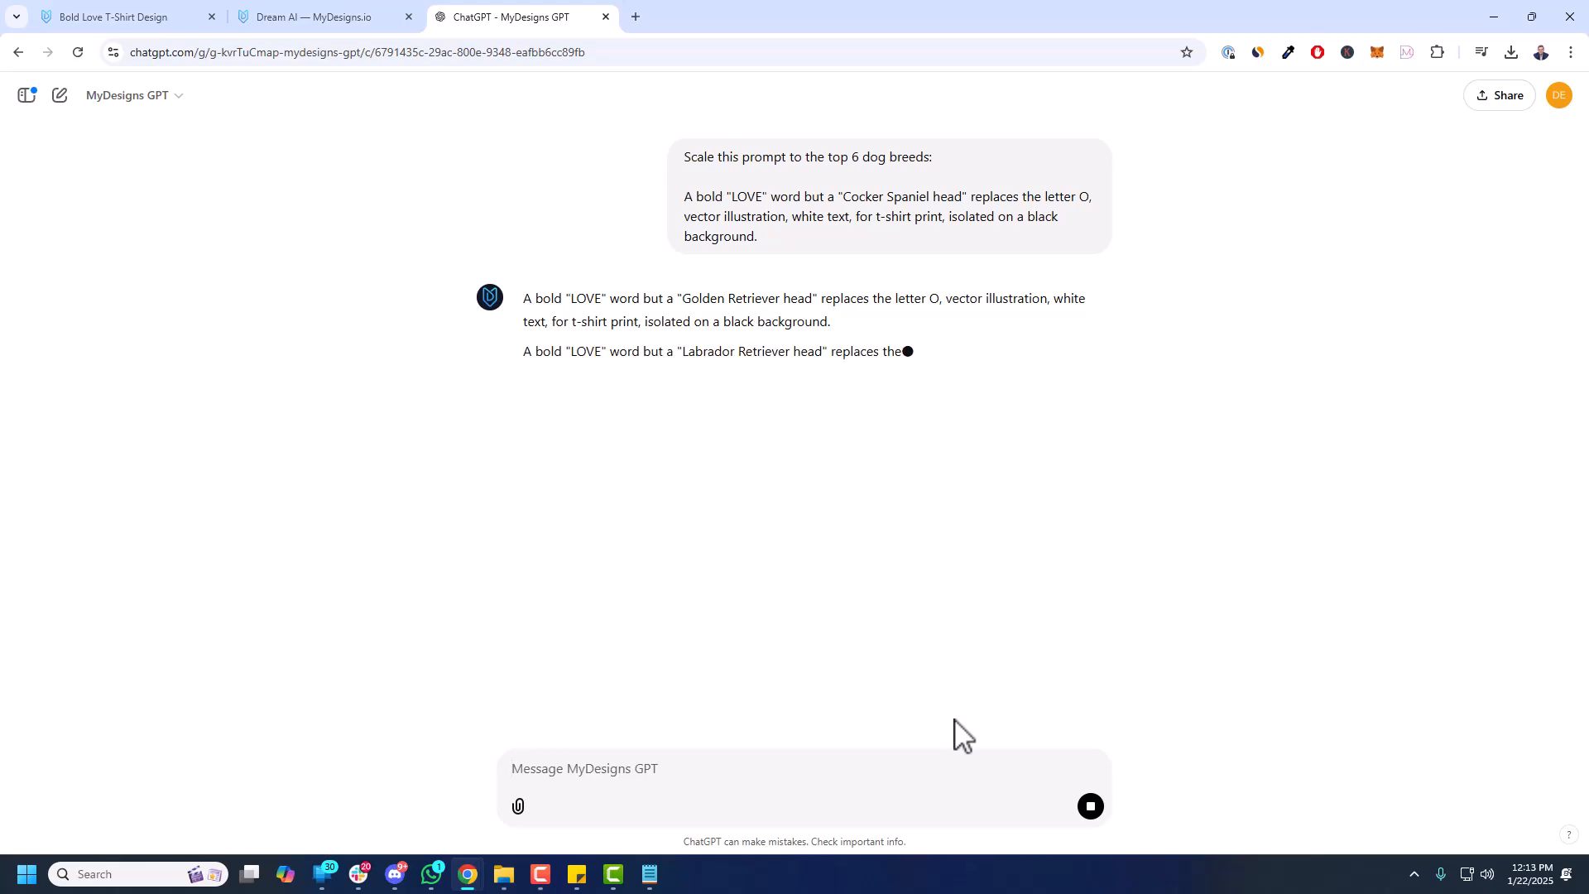
# - Glance at the Cocker Spaniel design page, then select all six generated breed prompts
pyautogui.click(121, 16)
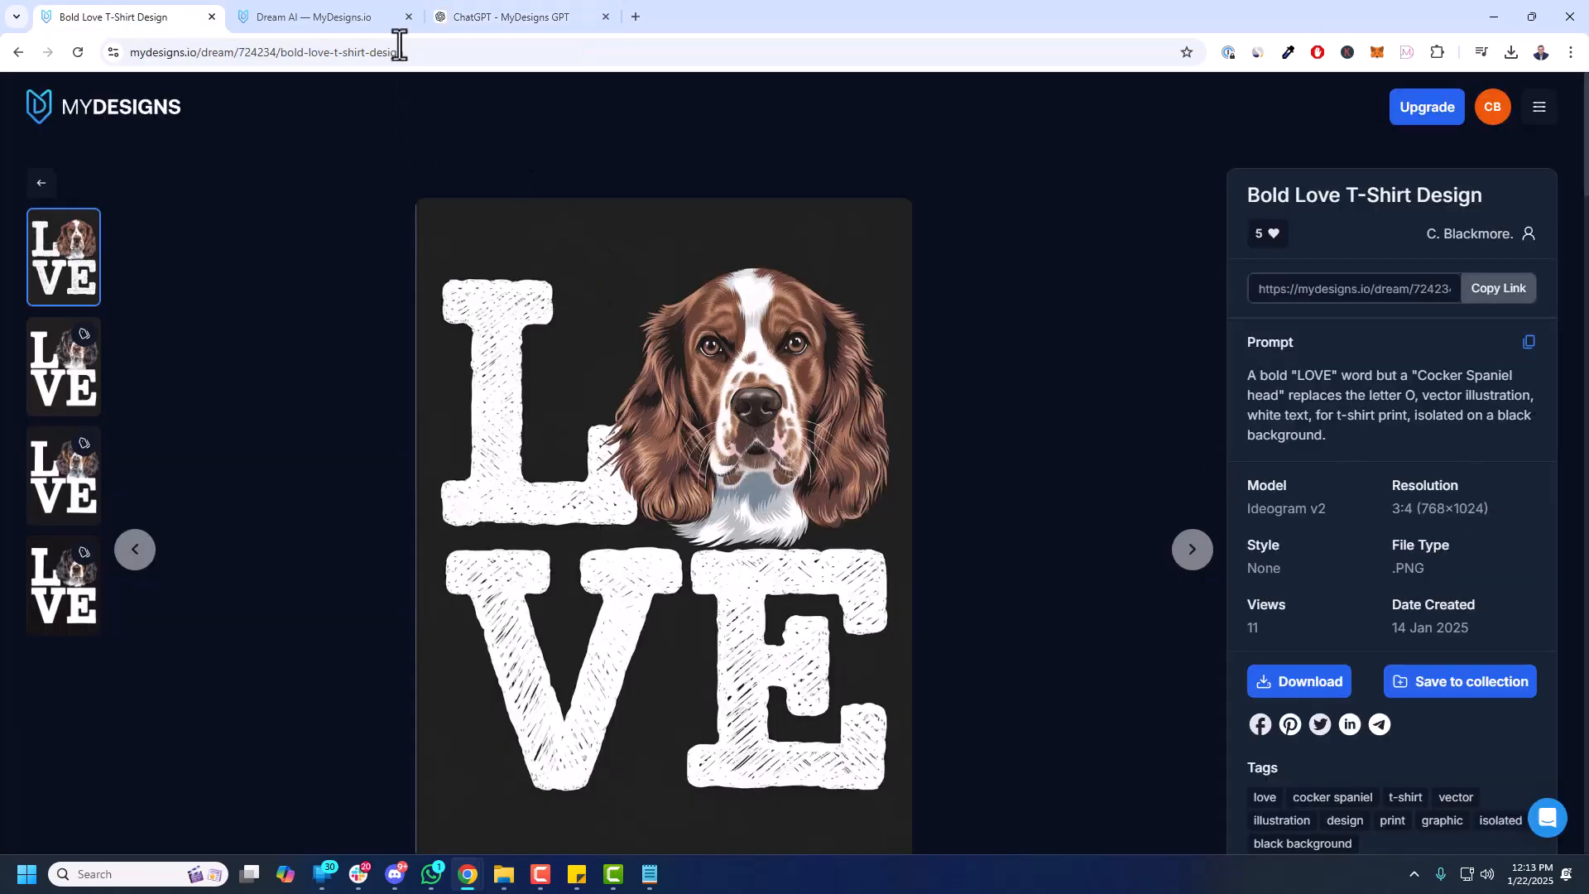
pyautogui.click(517, 16)
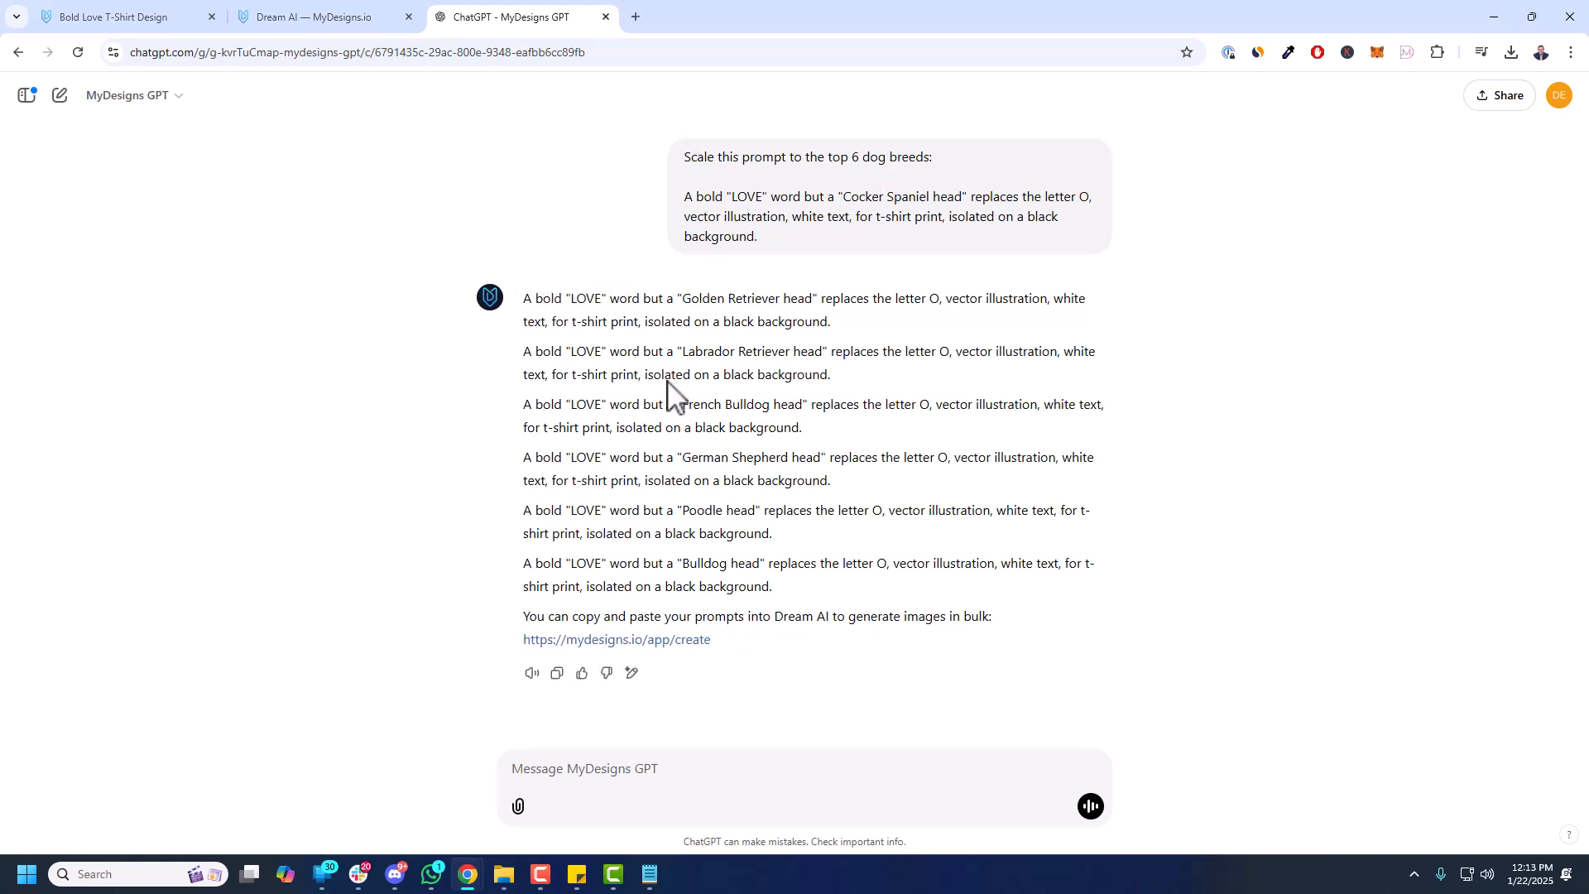
pyautogui.doubleClick(683, 404)
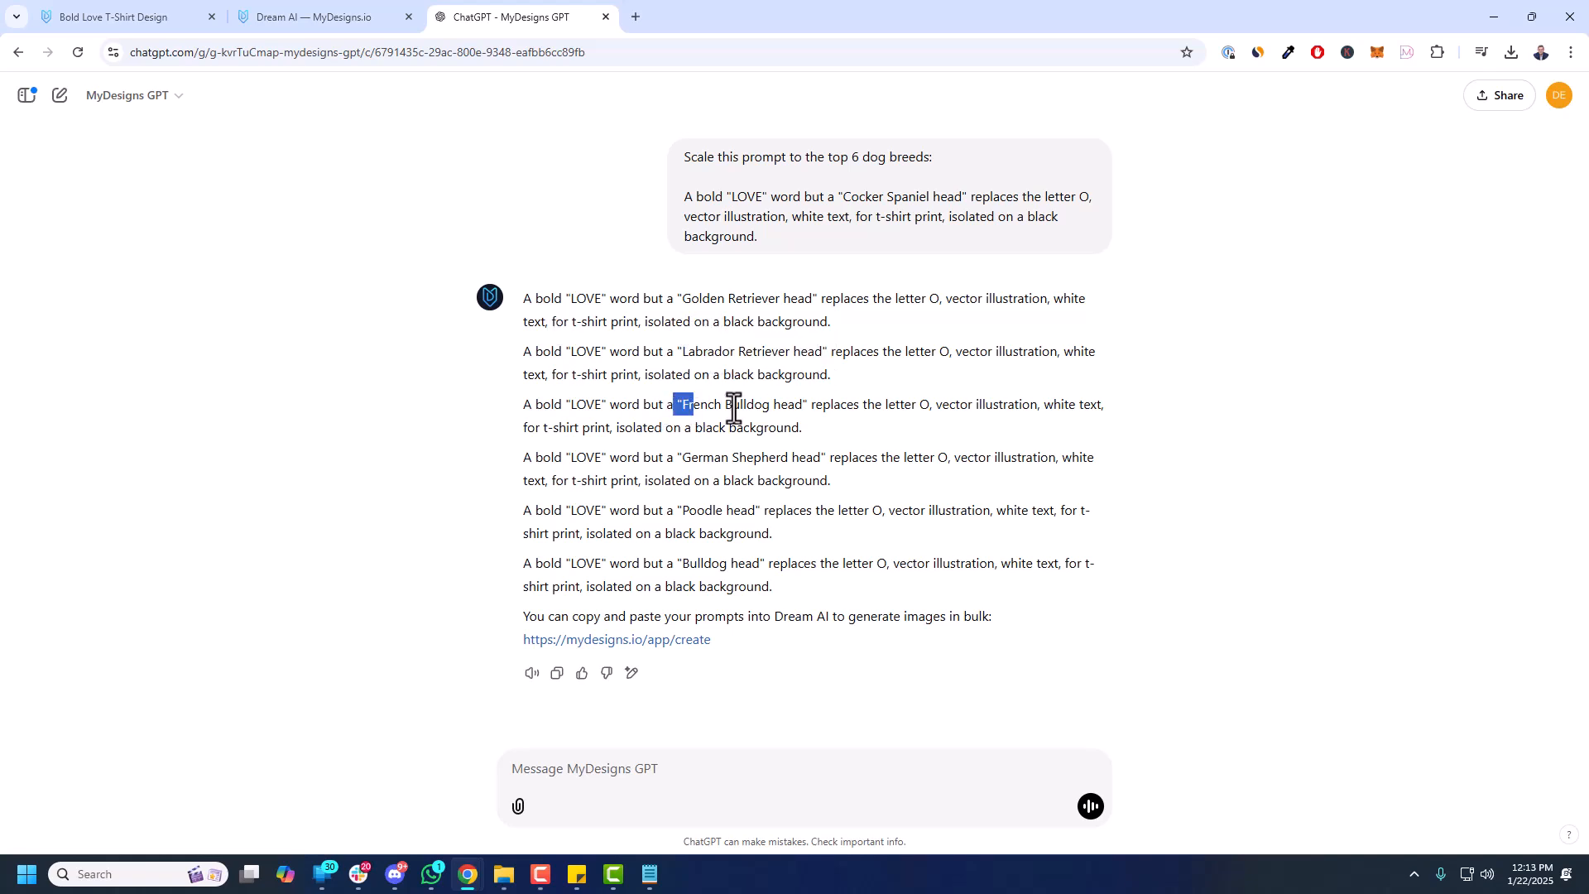
pyautogui.moveTo(684, 404); pyautogui.dragTo(860, 563)
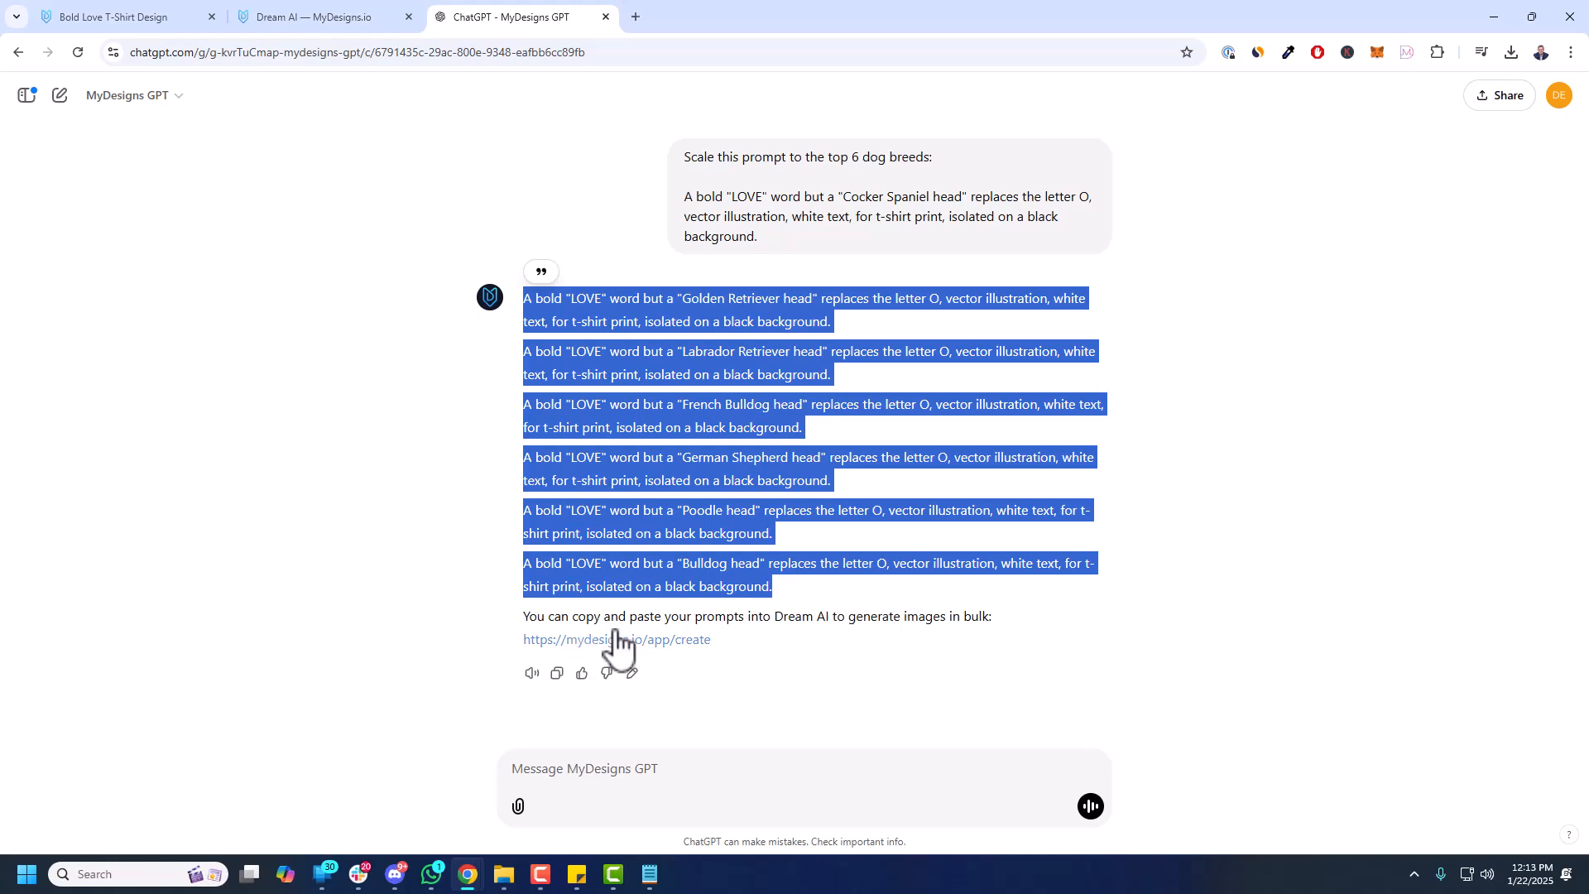
# - Set the Dream AI resolution to 3:4 and start replacing the existing dream prompt
pyautogui.click(325, 17)
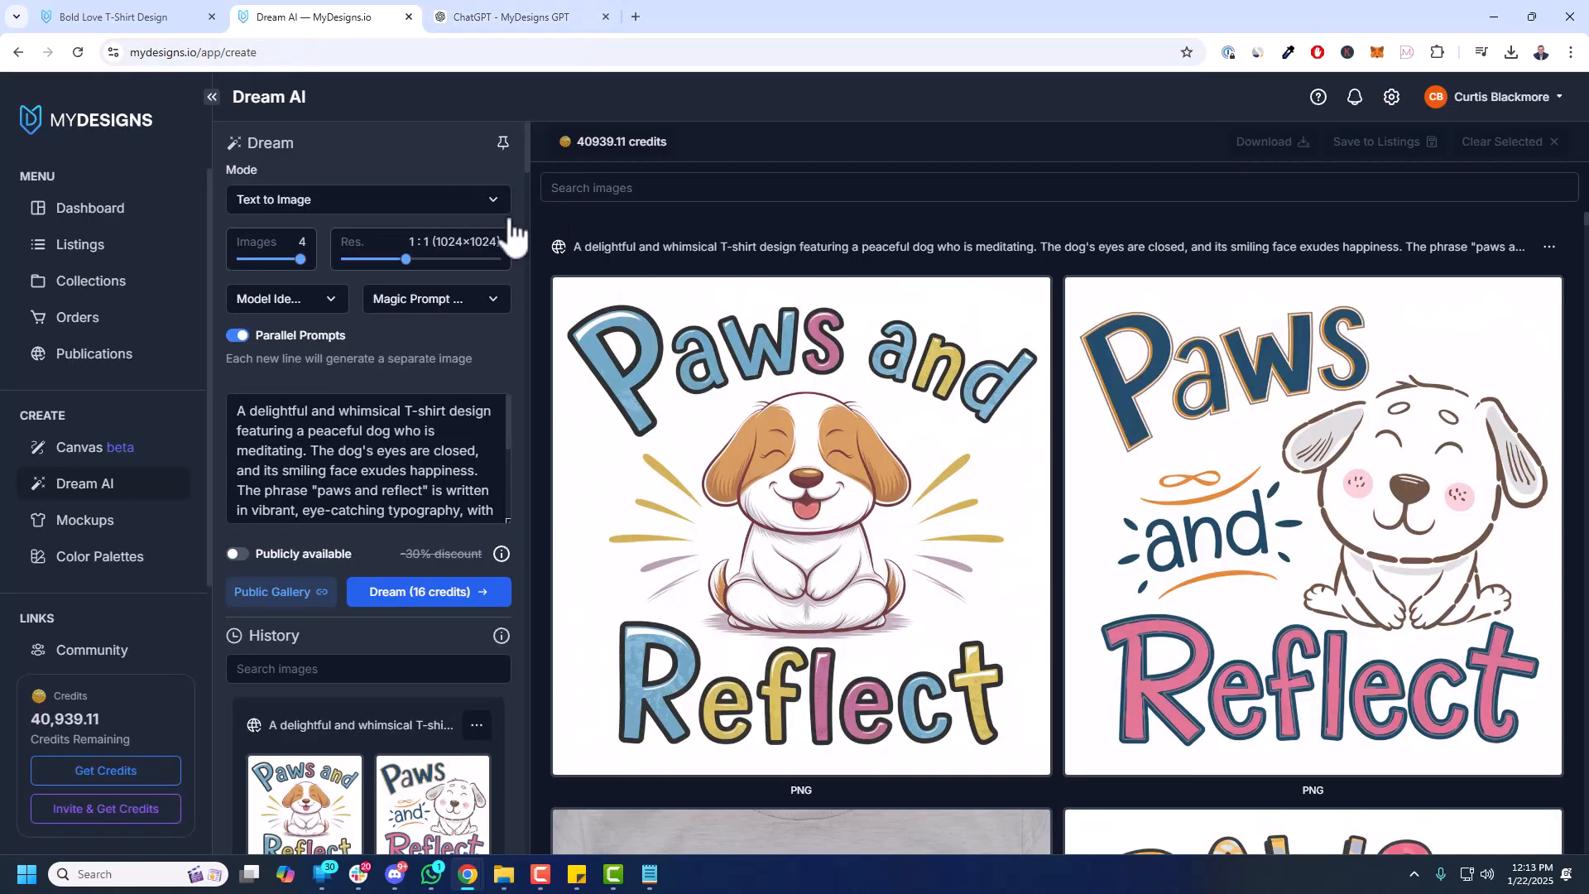
pyautogui.moveTo(678, 242)
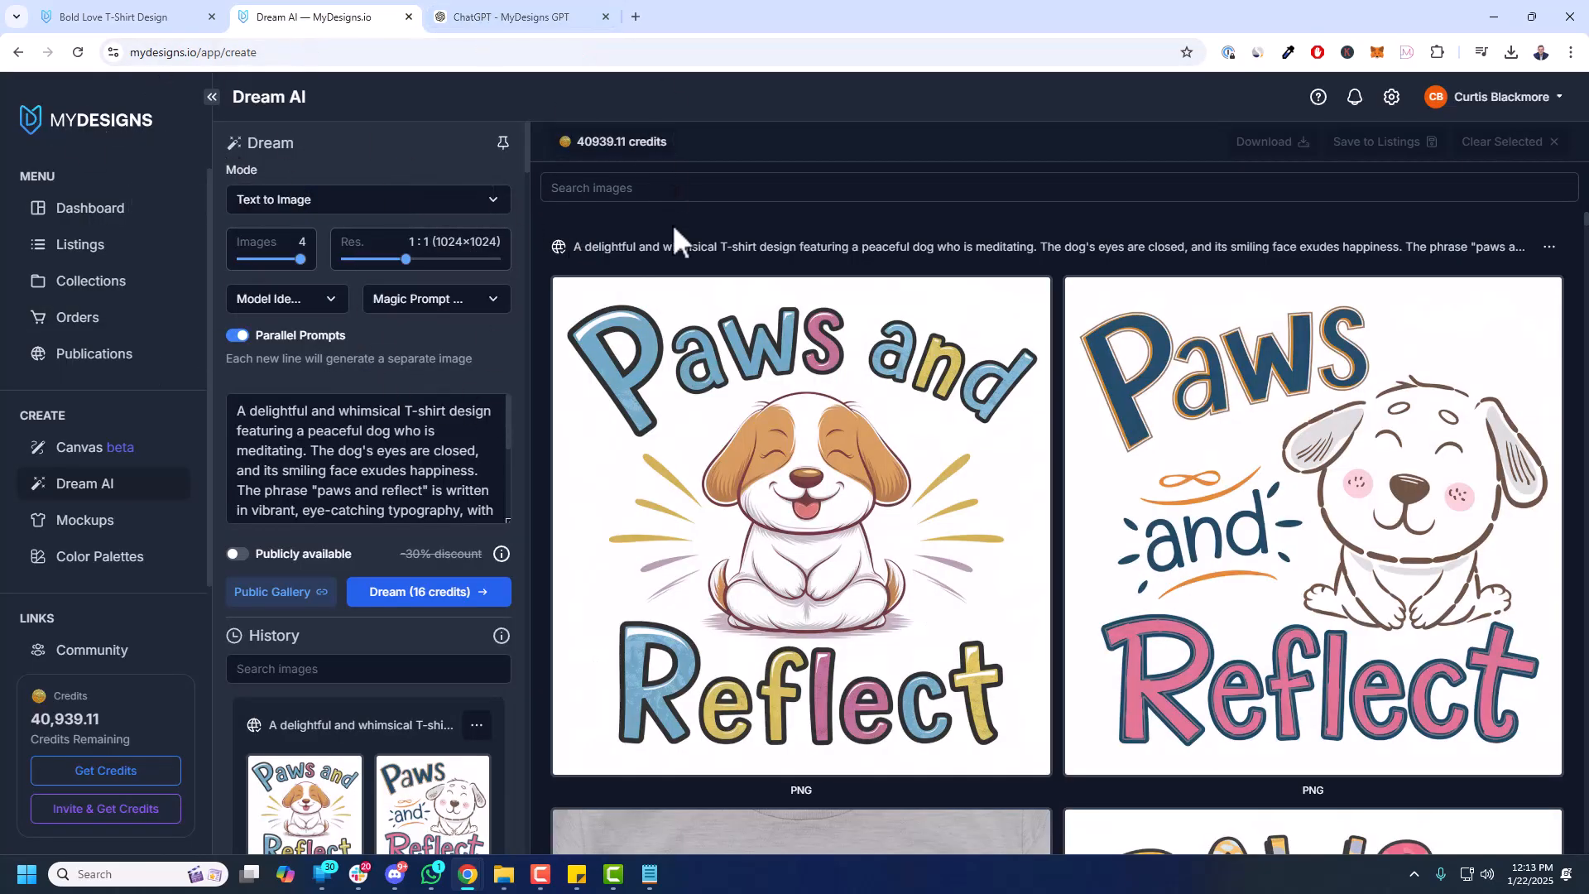
pyautogui.click(368, 450)
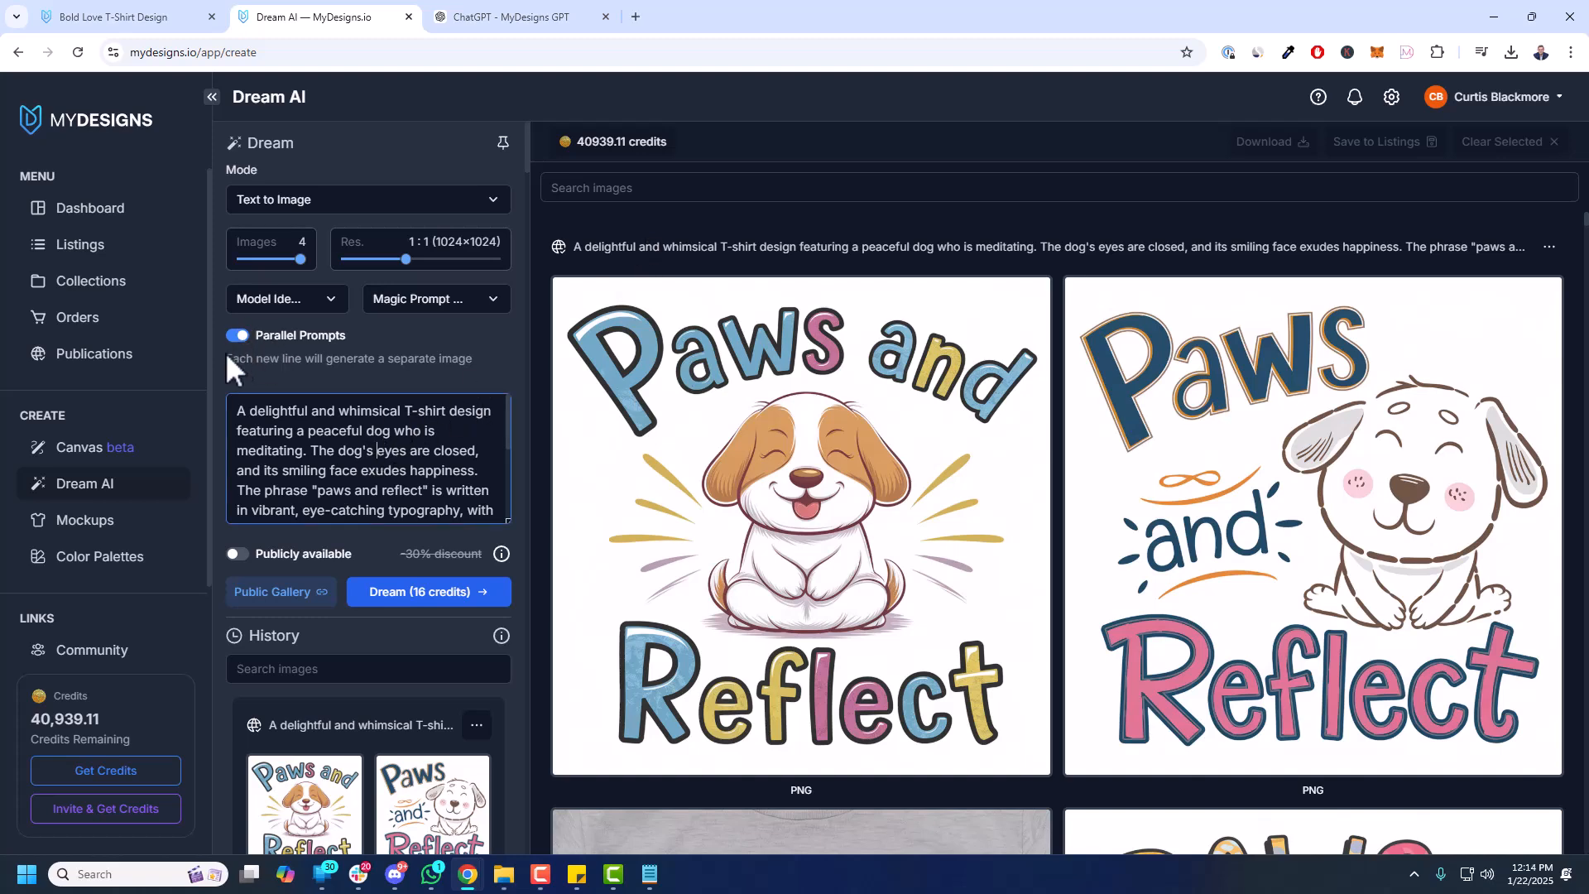
pyautogui.click(286, 298)
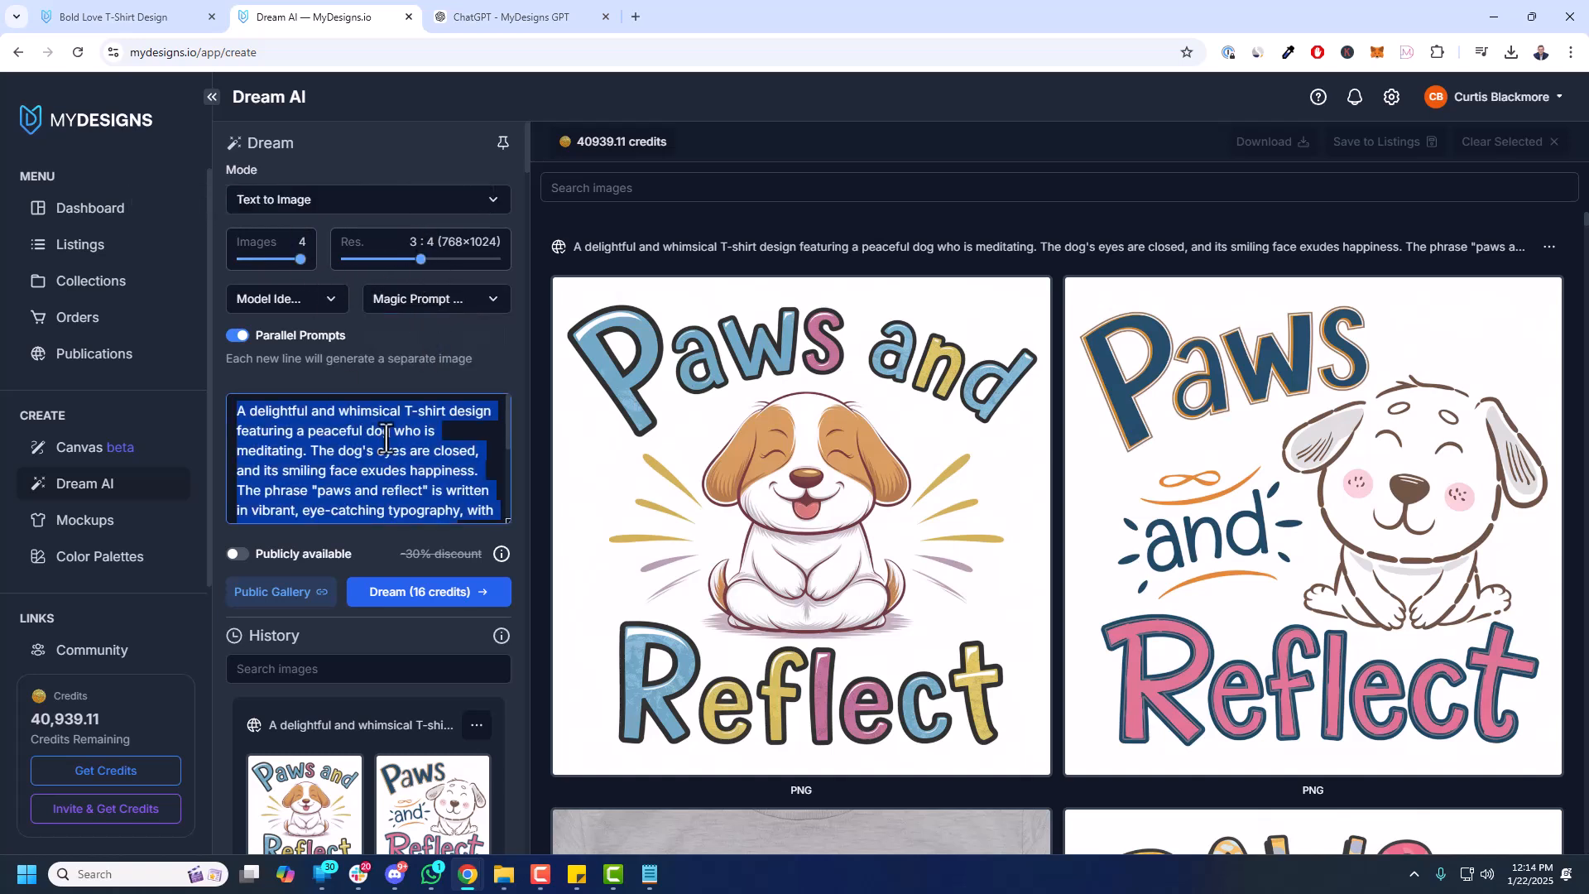
pyautogui.scroll(-3)
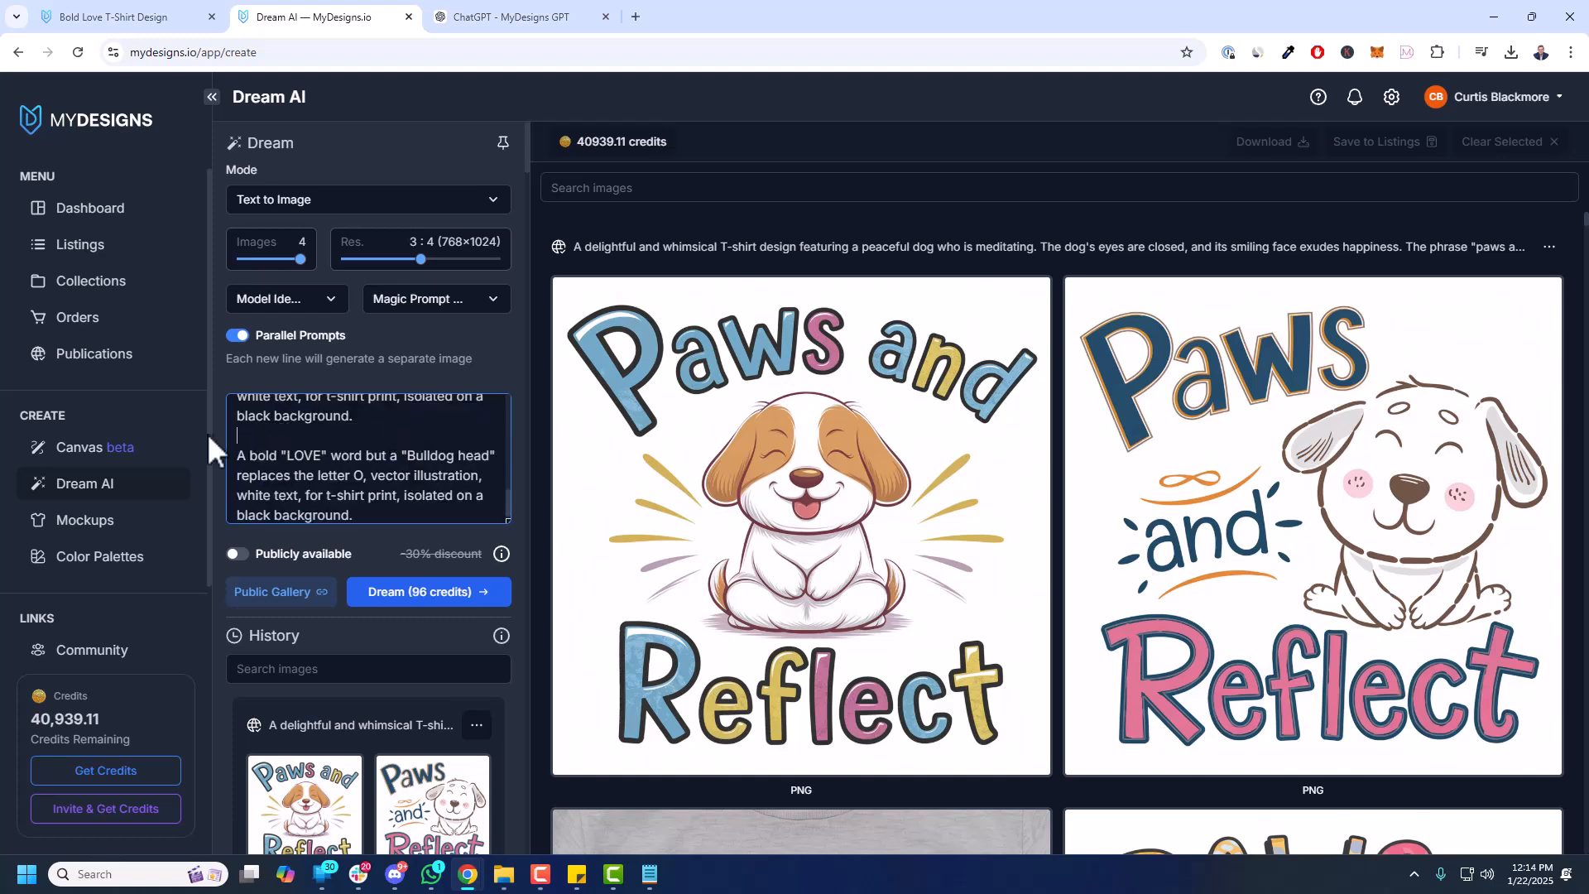
pyautogui.moveTo(361, 354)
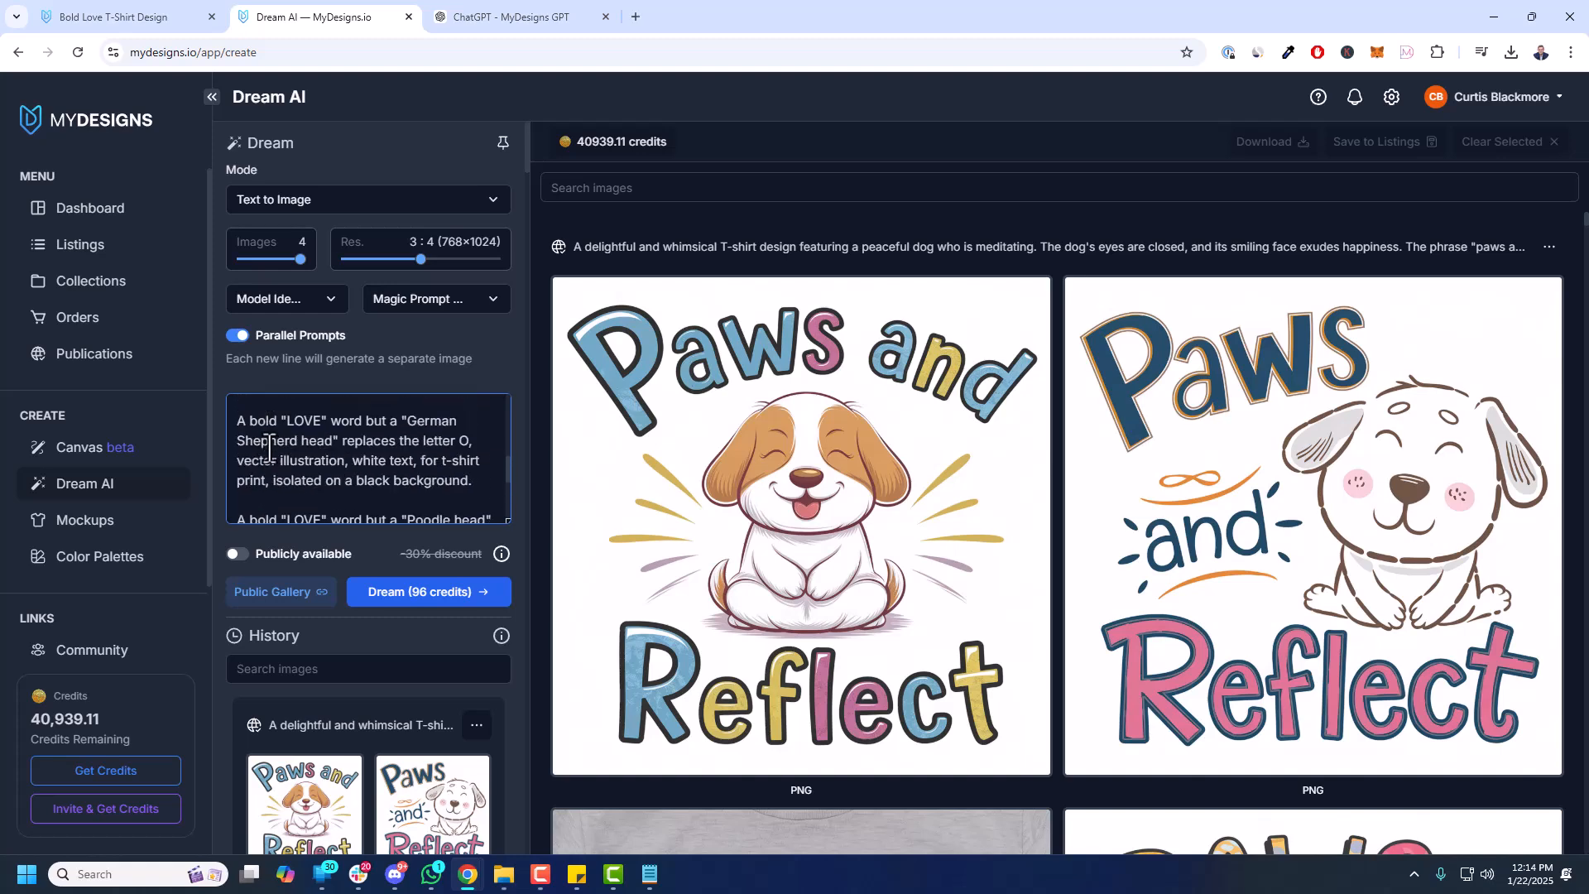
# - Bring the six dog-breed LOVE prompts from the chat and mark the images Publicly available
pyautogui.click(518, 16)
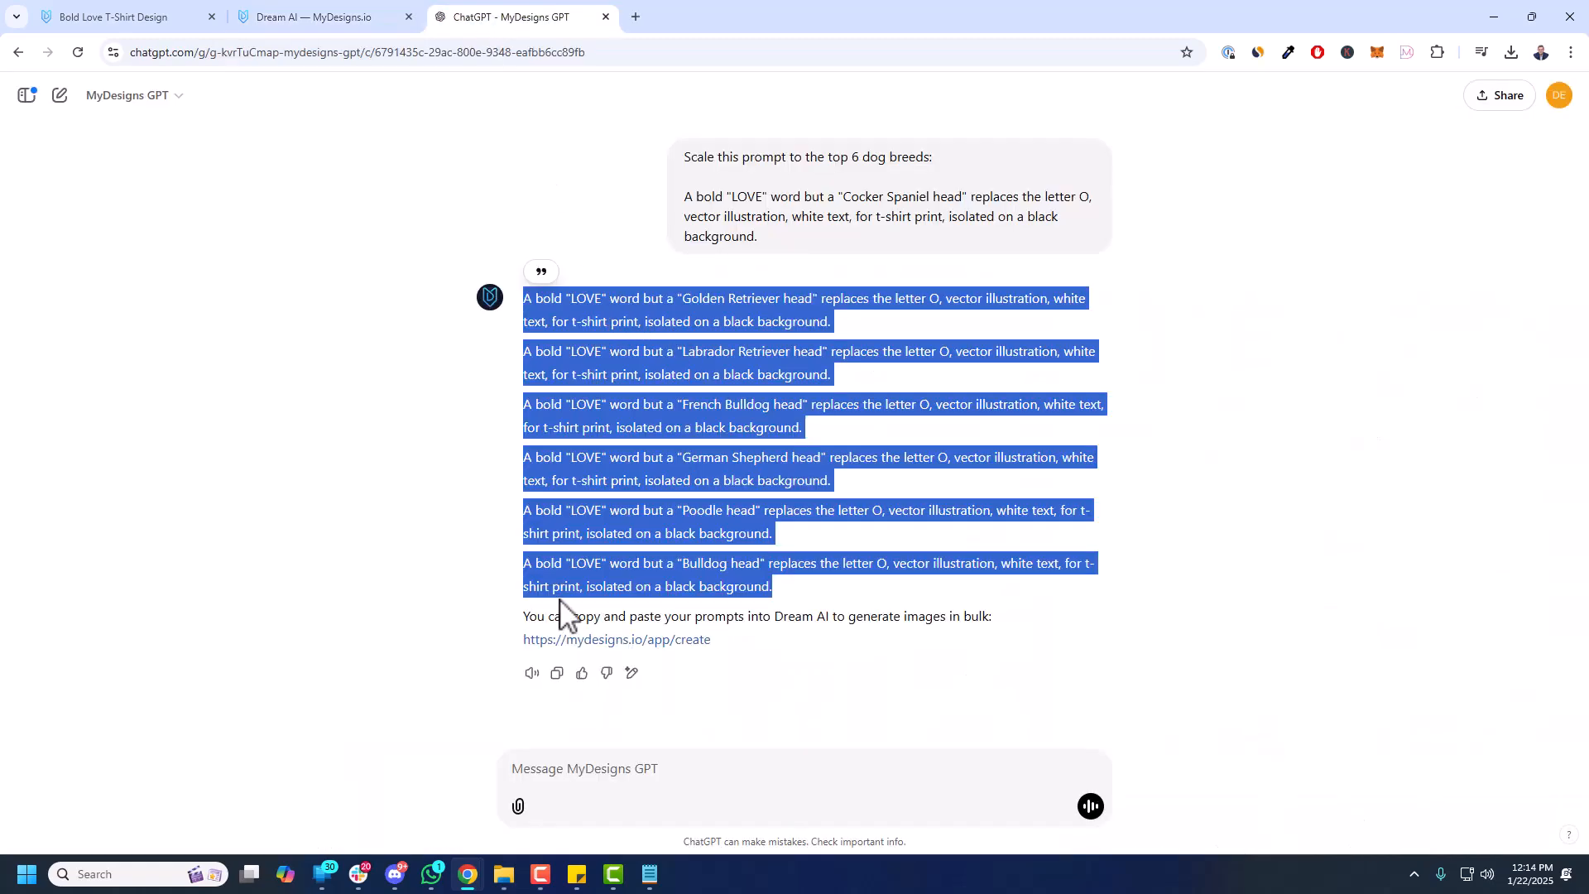
pyautogui.click(324, 16)
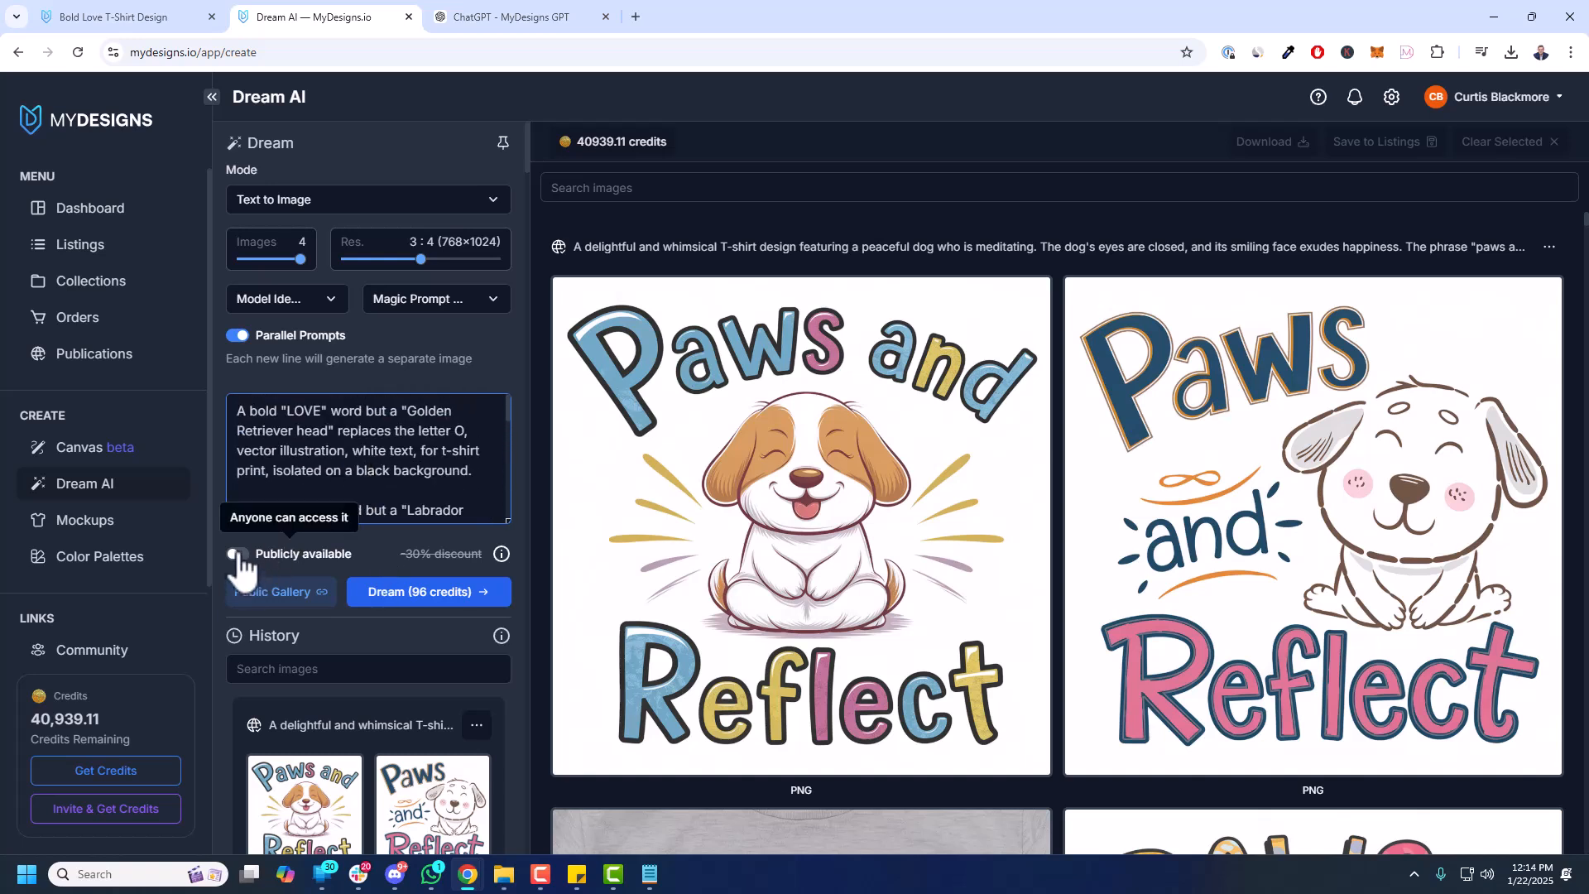
pyautogui.click(238, 553)
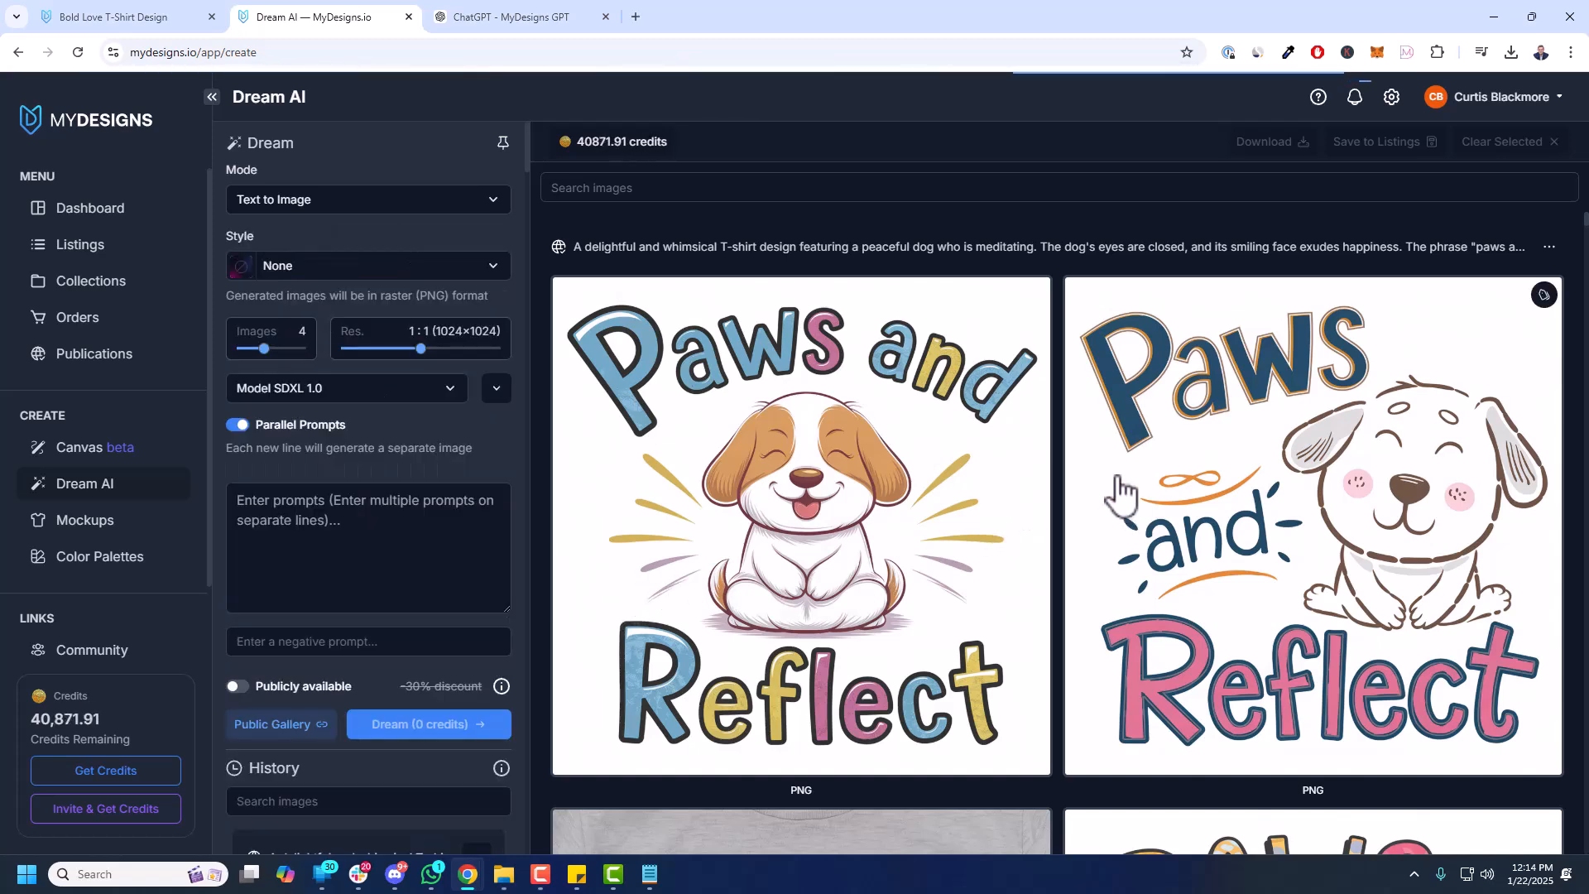
# - Start the Dream generation and review the Golden Retriever prompt and Dreaming placeholders
pyautogui.click(426, 592)
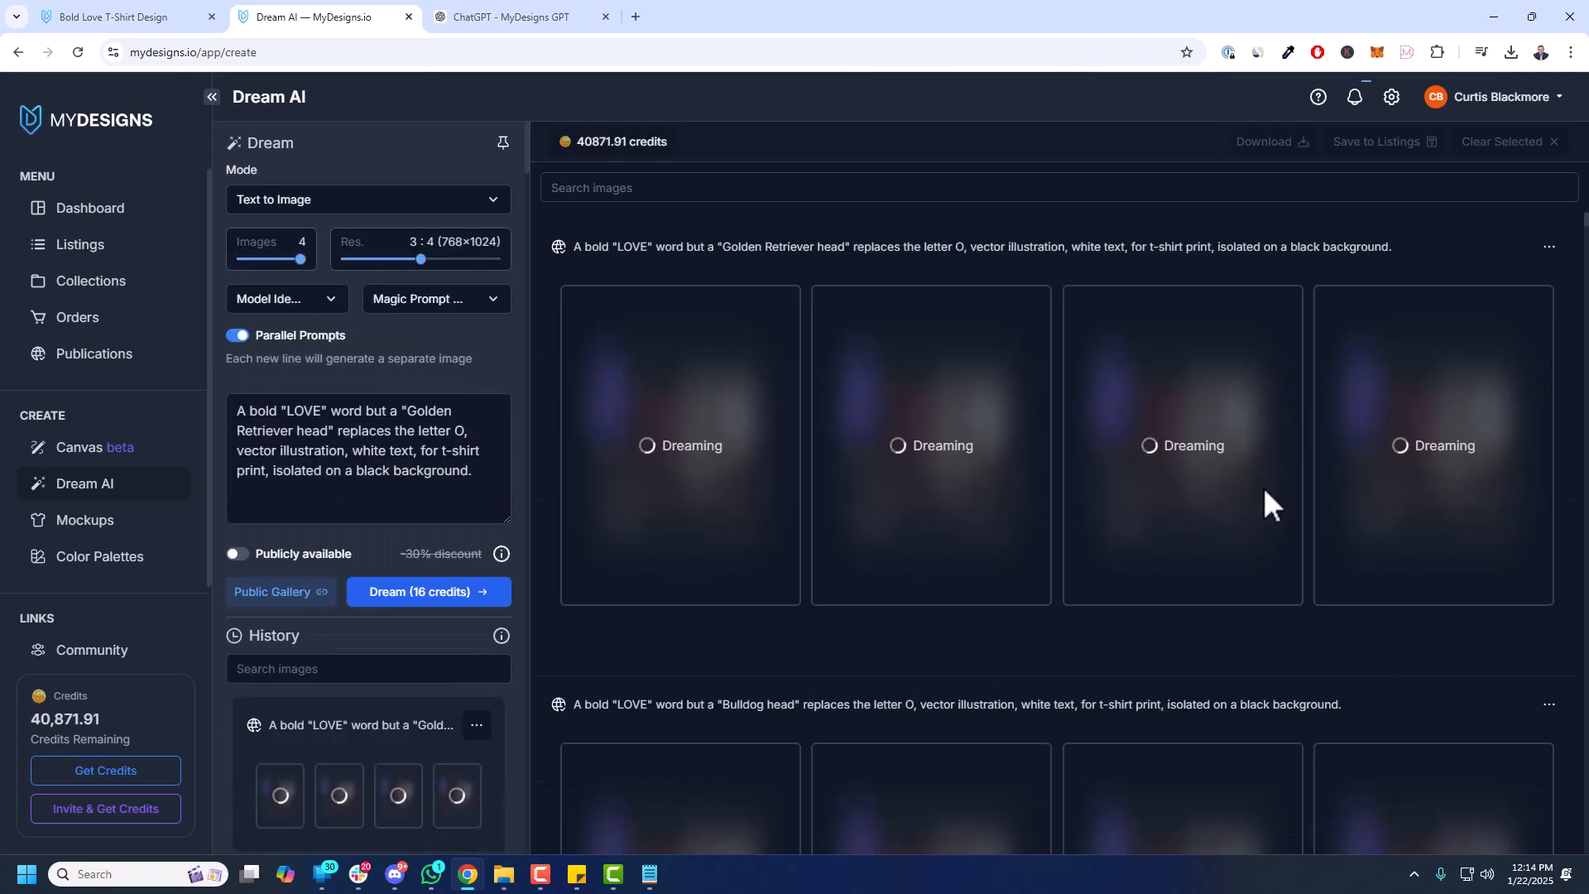
pyautogui.tripleClick(973, 240)
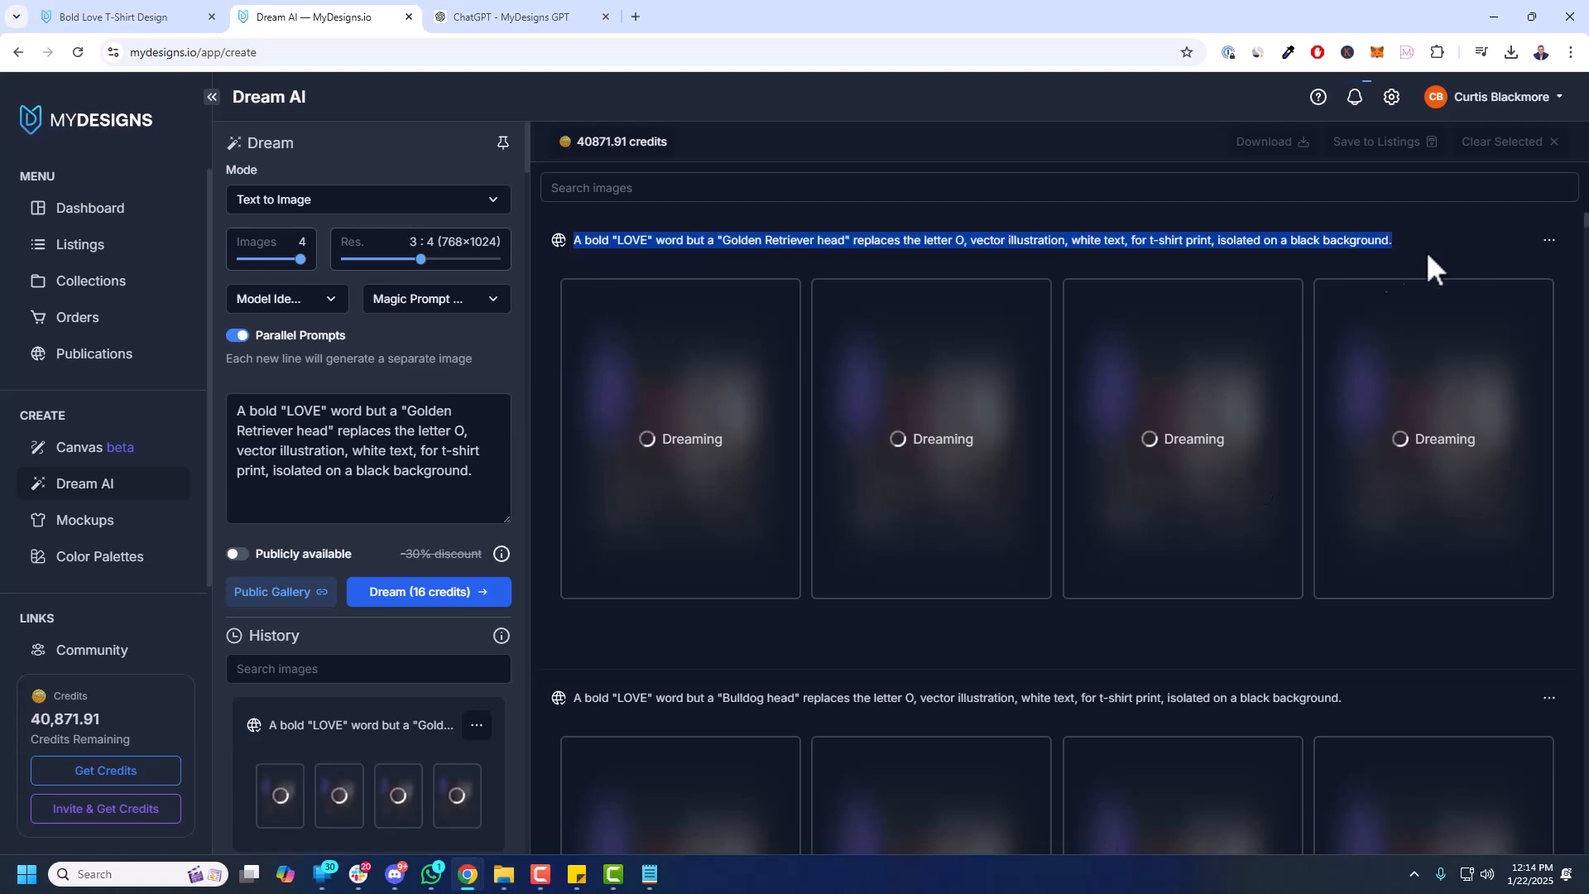
pyautogui.scroll(-3)
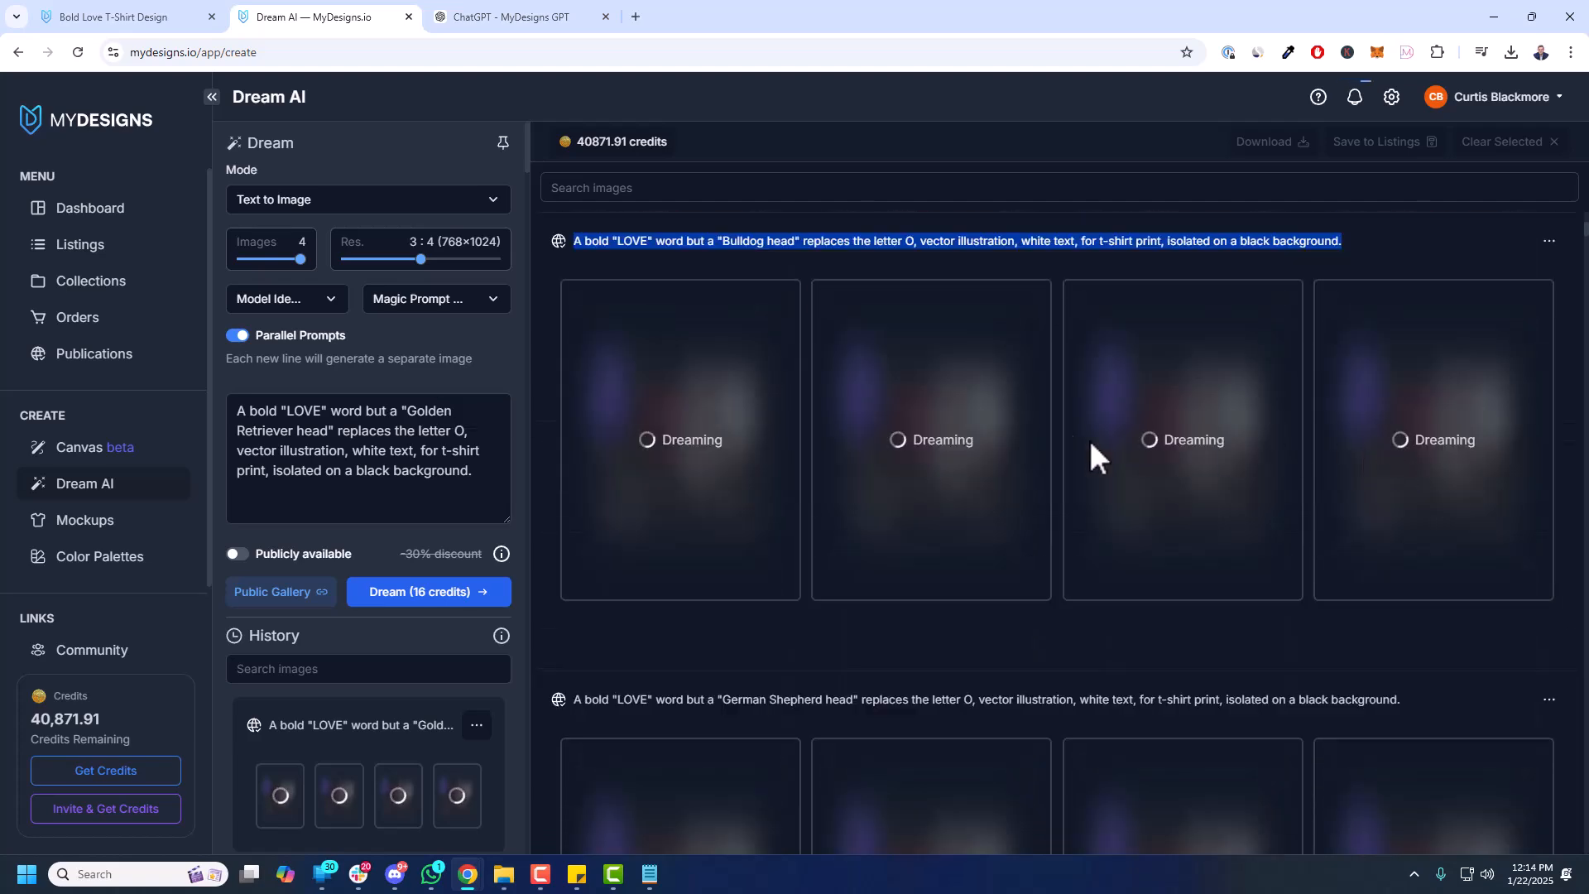
pyautogui.scroll(-3)
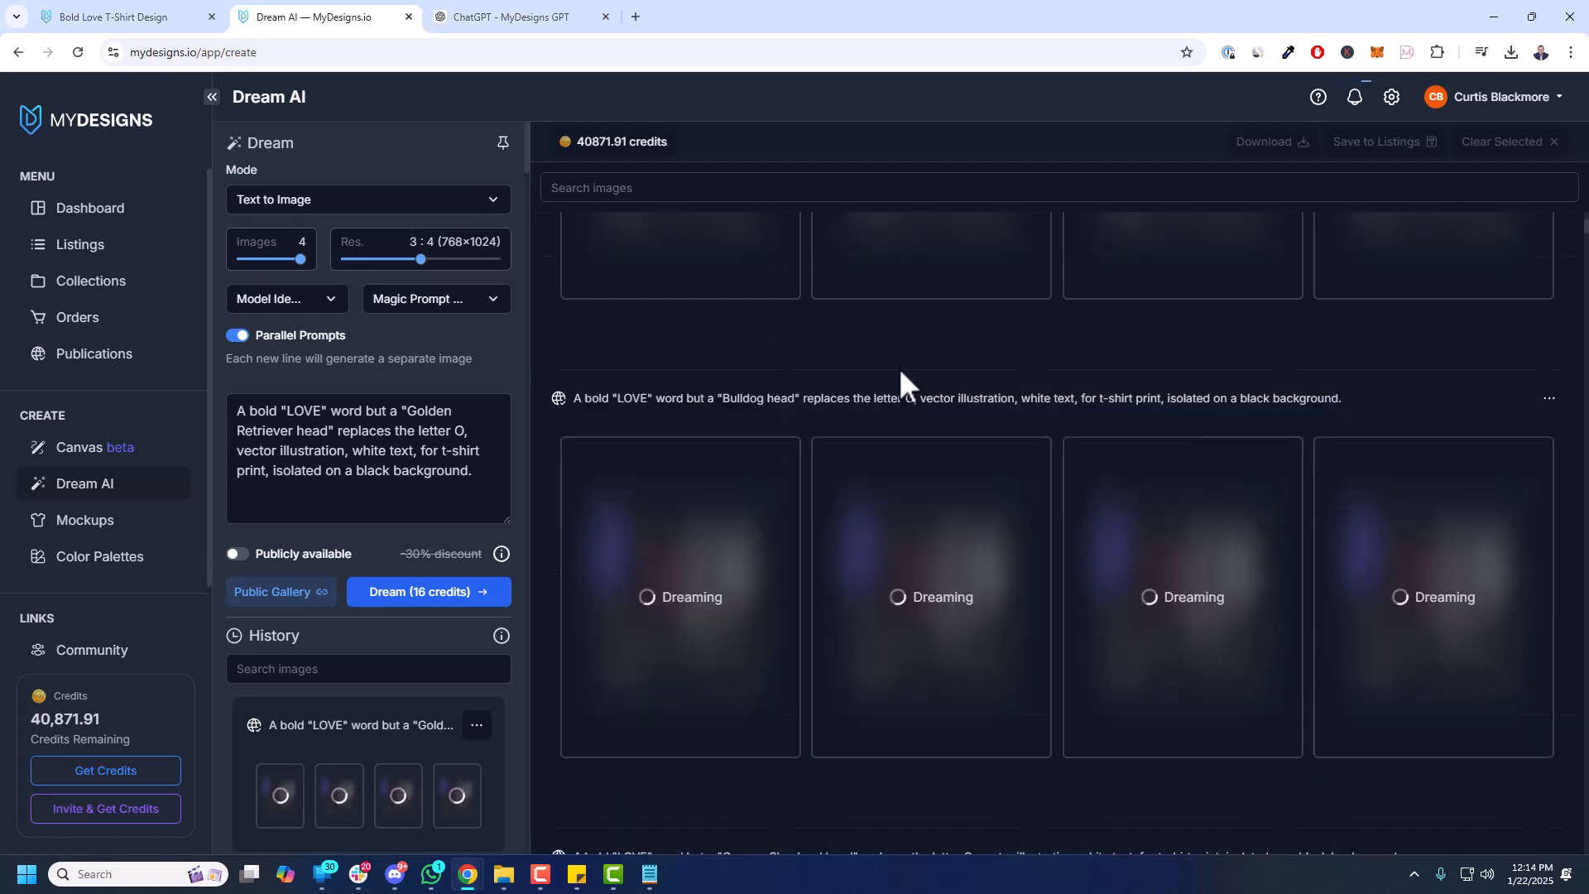
# - Browse the Model dropdown's list of available image models while generation continues
pyautogui.click(287, 298)
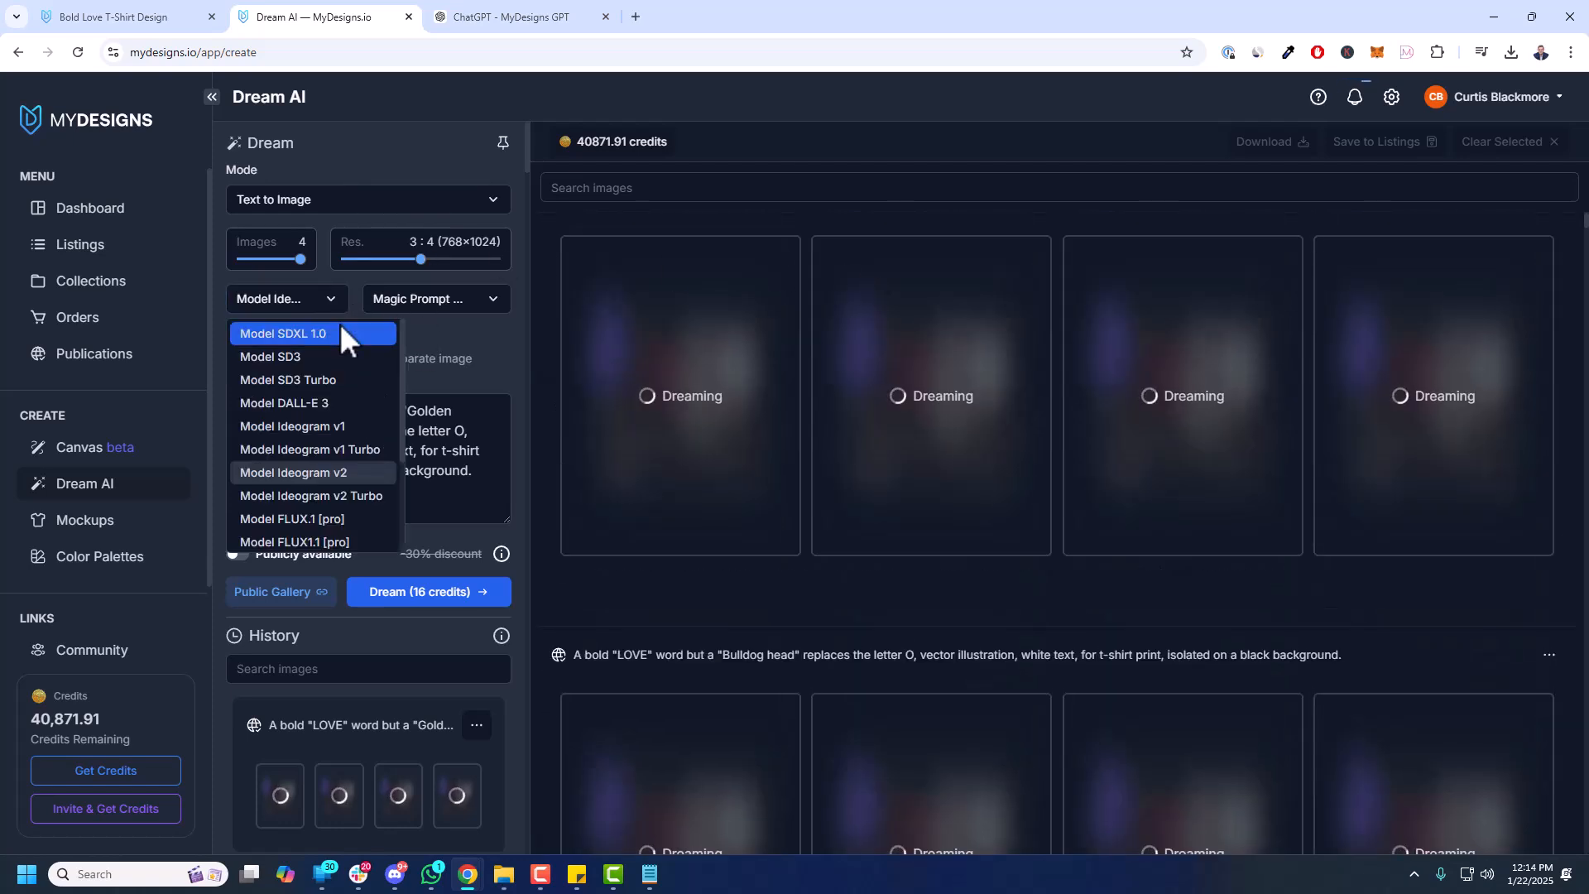
pyautogui.moveTo(324, 379)
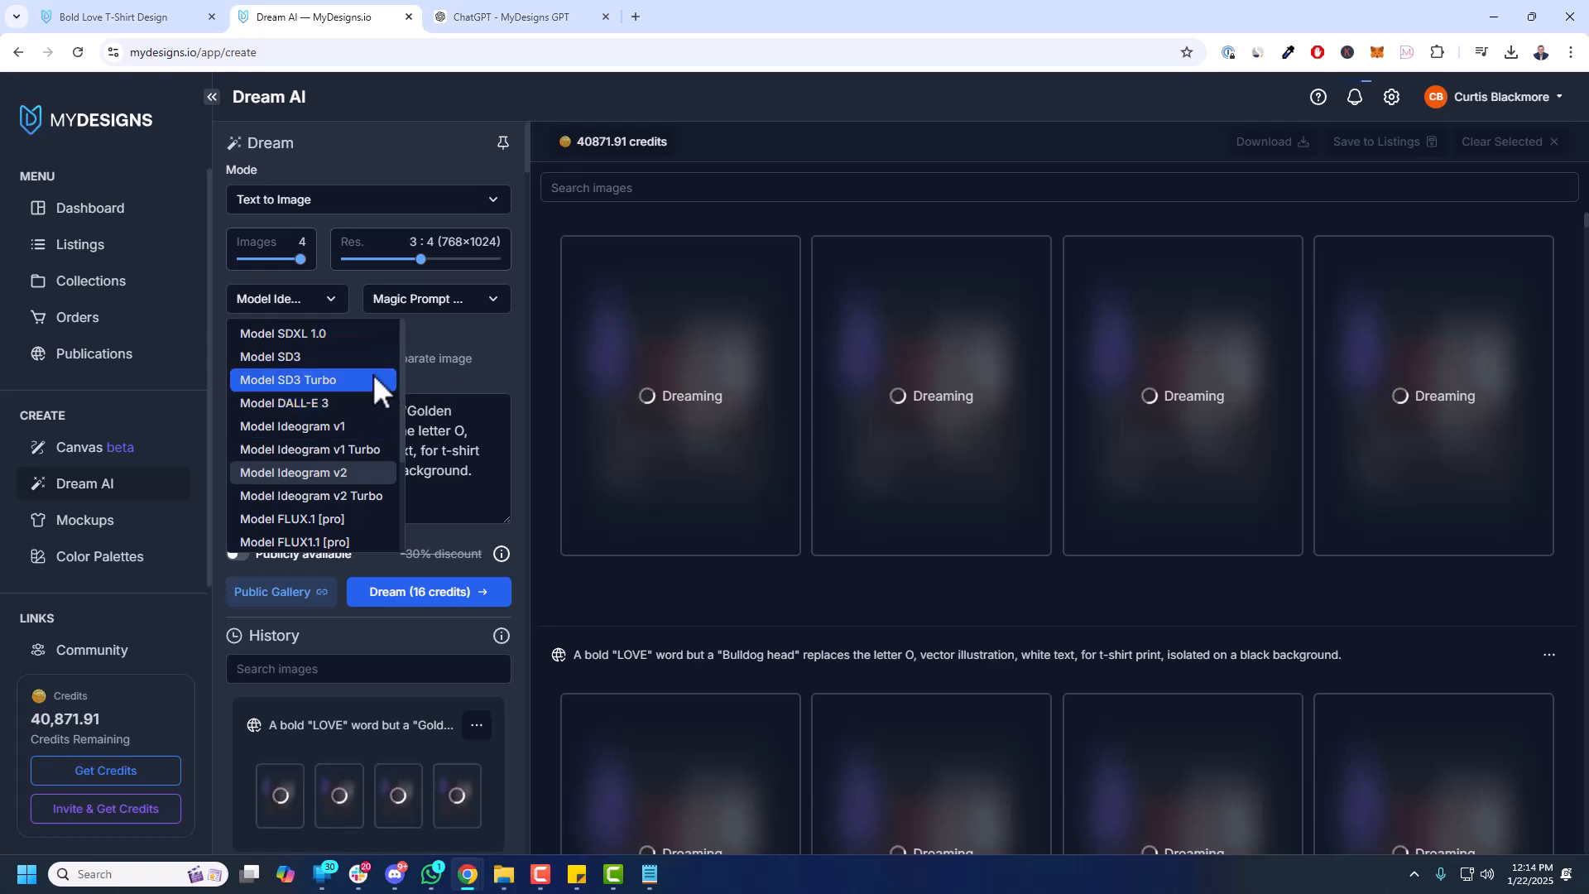
pyautogui.moveTo(305, 402)
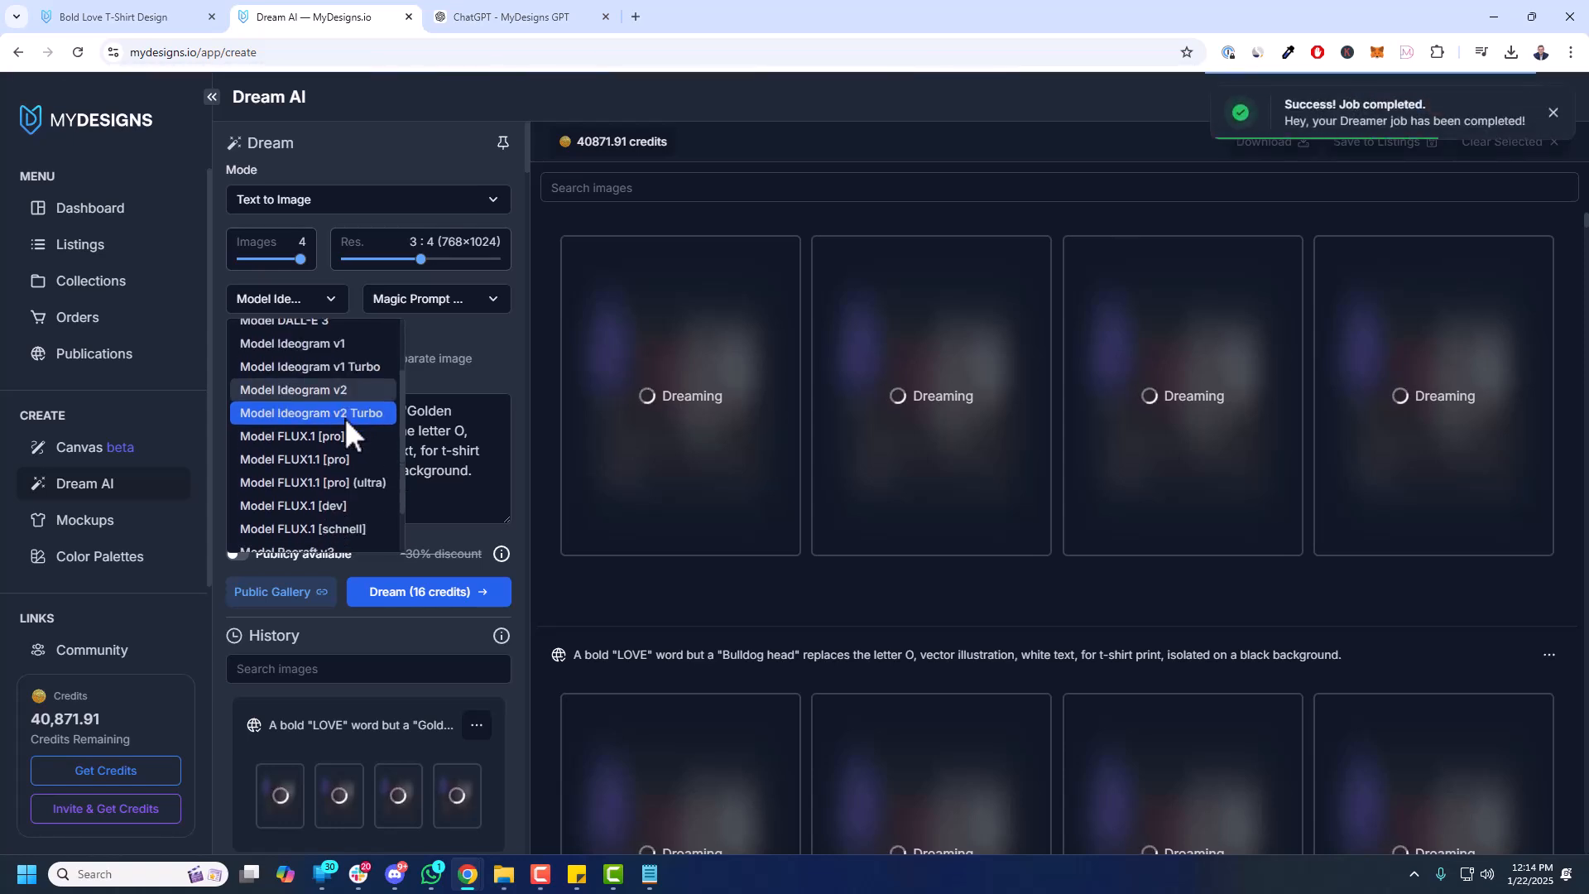
pyautogui.scroll(-3)
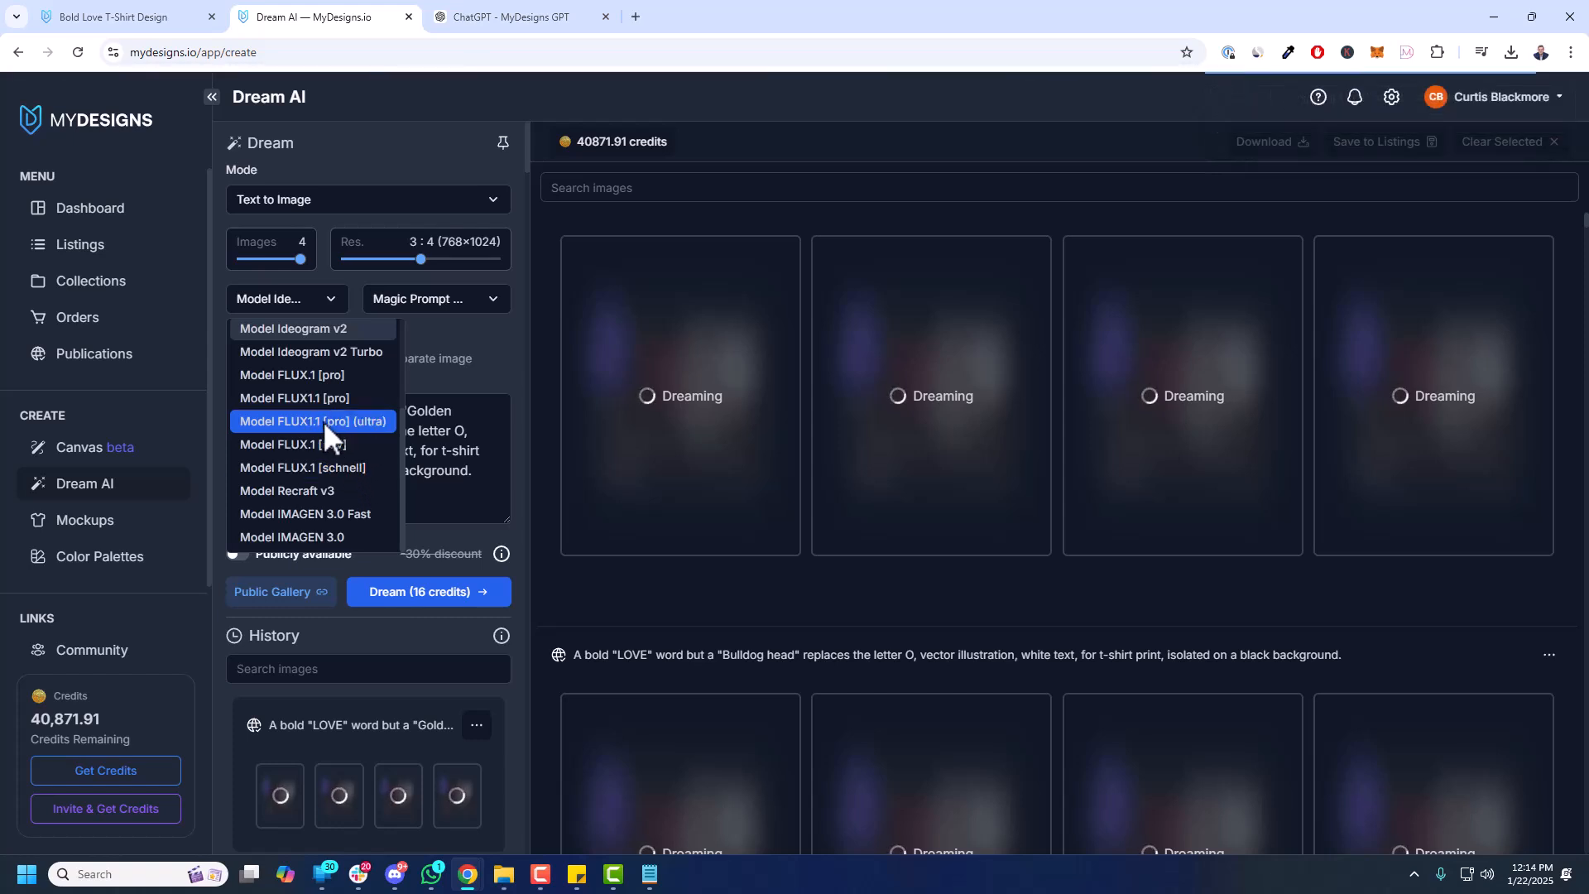
pyautogui.moveTo(324, 467)
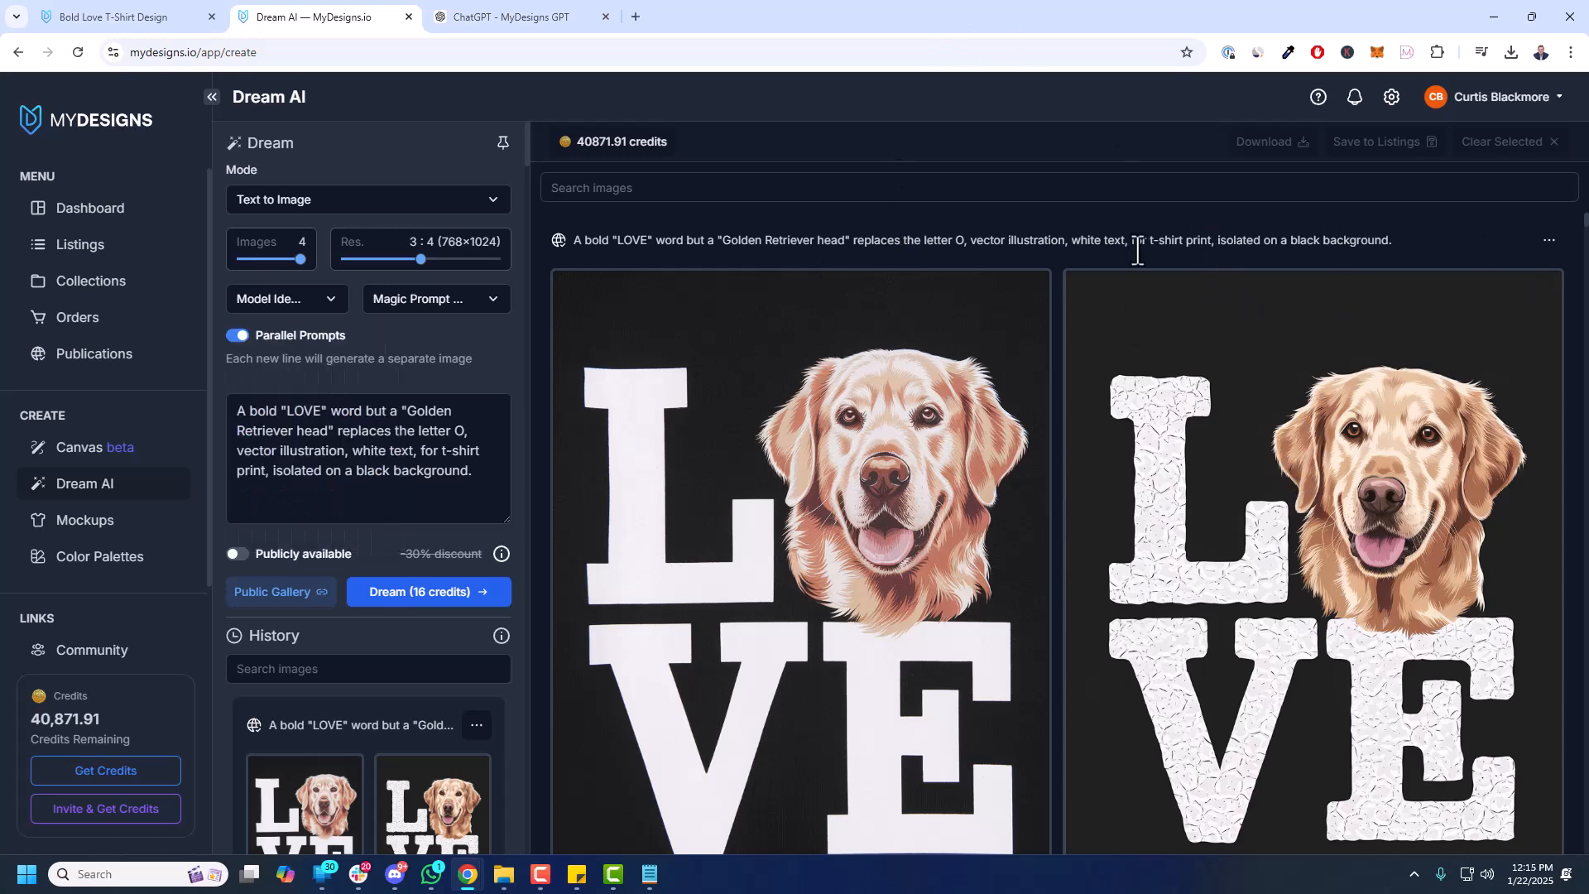
pyautogui.scroll(-3)
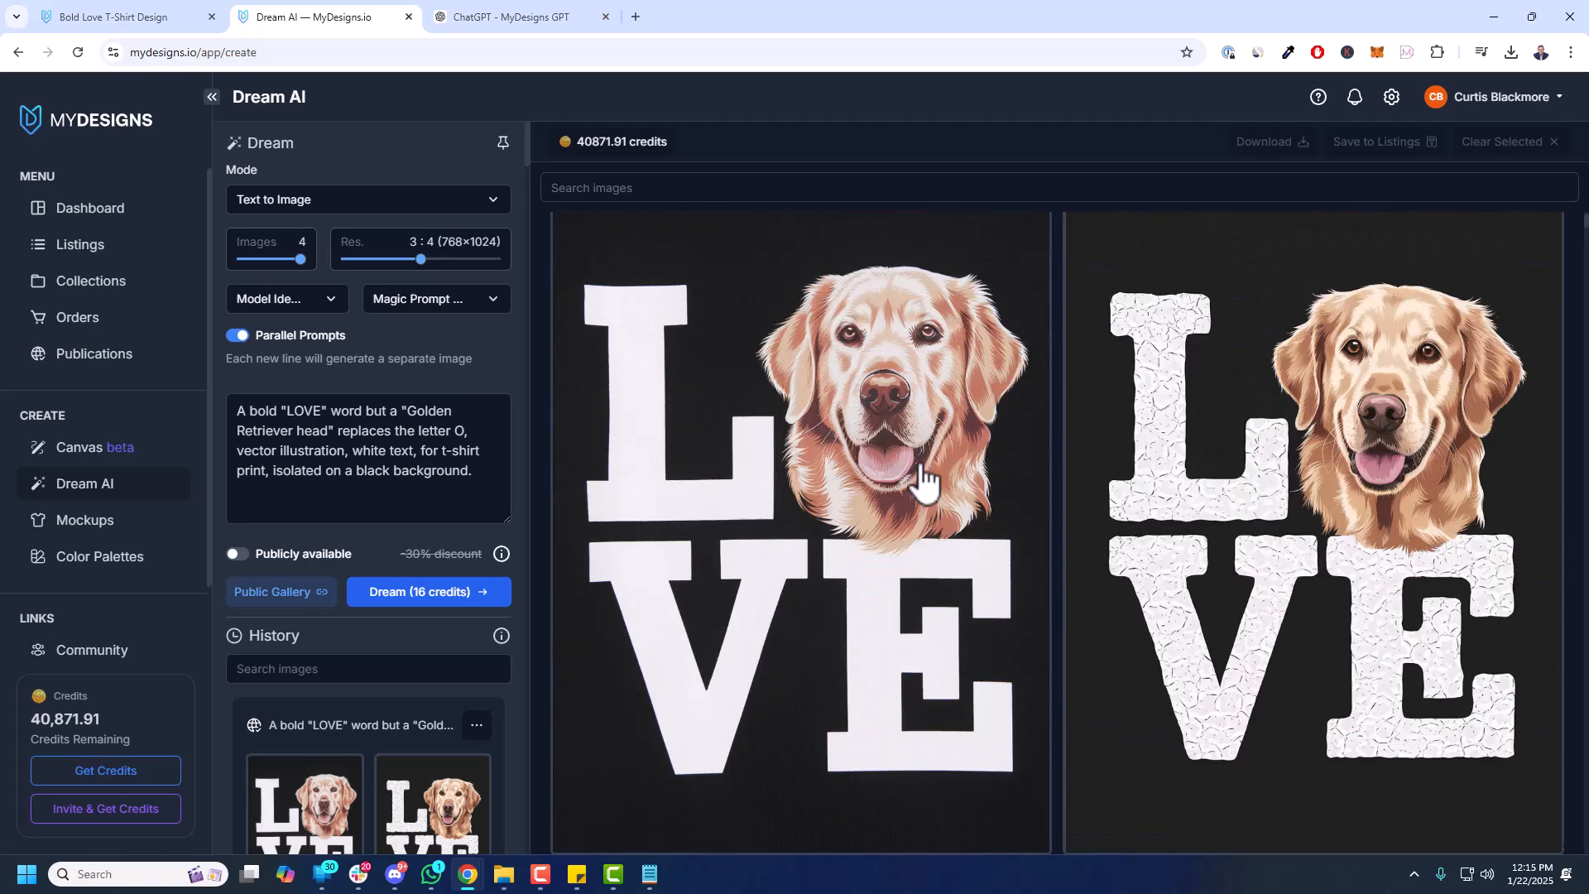
pyautogui.scroll(-3)
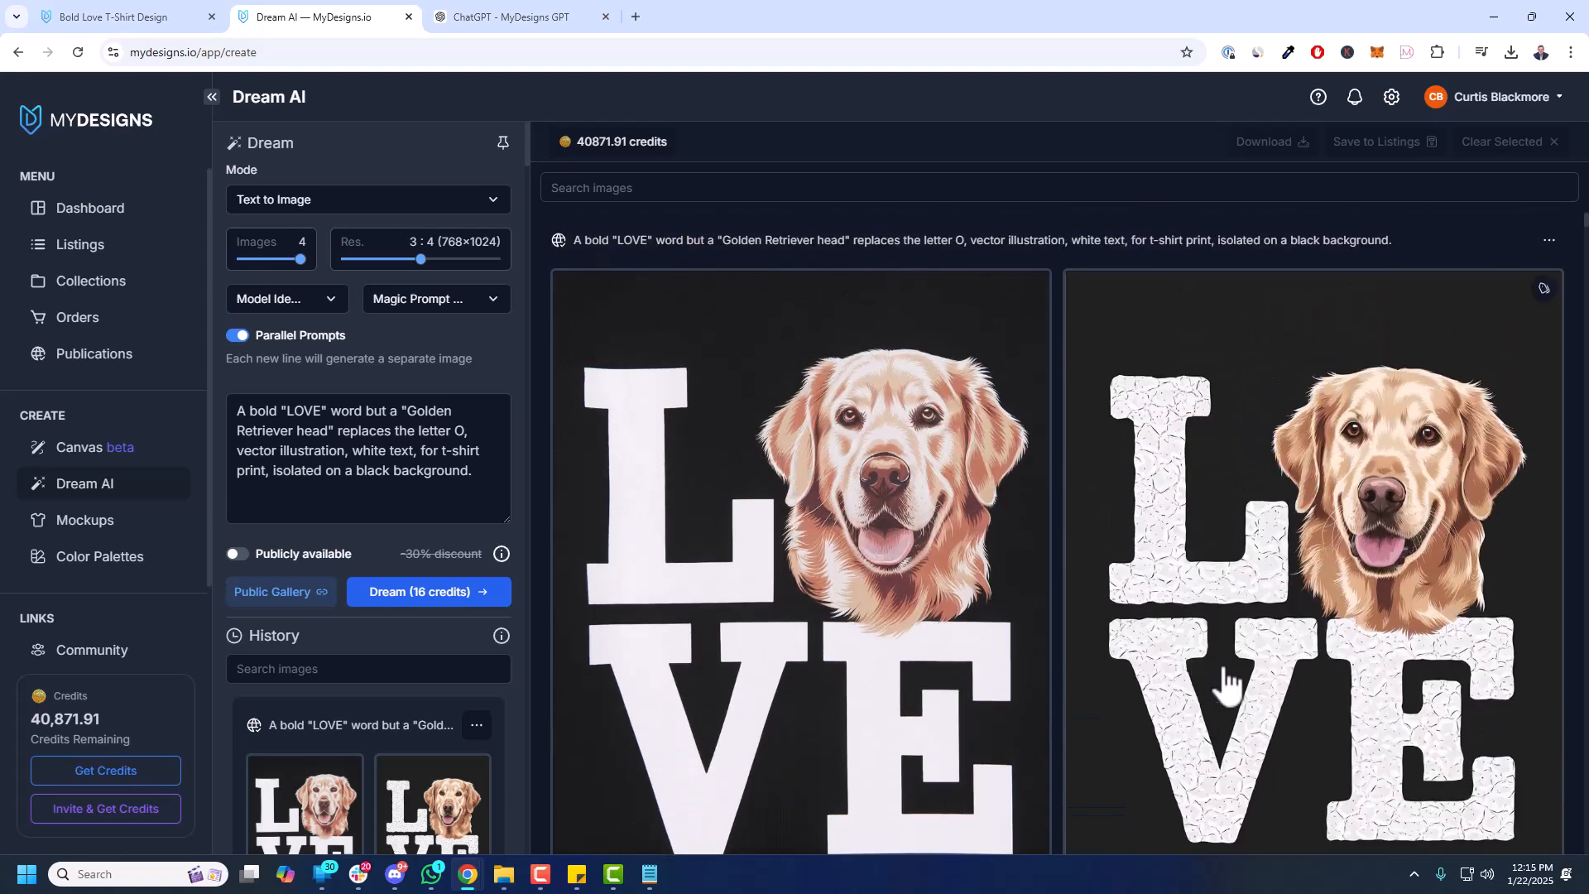
pyautogui.scroll(-3)
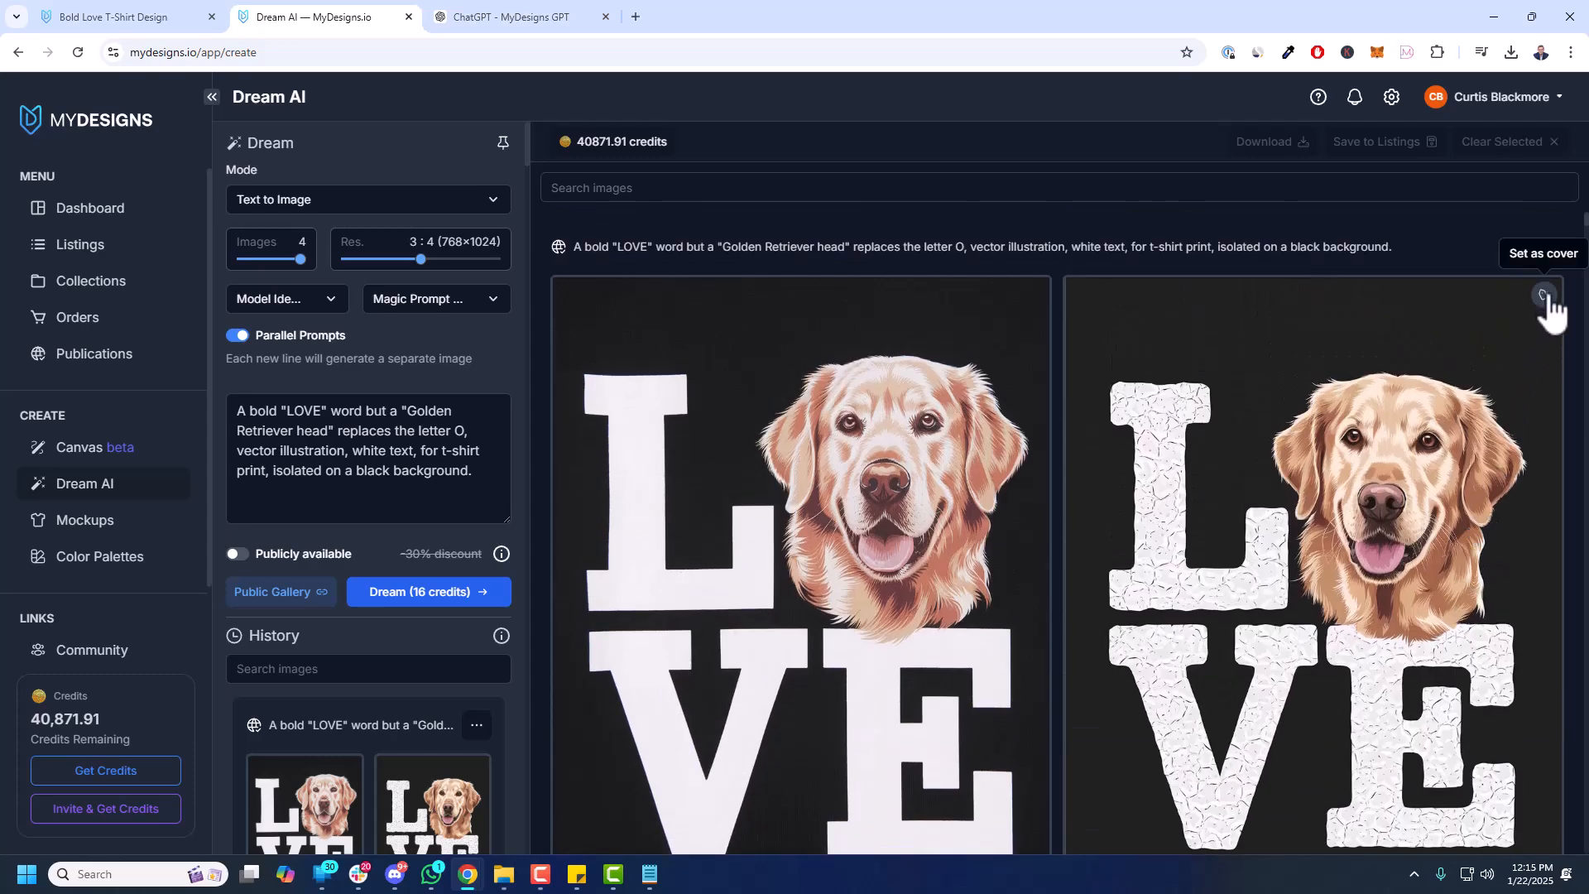
pyautogui.click(1540, 295)
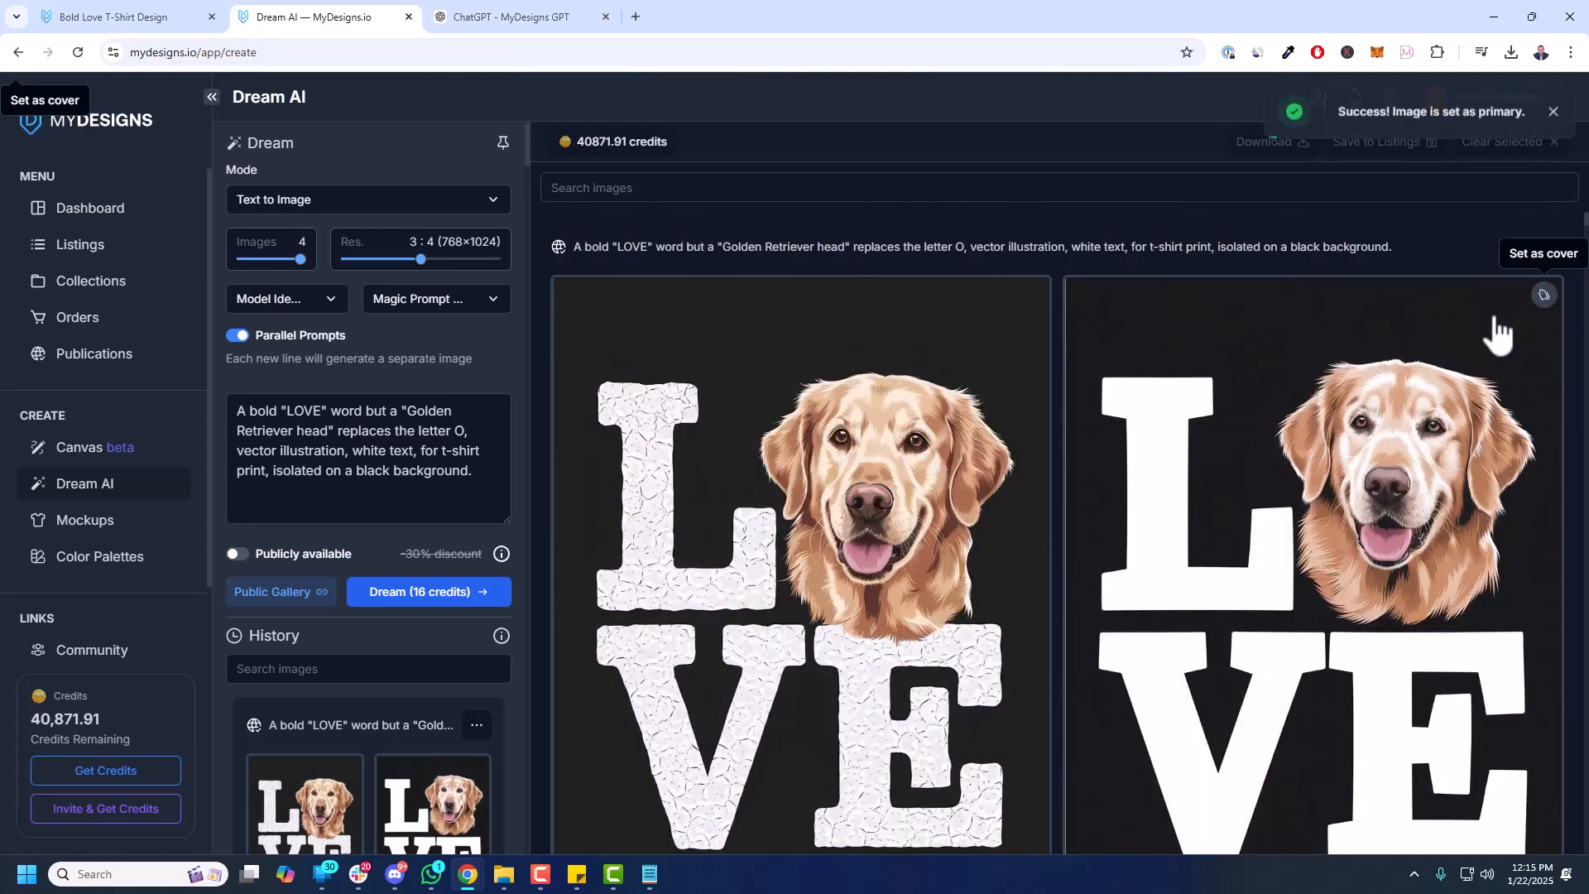
pyautogui.scroll(-3)
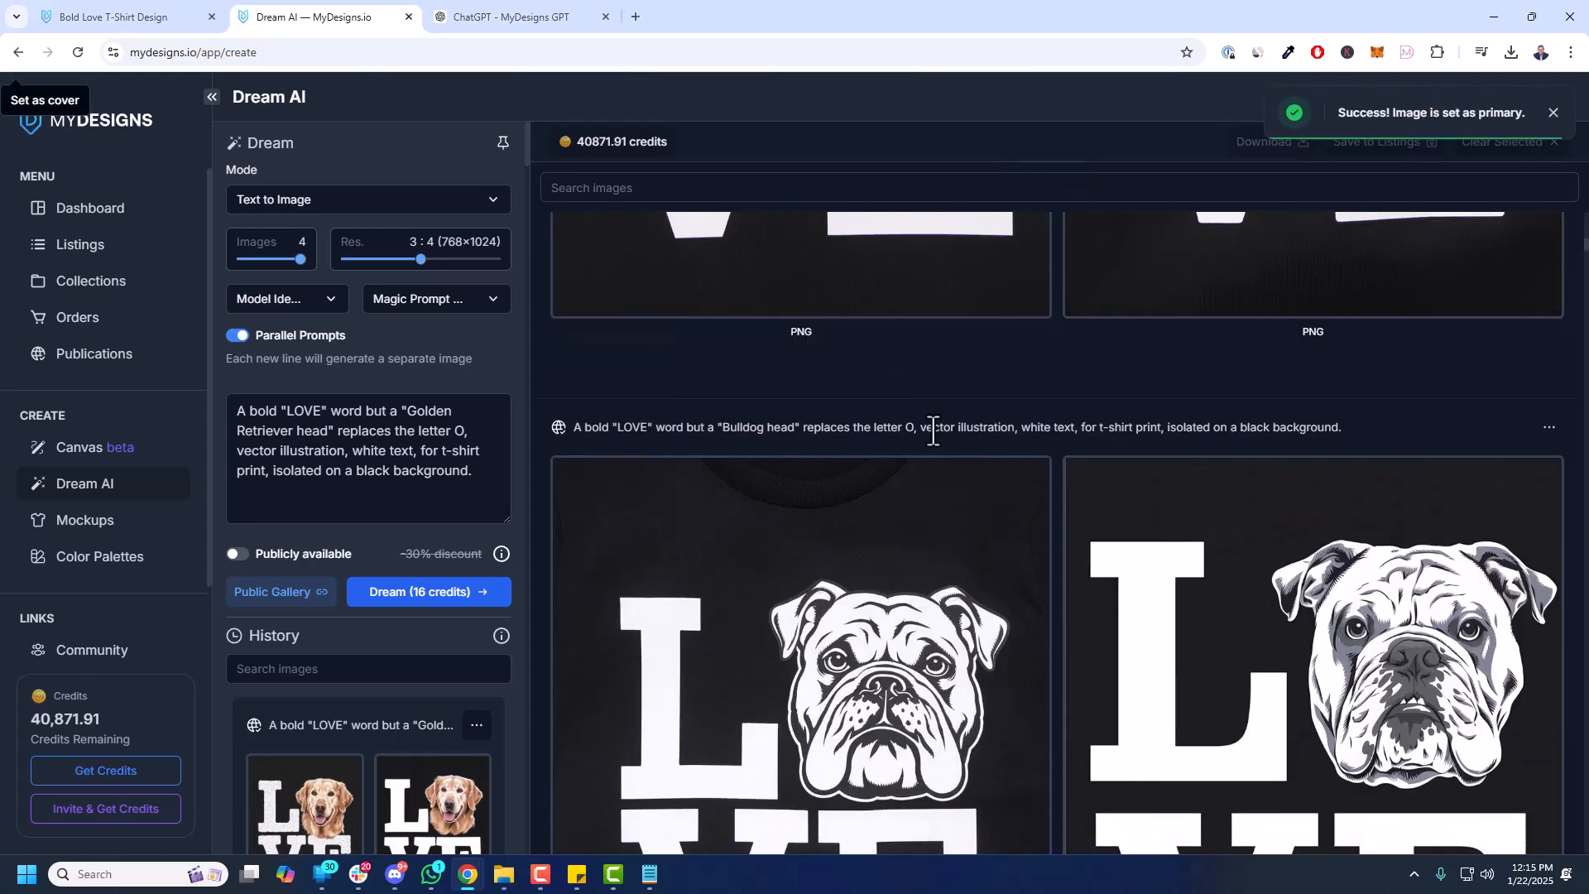
pyautogui.scroll(-3)
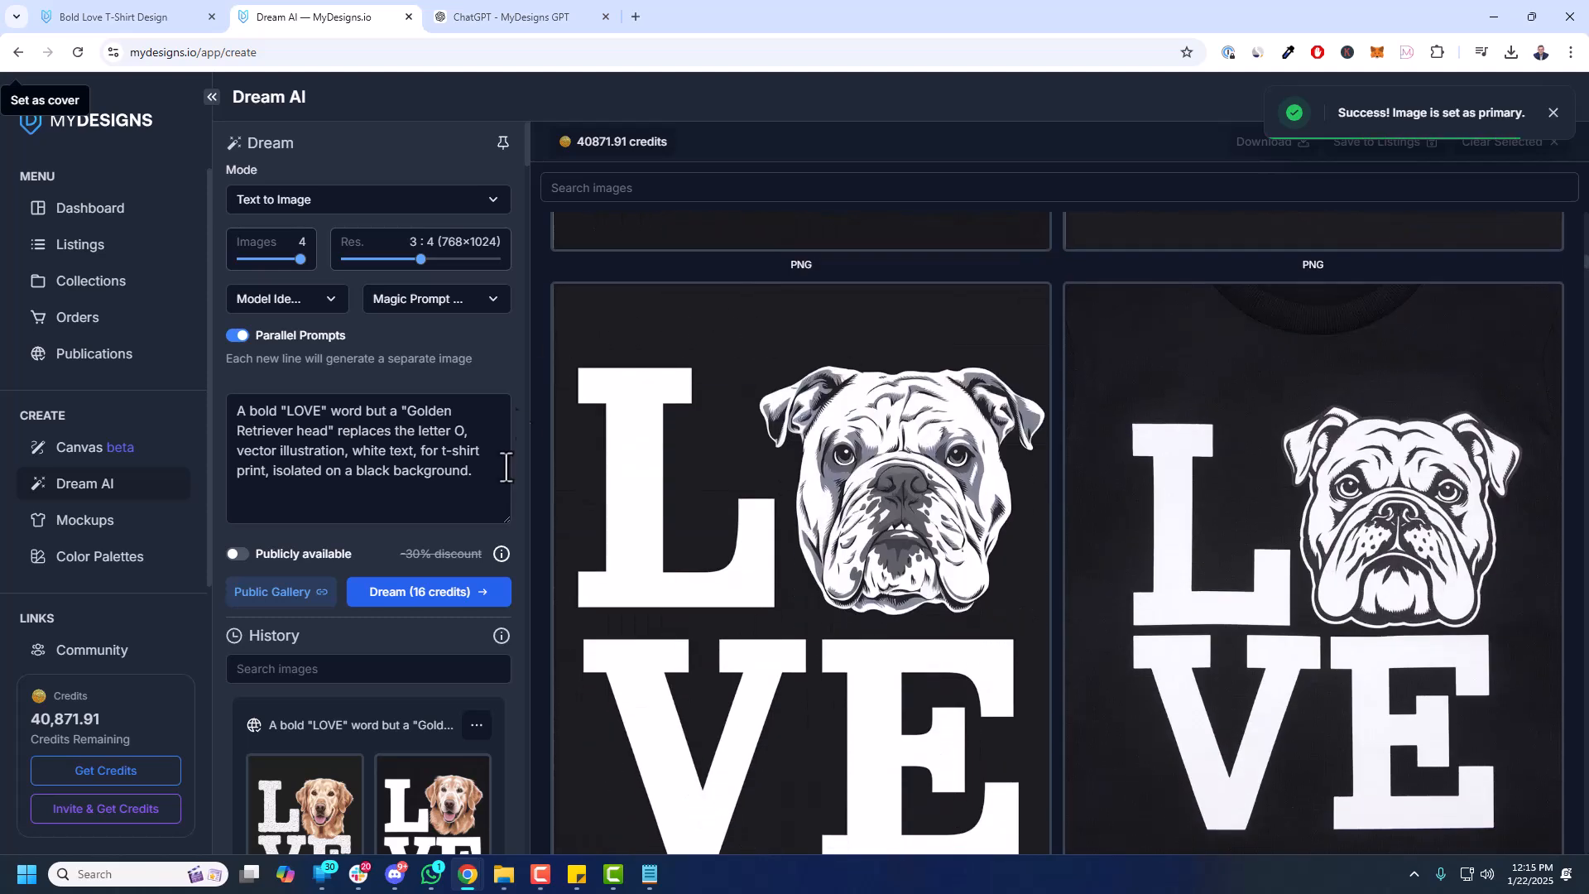
pyautogui.scroll(-3)
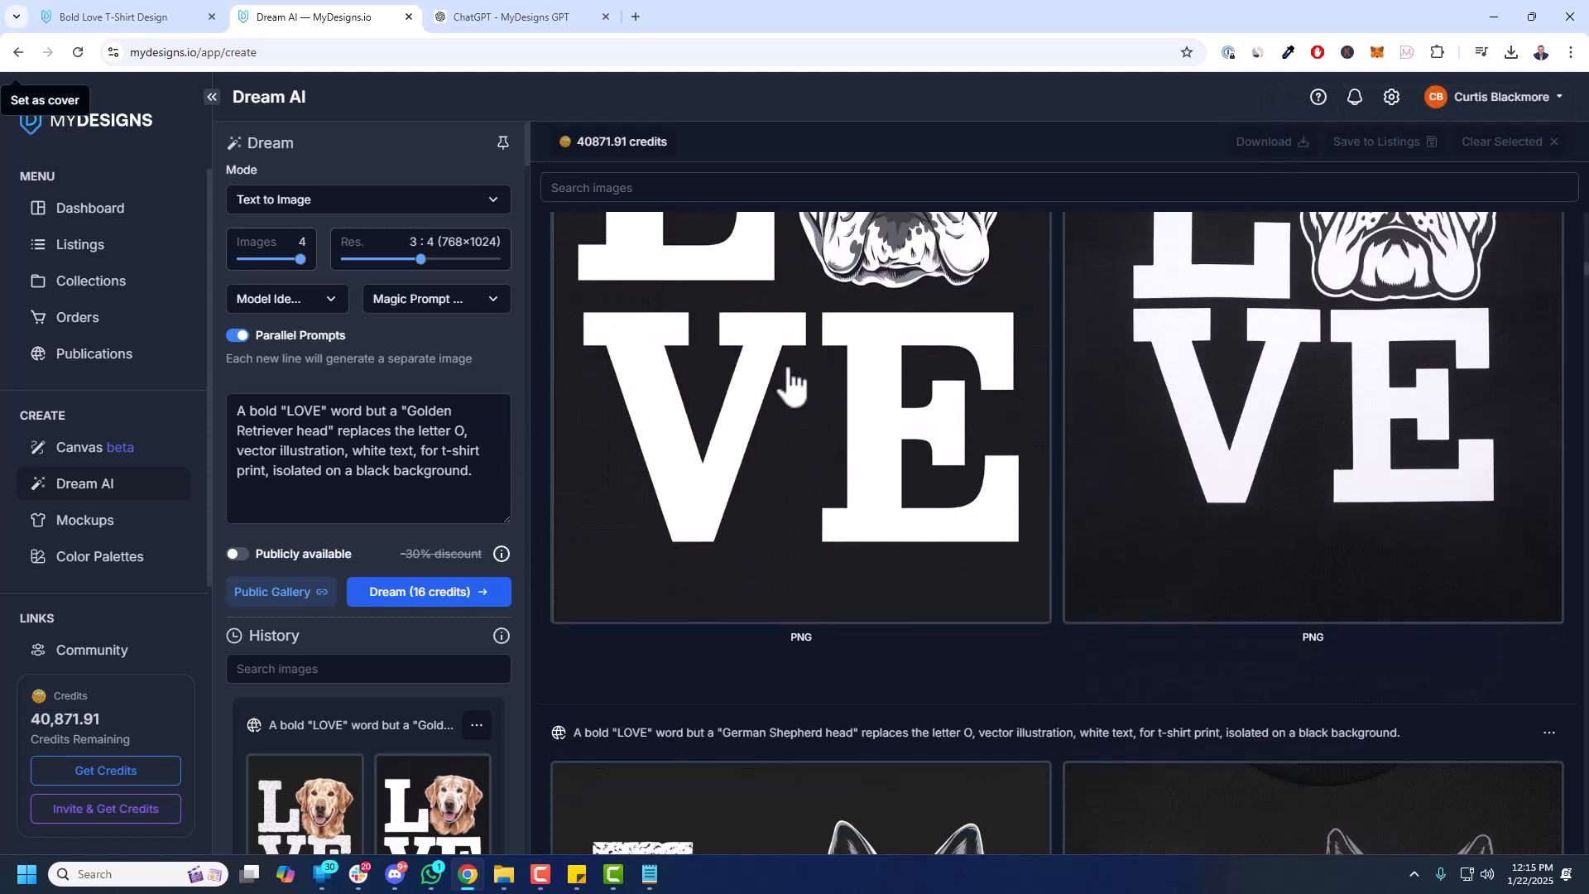
pyautogui.scroll(-3)
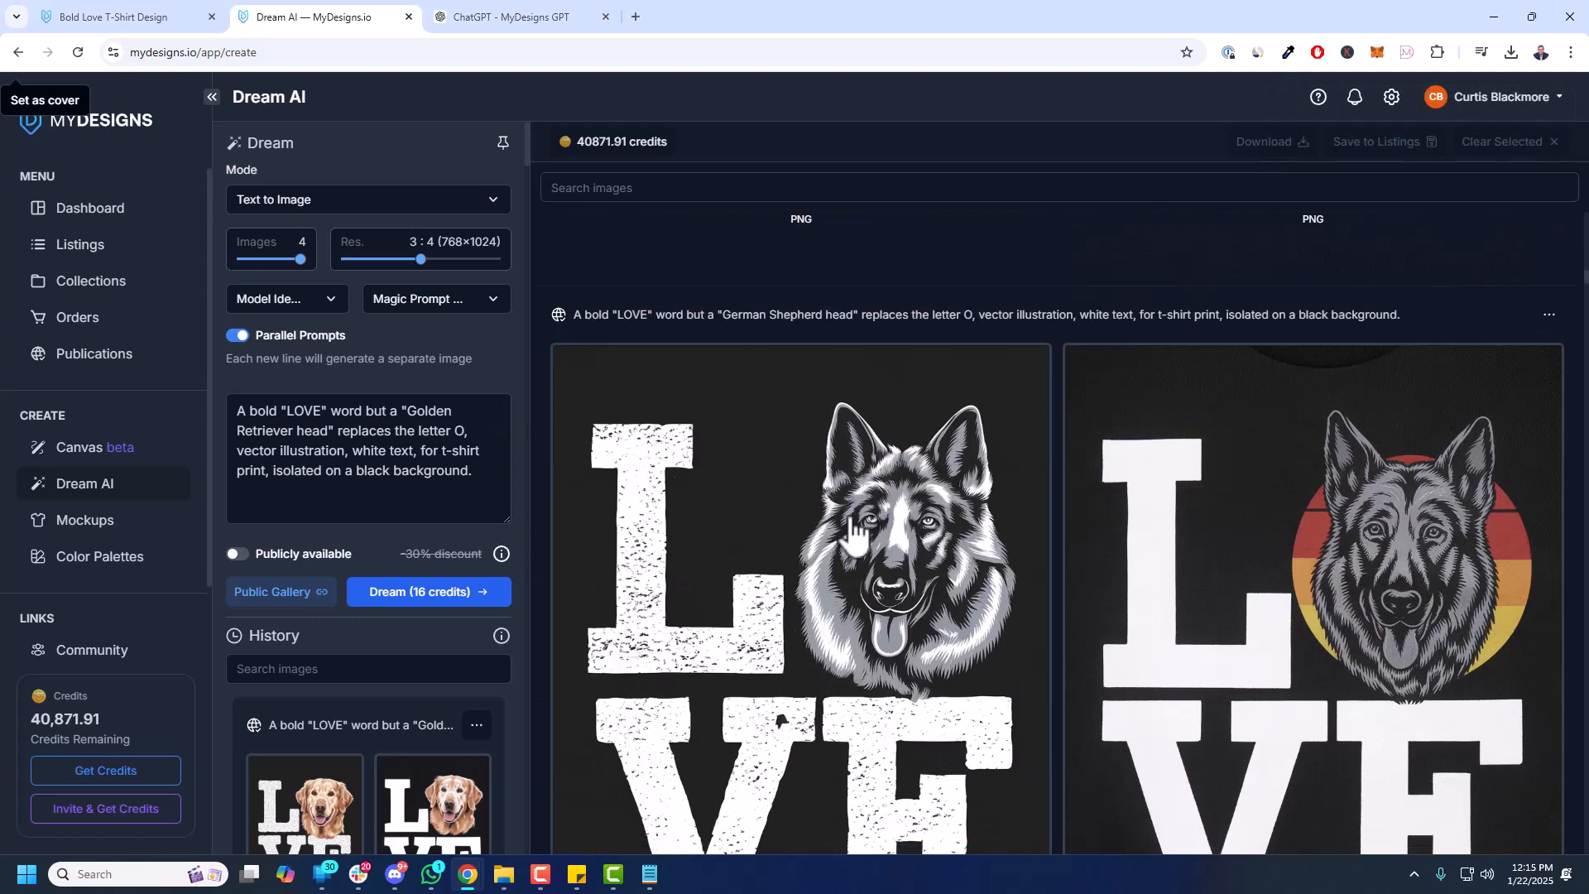
pyautogui.scroll(-3)
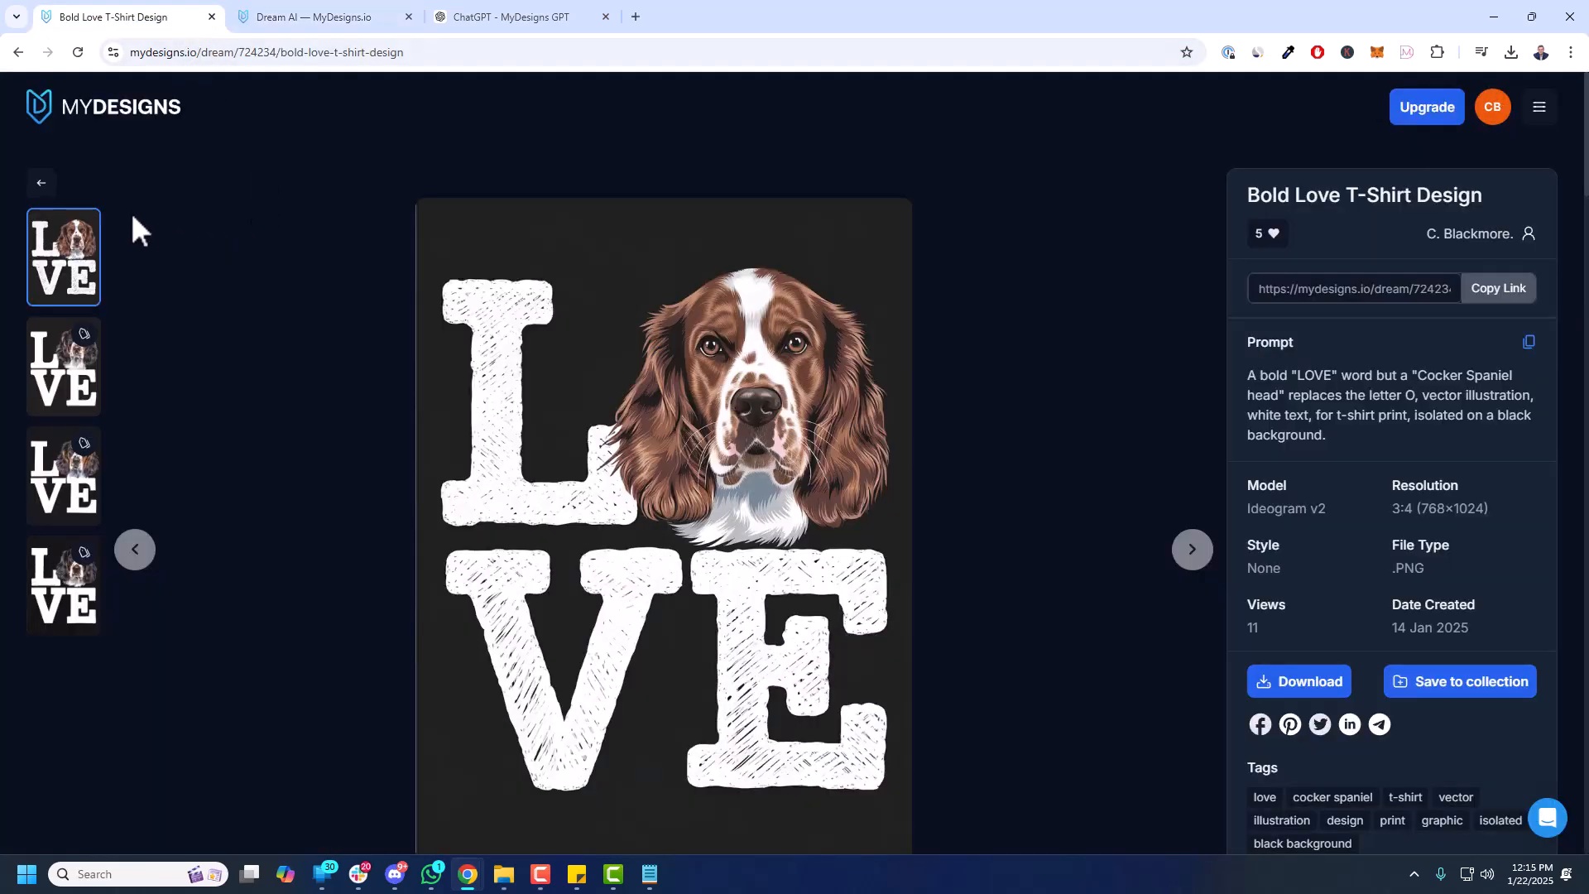
# - Return to the public gallery and rank its designs by Most Likes
pyautogui.click(103, 106)
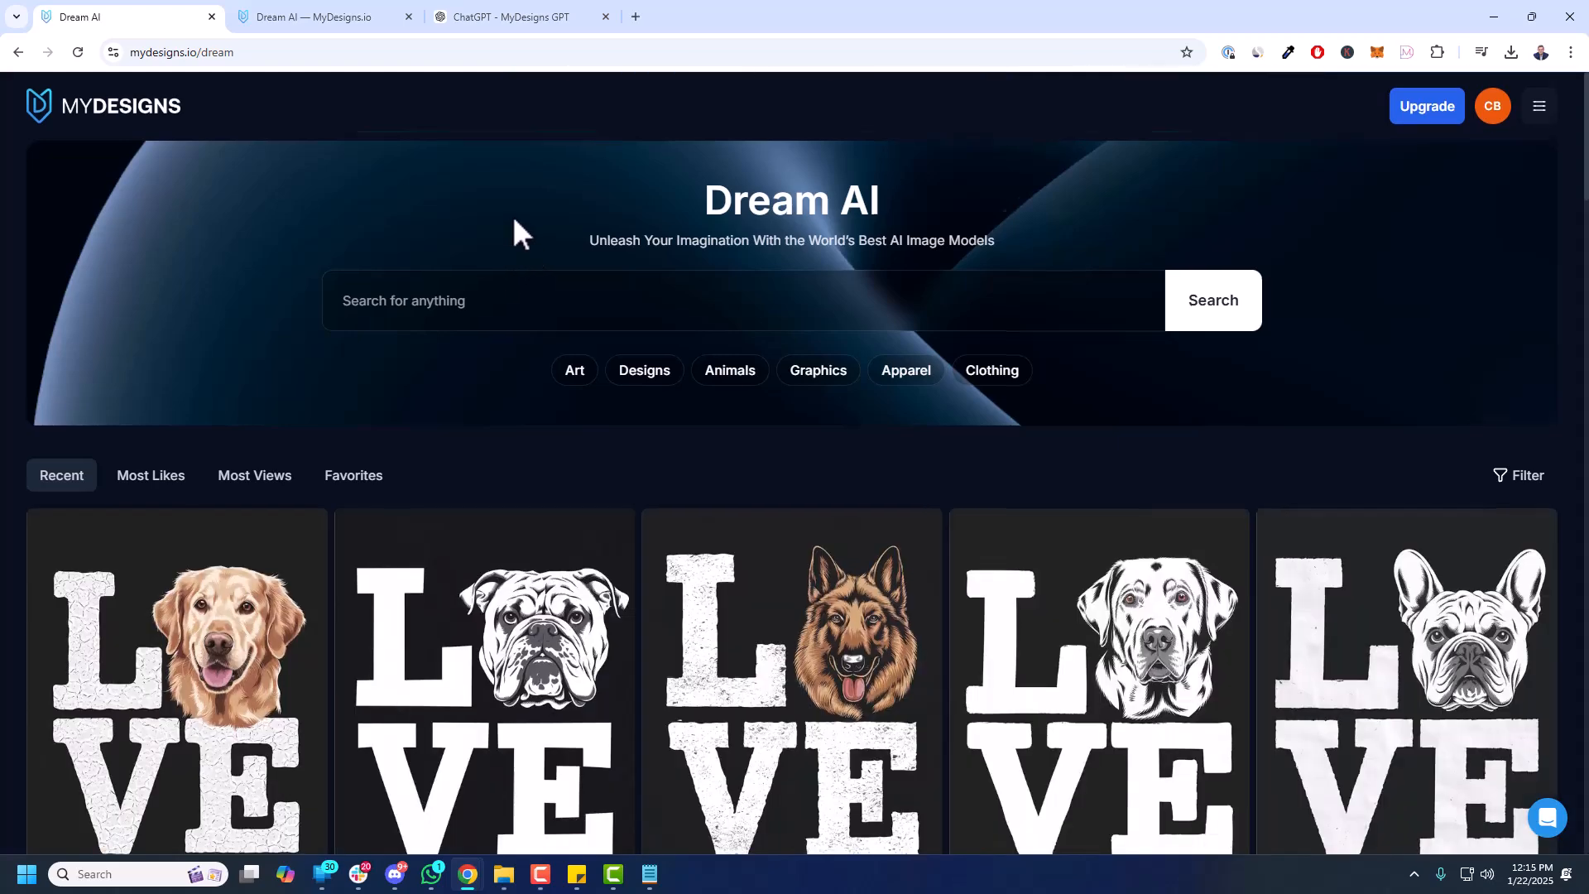
pyautogui.scroll(-3)
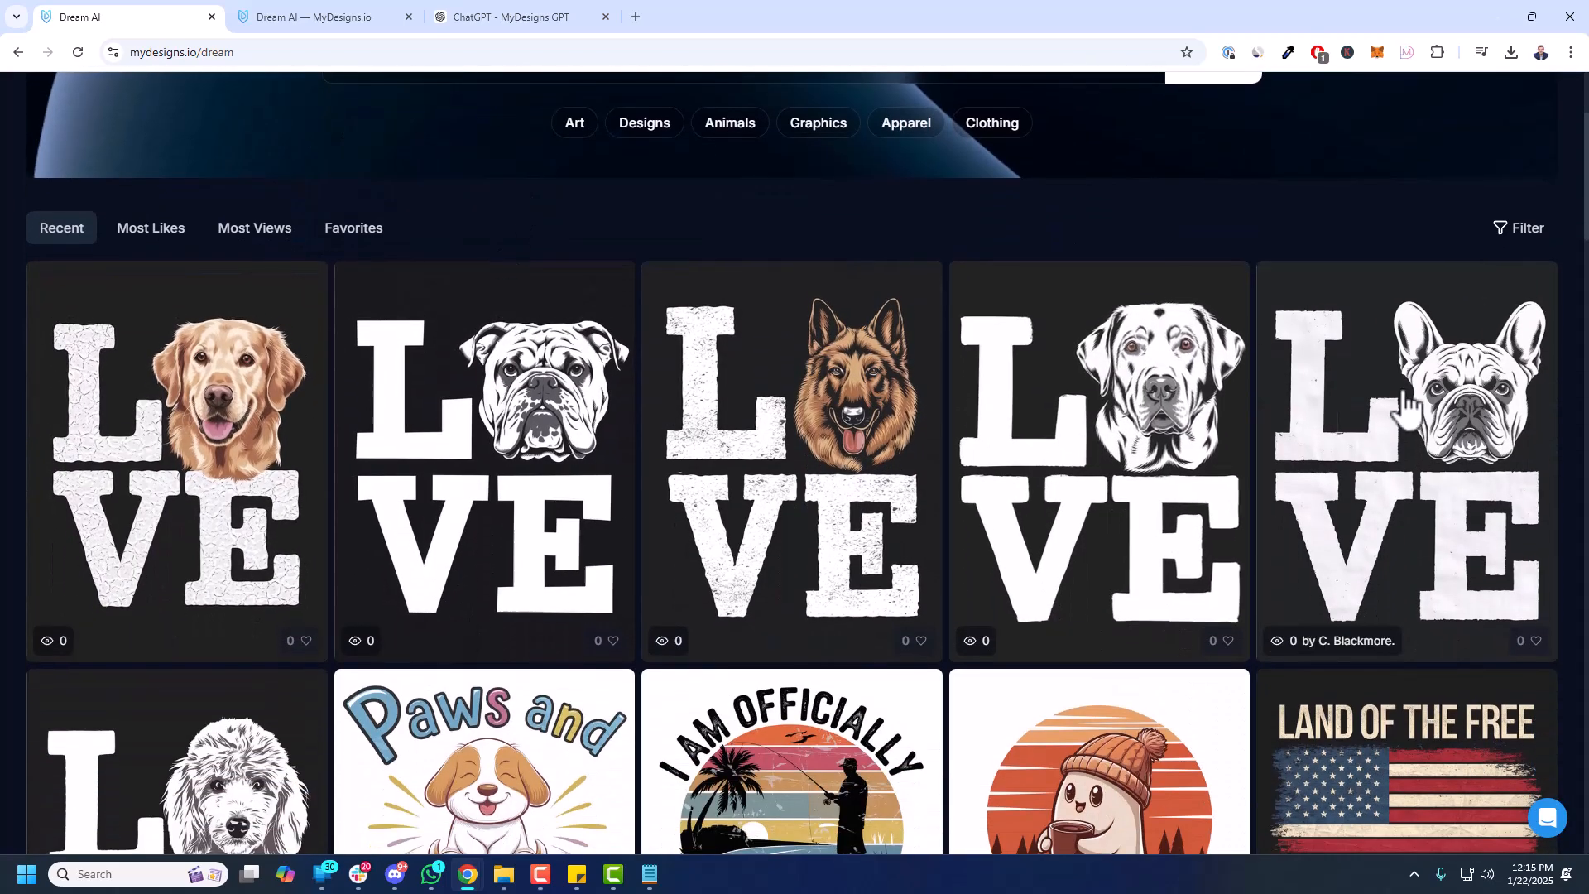
pyautogui.moveTo(810, 425)
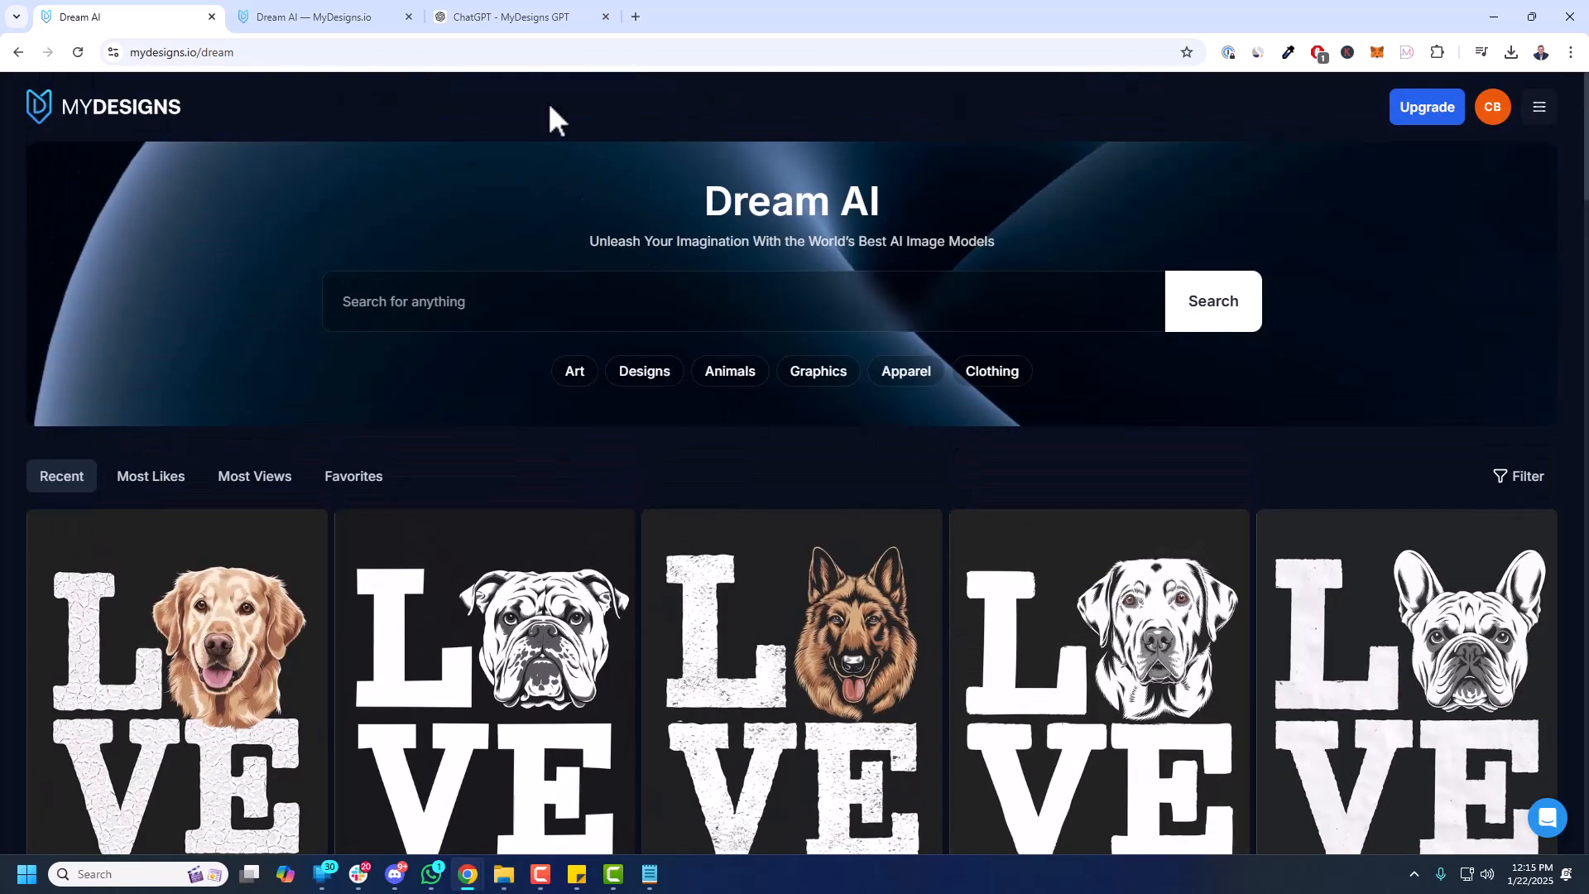
pyautogui.click(151, 477)
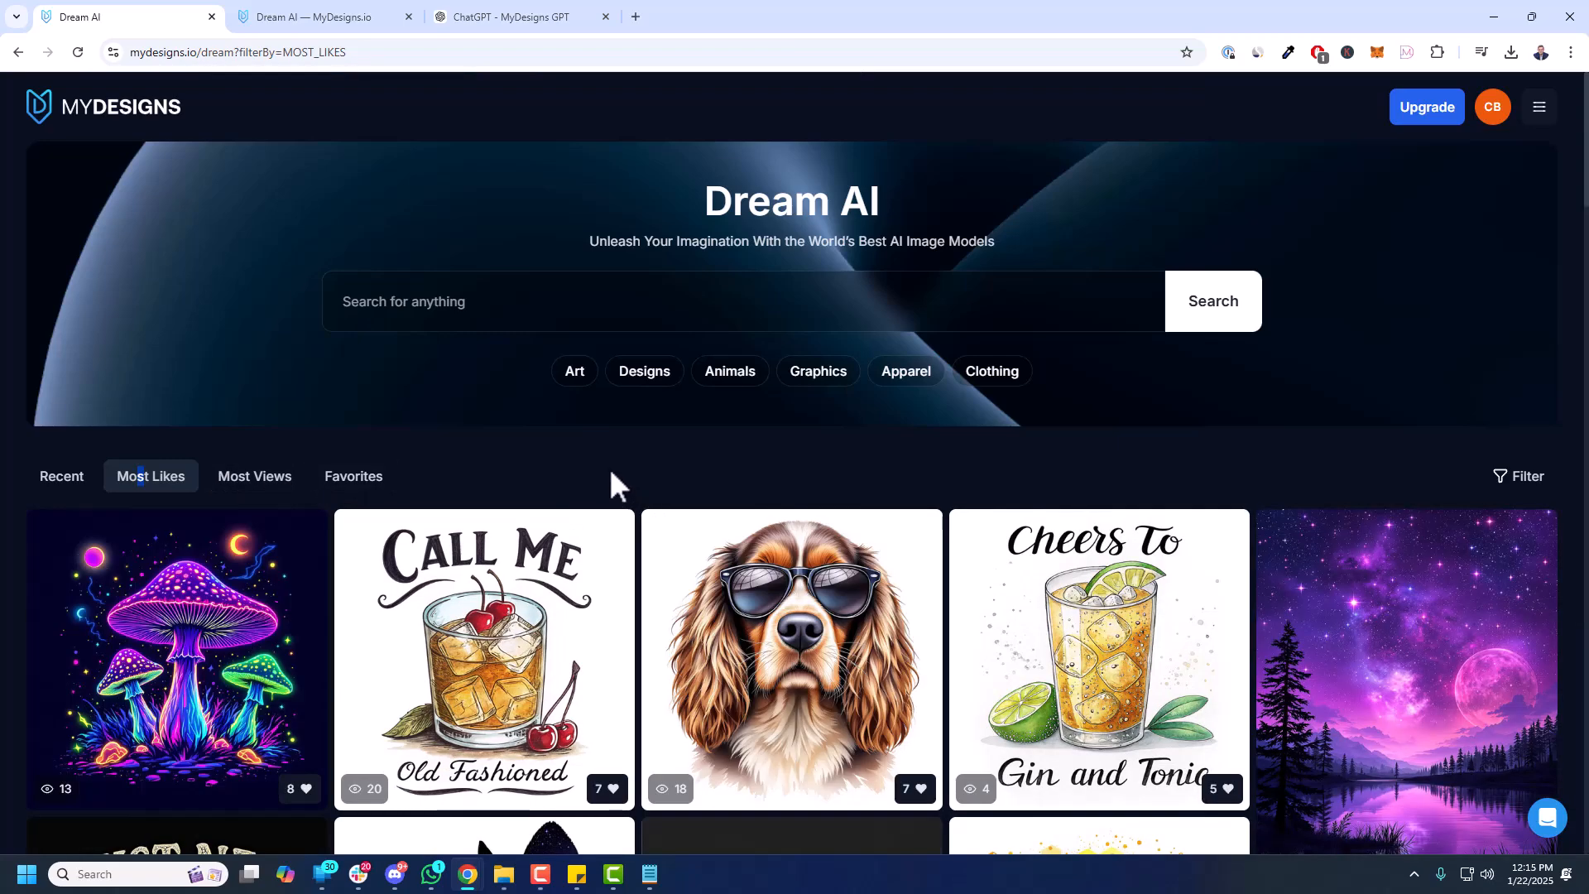
pyautogui.scroll(-3)
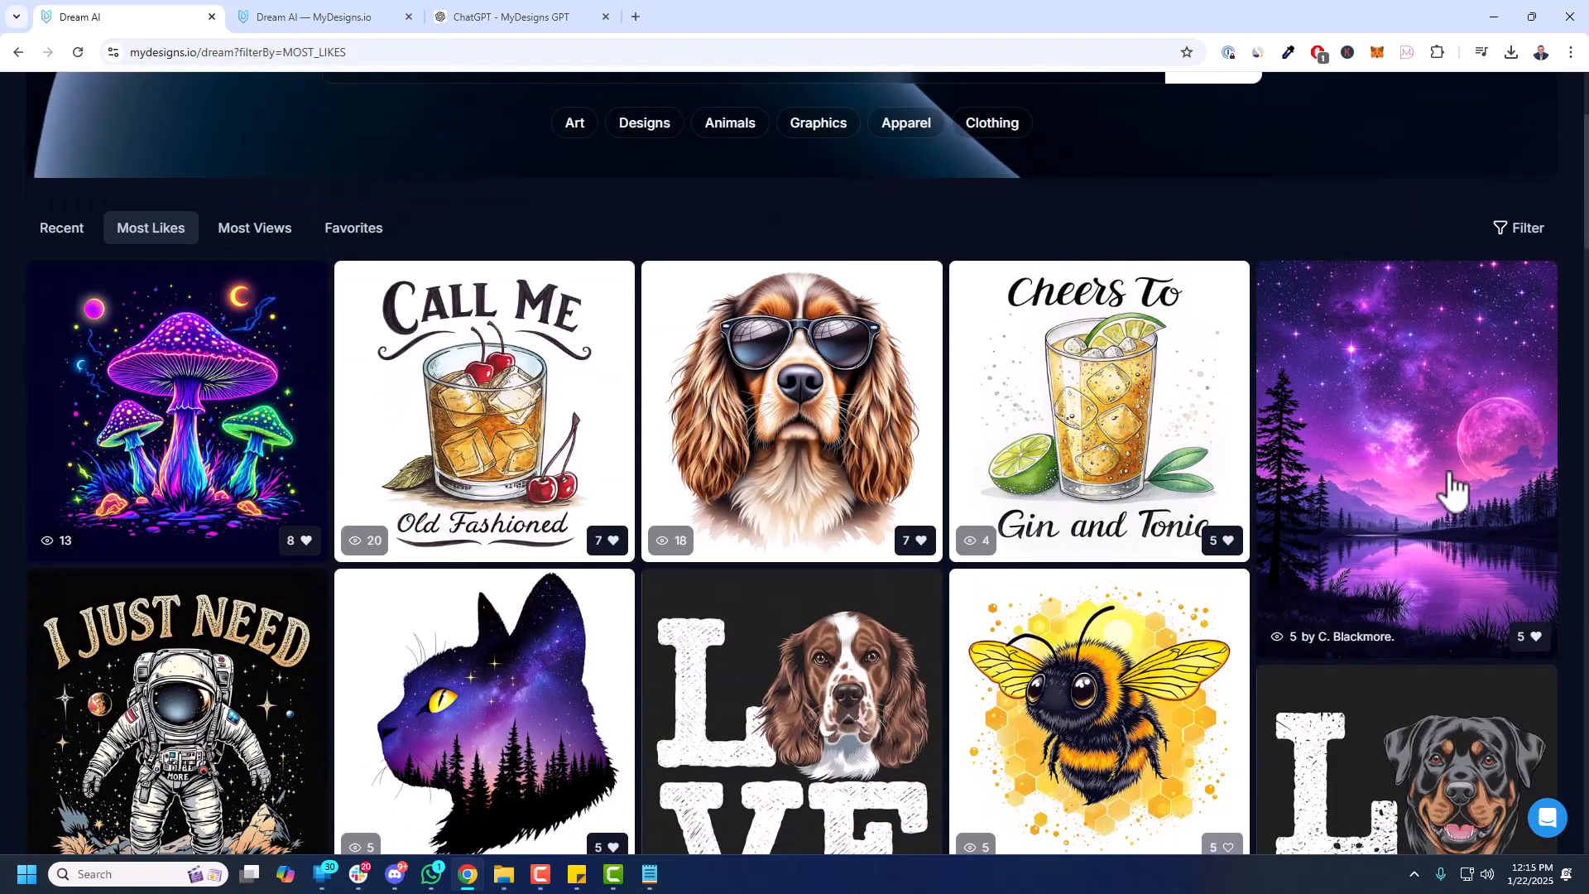
# - Copy the purple cosmic lake landscape's prompt and head to the ChatGPT tab
pyautogui.click(1405, 457)
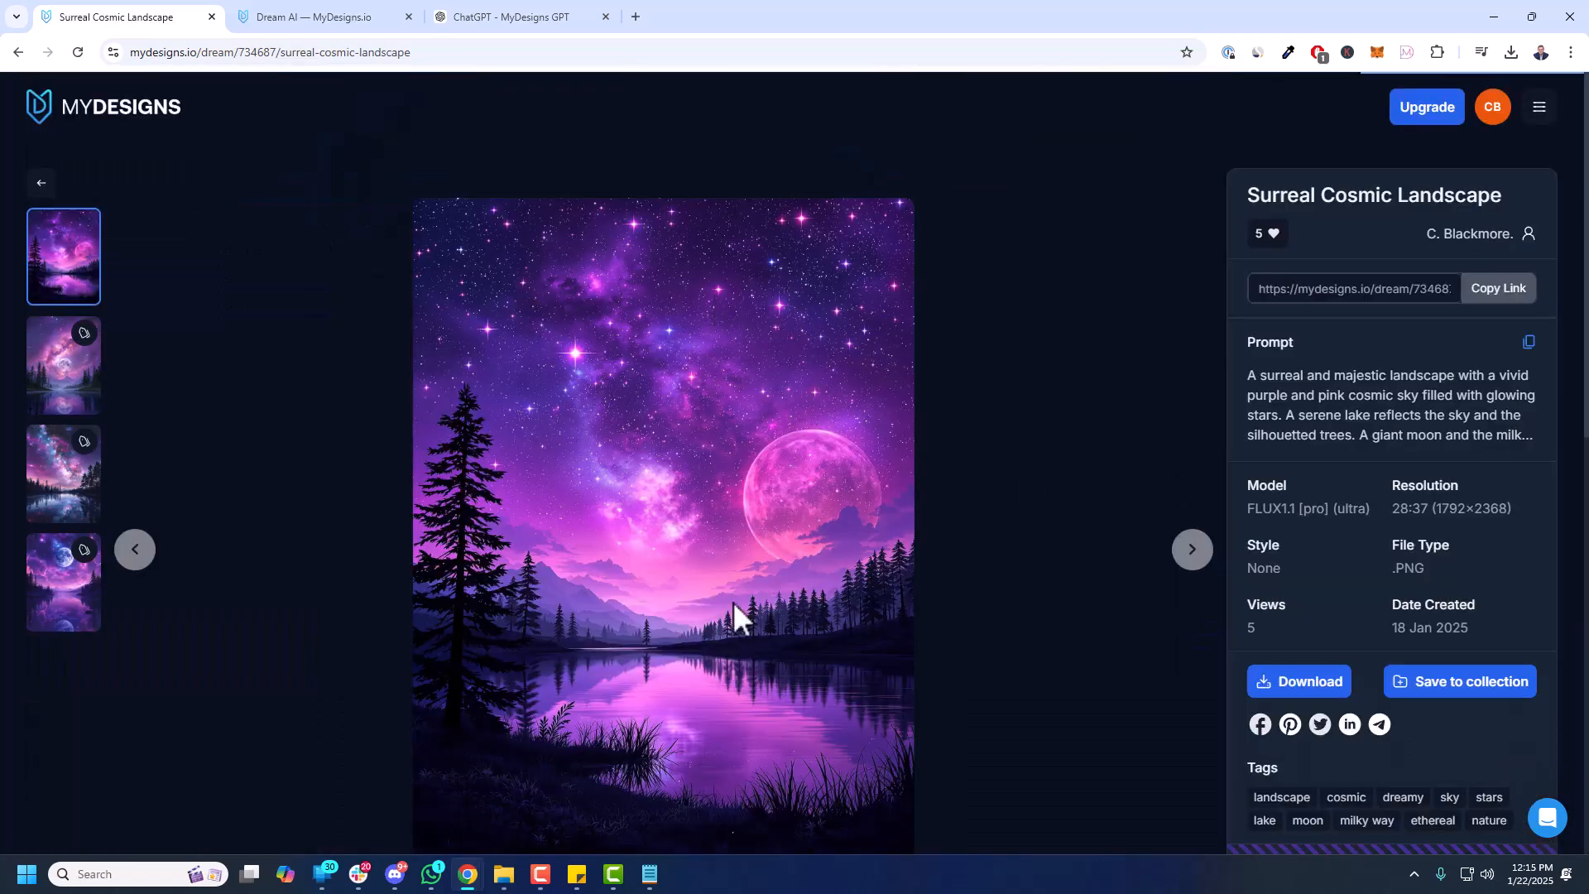
pyautogui.moveTo(846, 593)
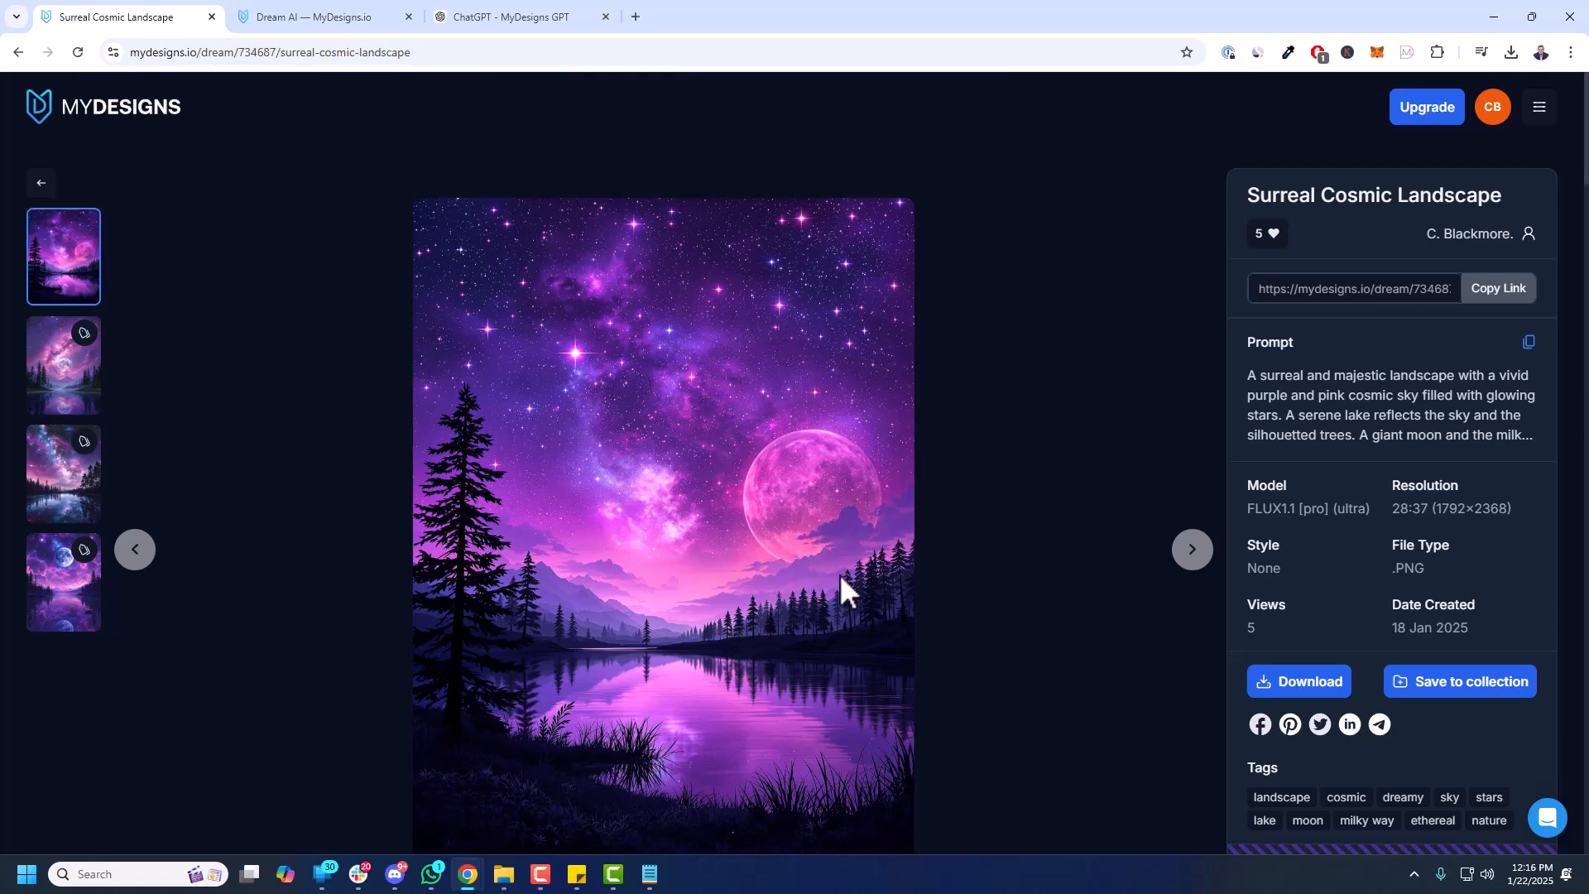
pyautogui.moveTo(849, 602)
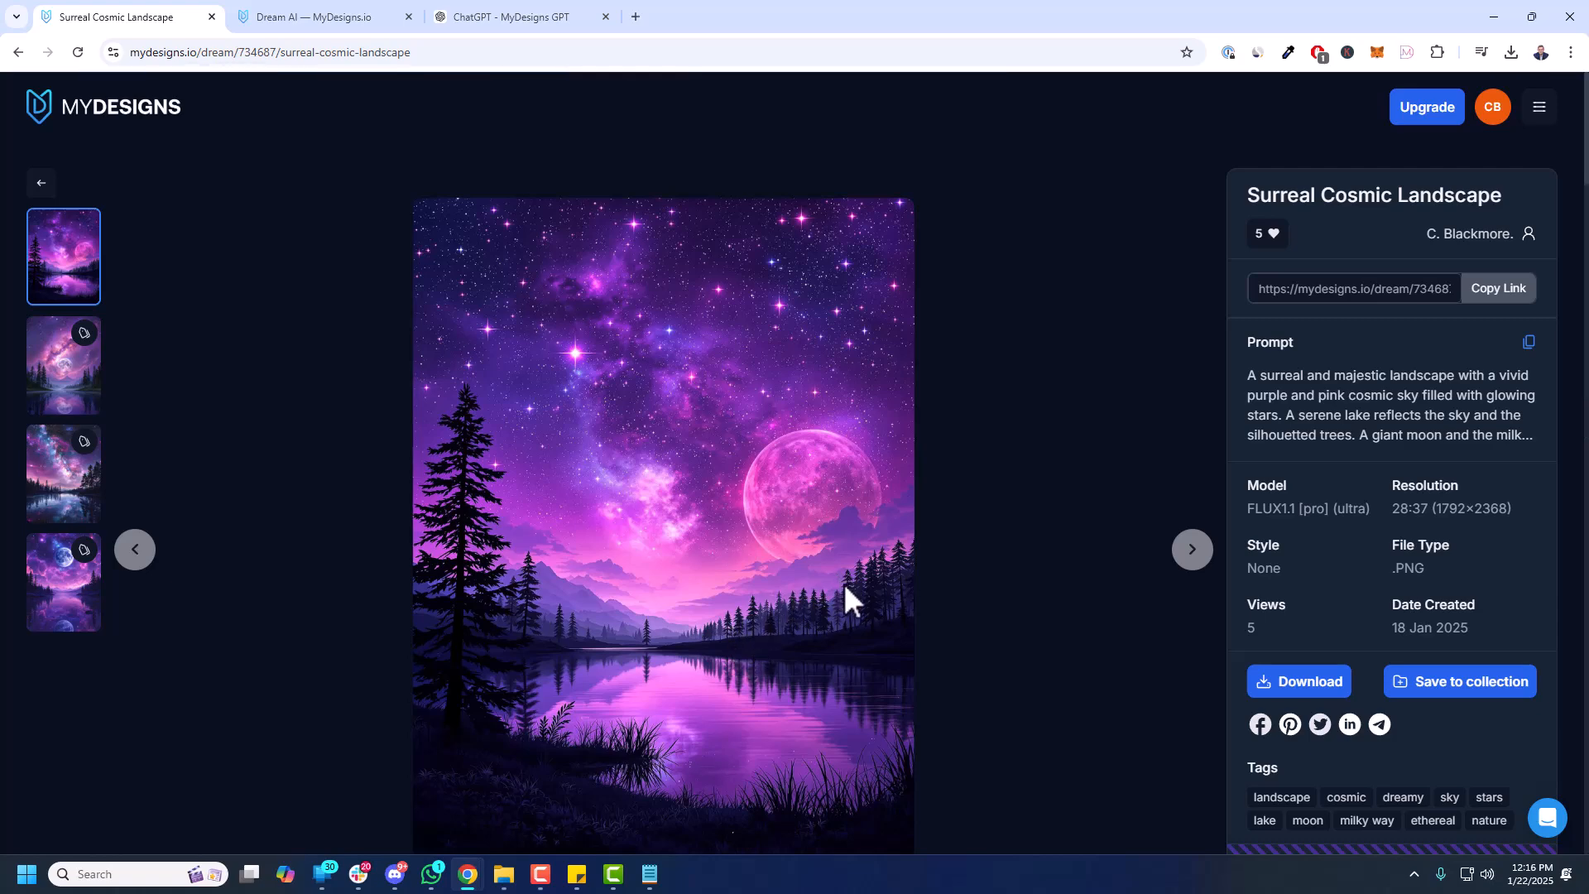
pyautogui.moveTo(733, 512)
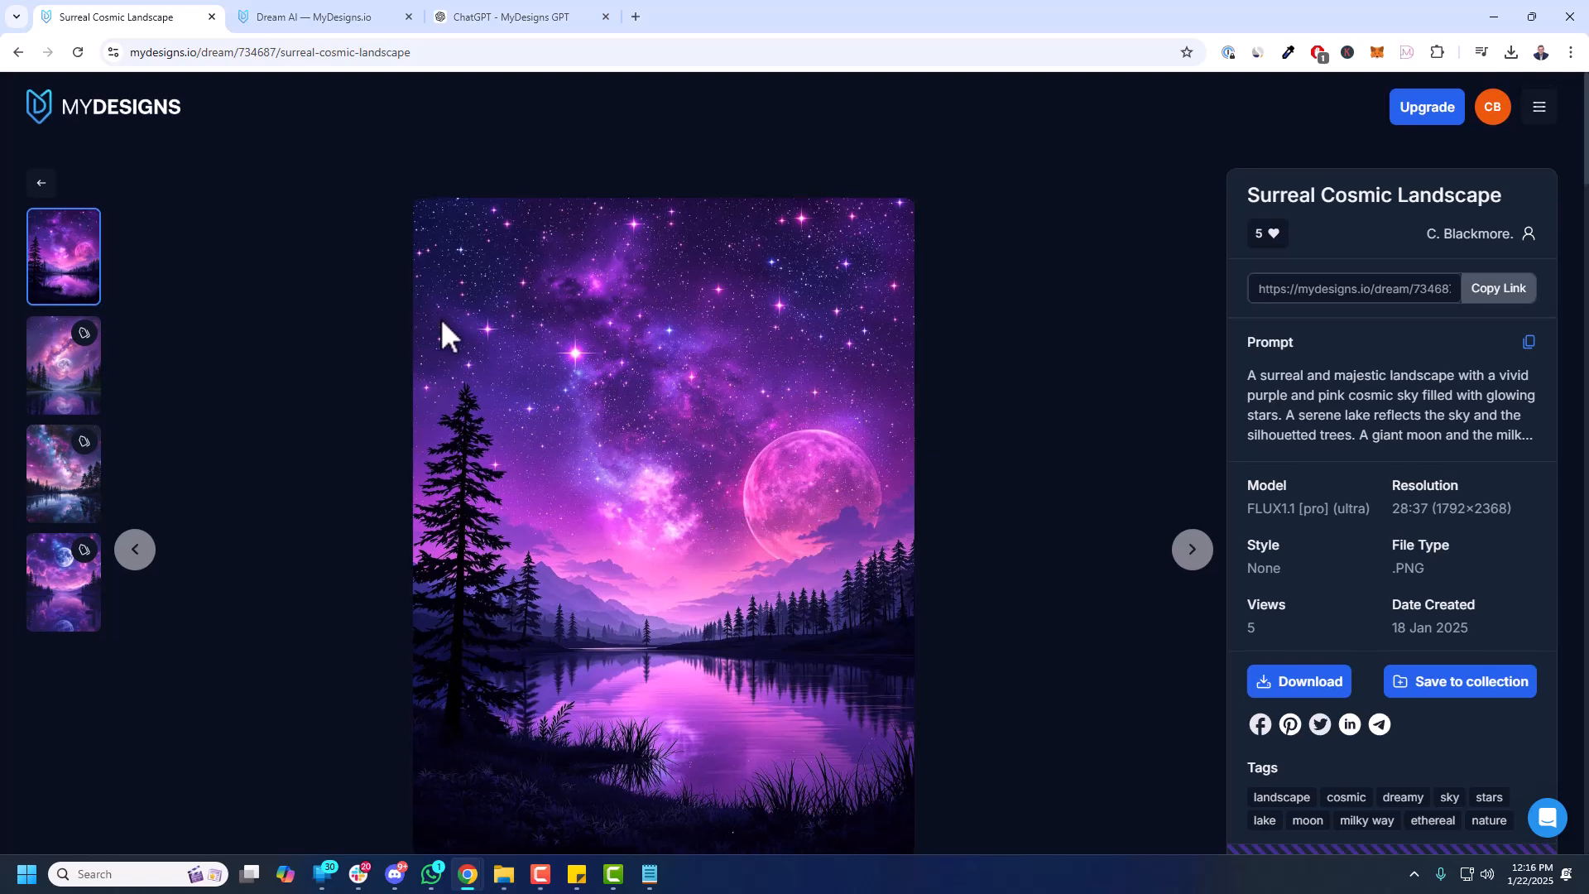
pyautogui.moveTo(1256, 524)
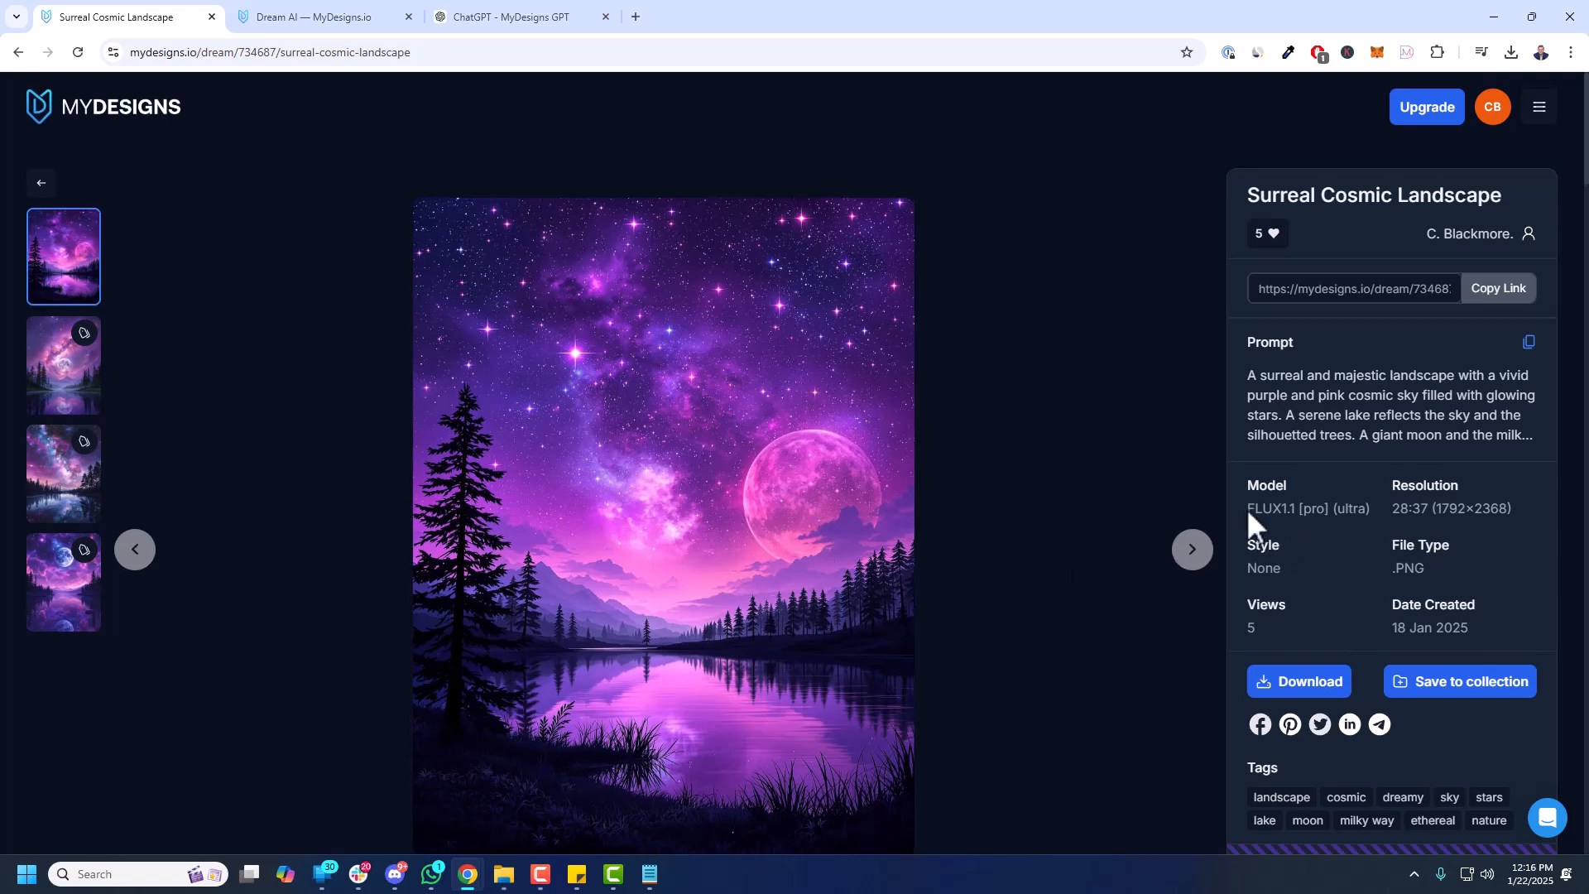
pyautogui.moveTo(1438, 536)
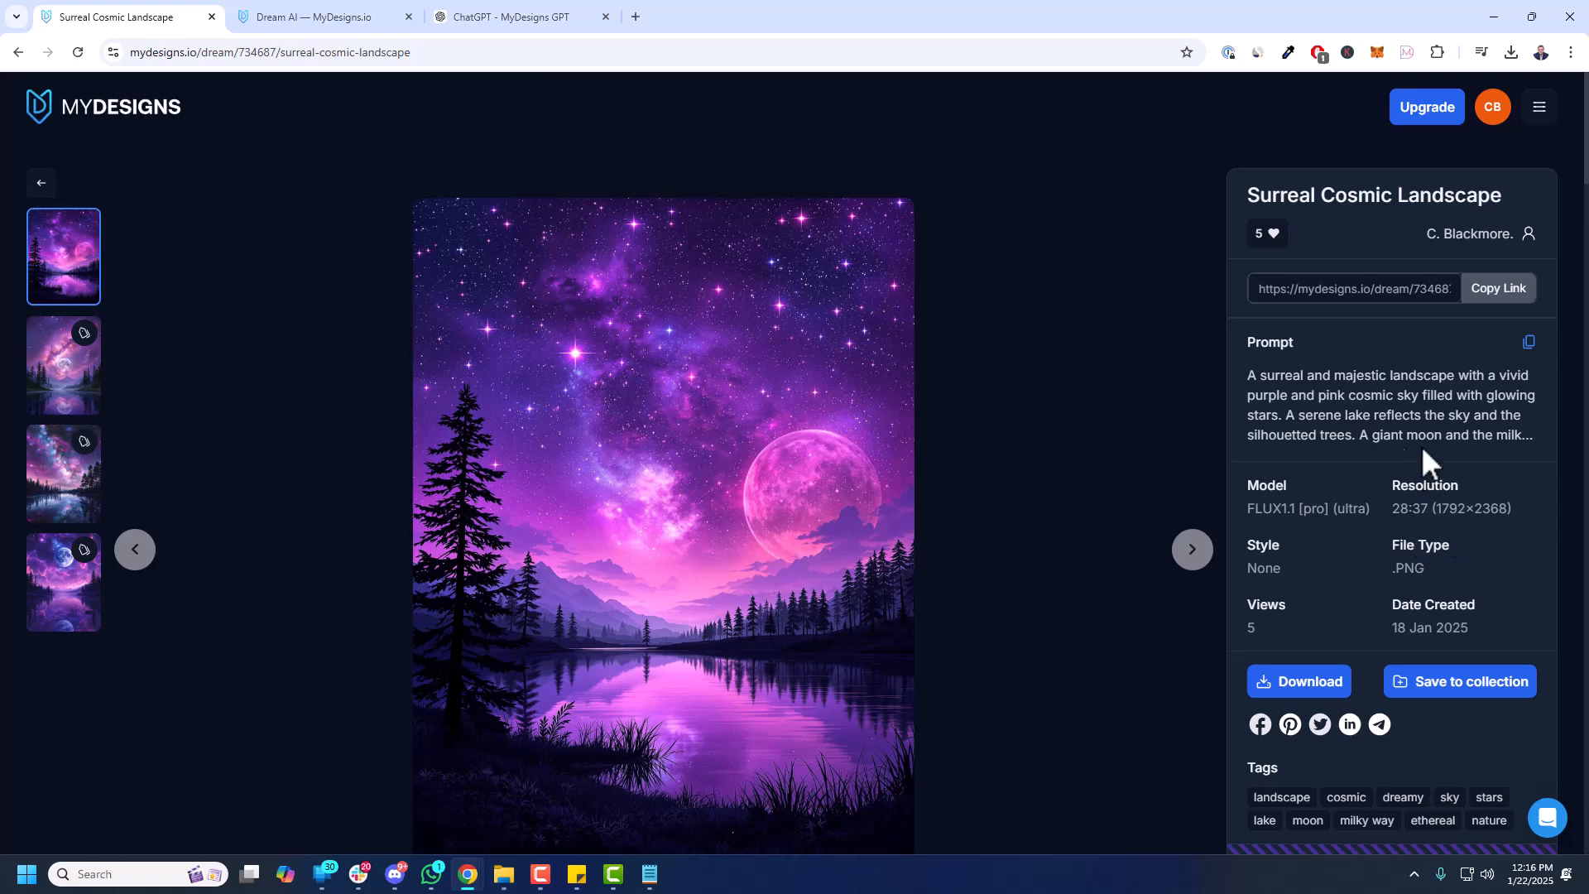
pyautogui.click(1528, 341)
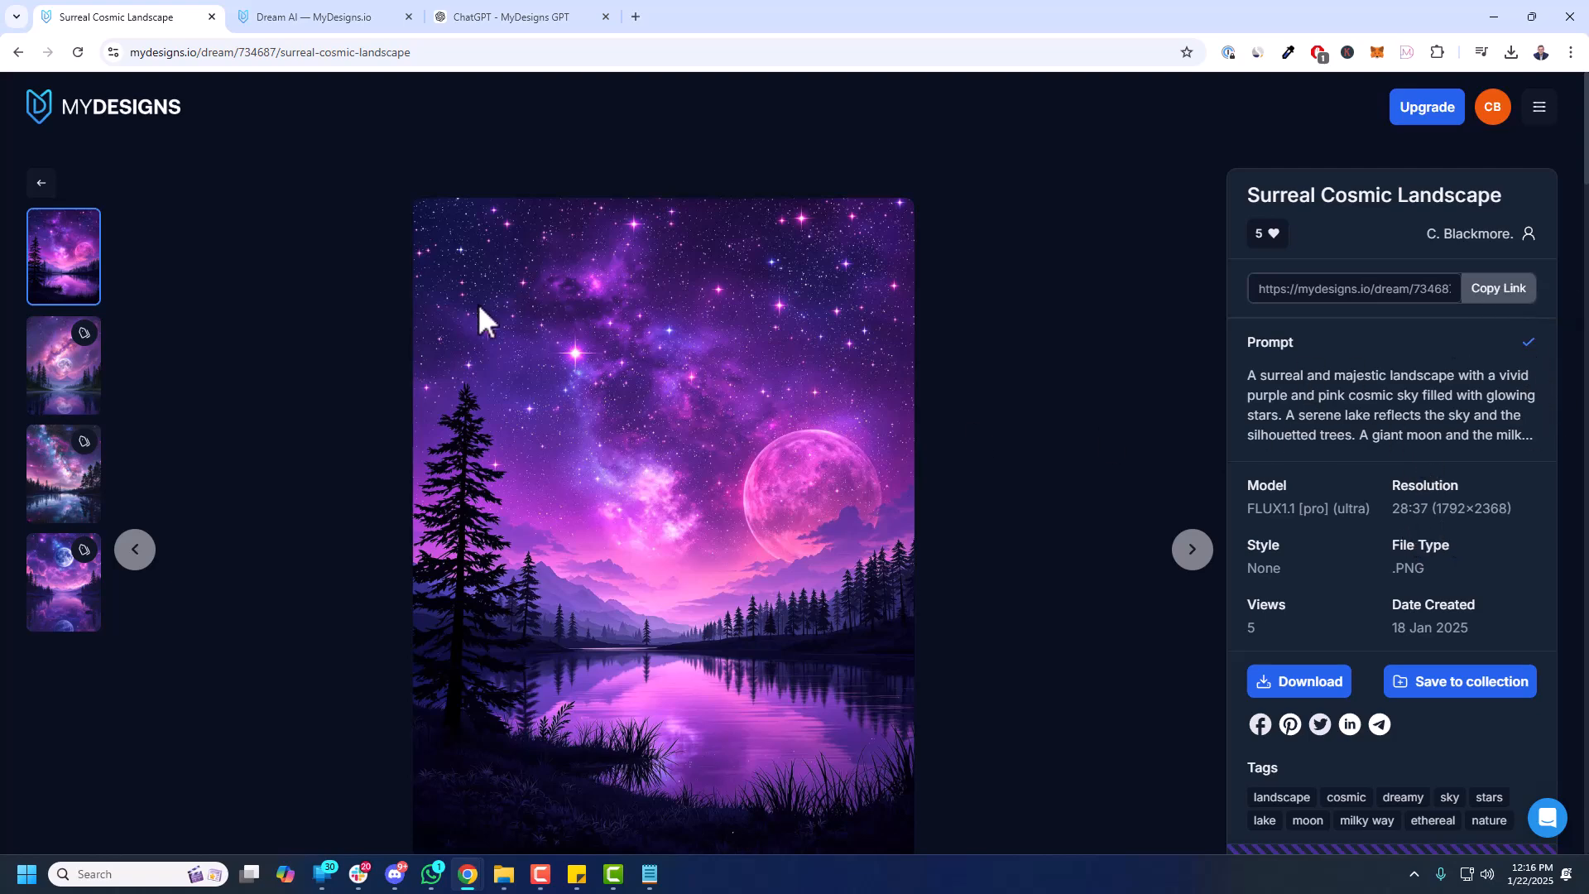
pyautogui.click(516, 17)
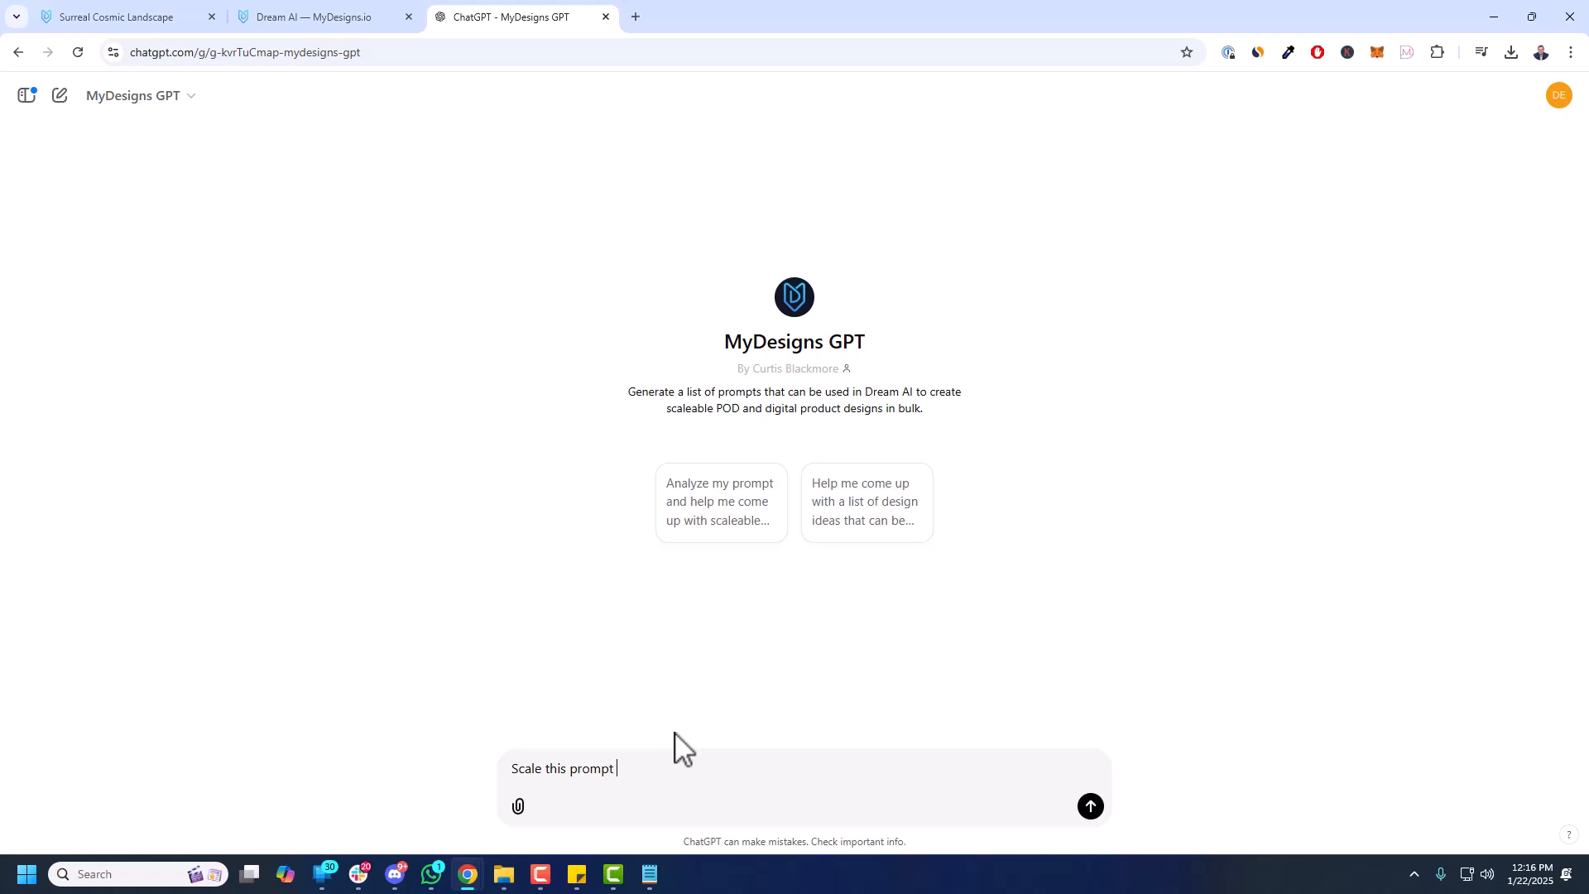
# - Send 'Scale this prompt to the top 5 national parks in the USA:' with the pasted cosmic prompt
pyautogui.write('to th')
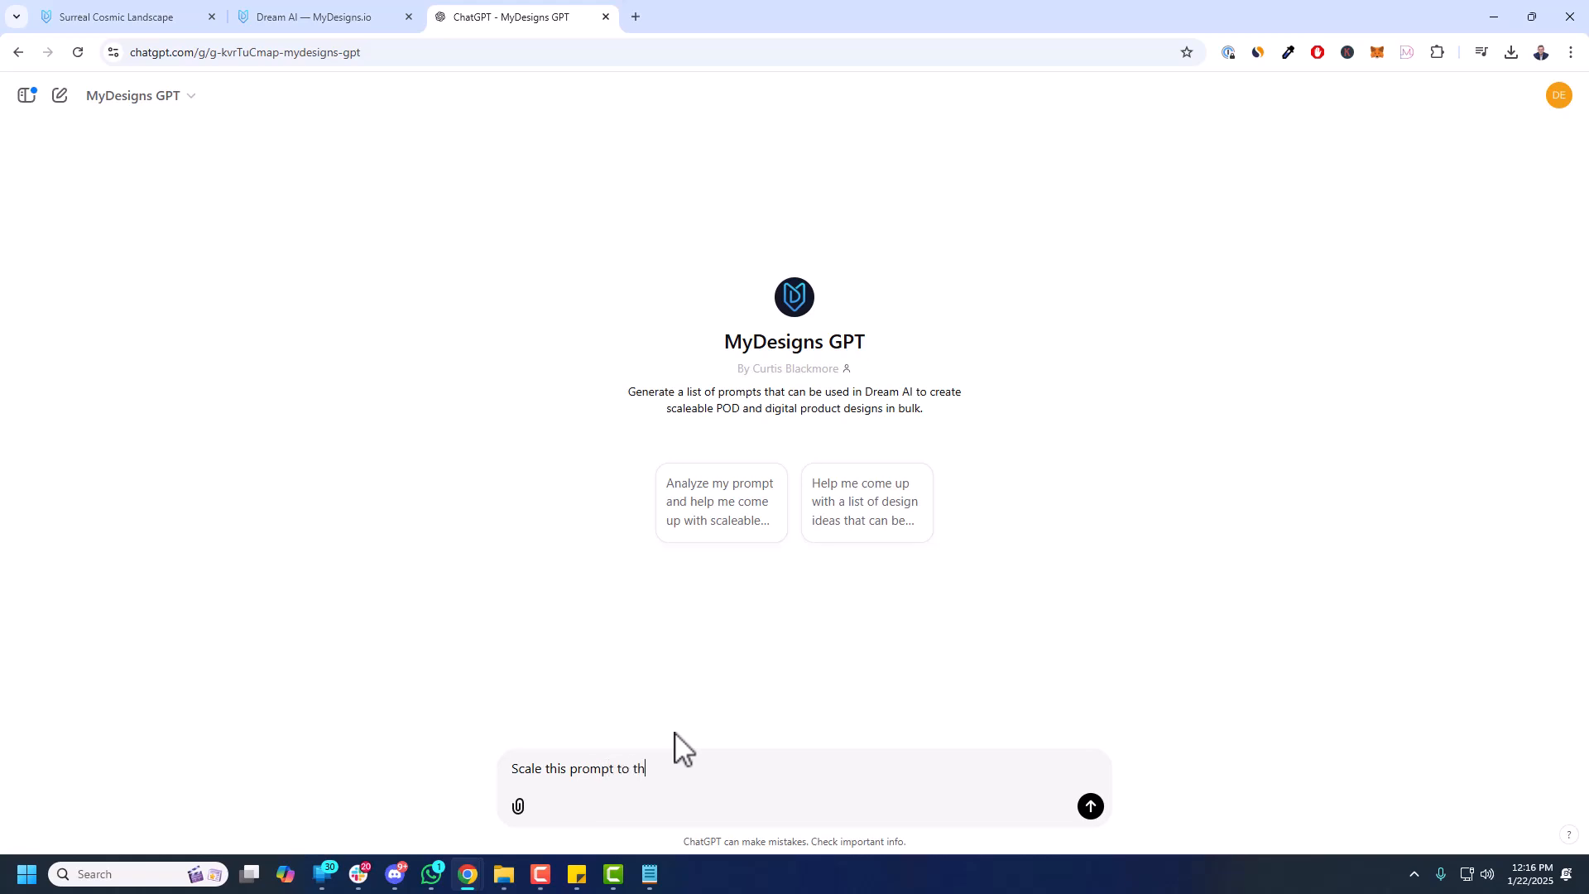
pyautogui.write('e top')
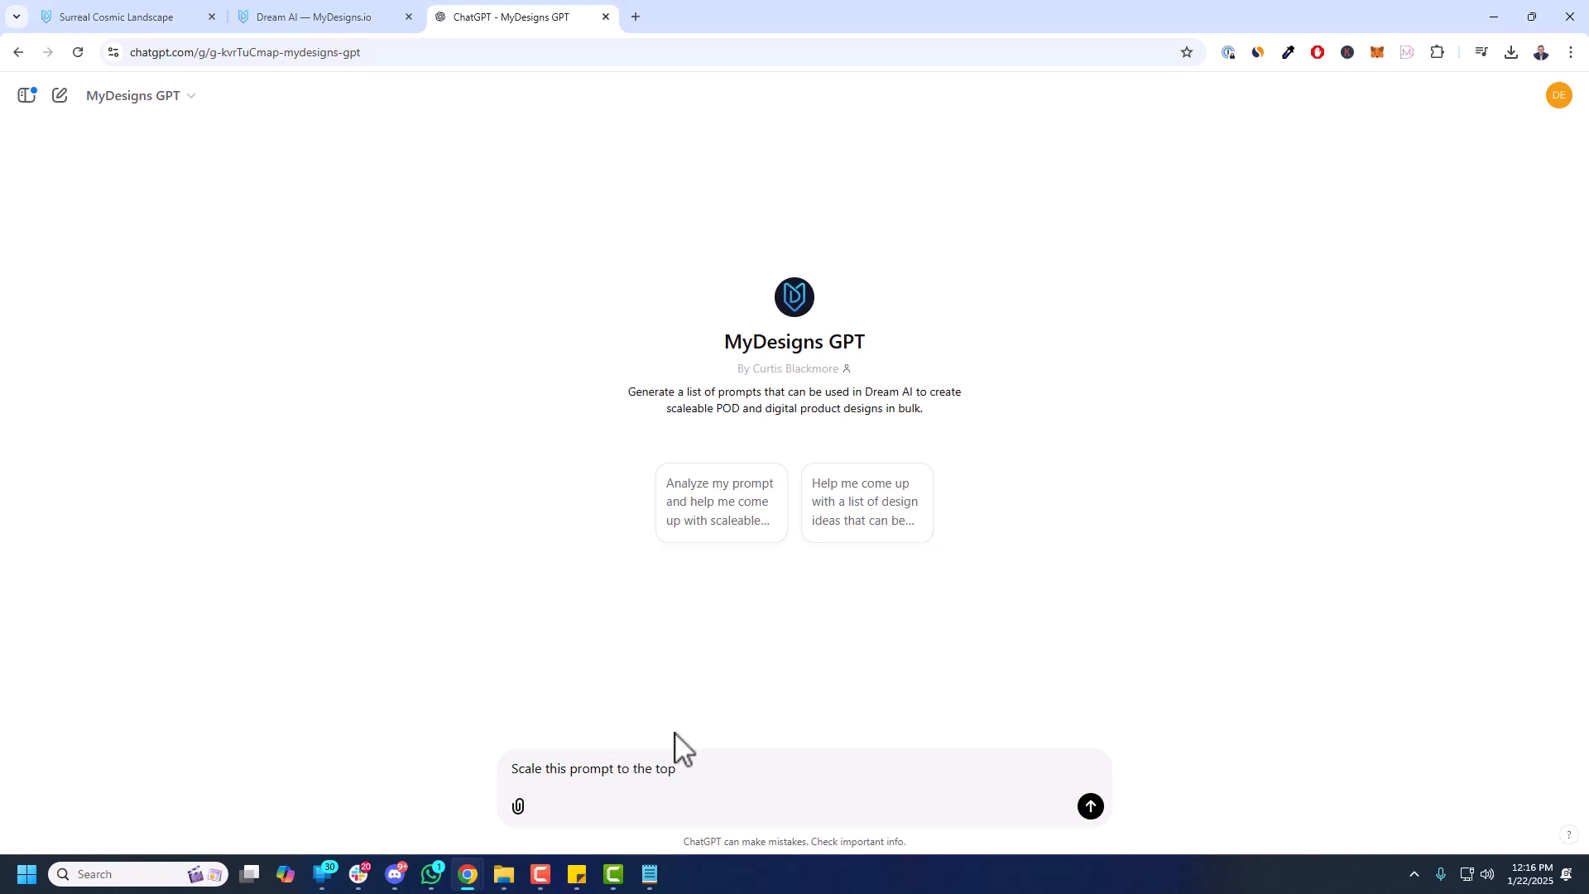
pyautogui.write('5 national parks in the USA:')
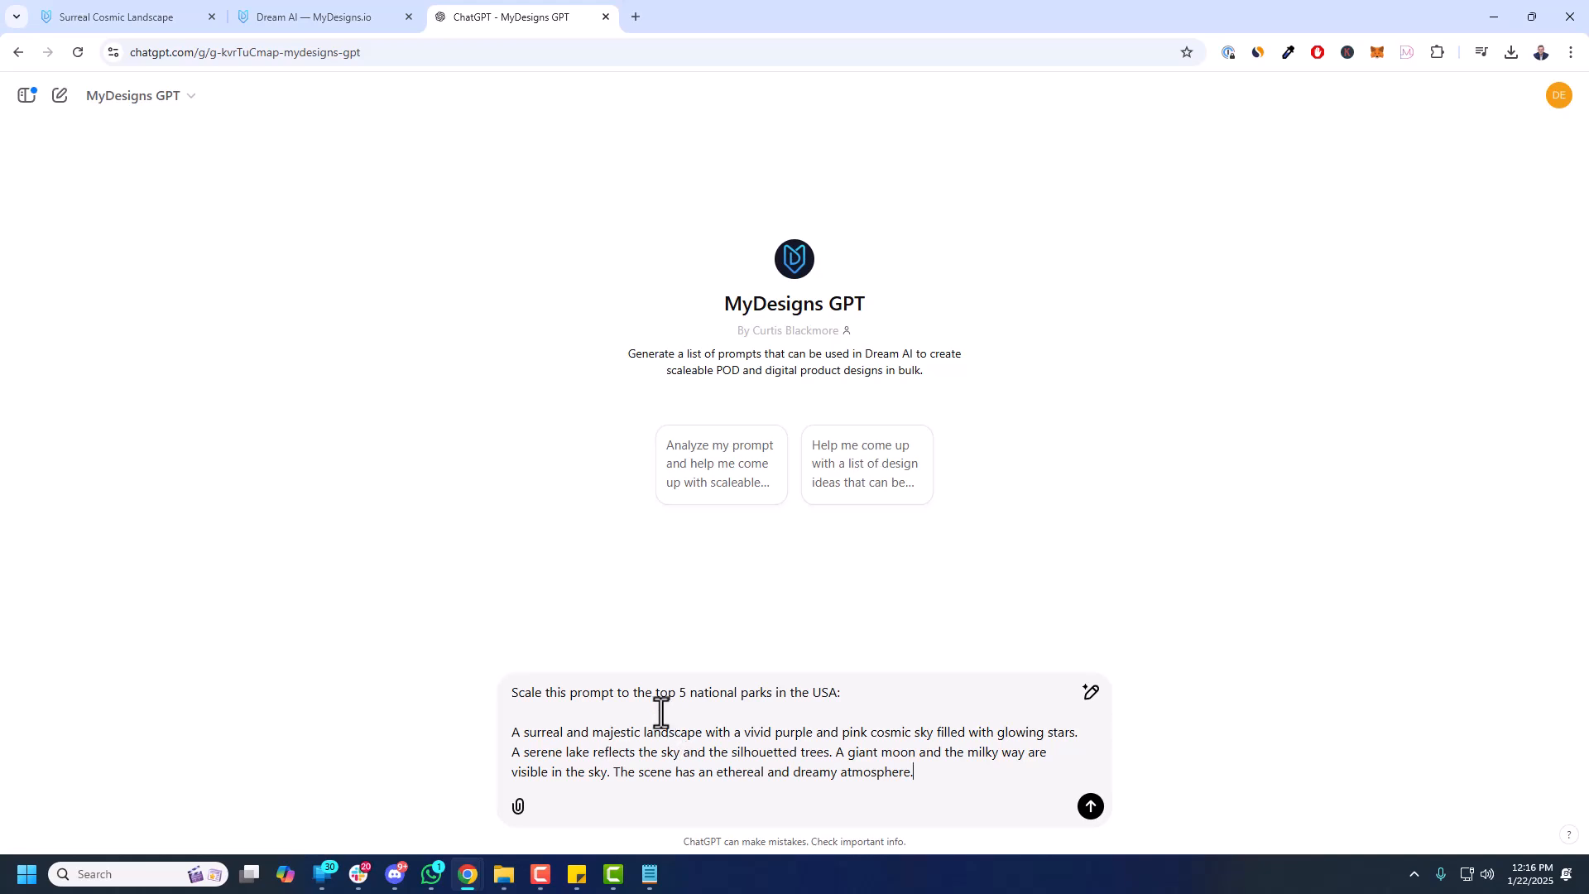
pyautogui.moveTo(635, 738)
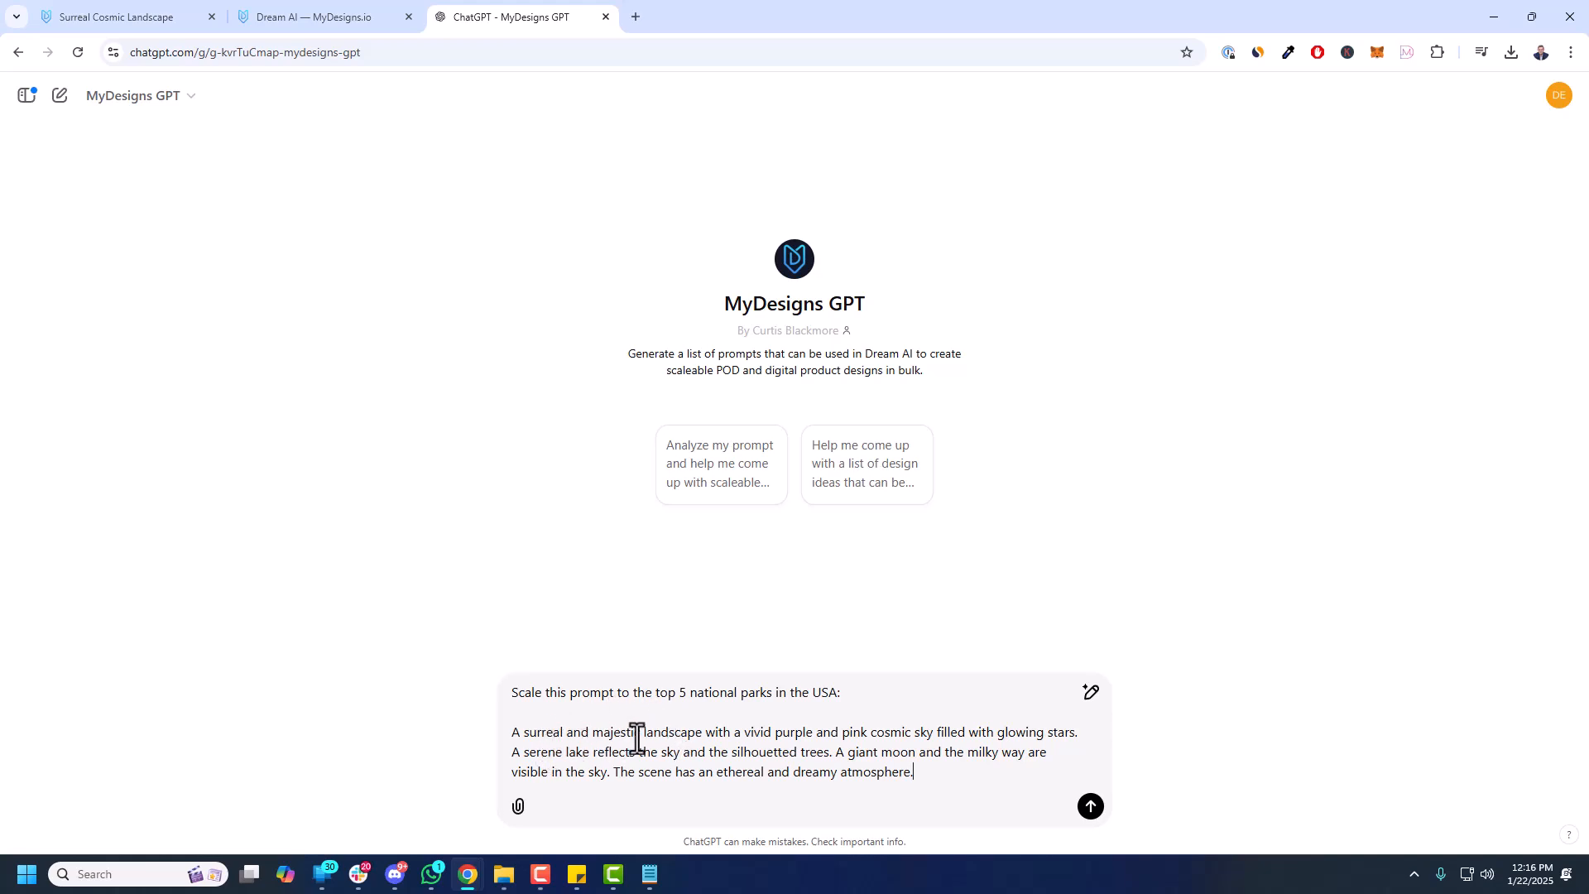
pyautogui.moveTo(810, 742)
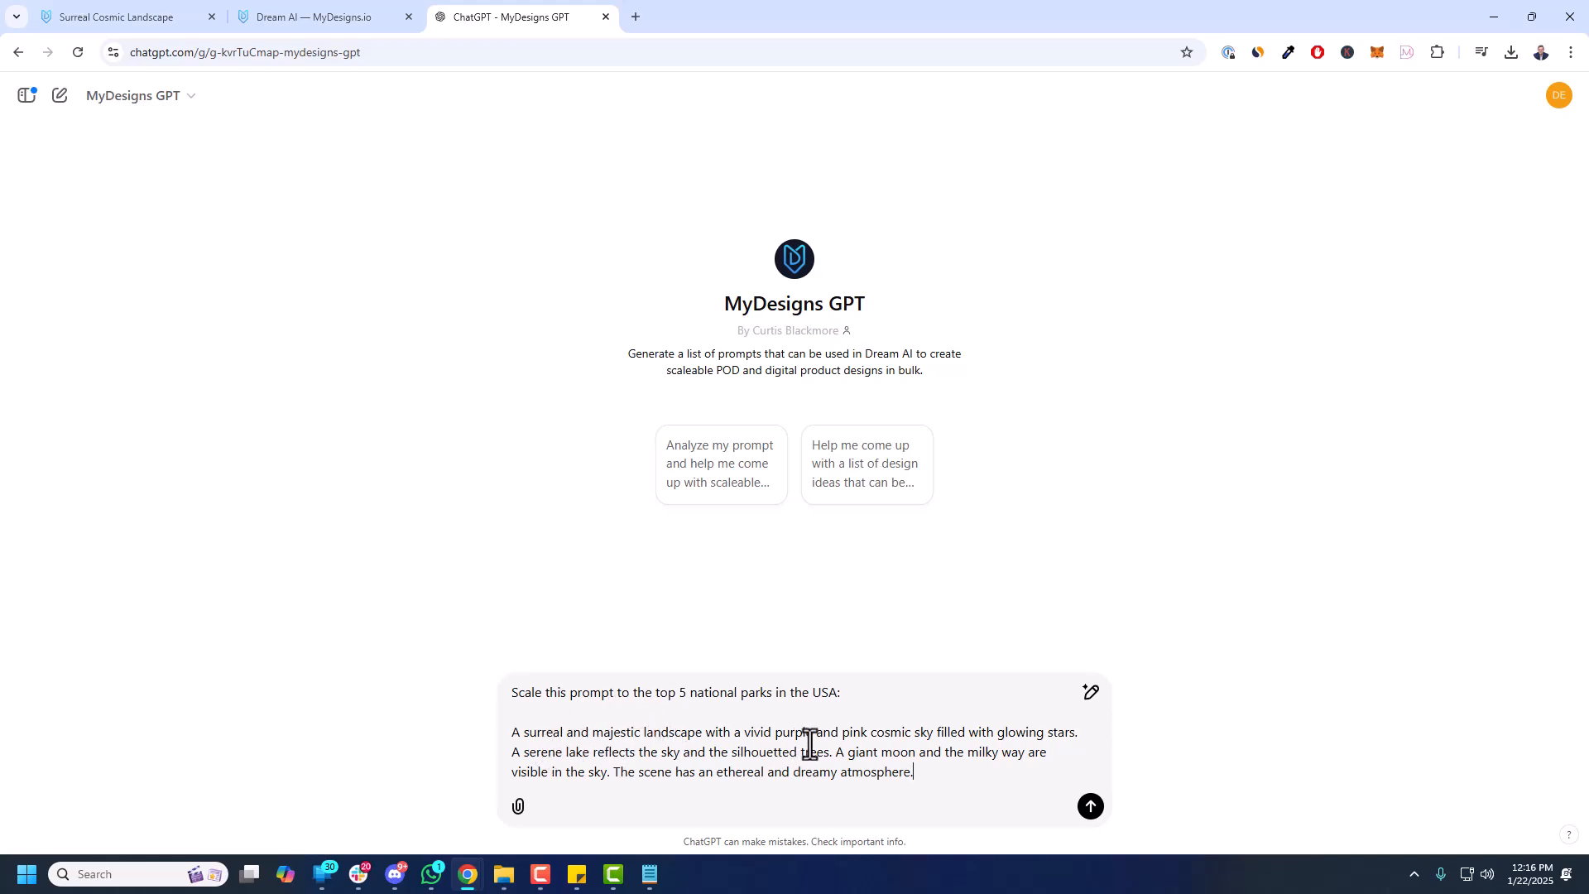
pyautogui.moveTo(1033, 740)
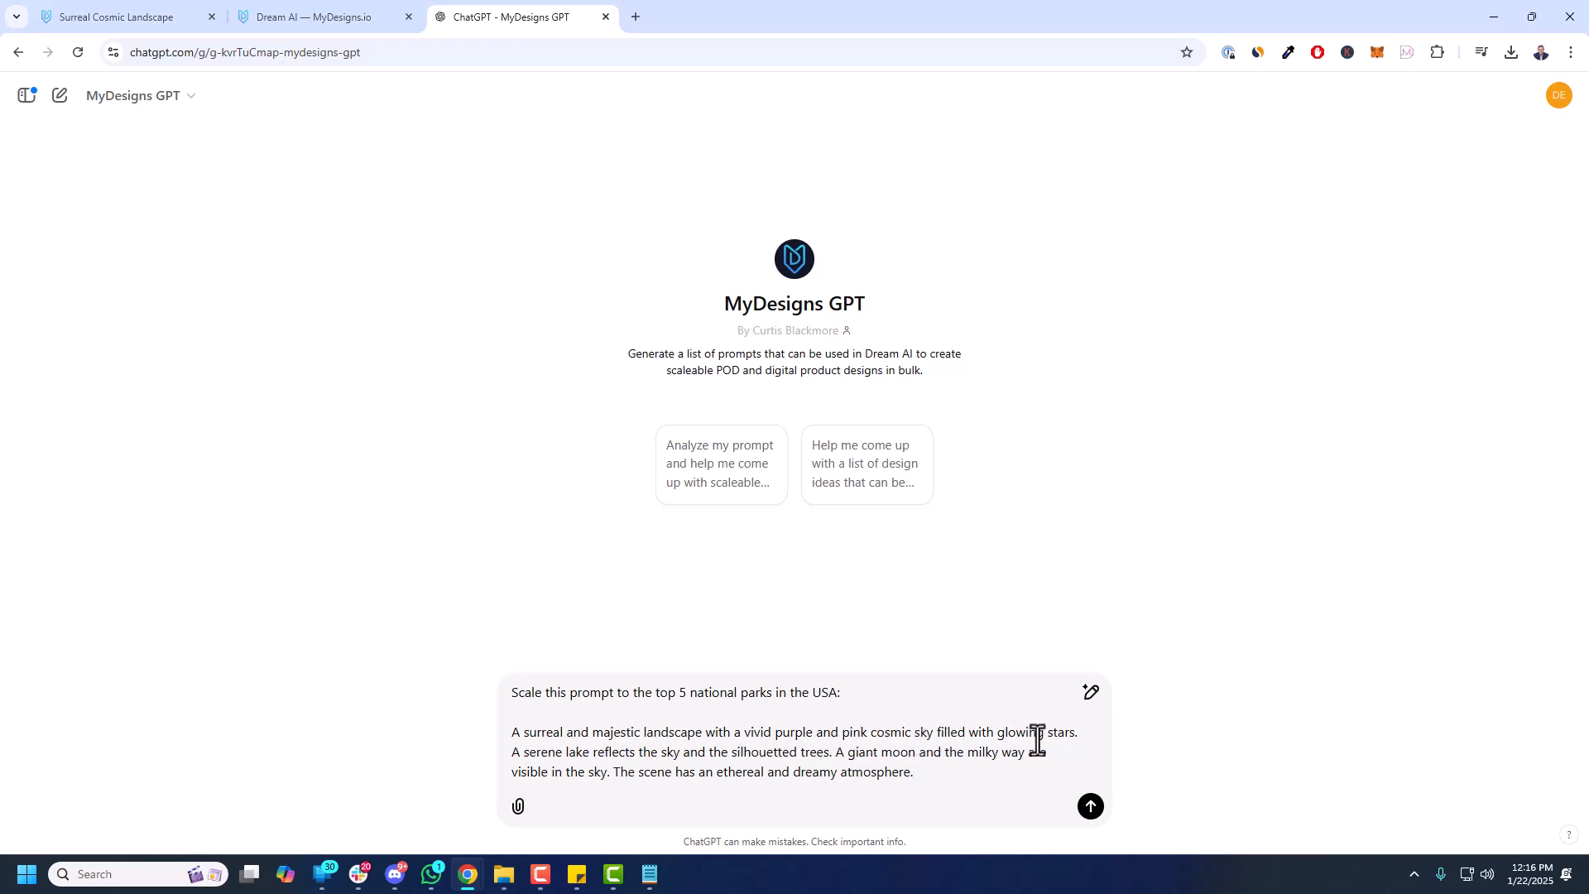
pyautogui.moveTo(672, 757)
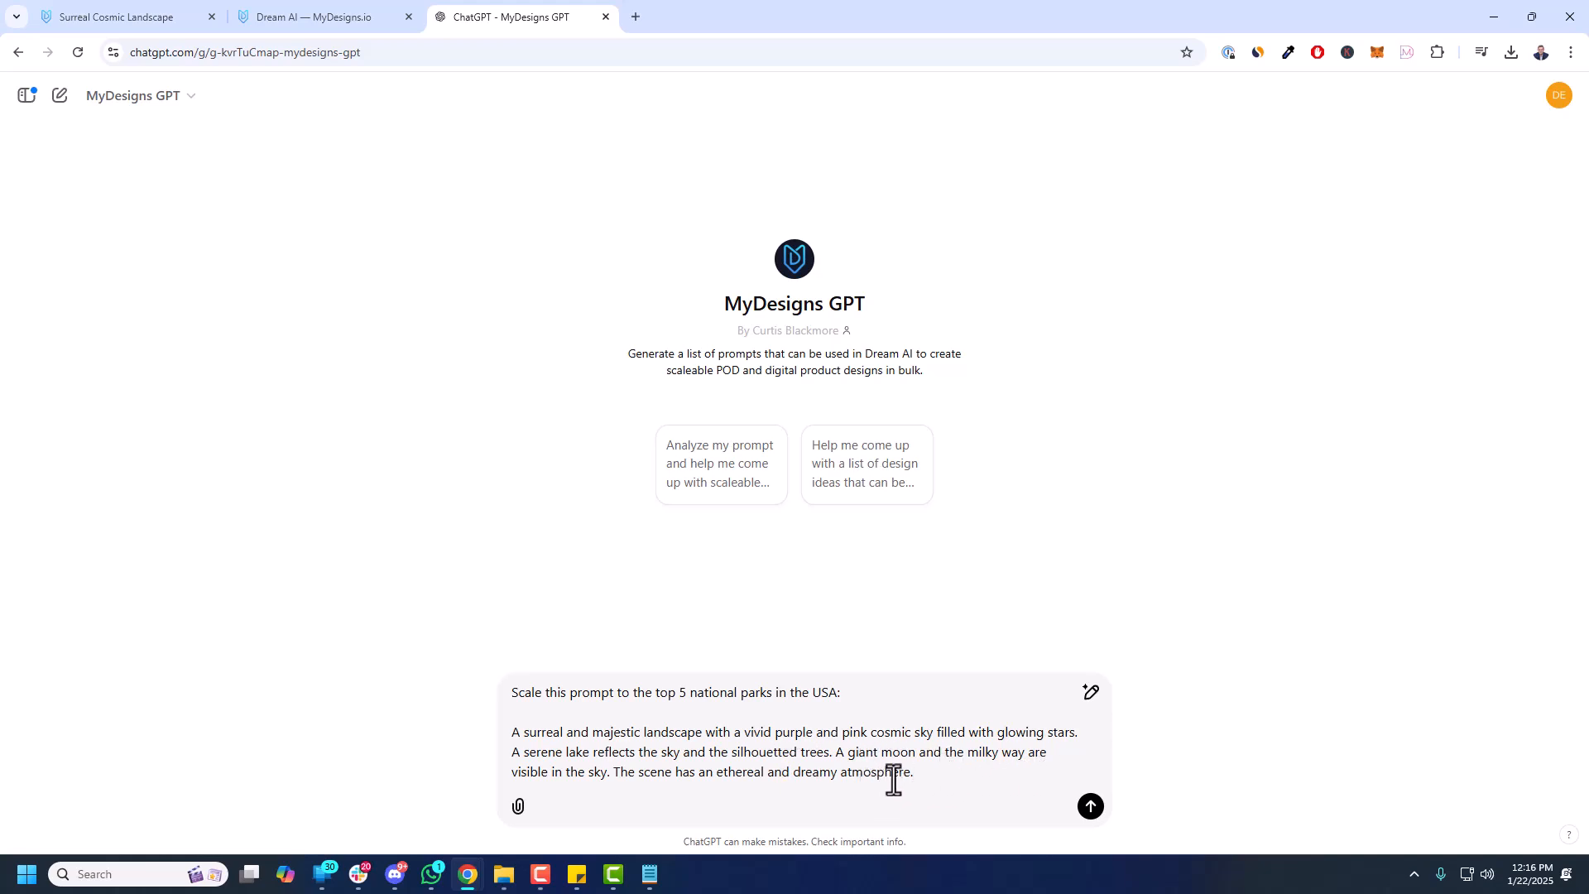
pyautogui.moveTo(1039, 811)
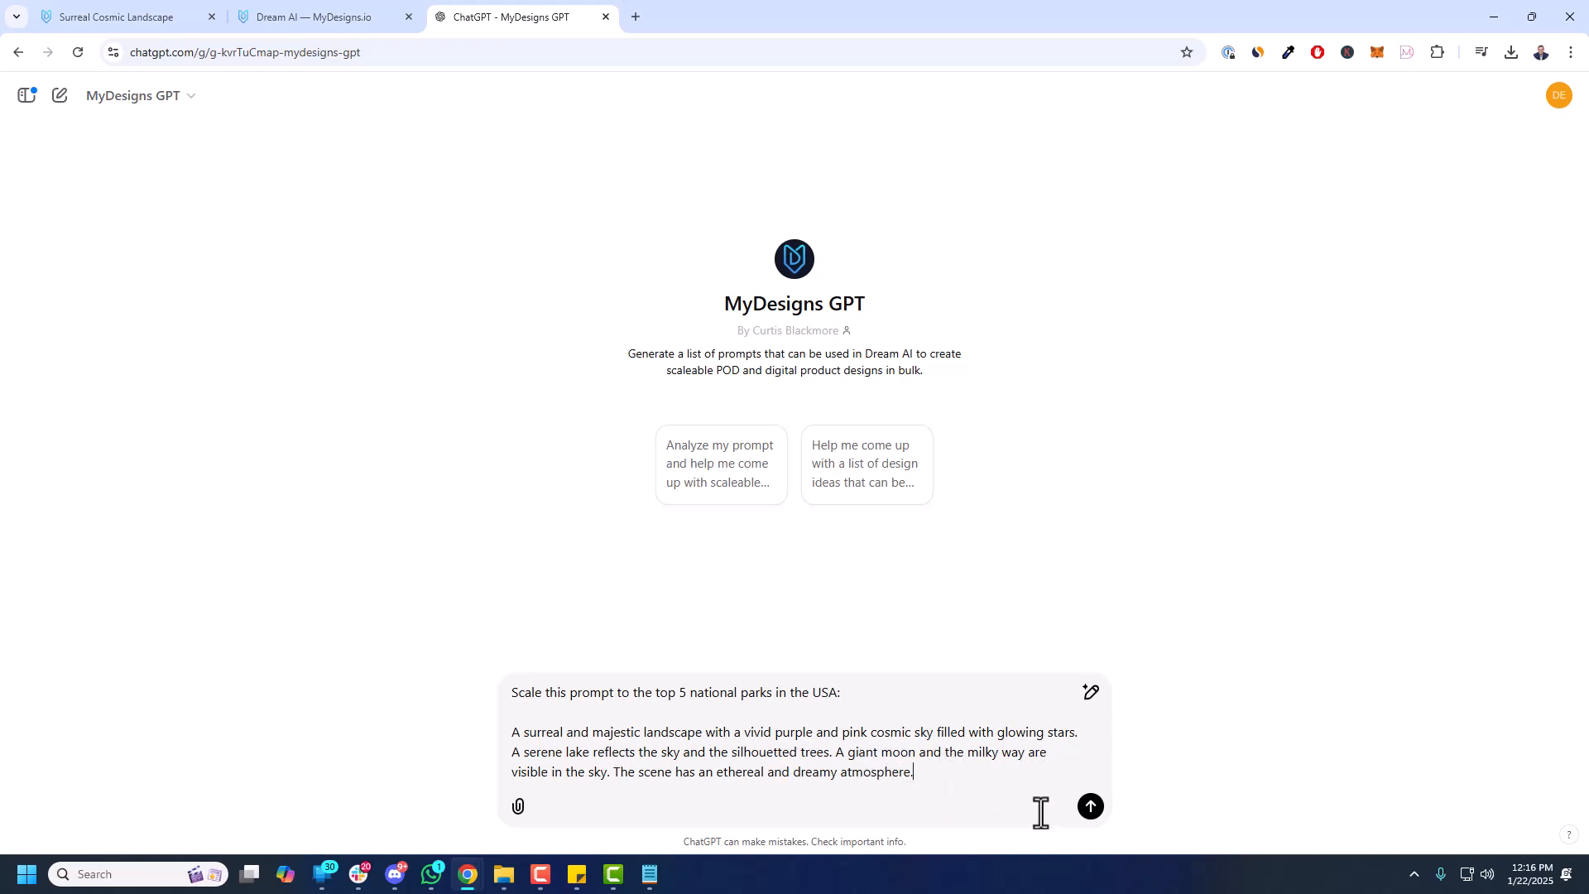
pyautogui.click(1089, 806)
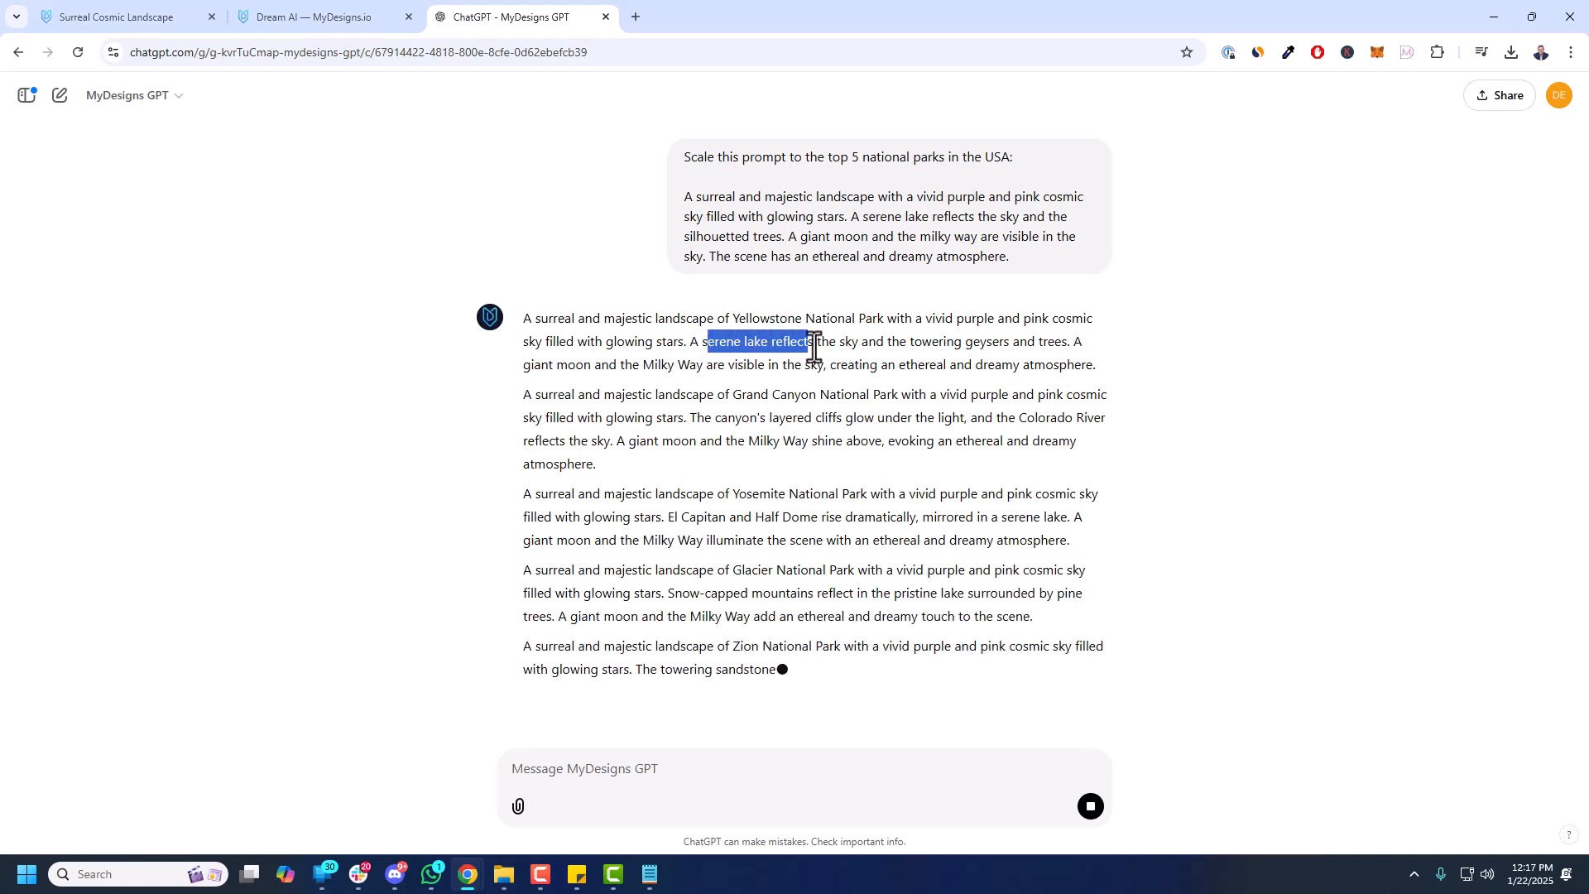
# - Scroll through the finished Yellowstone, Grand Canyon, Yosemite, Glacier and Zion prompts for copying
pyautogui.scroll(-3)
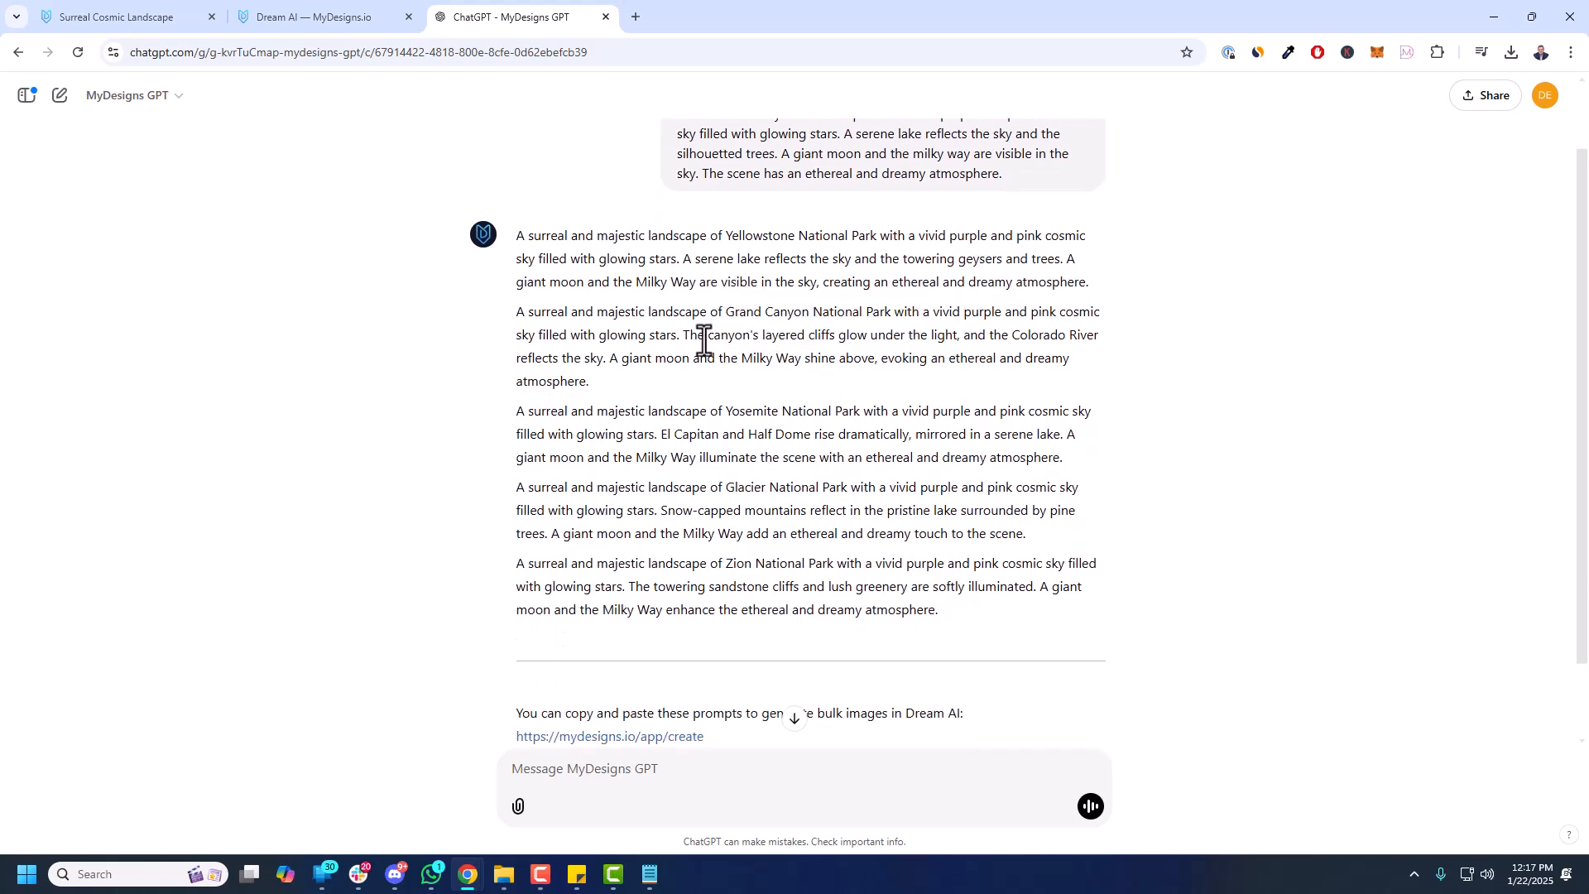
pyautogui.moveTo(988, 339)
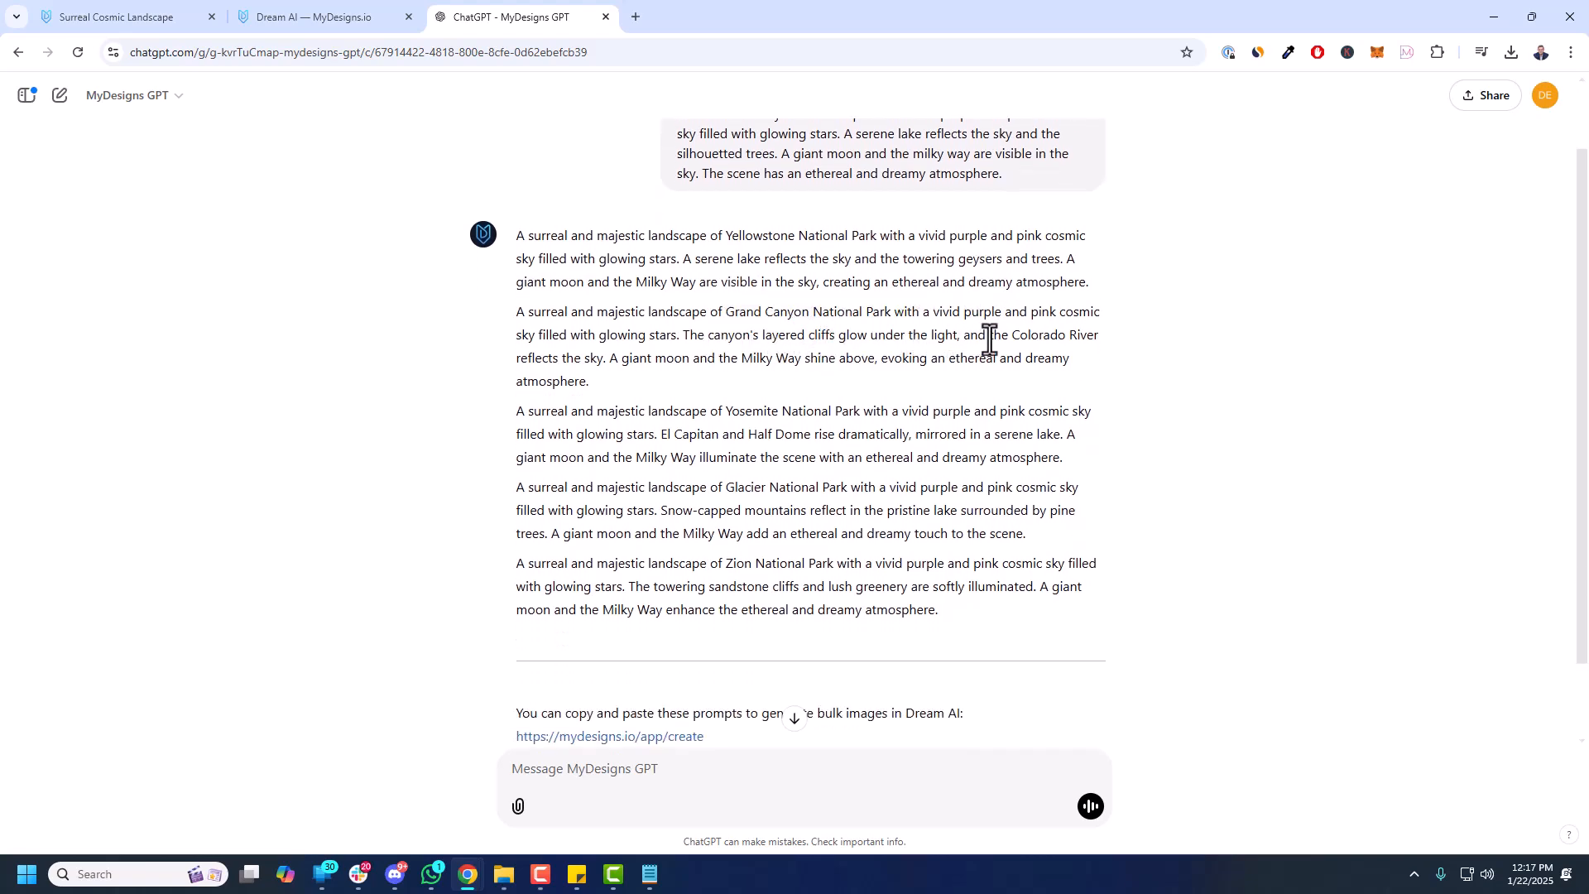
pyautogui.moveTo(1102, 376)
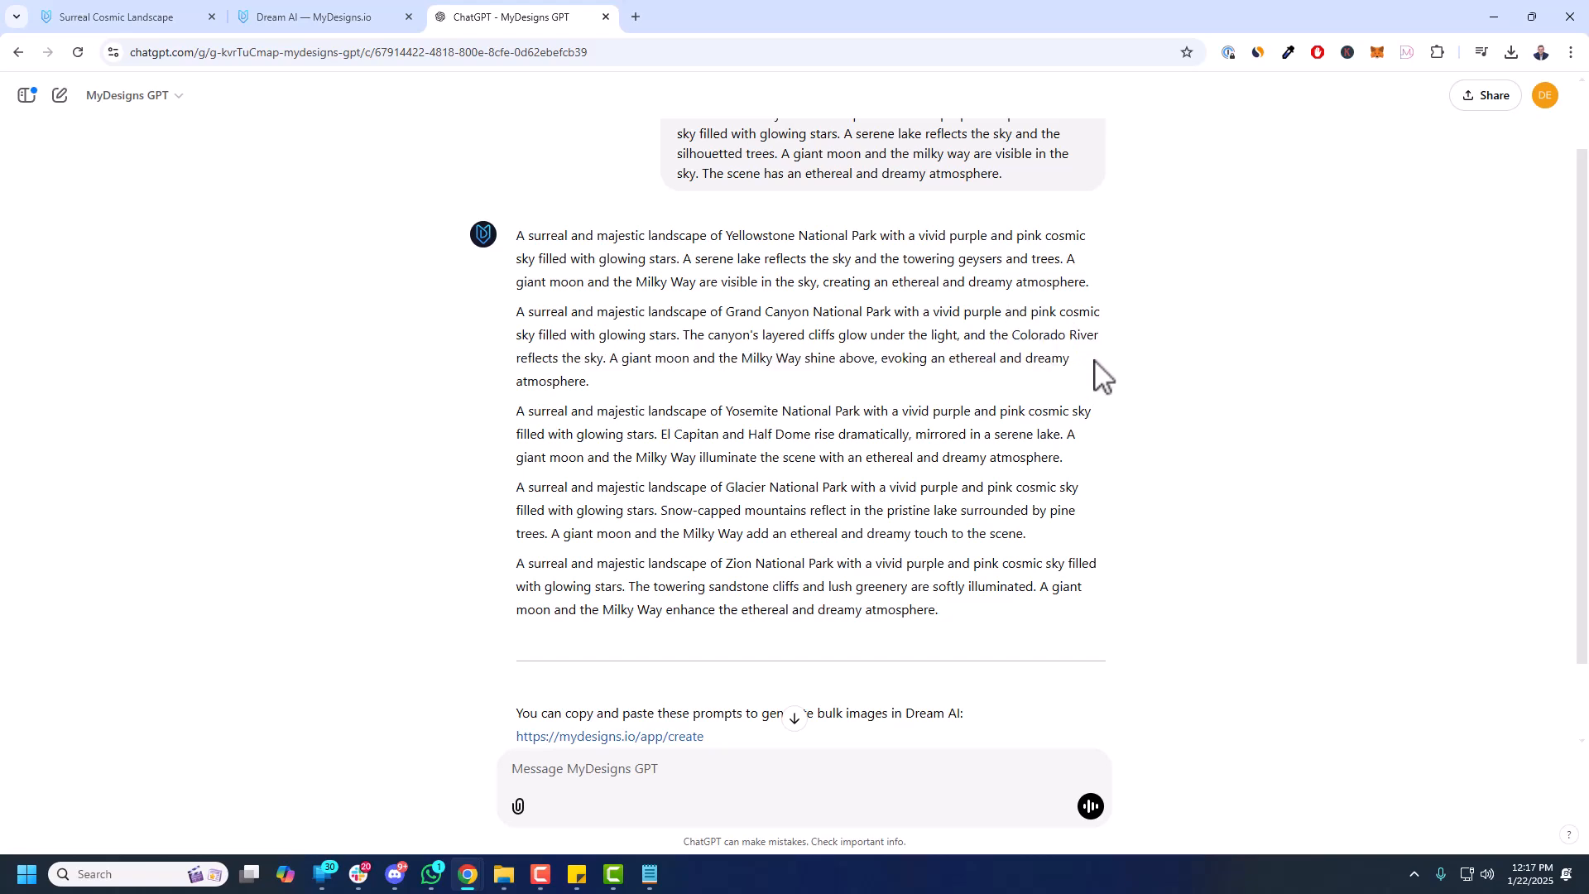
pyautogui.moveTo(778, 437)
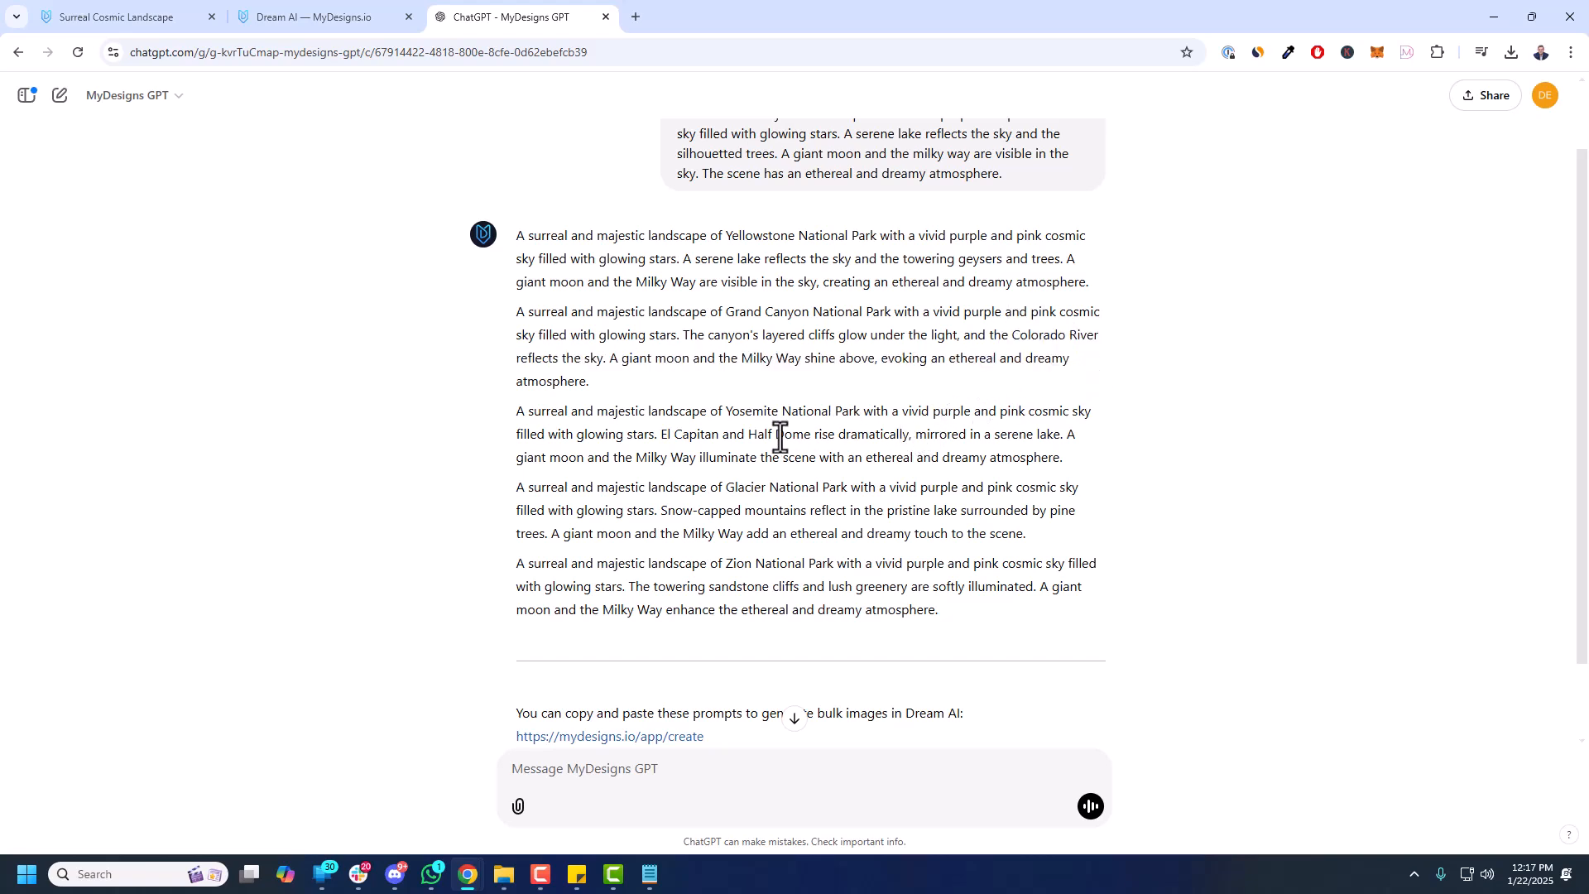
pyautogui.moveTo(787, 442)
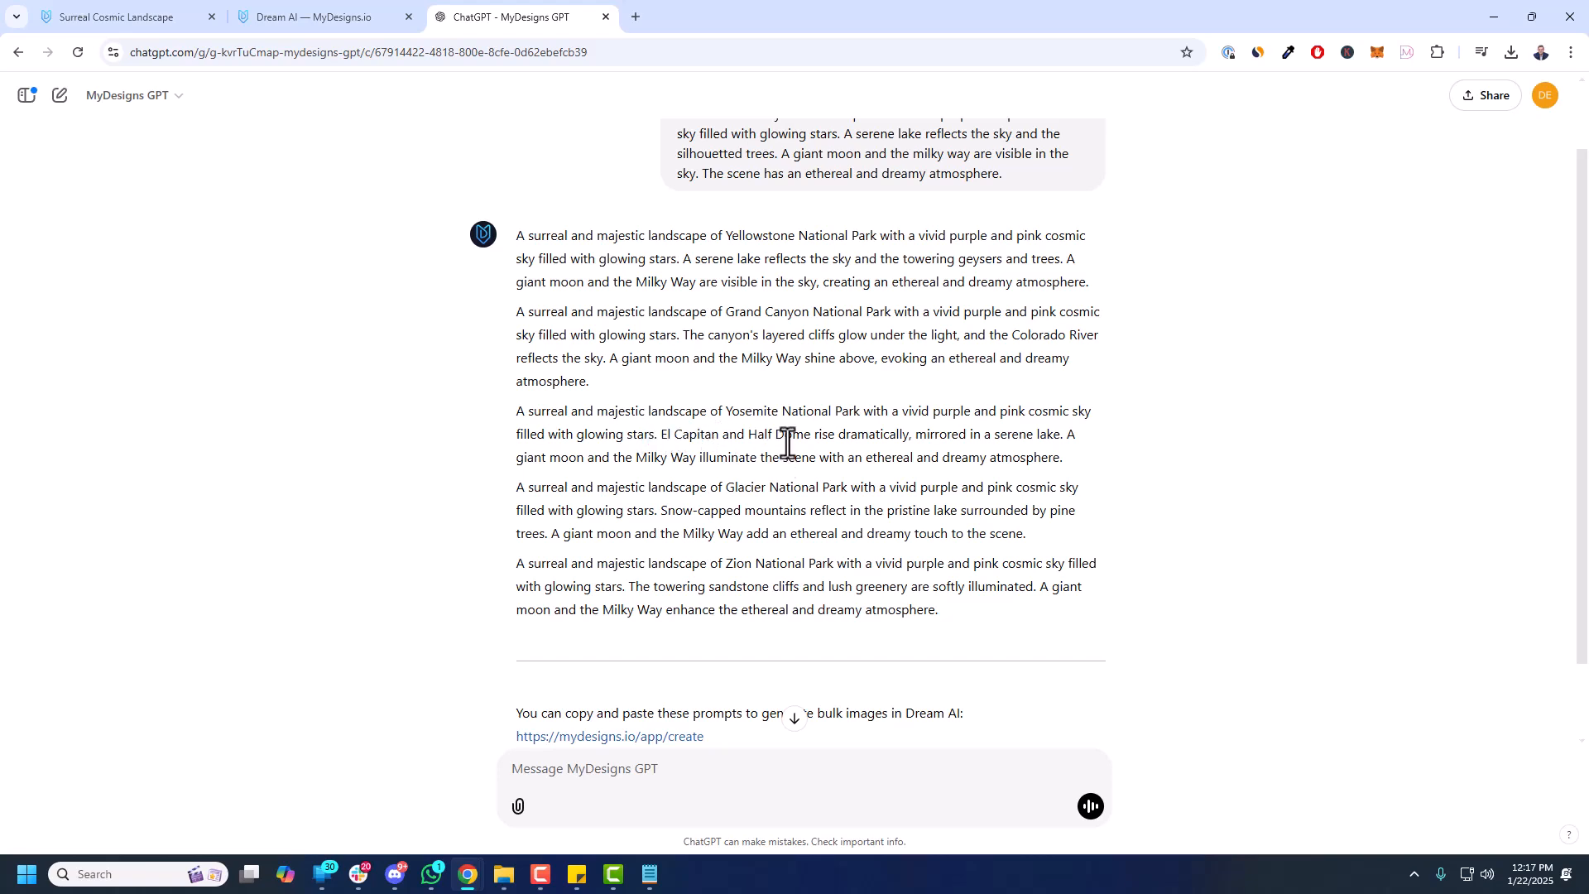
pyautogui.scroll(-3)
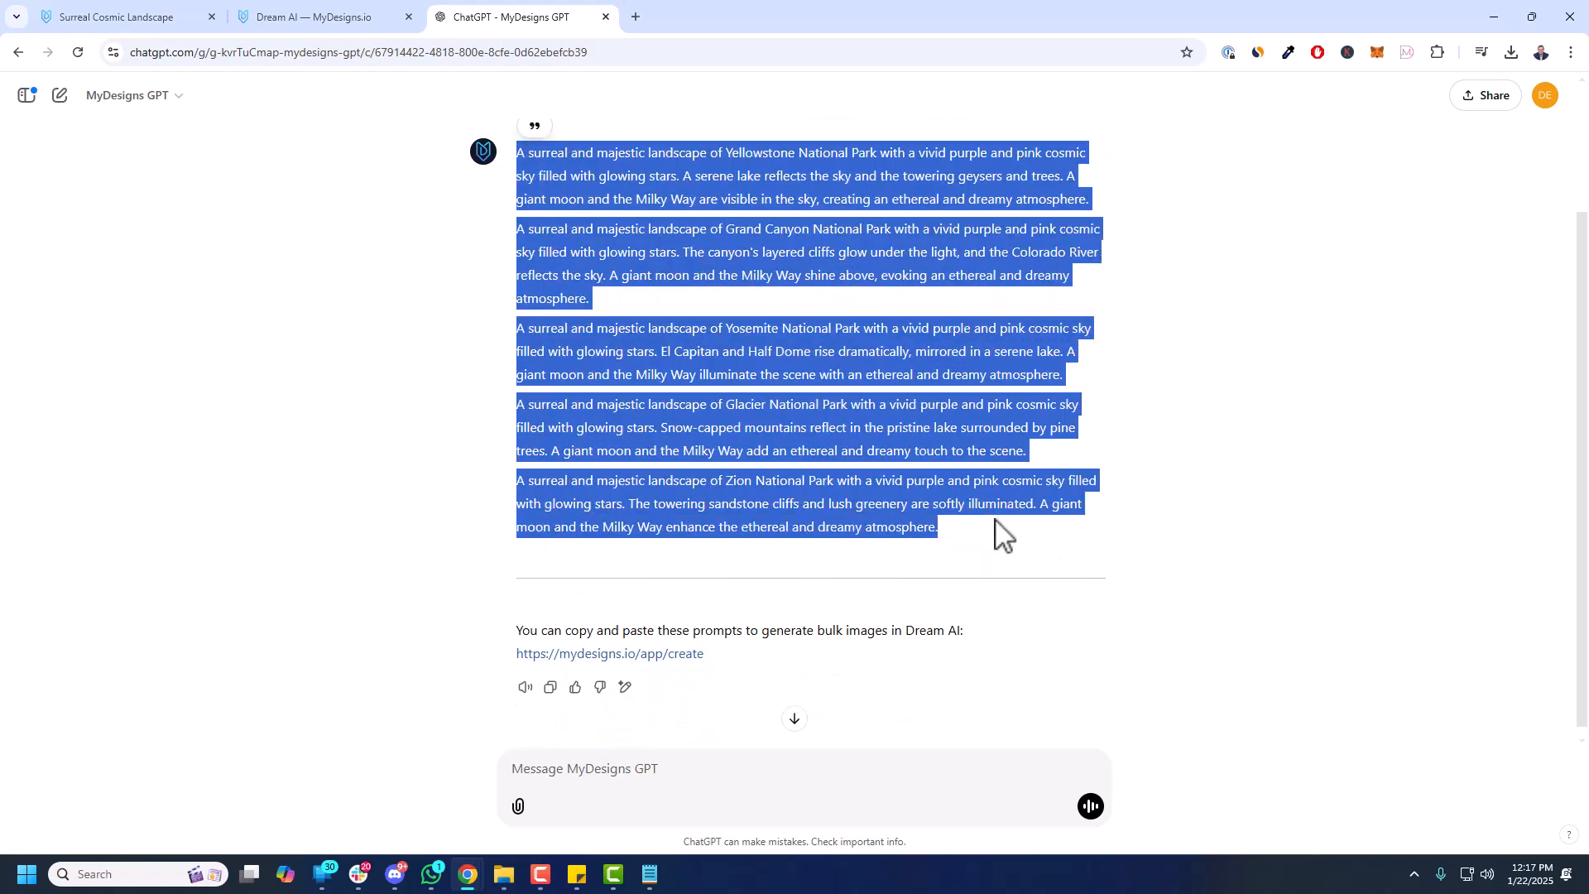
# - Choose the FLUX1.1 [pro] (ultra) model on the Dream AI create page
pyautogui.click(324, 17)
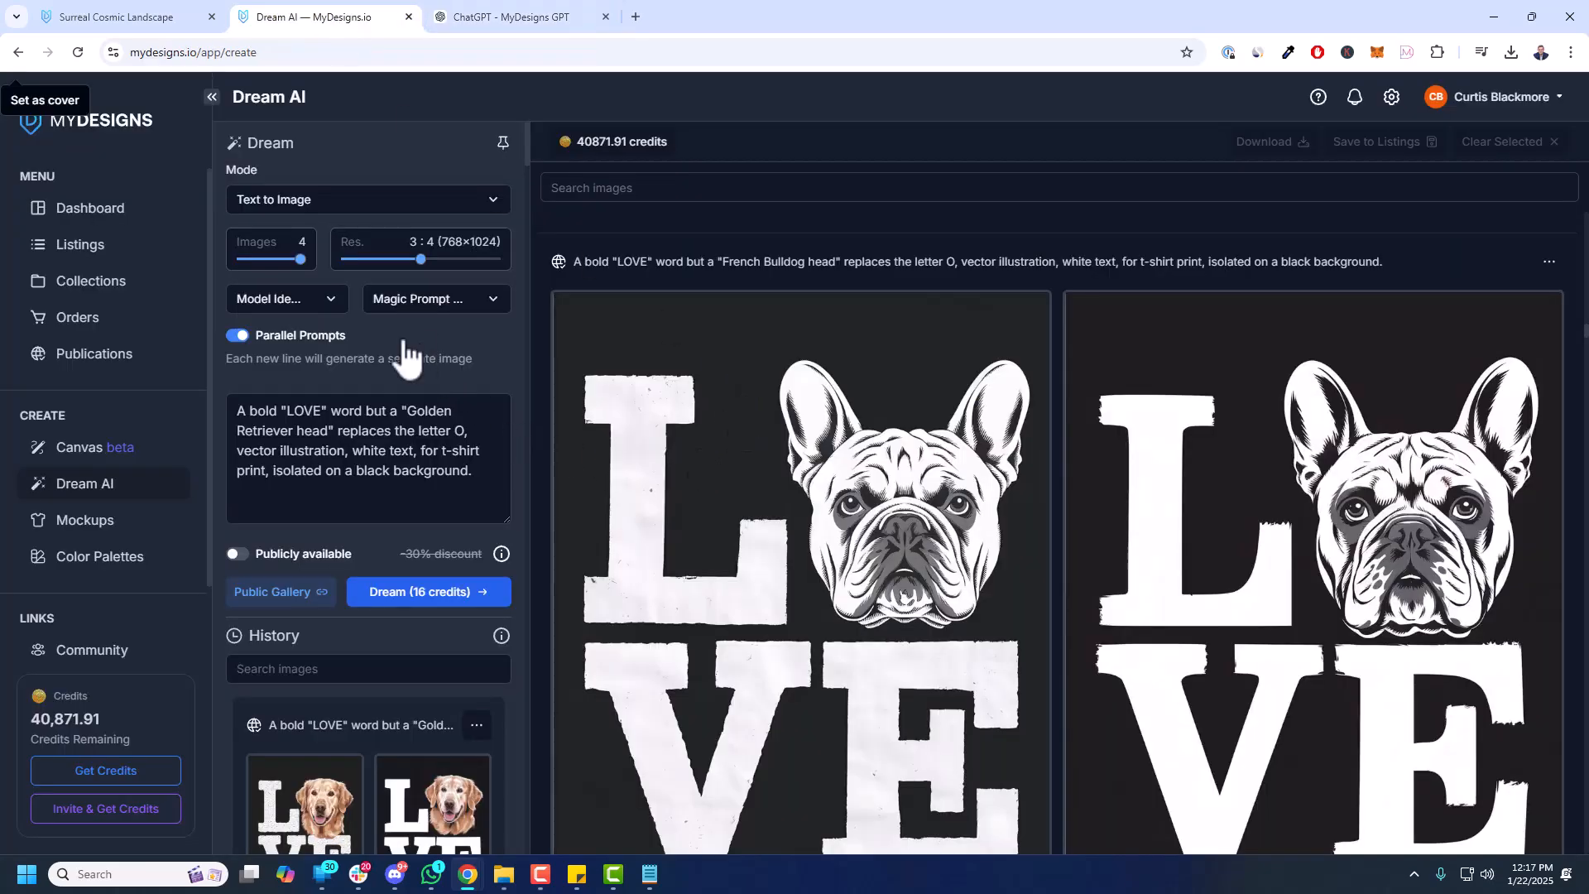
pyautogui.click(287, 297)
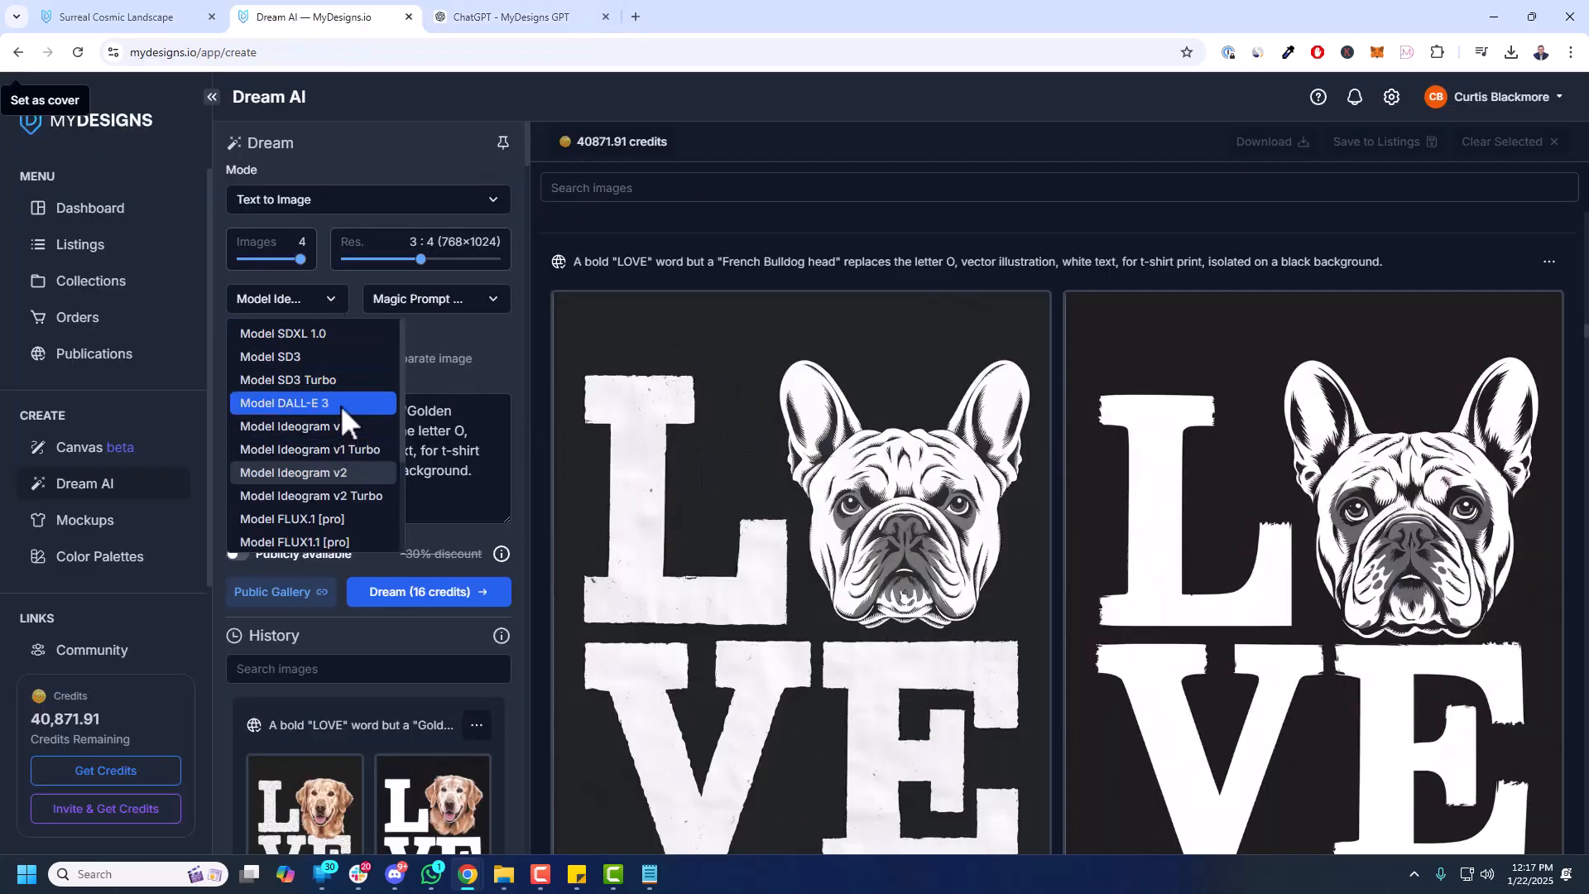
pyautogui.click(295, 541)
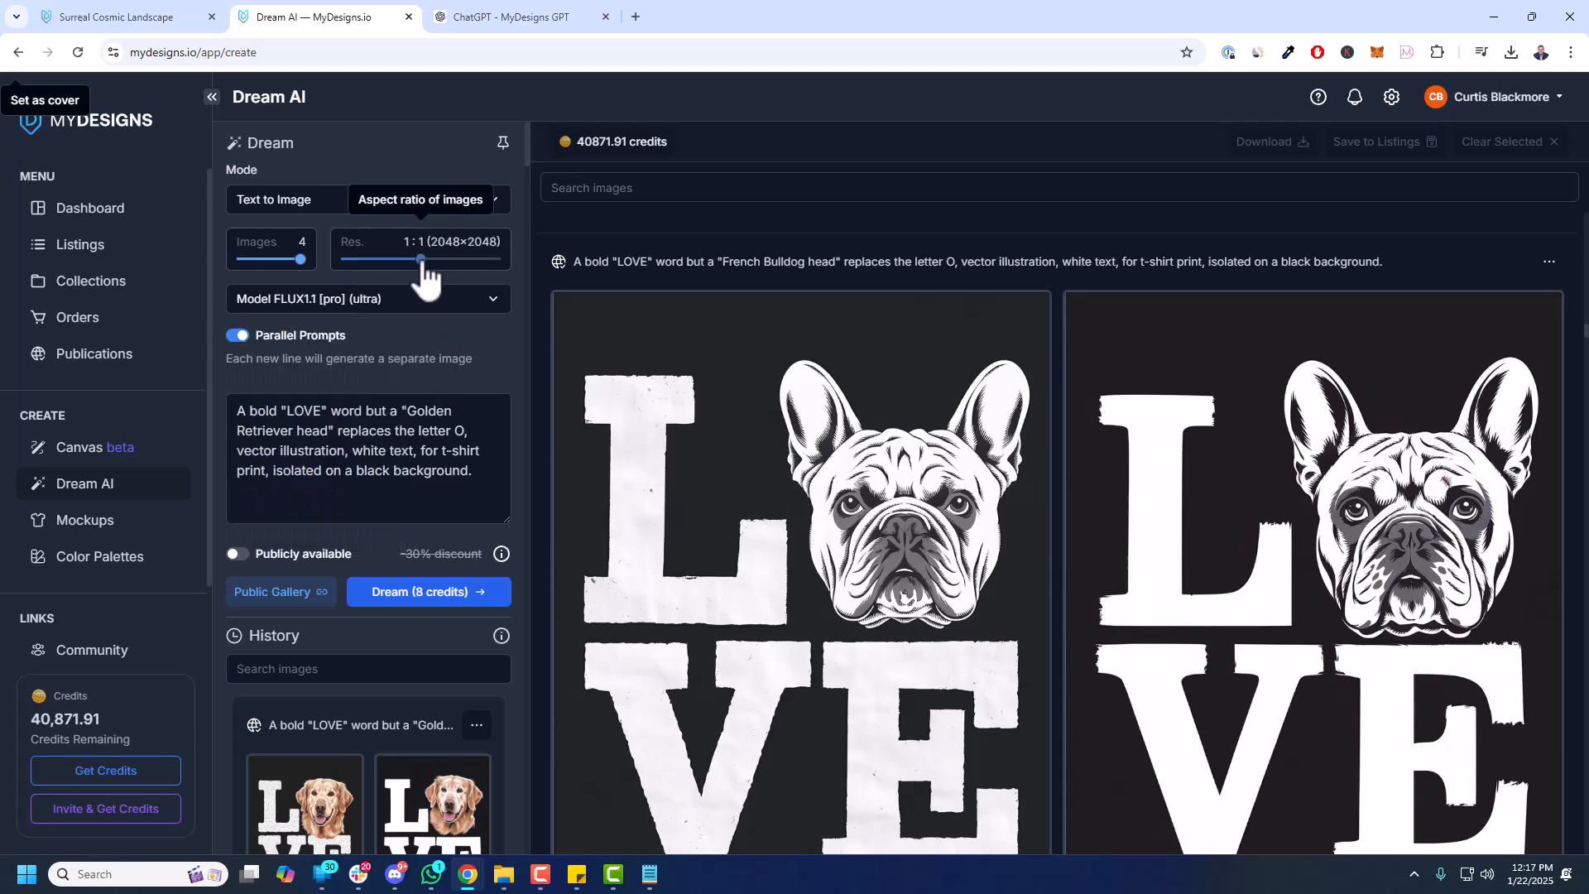
# - Confirm the 3:4 1792×2368 resolution from the earlier landscape and Dream the national-park prompts
pyautogui.click(121, 16)
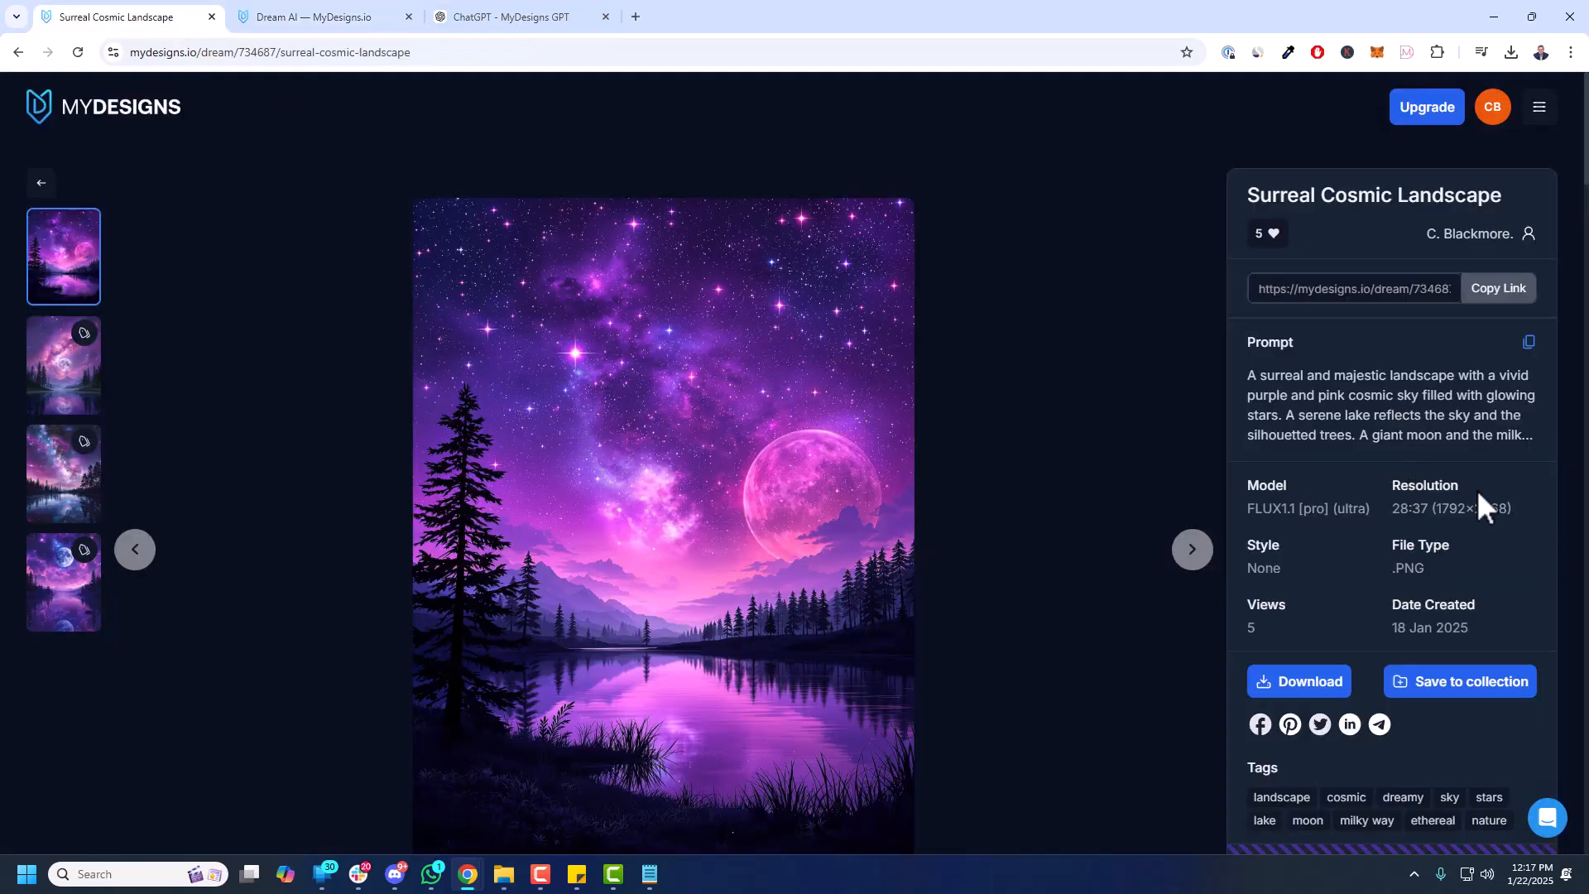
pyautogui.click(323, 17)
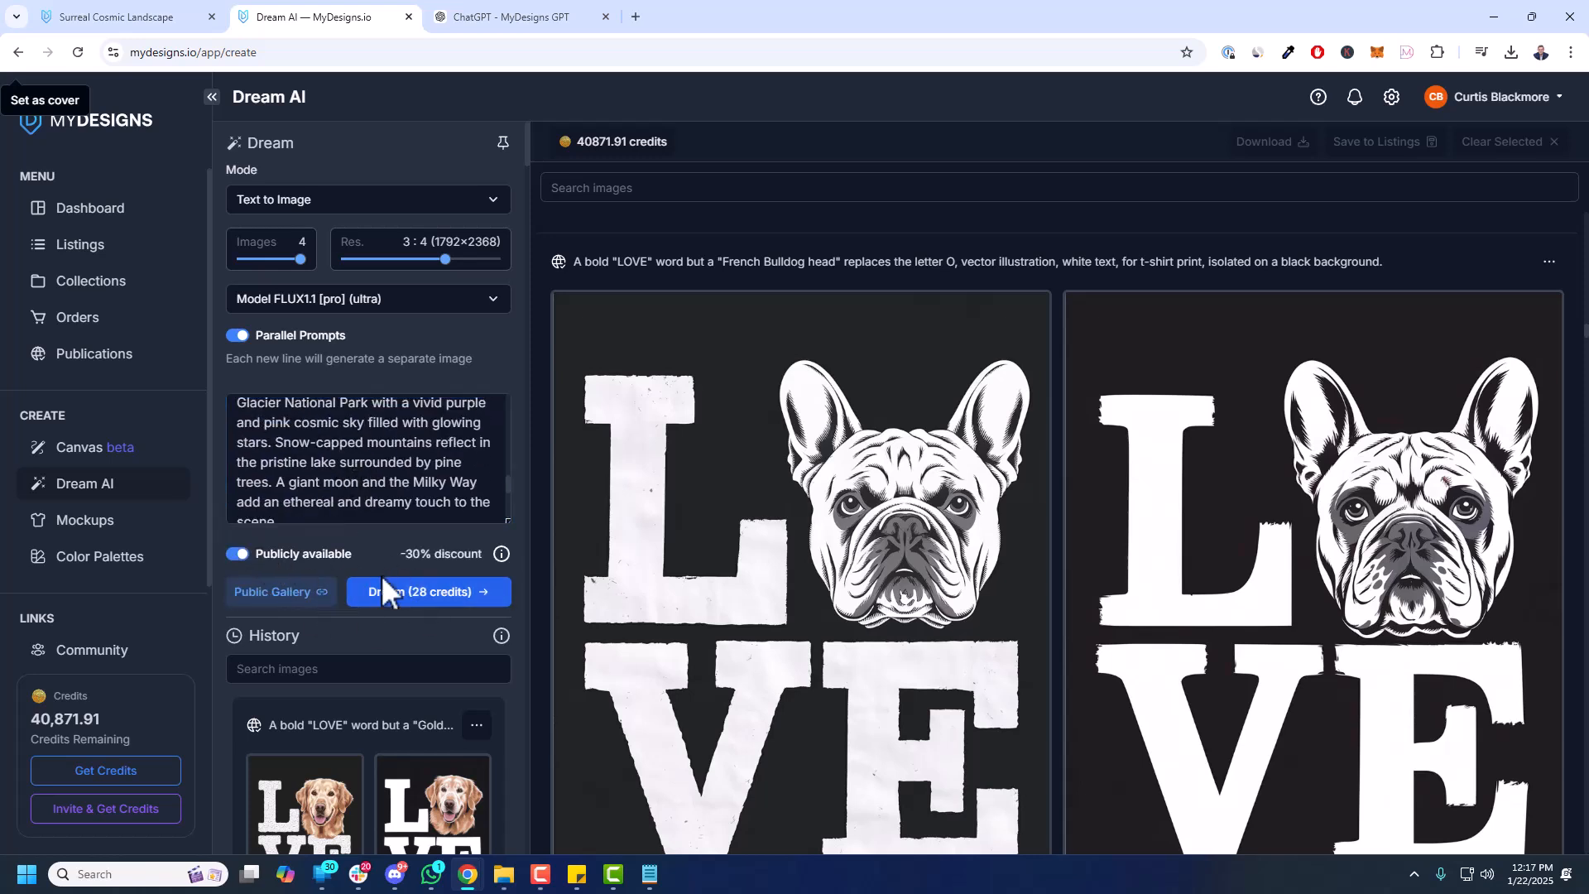
pyautogui.click(427, 591)
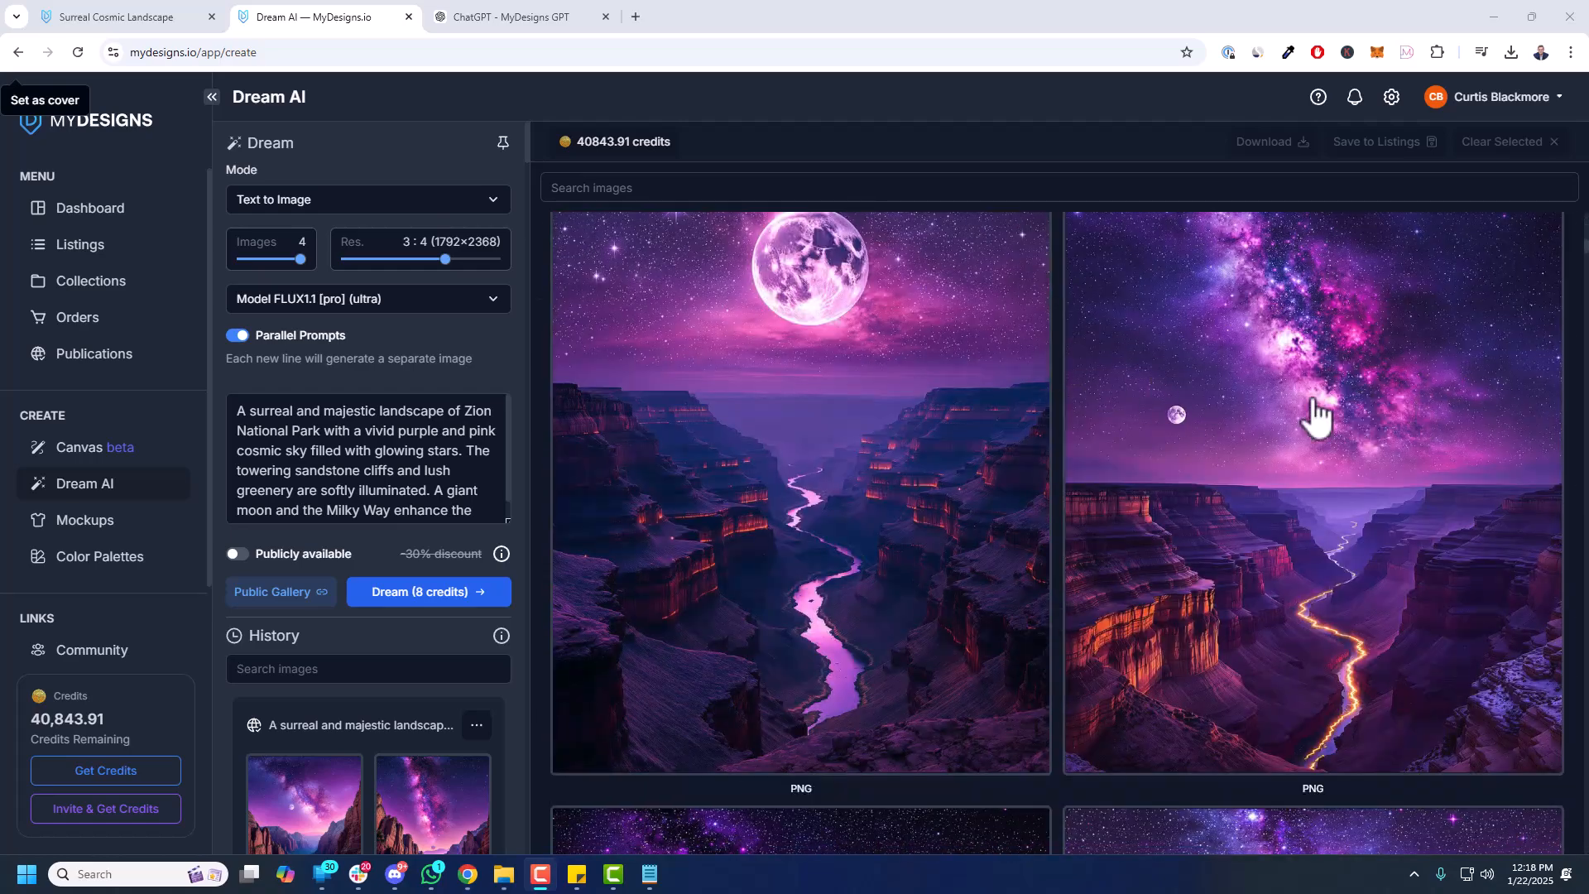
# - Reload the gallery to show the new landscapes and view the Surreal Yosemite design's fourth variation
pyautogui.scroll(-3)
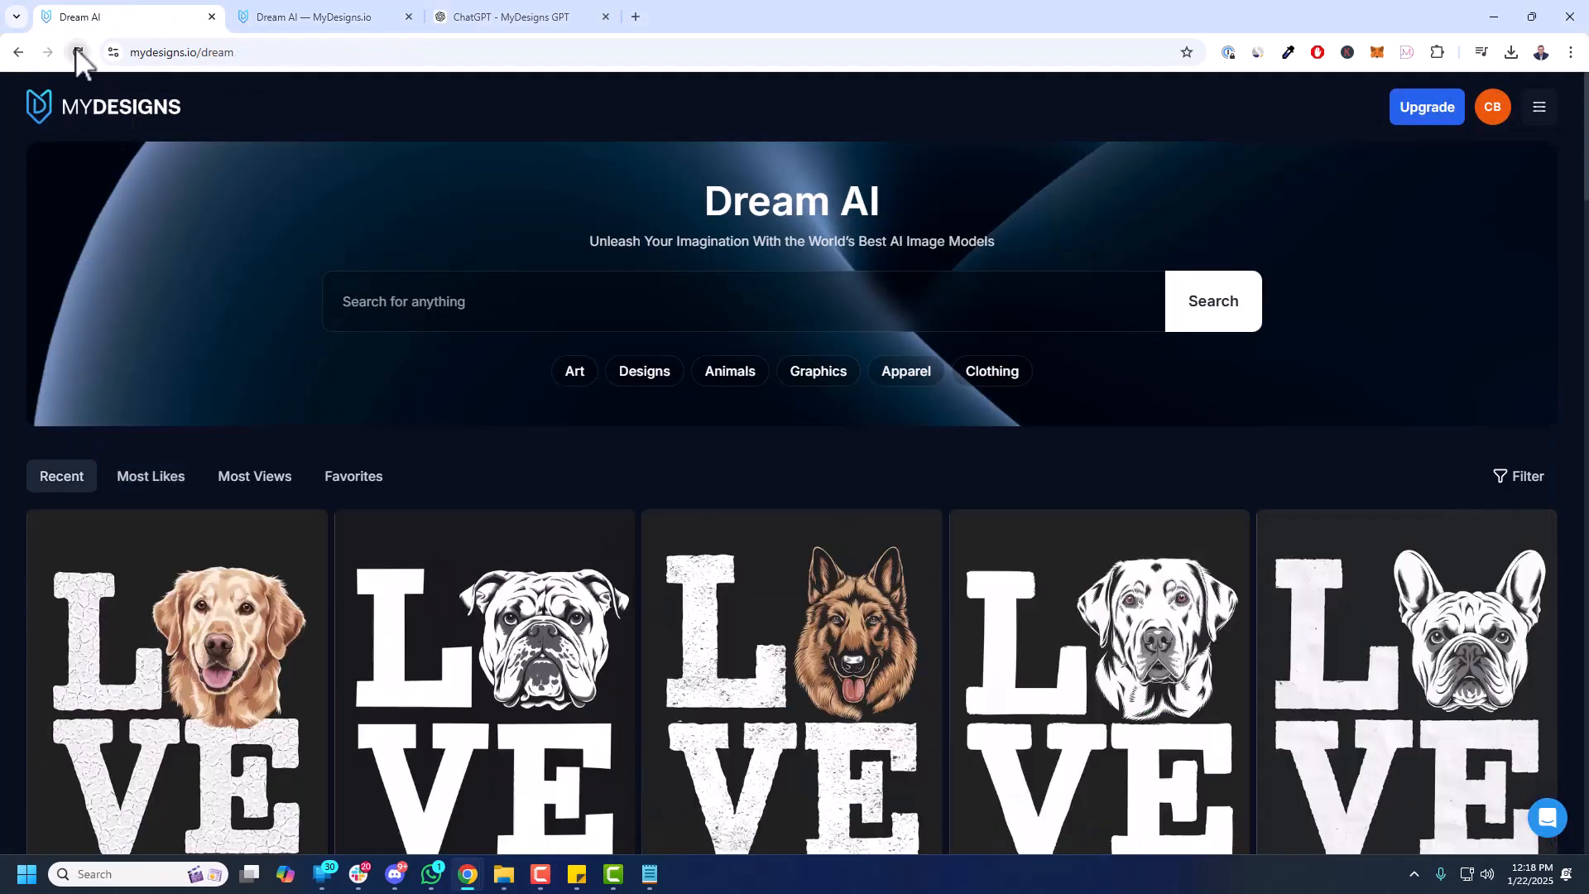
pyautogui.click(78, 52)
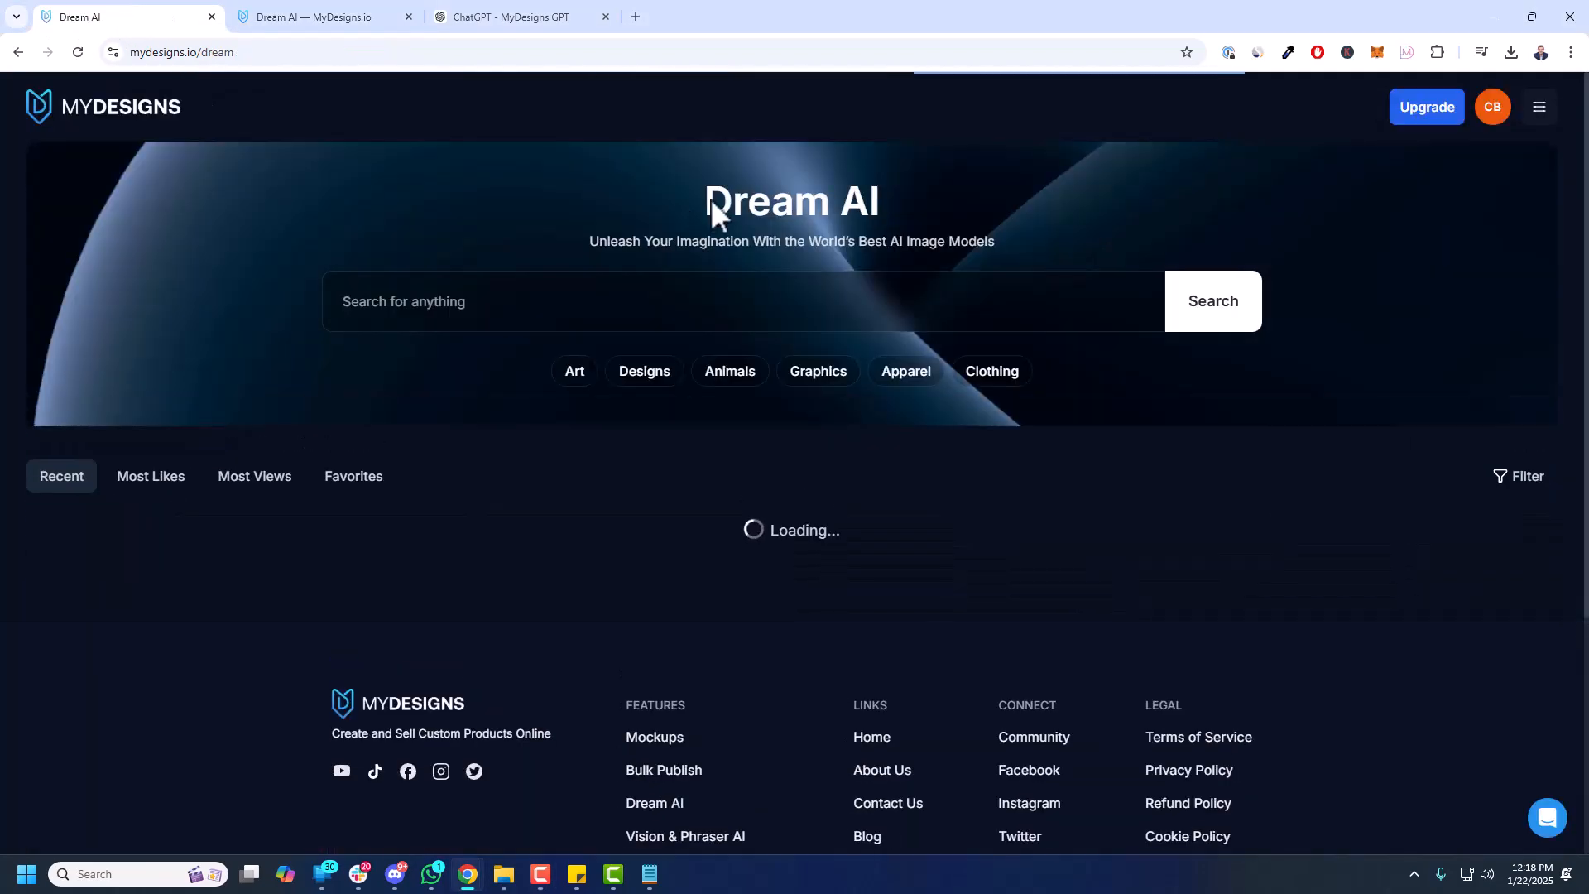
pyautogui.scroll(-3)
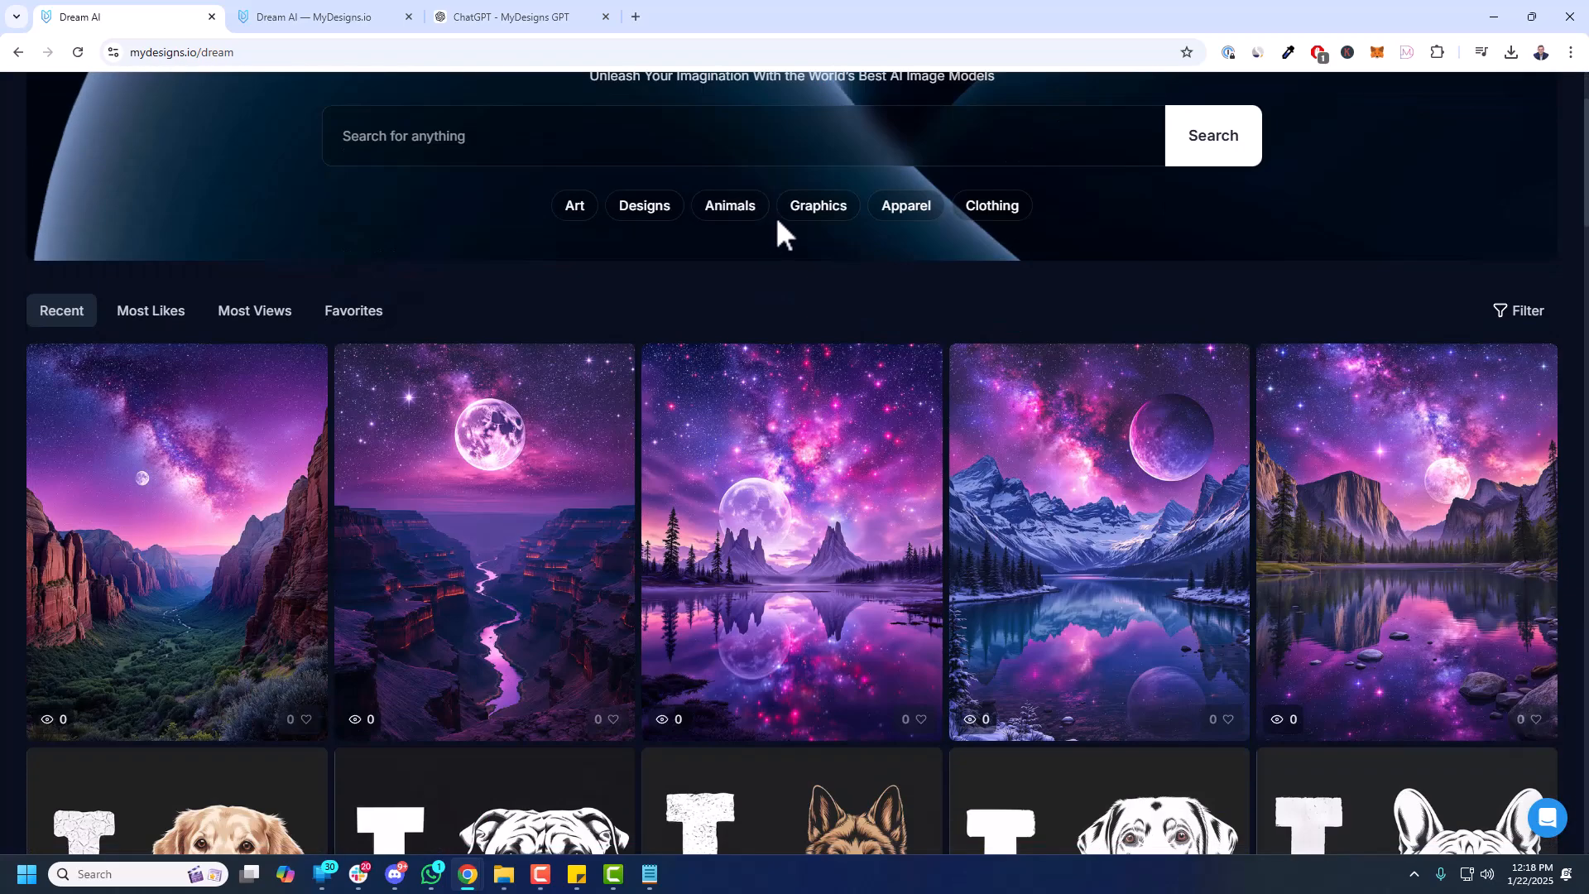
pyautogui.moveTo(954, 286)
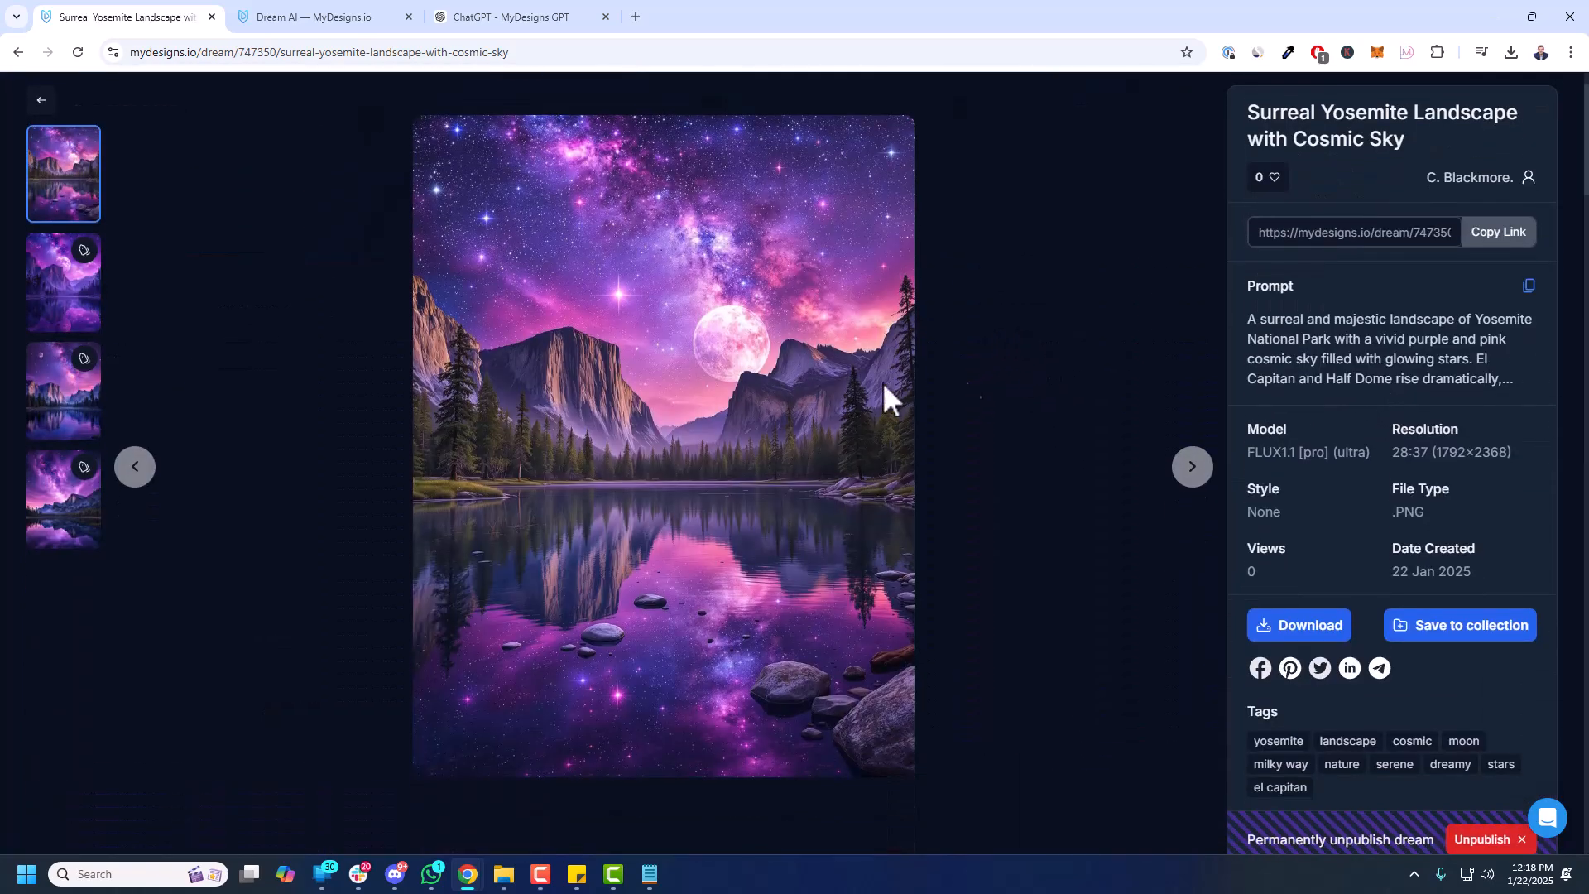
pyautogui.moveTo(646, 652)
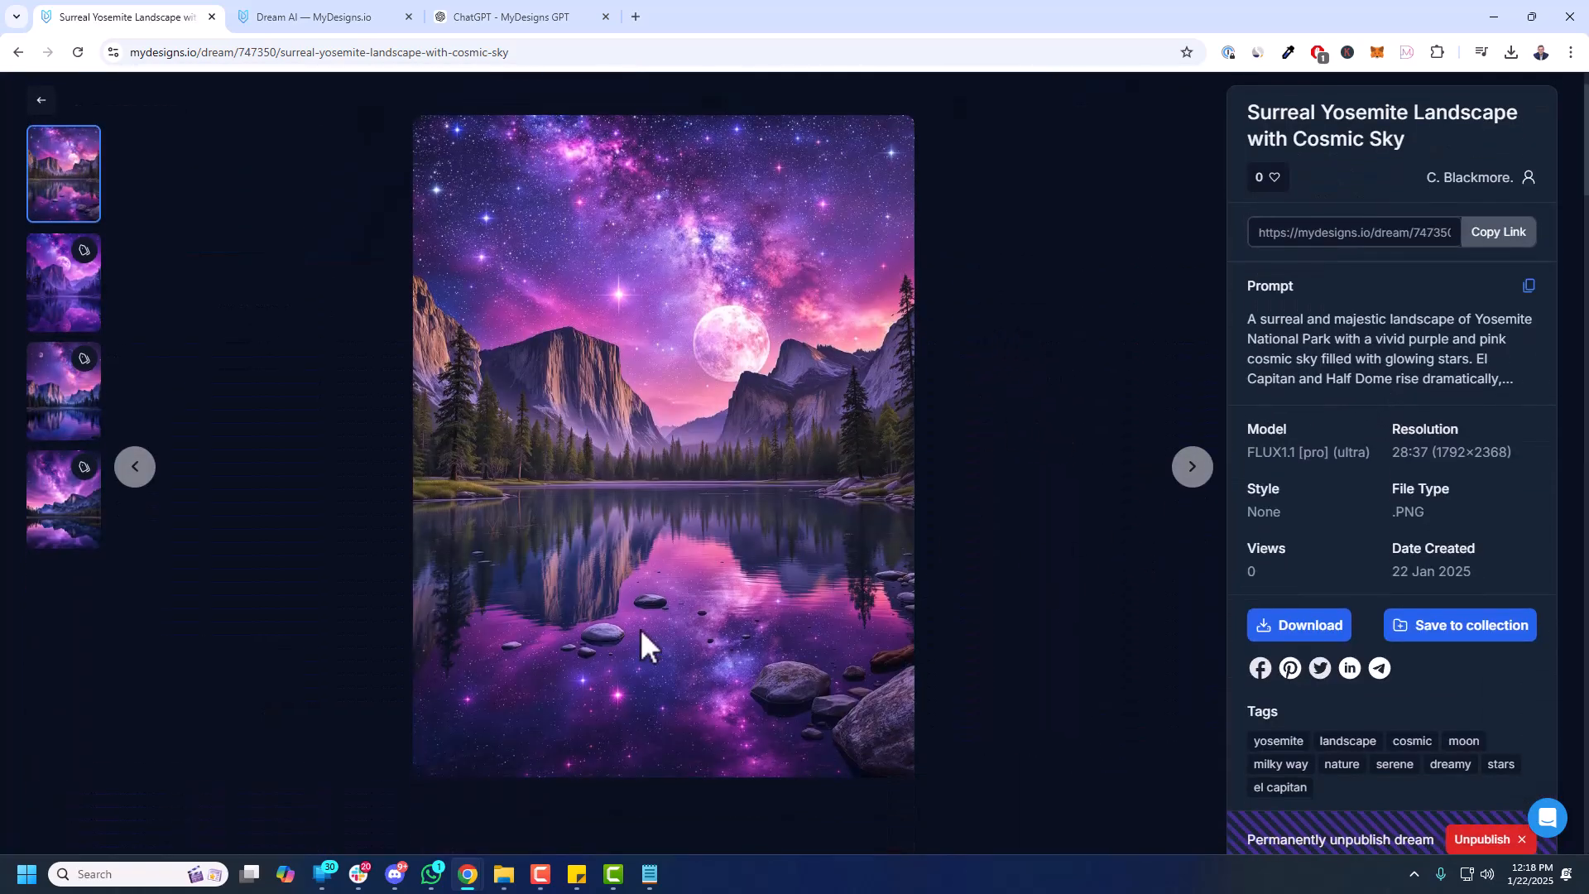
pyautogui.moveTo(912, 548)
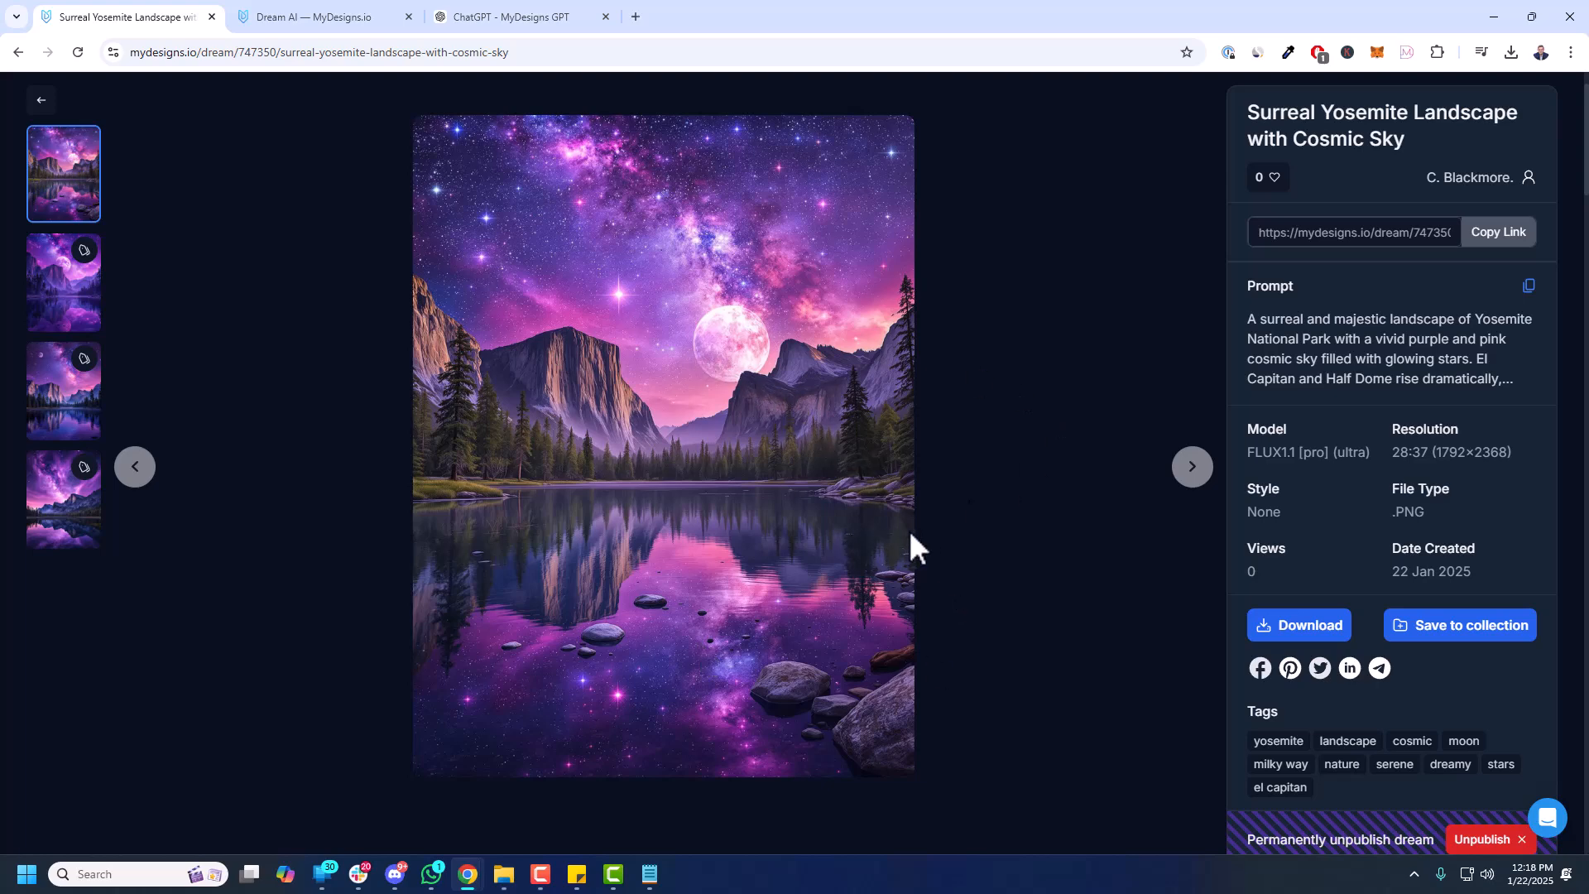
pyautogui.moveTo(975, 558)
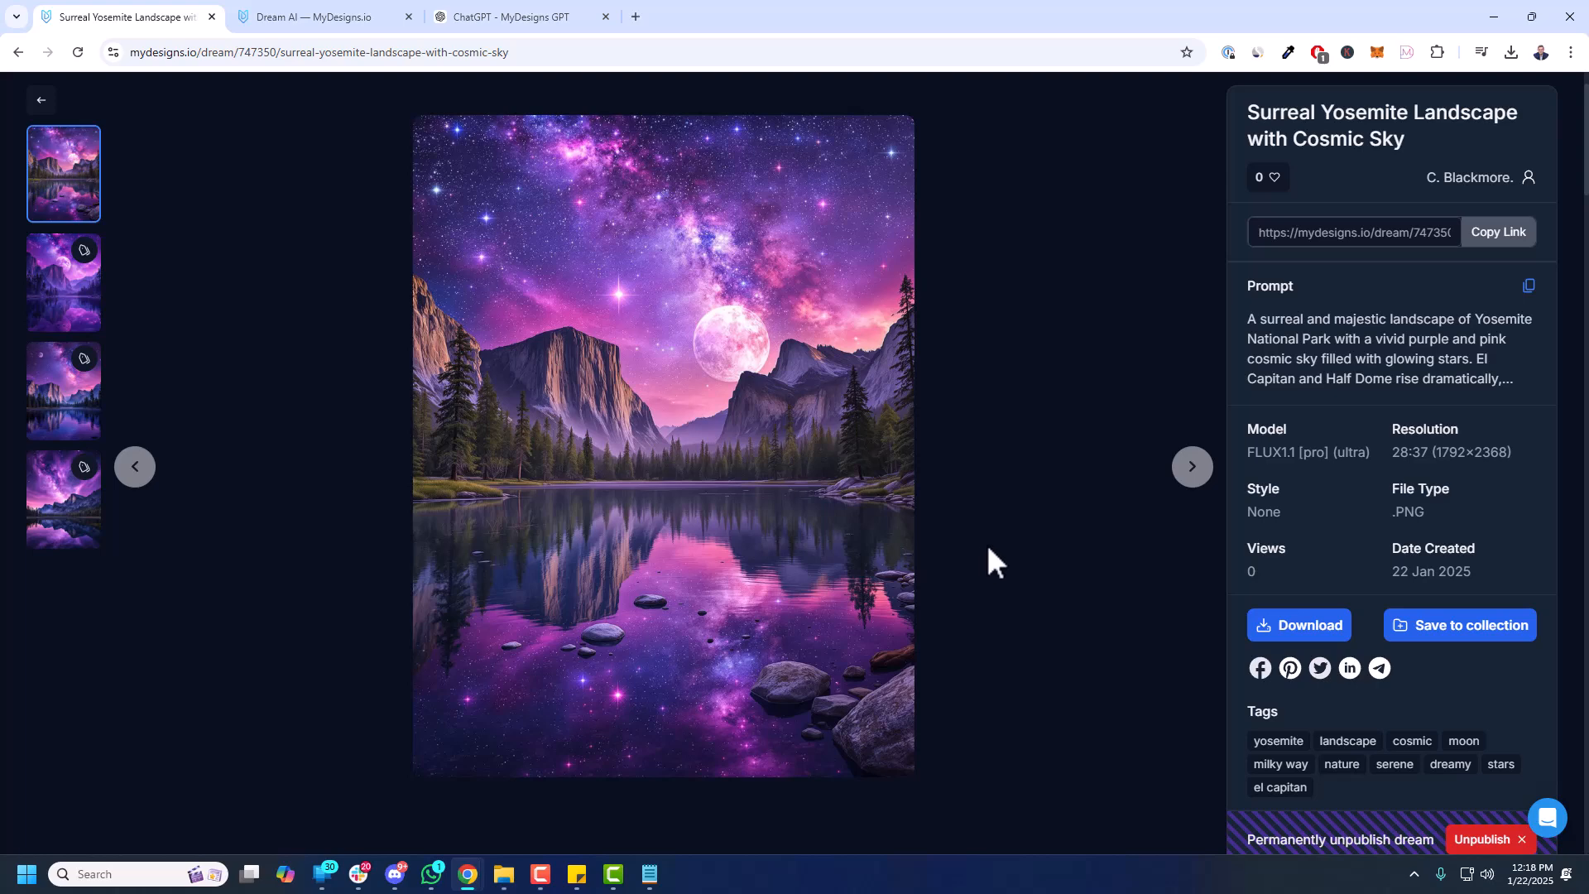
pyautogui.moveTo(1002, 568)
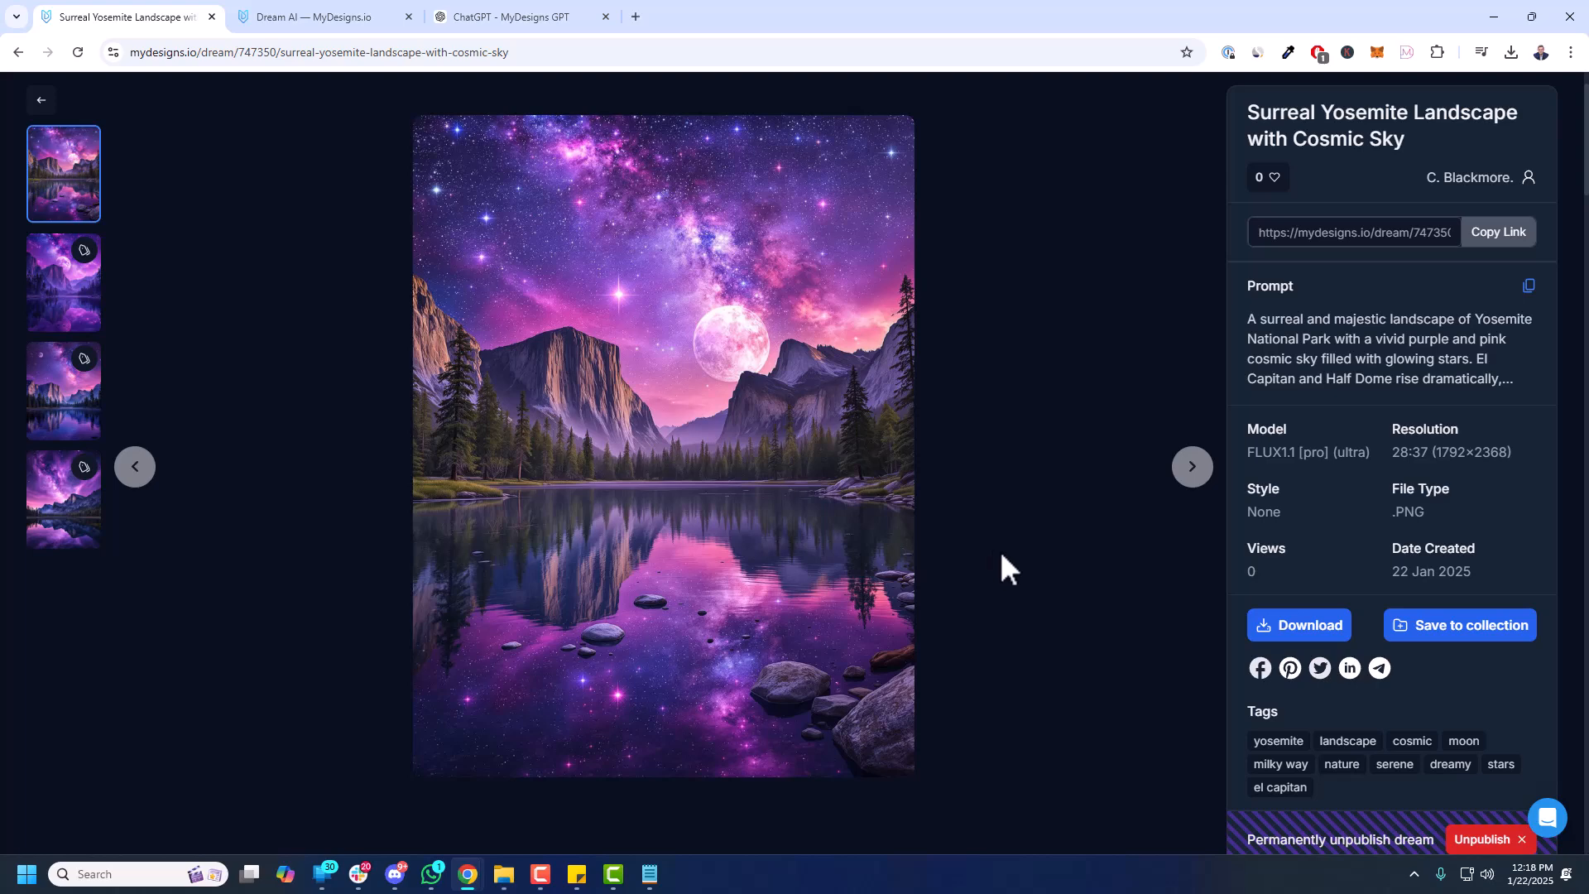
pyautogui.moveTo(773, 669)
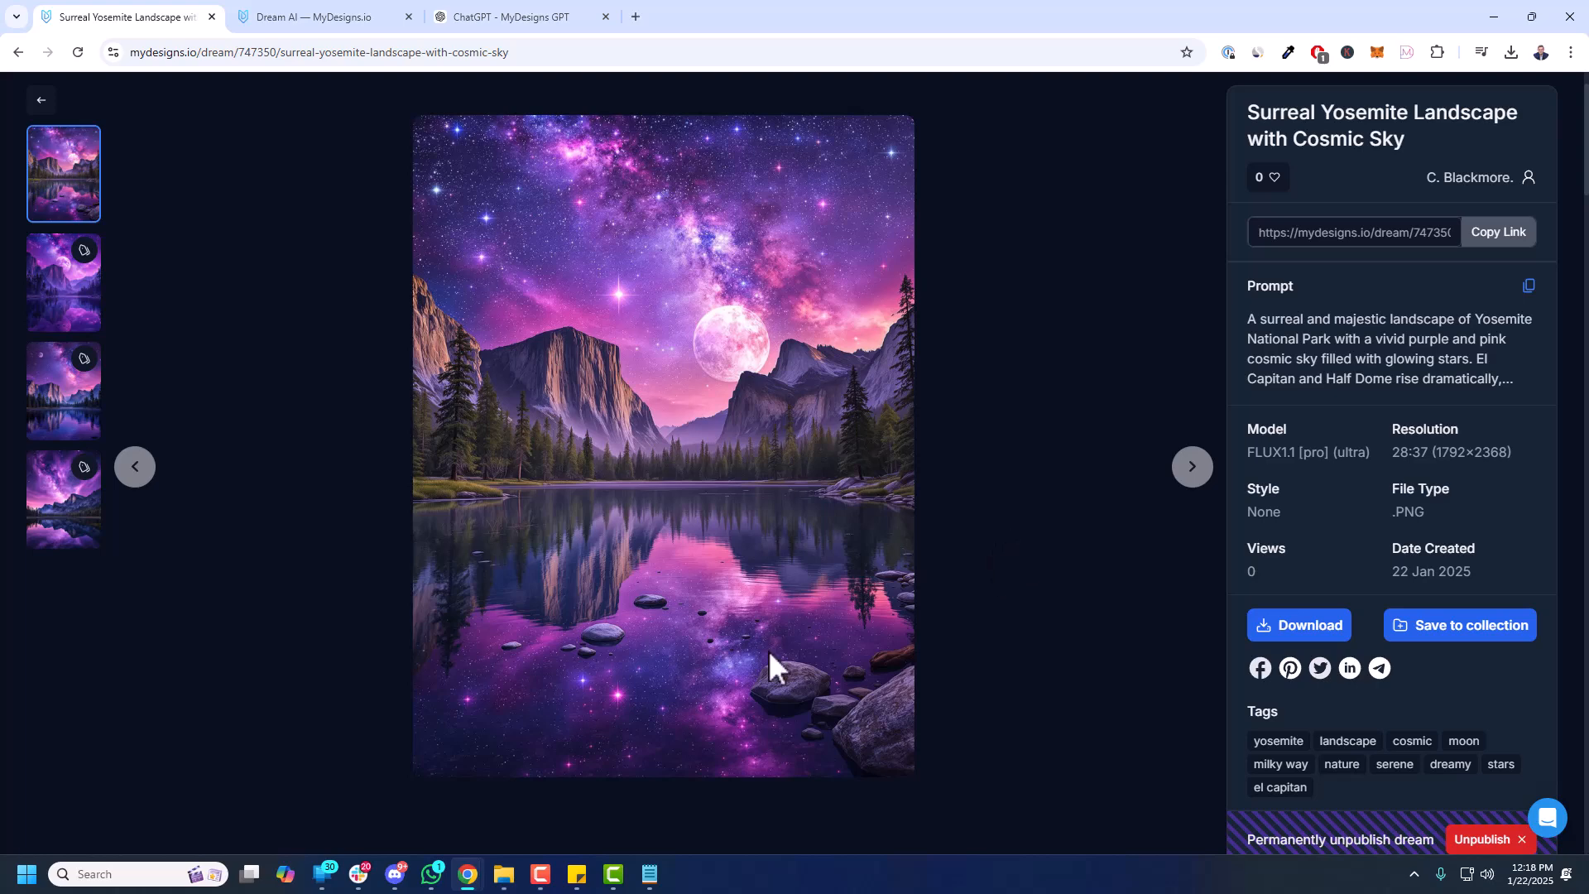
pyautogui.click(1192, 466)
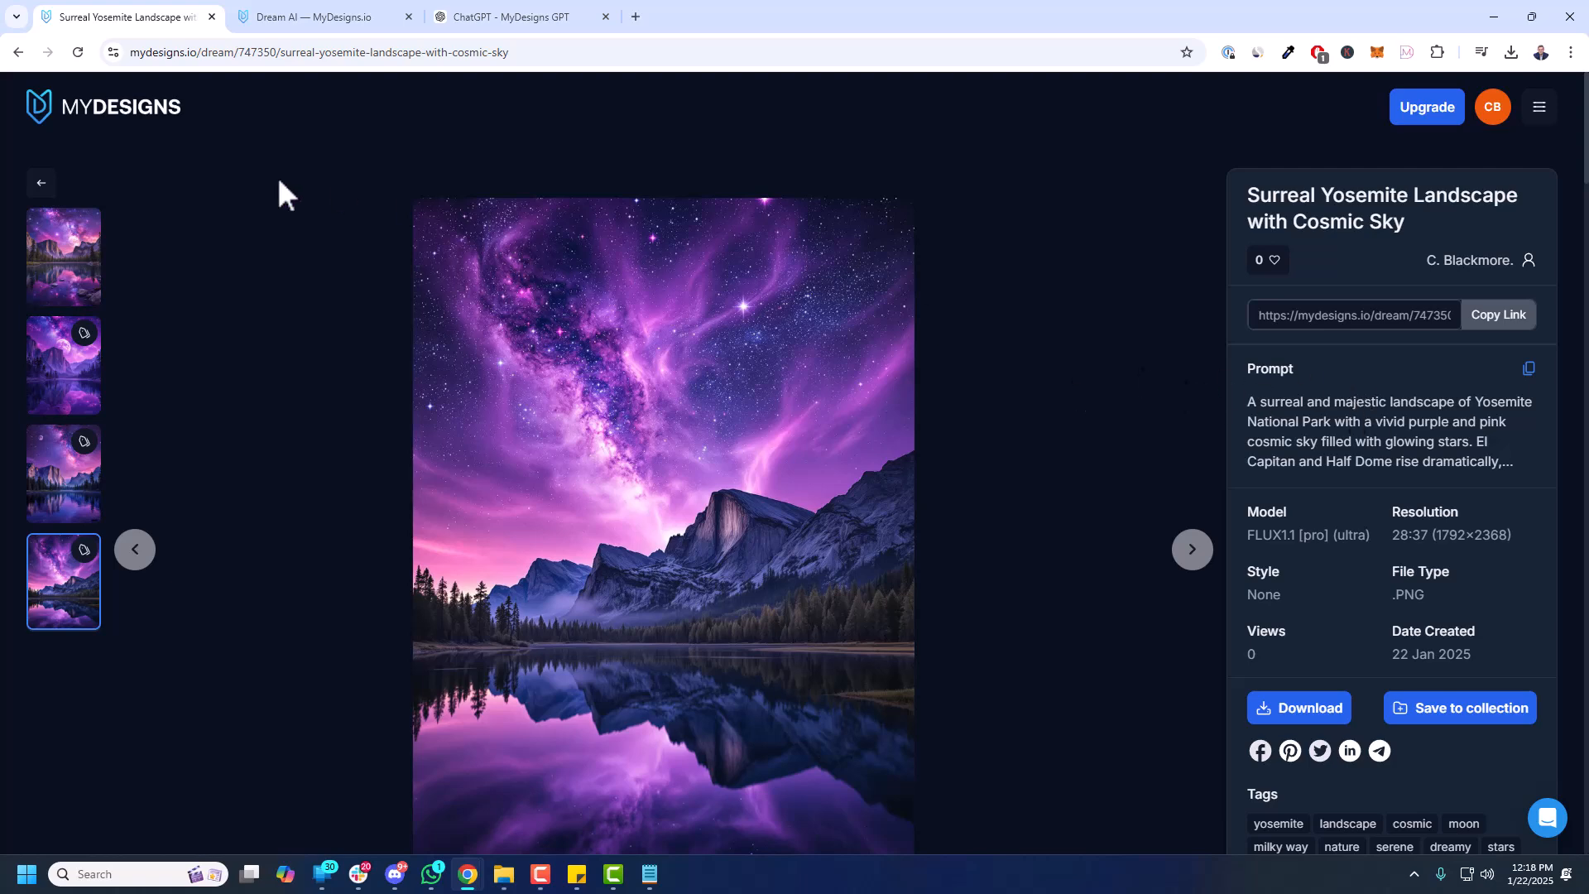
# - Open the Surreal Yellowstone Landscape from the gallery and step through its variations
pyautogui.click(41, 184)
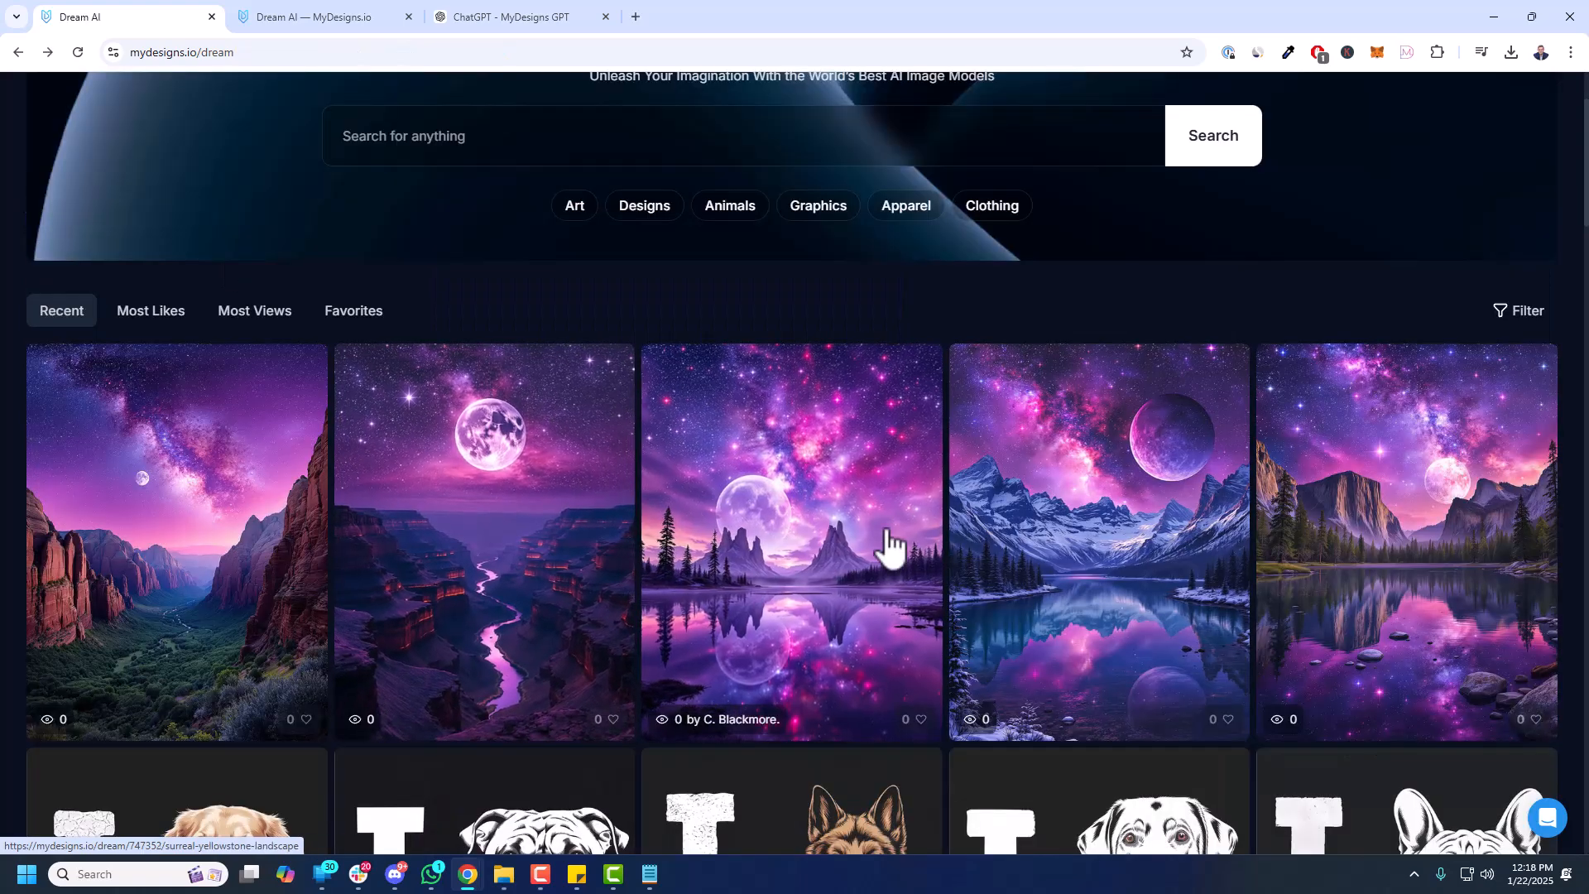
pyautogui.click(789, 540)
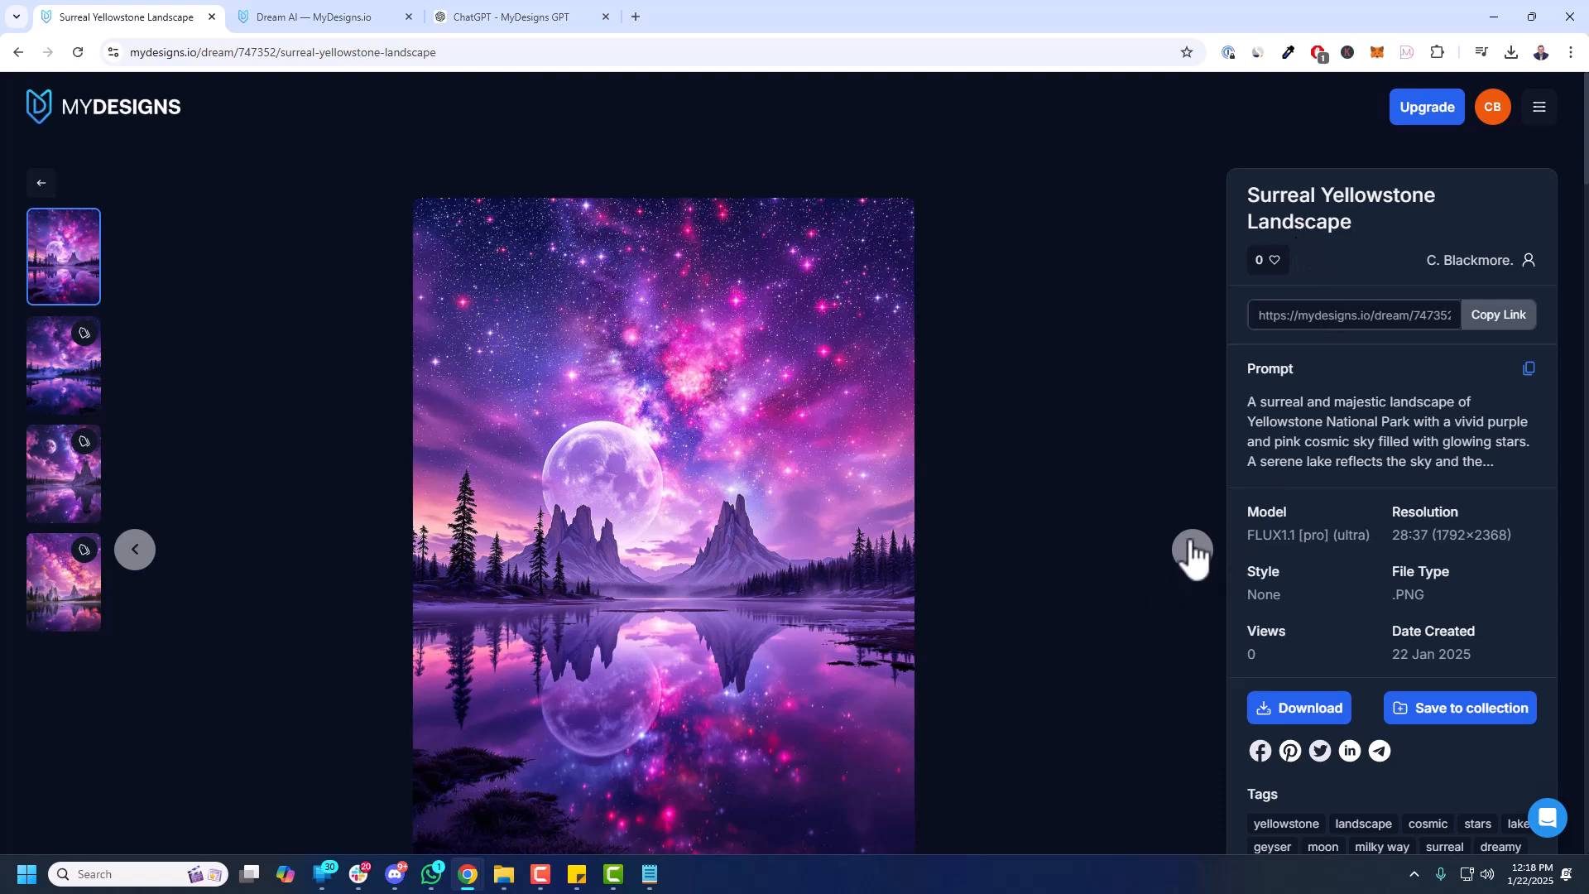
pyautogui.click(1192, 549)
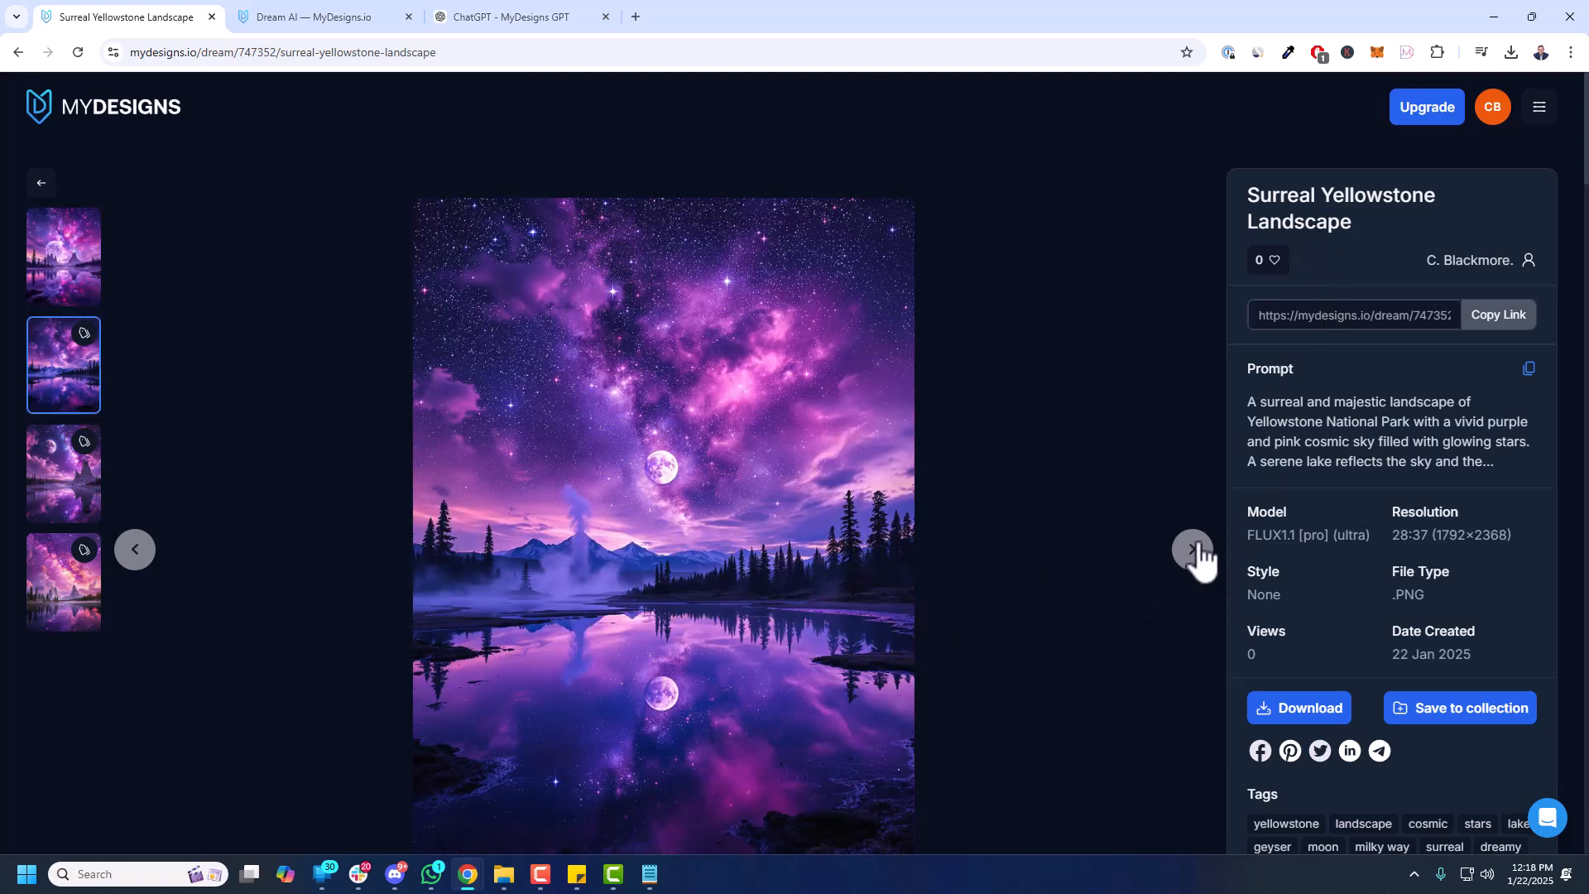
pyautogui.click(1191, 549)
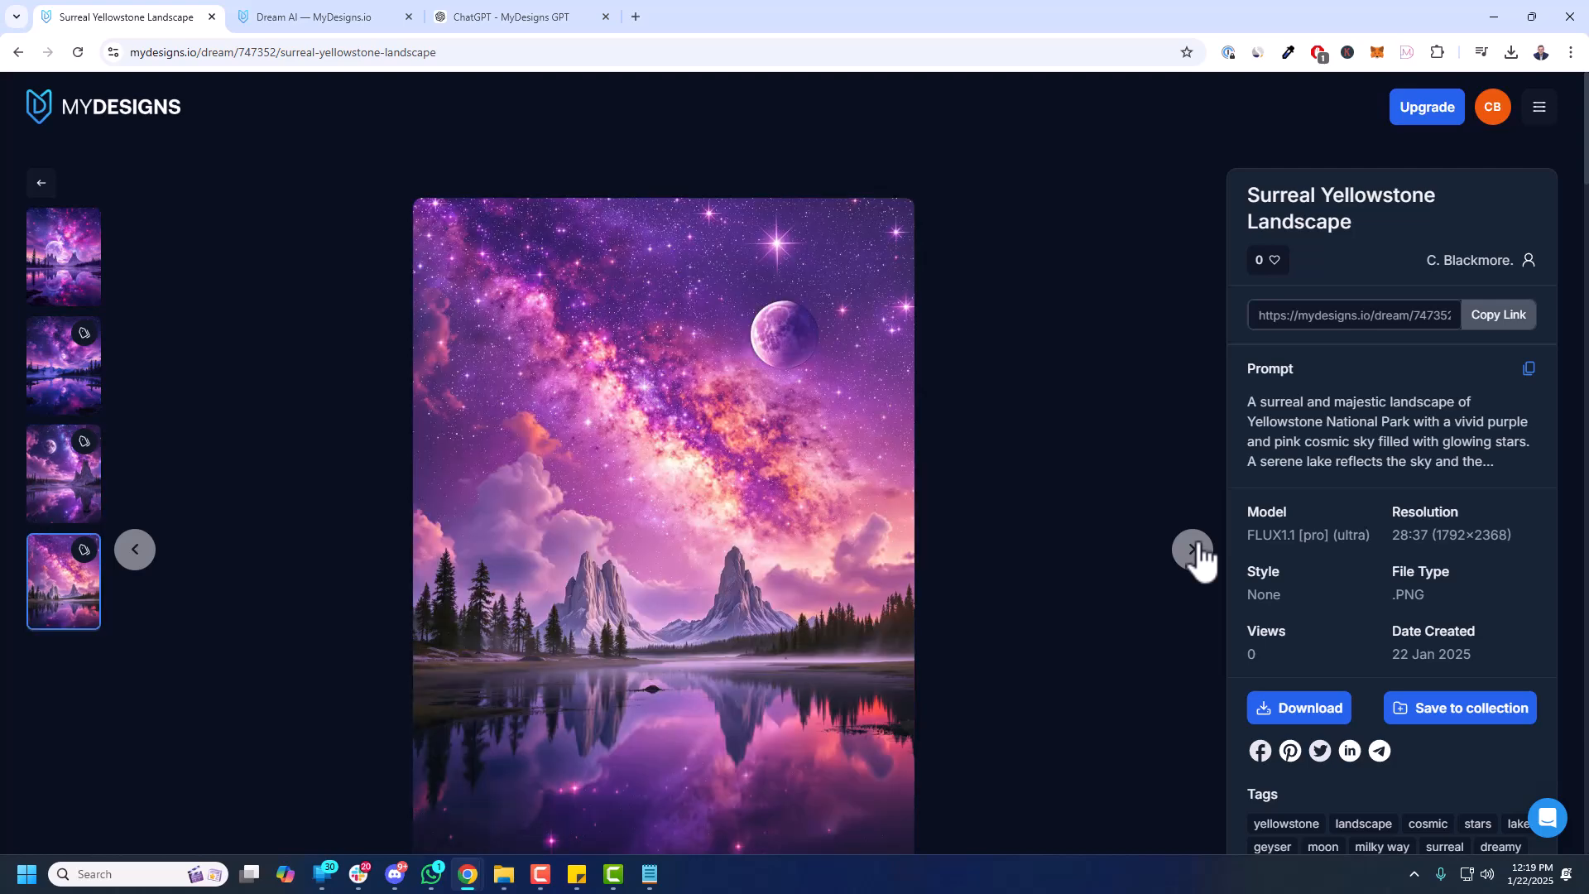
# - Move on to the Surreal Grand Canyon Landscape and step through its variations
pyautogui.click(1192, 548)
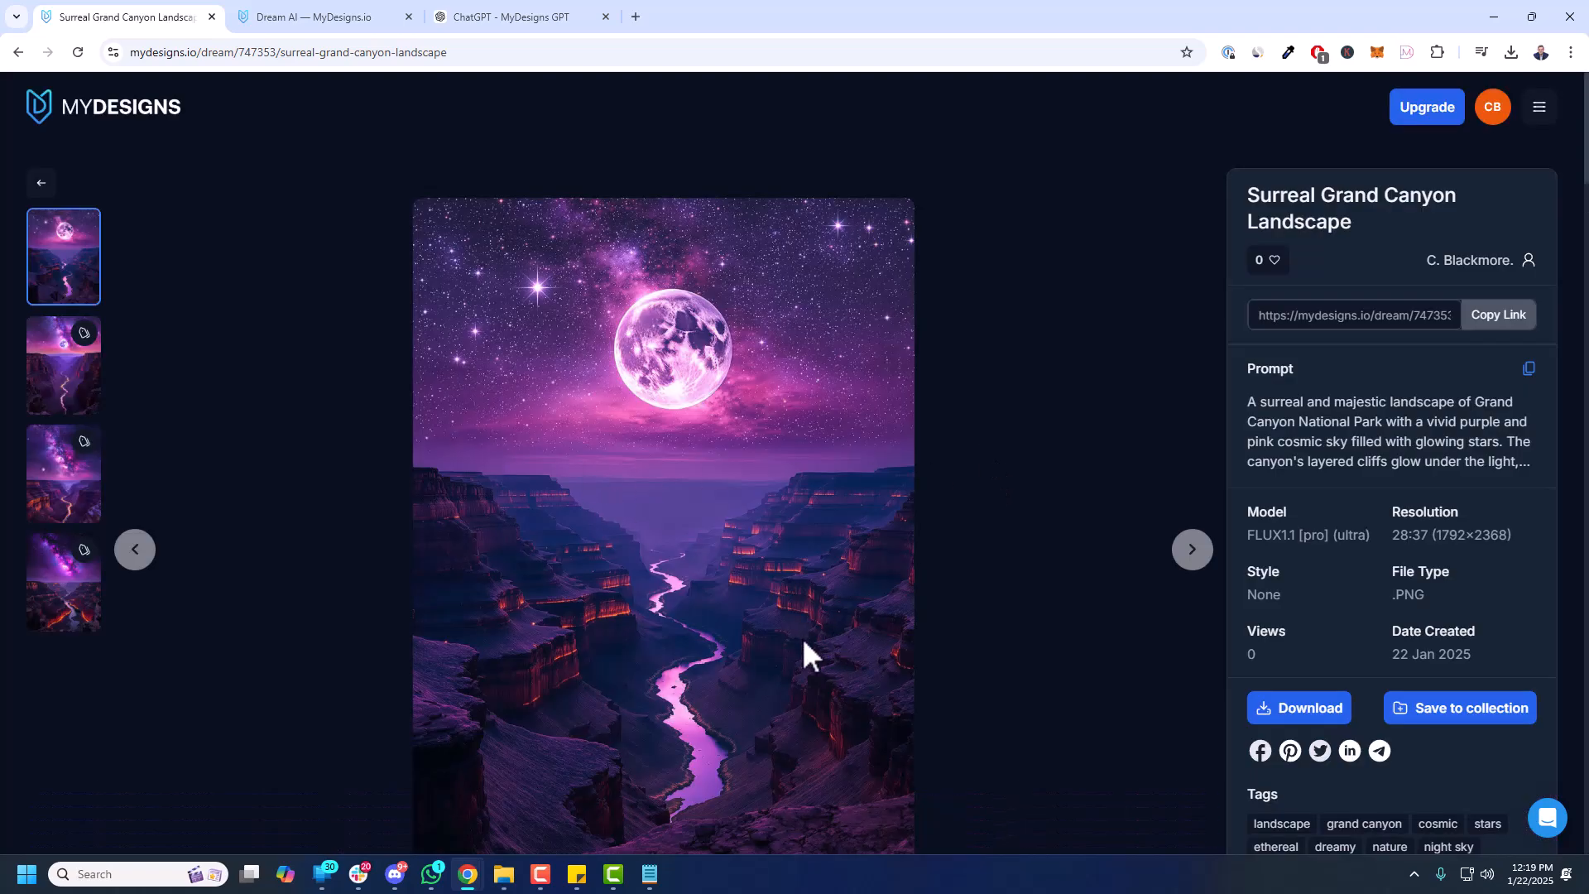
pyautogui.click(1192, 549)
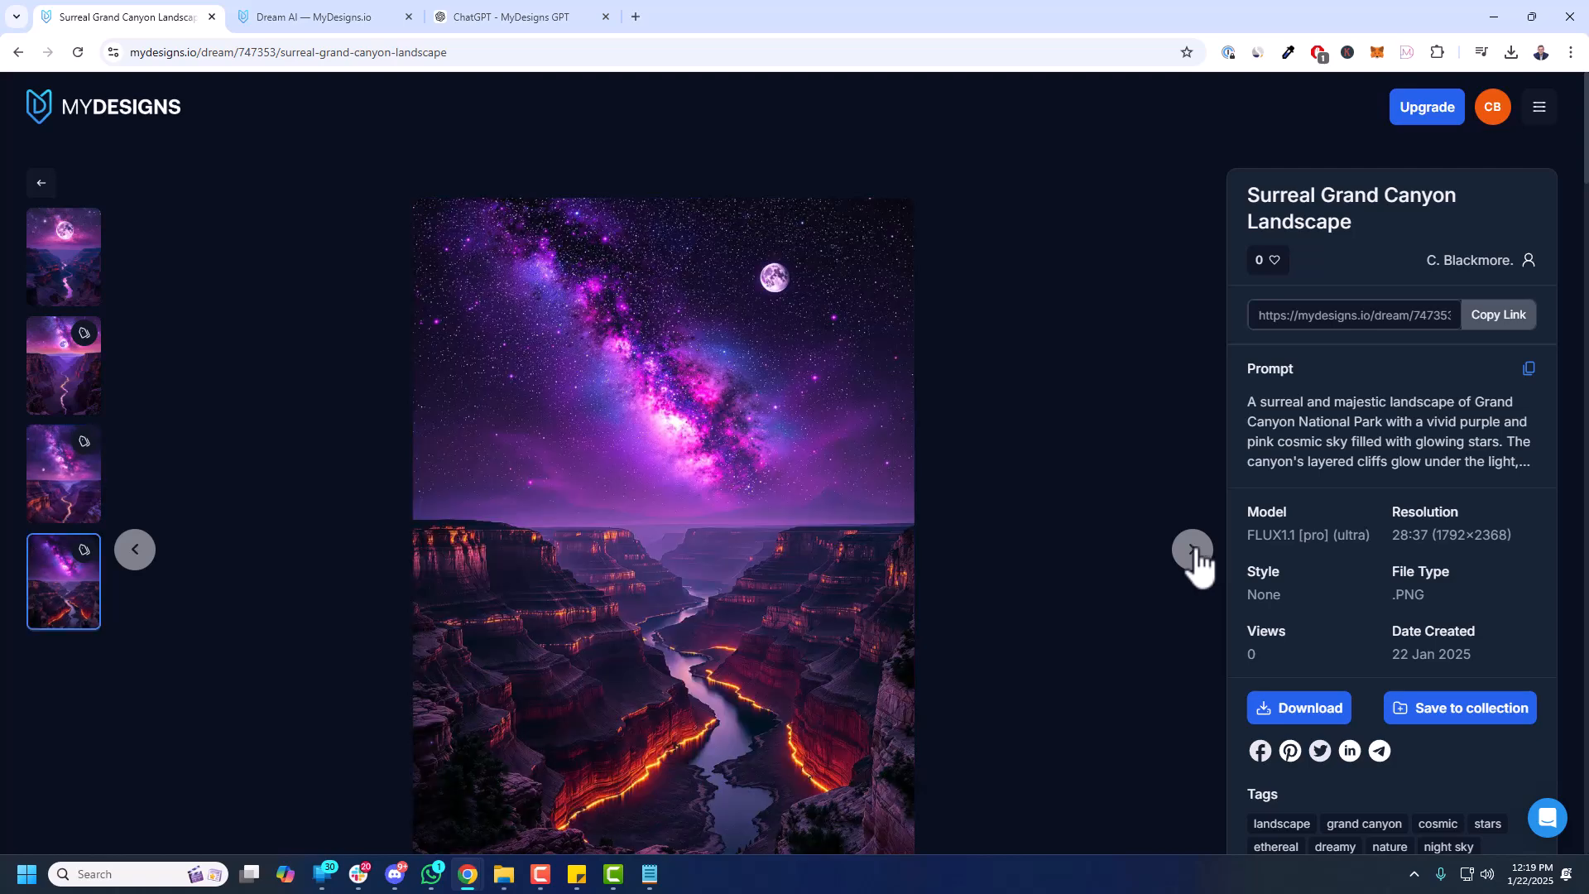
pyautogui.moveTo(588, 629)
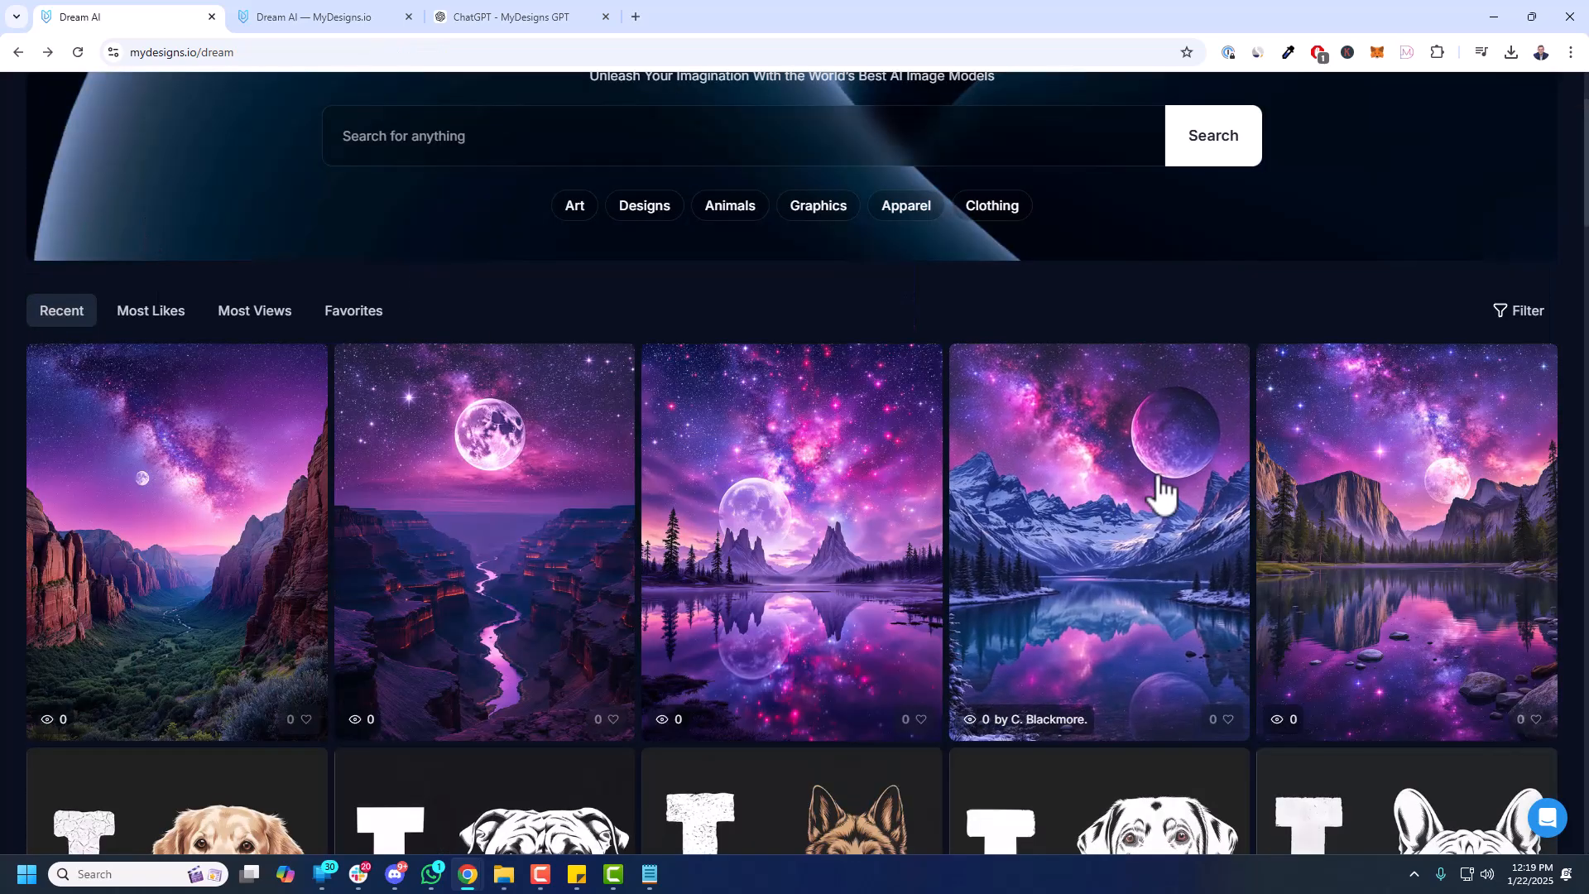
pyautogui.moveTo(963, 445)
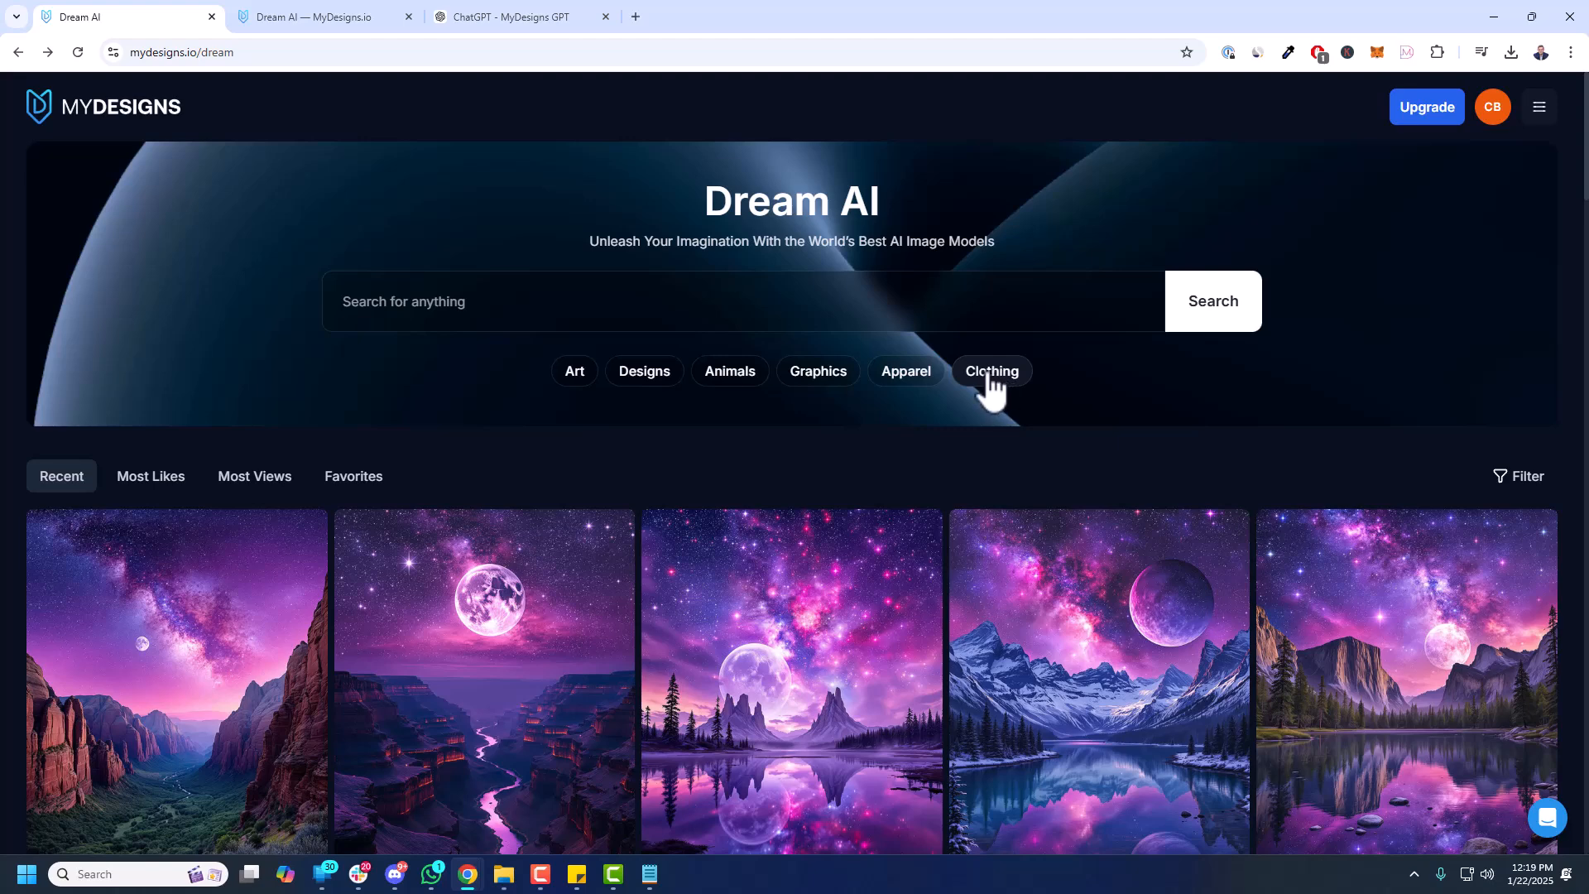
pyautogui.moveTo(1097, 399)
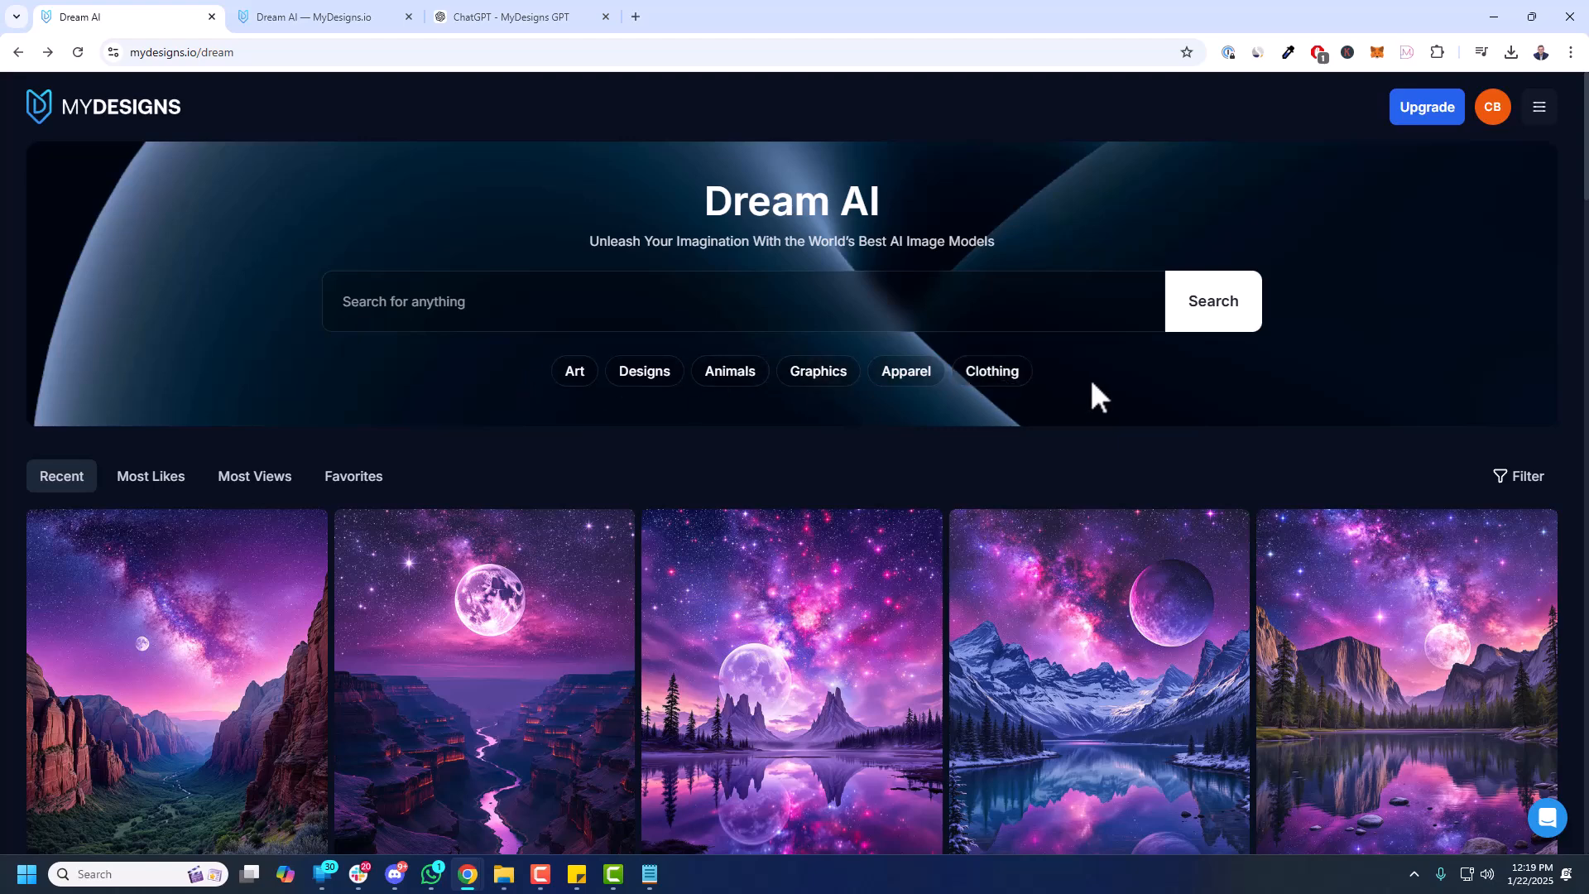
pyautogui.click(177, 678)
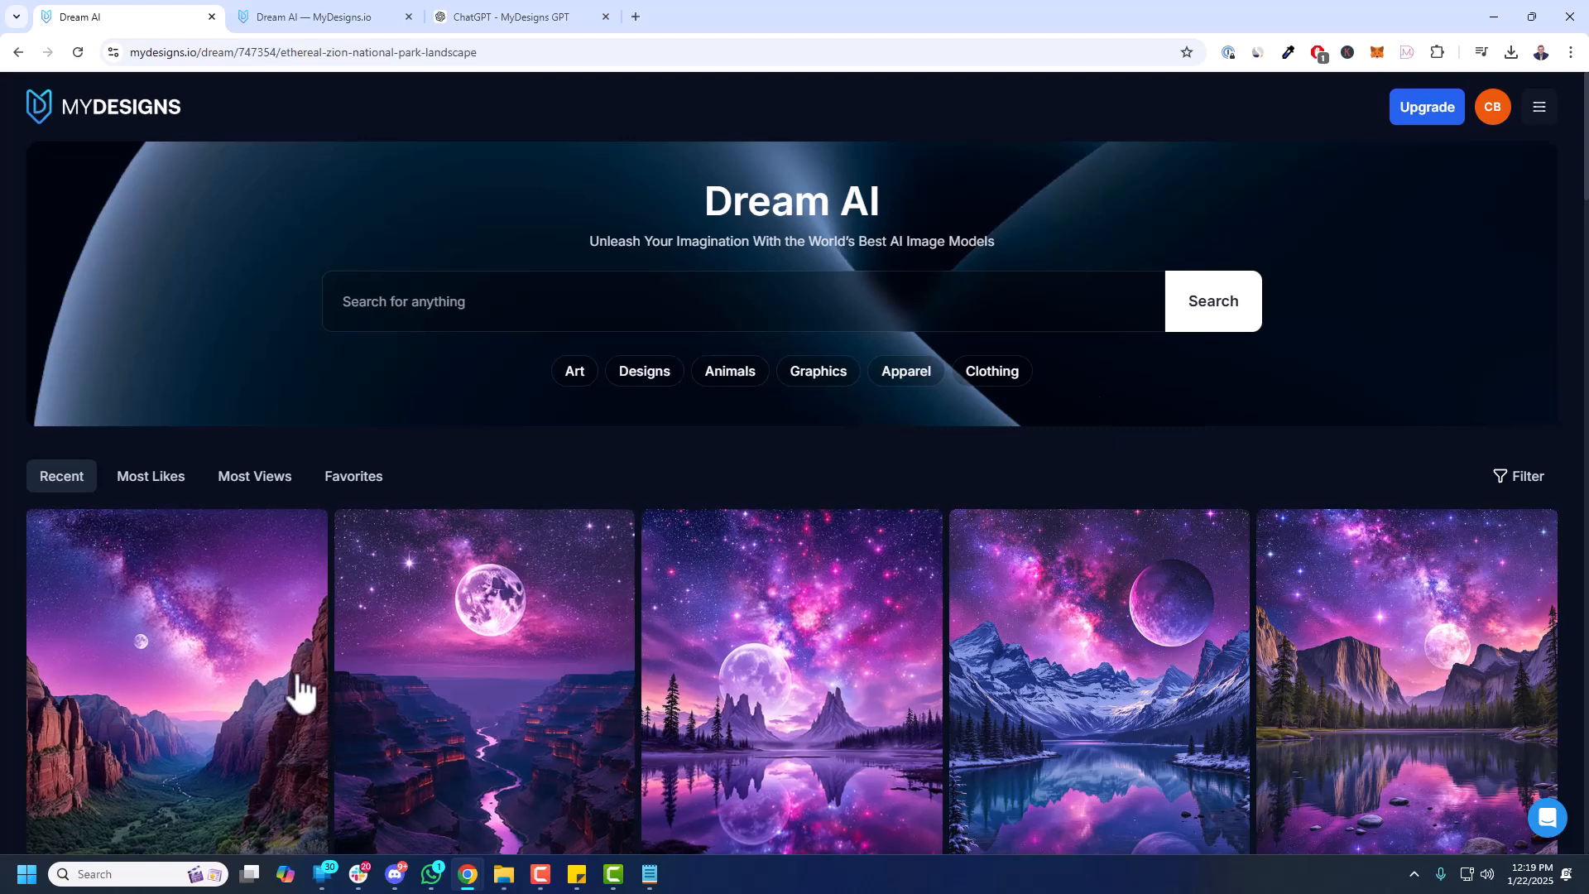
pyautogui.click(177, 680)
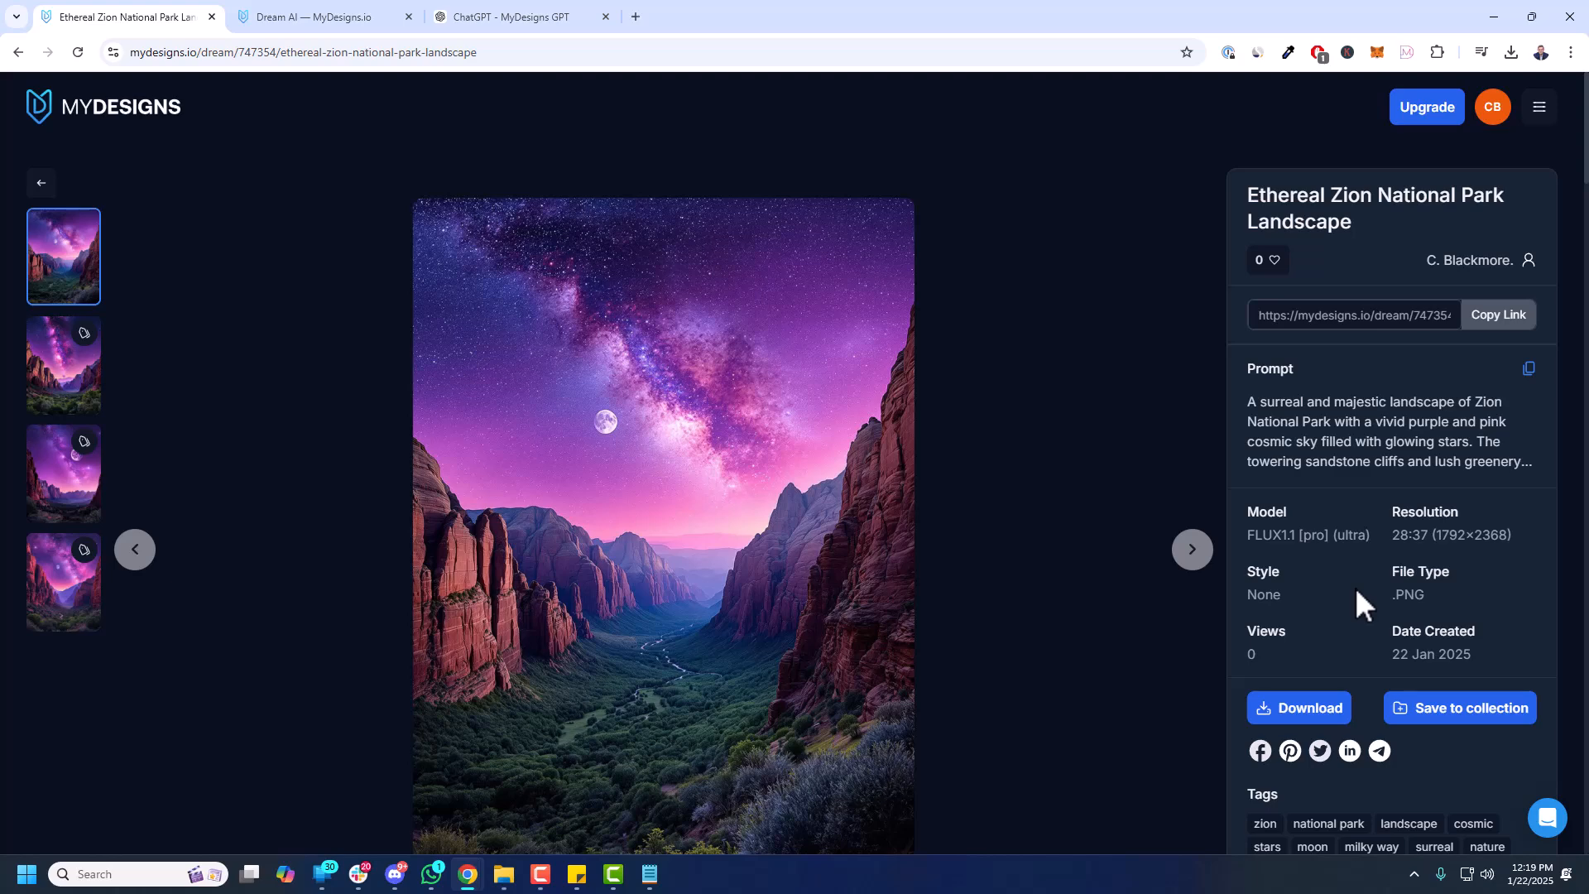
pyautogui.click(315, 16)
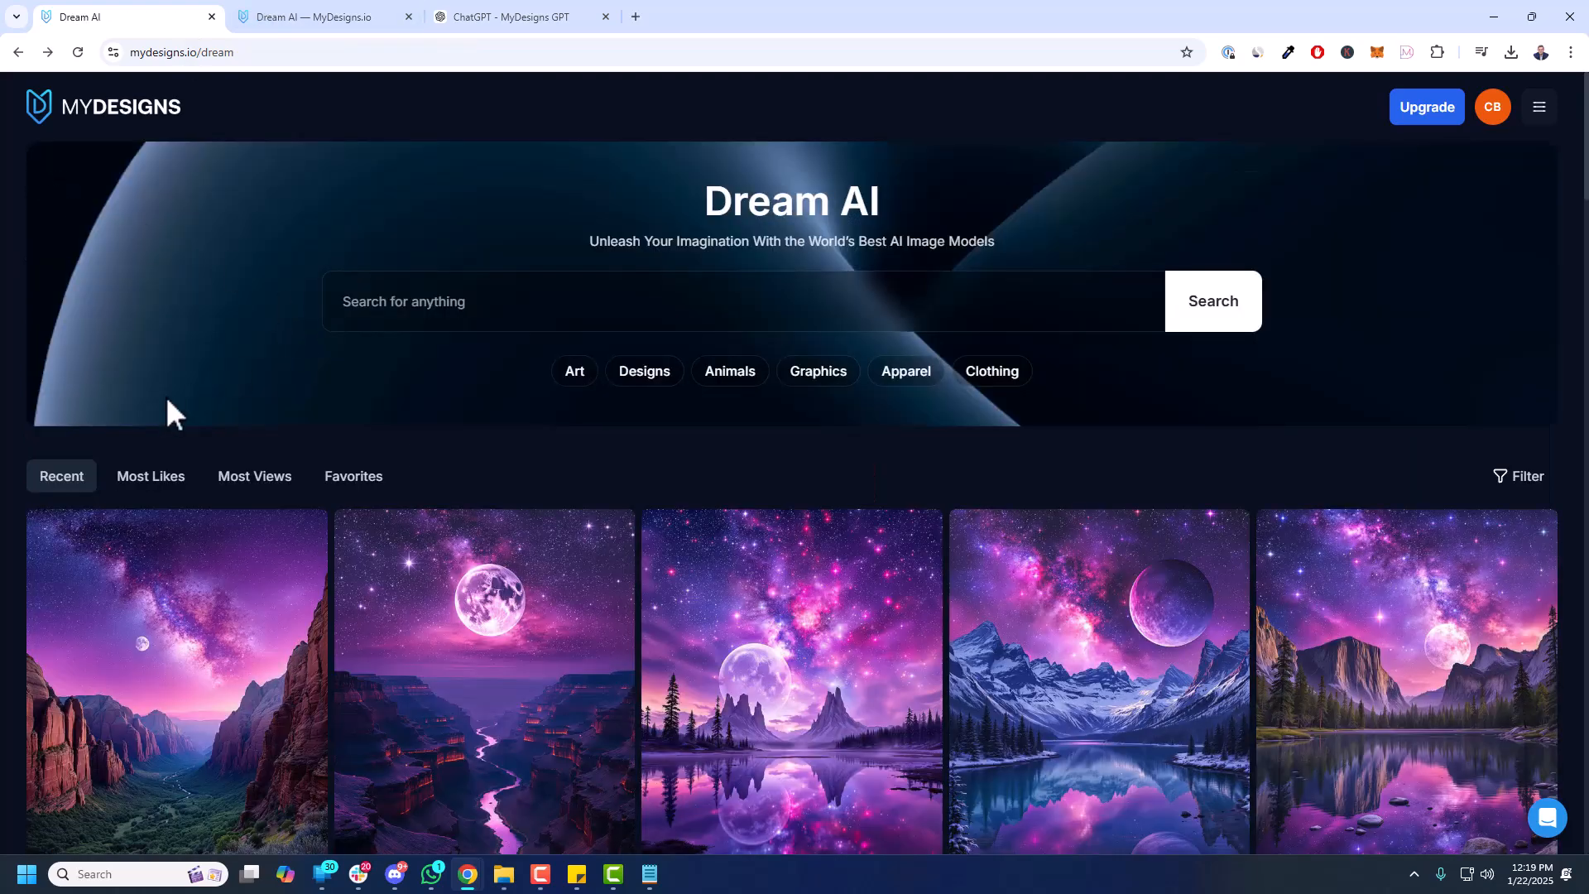
pyautogui.scroll(-3)
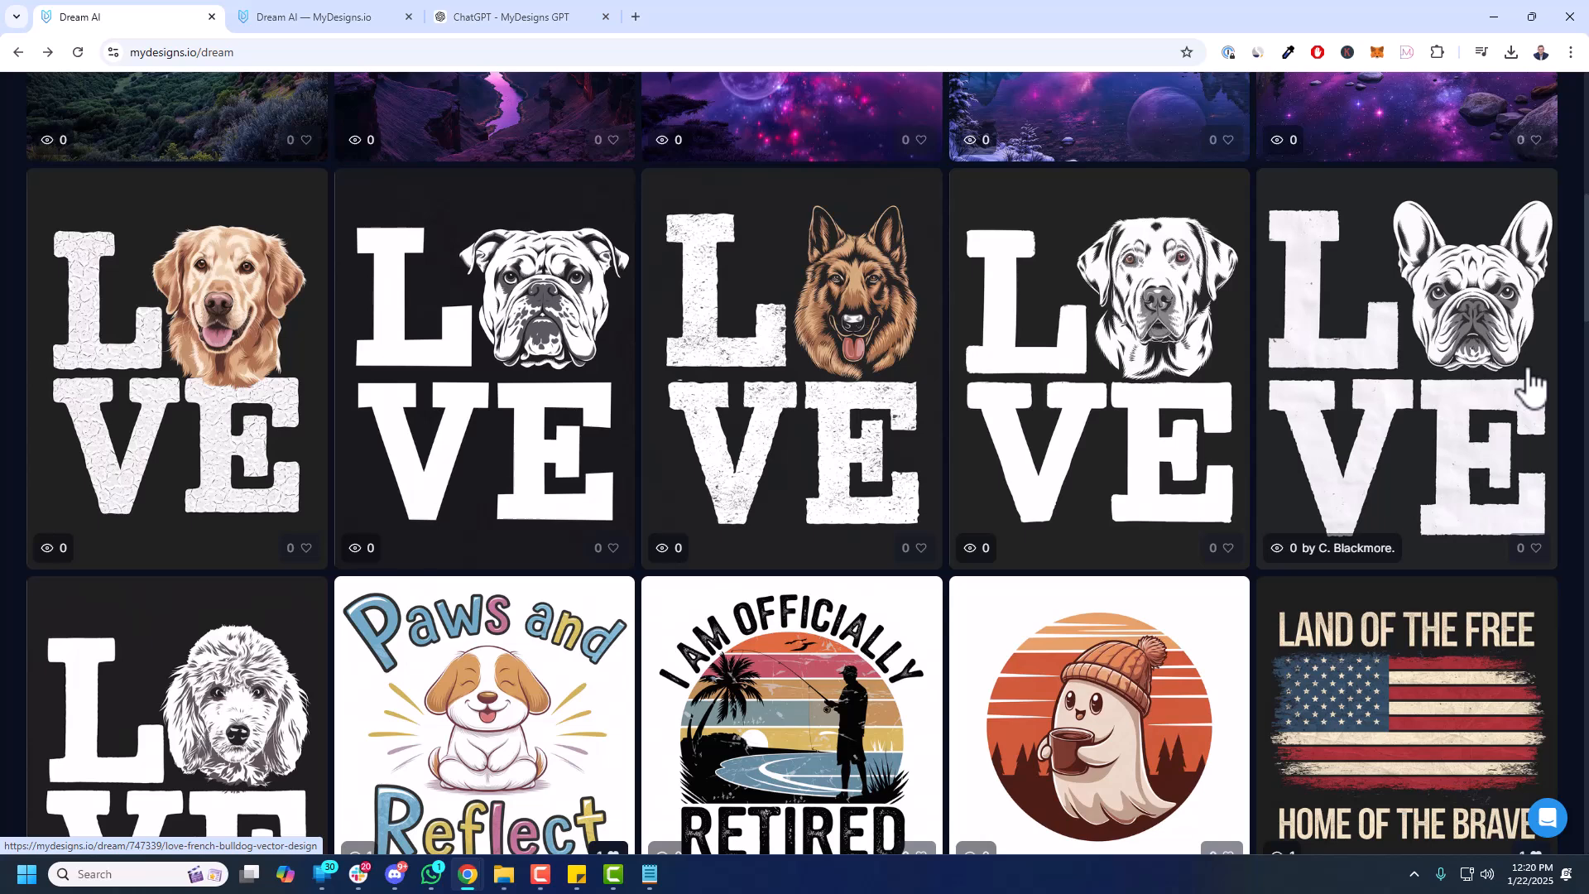
pyautogui.moveTo(1510, 405)
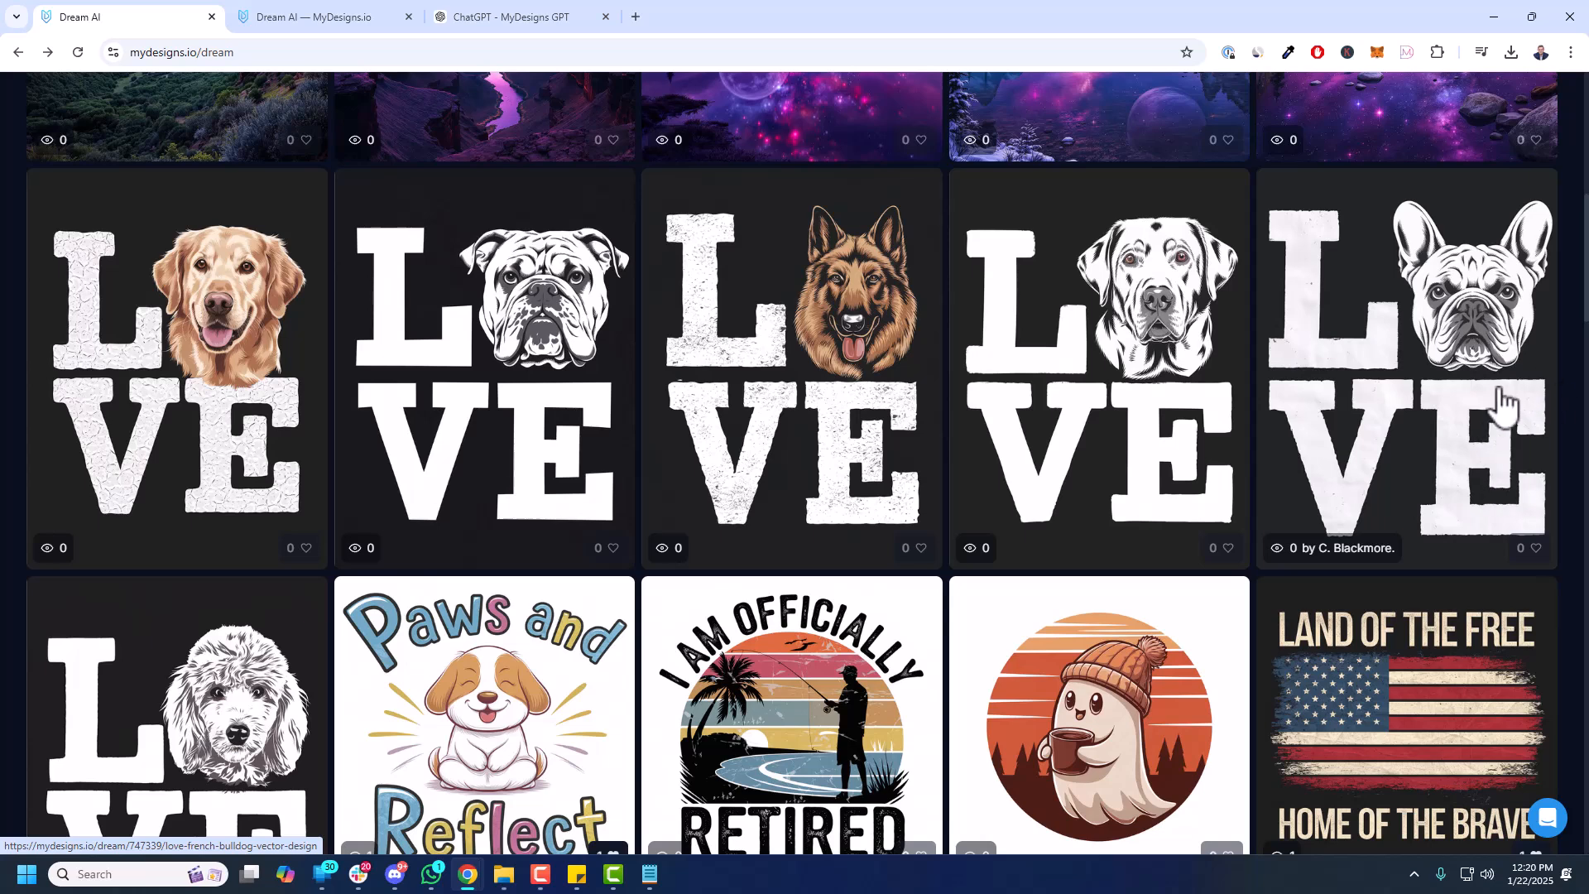